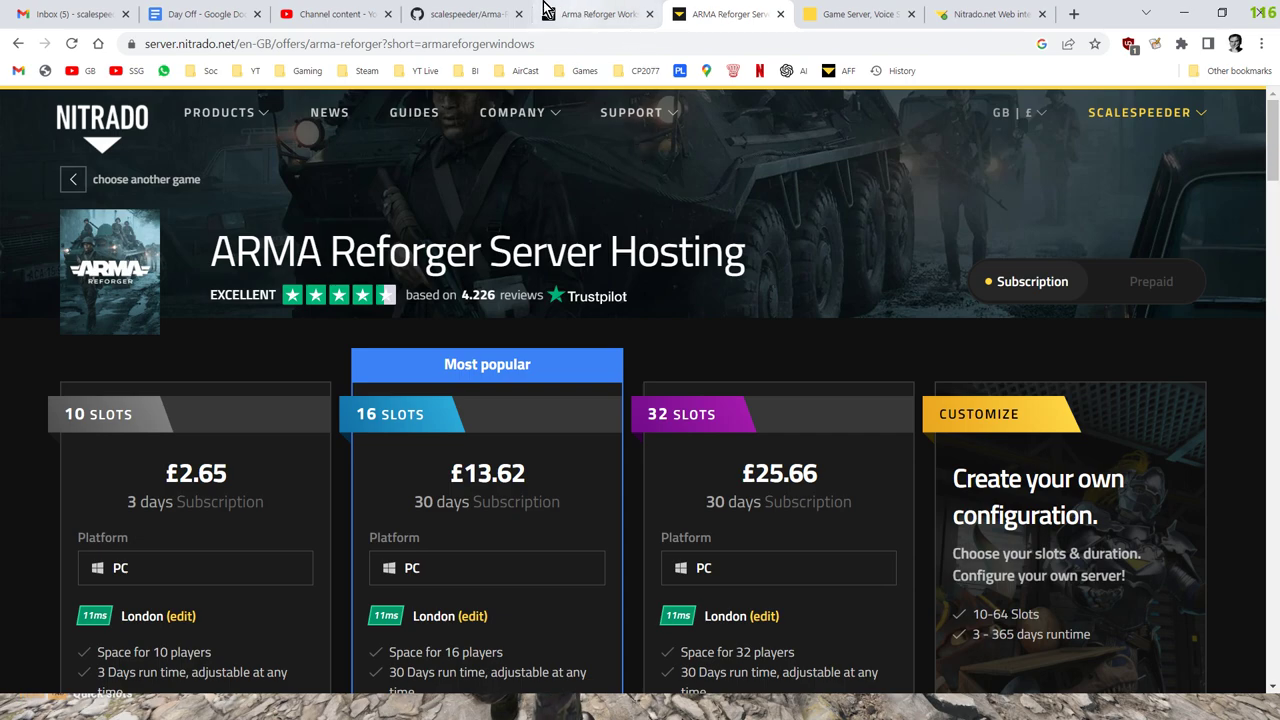
Step: Open the Arma Reforger config snippets repository on GitHub and skim its readme
click(465, 14)
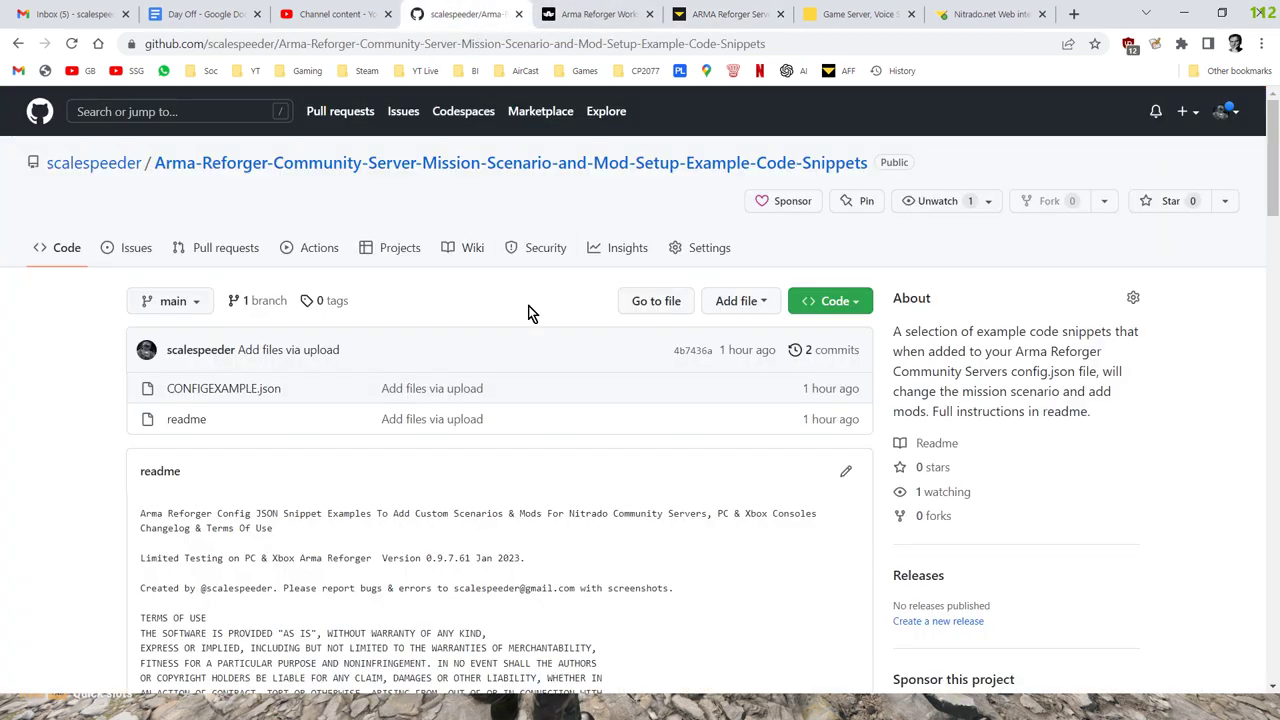
scroll(down, 3)
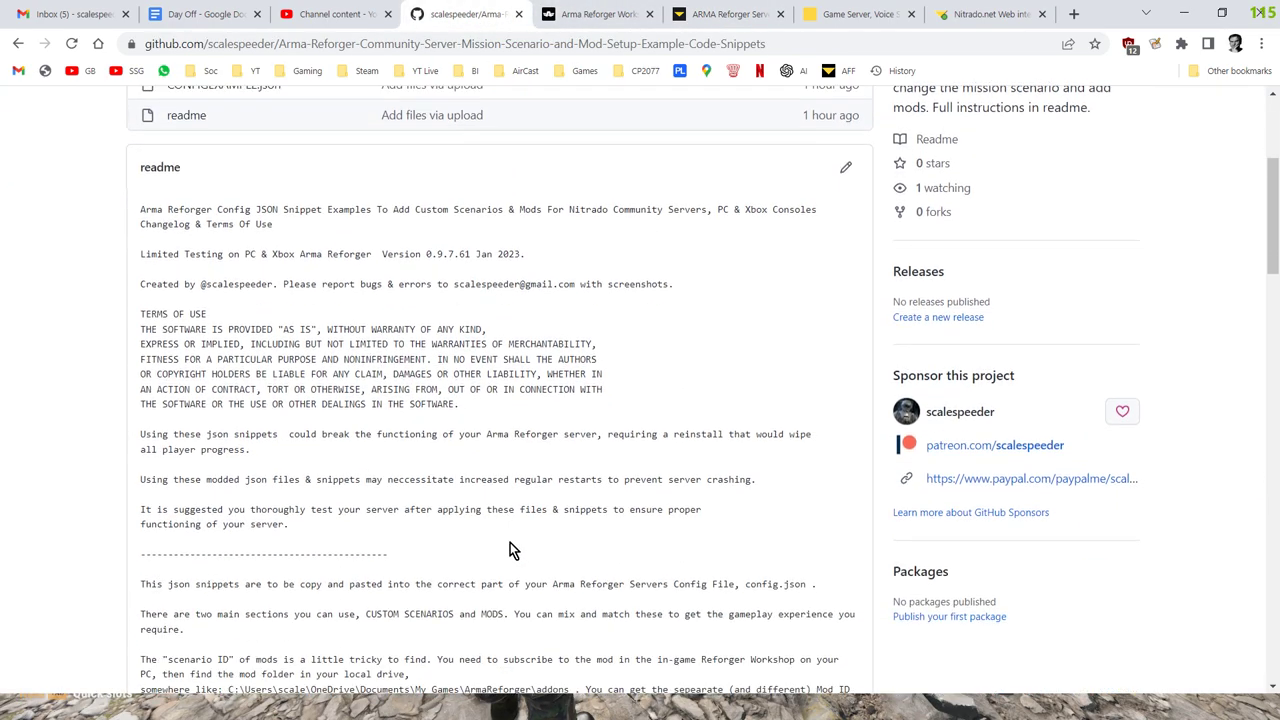
scroll(down, 3)
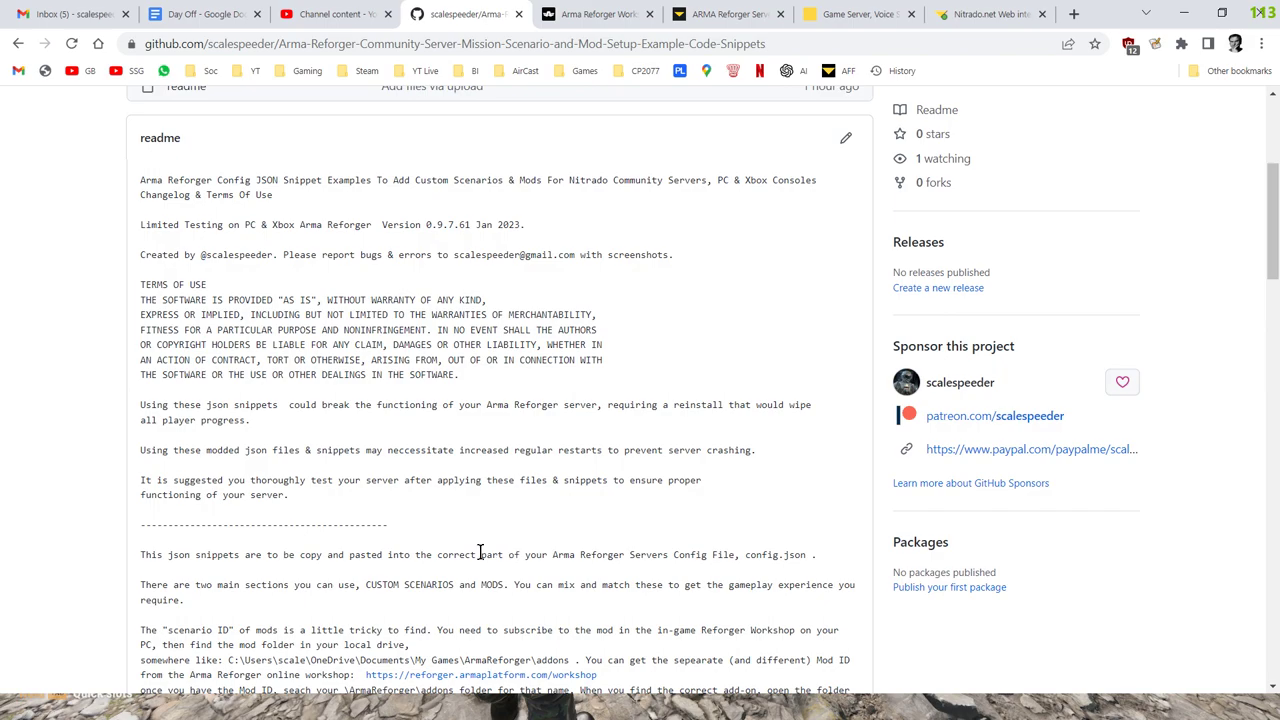
scroll(up, 3)
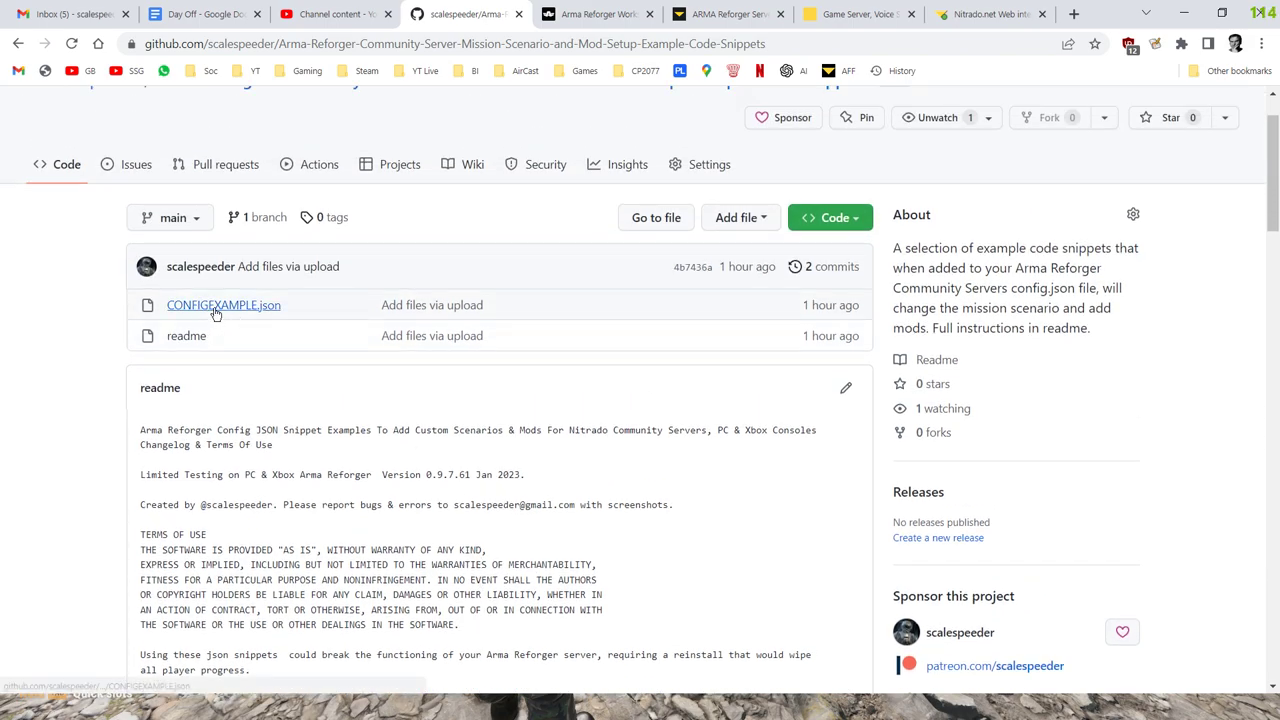
mouse_move(350, 425)
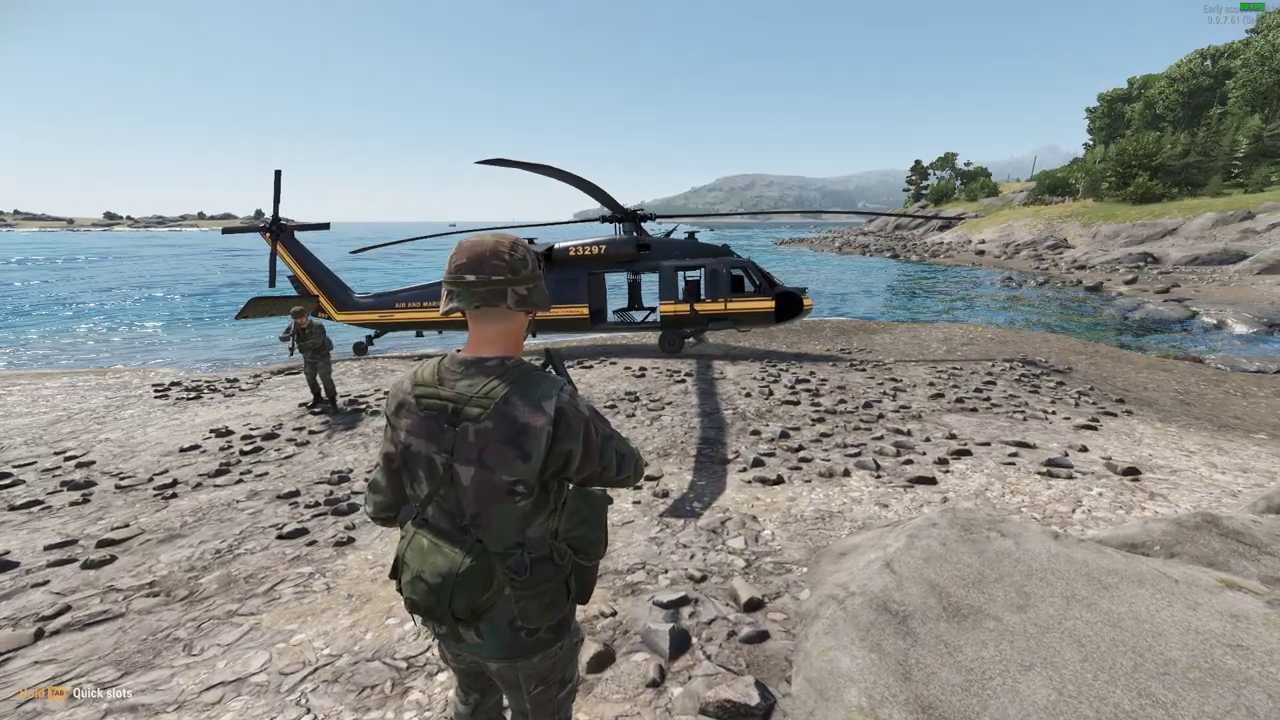
mouse_move(640, 360)
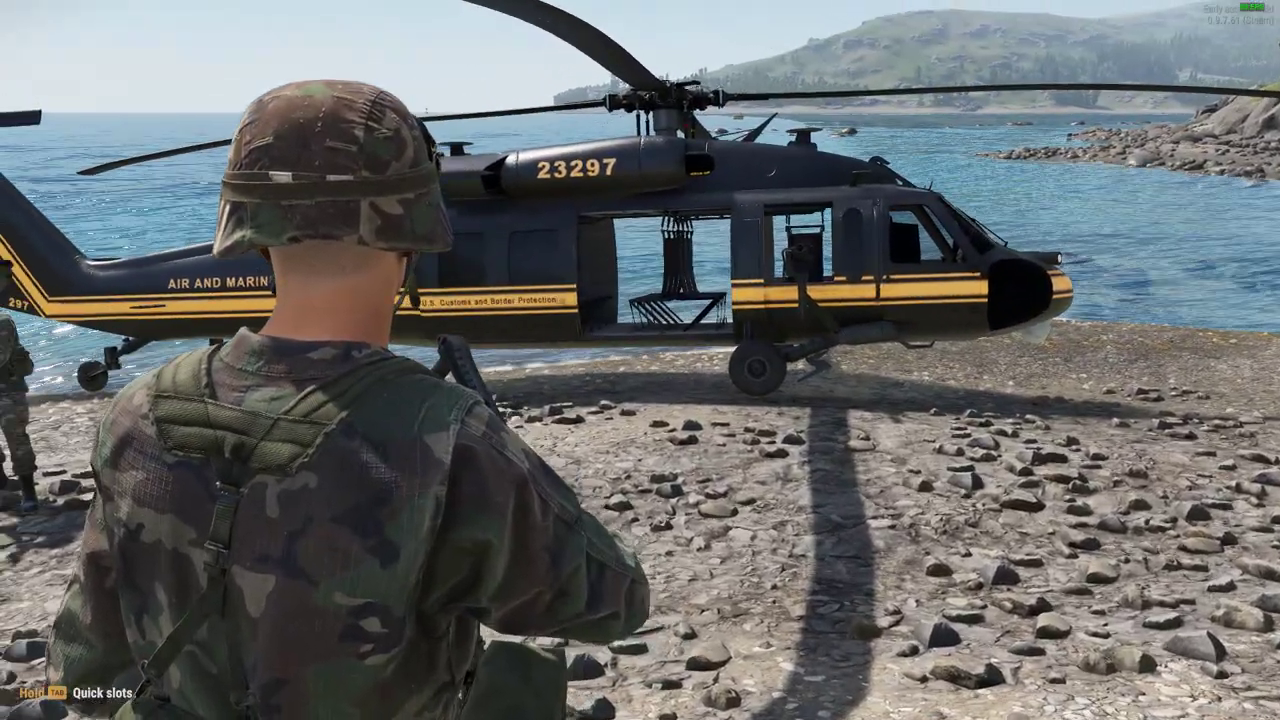
mouse_move(640, 360)
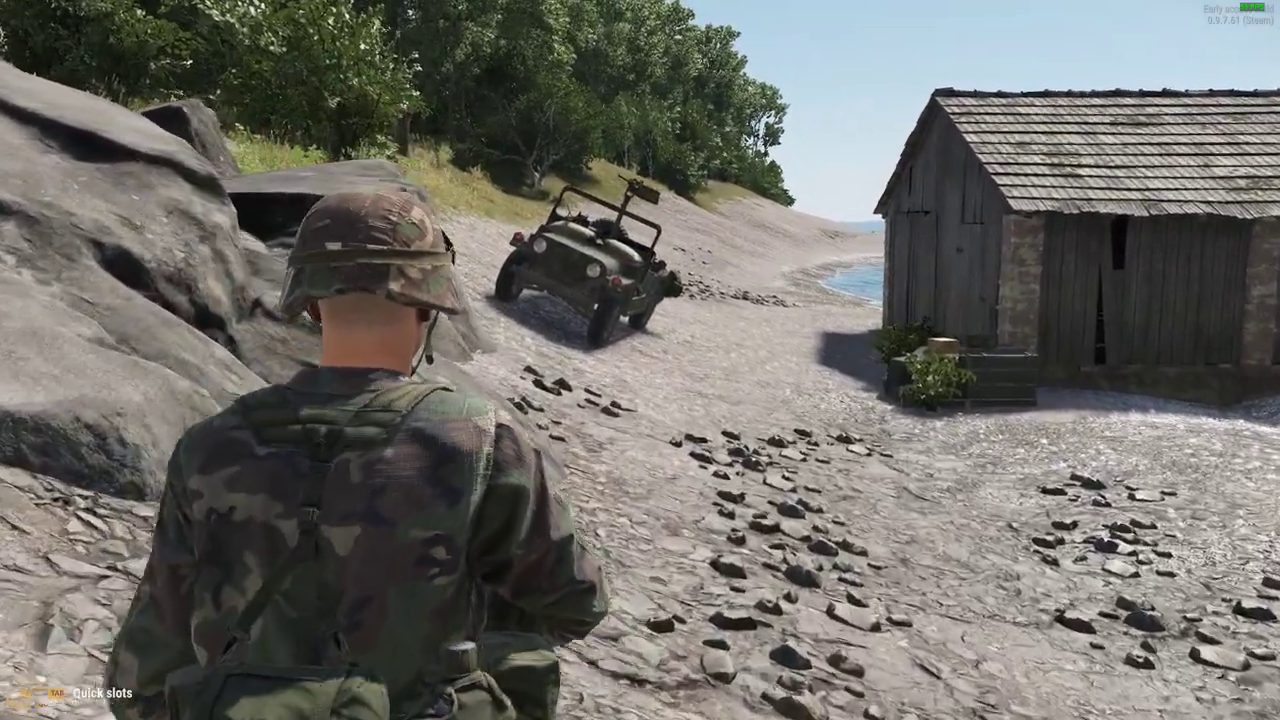
mouse_move(640, 360)
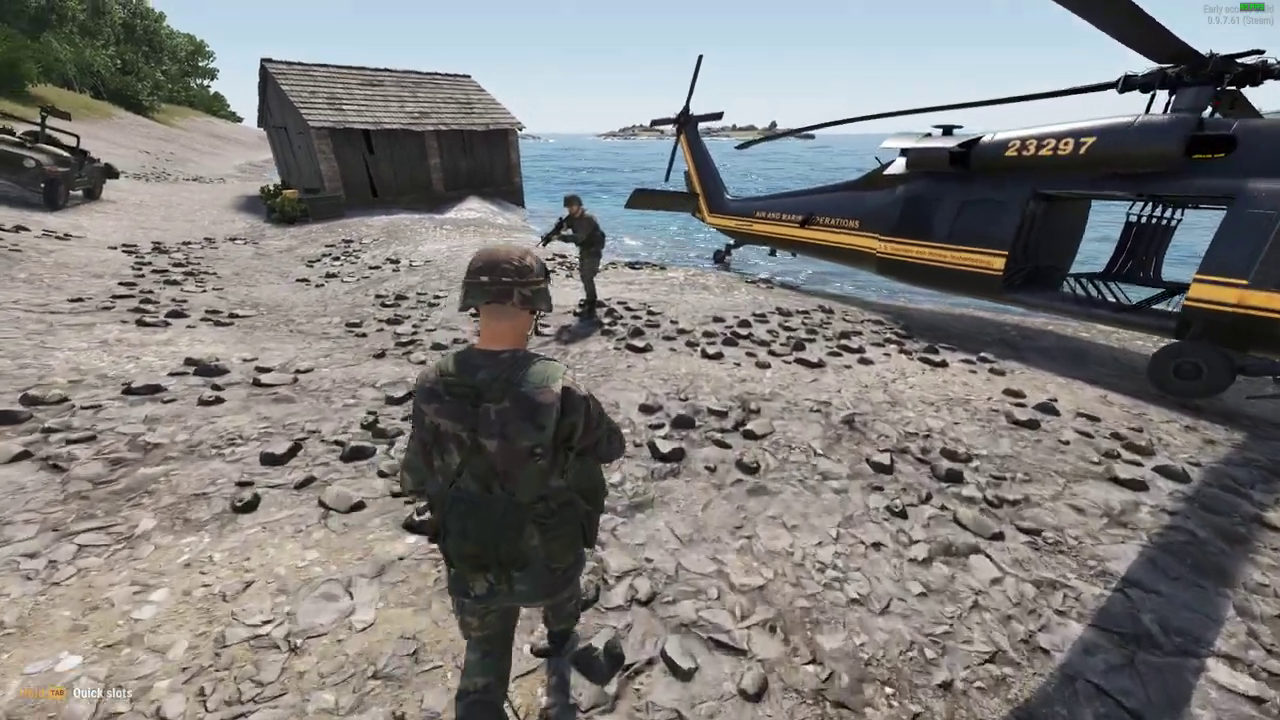
mouse_move(640, 360)
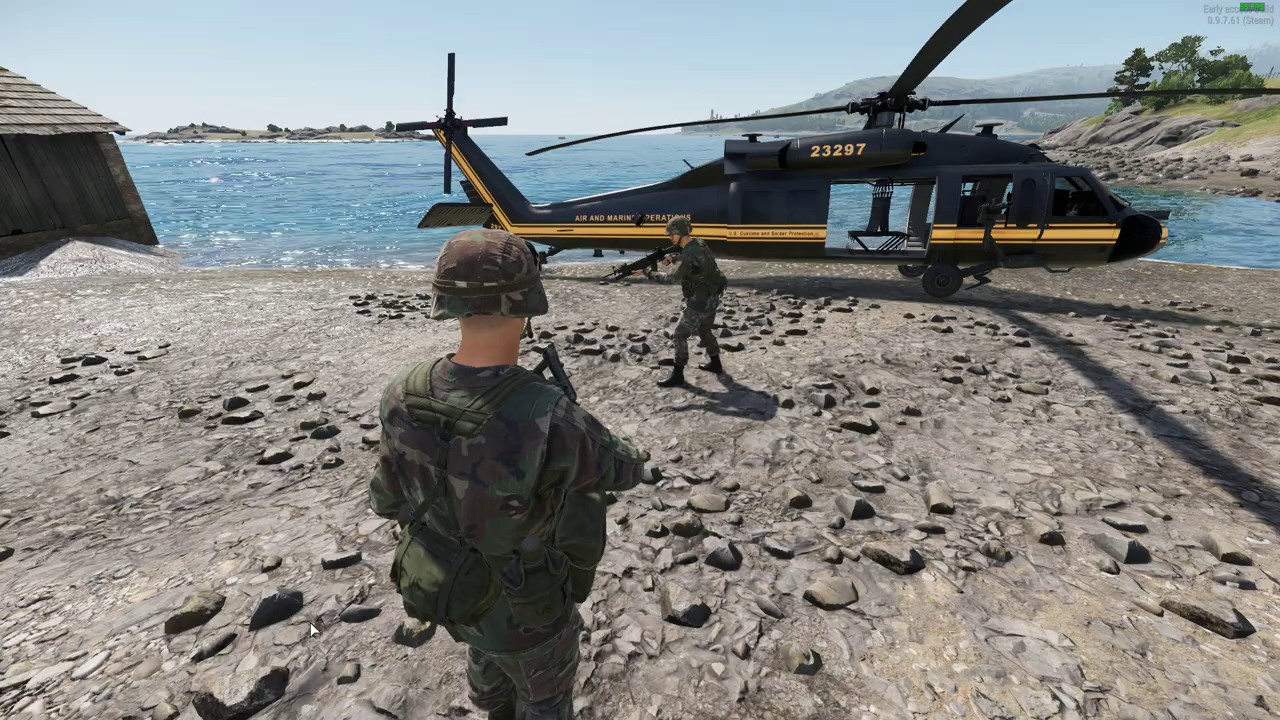
Step: Pause the game while standing on the beach beside the helicopter
key(Escape)
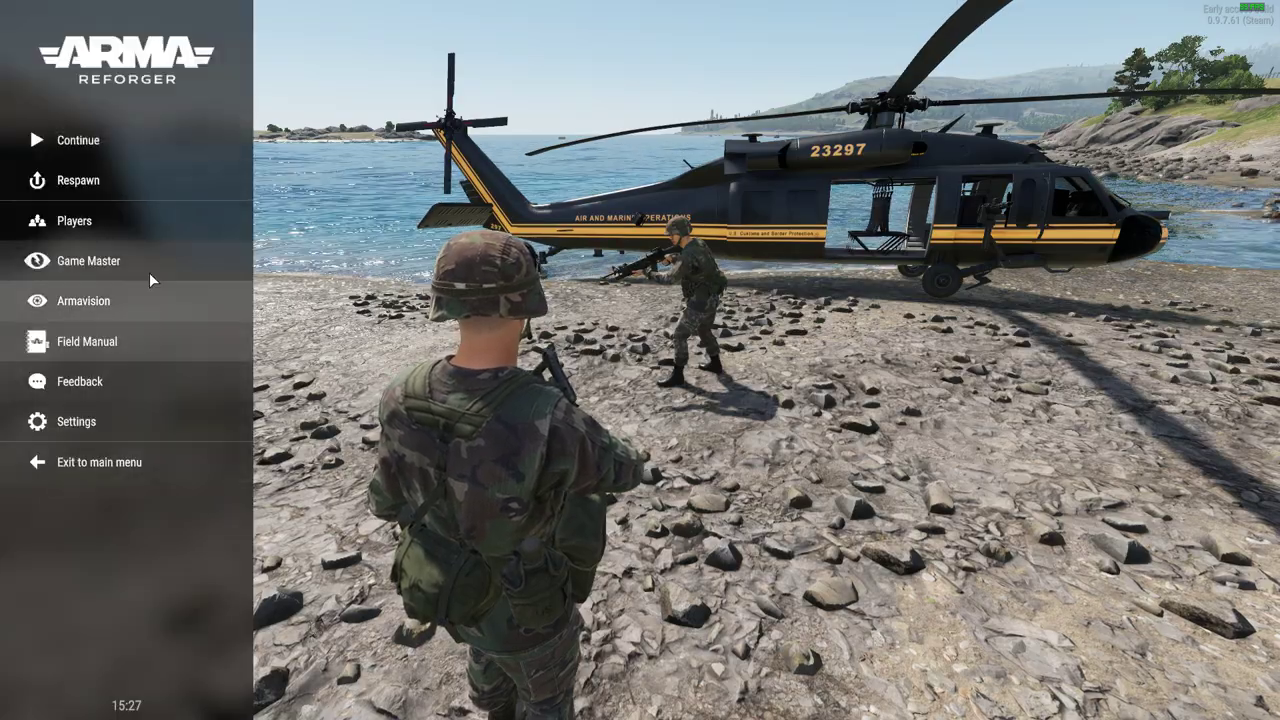
Step: Enter Game Master to pan over the island, then close it to resume as the soldier
click(88, 260)
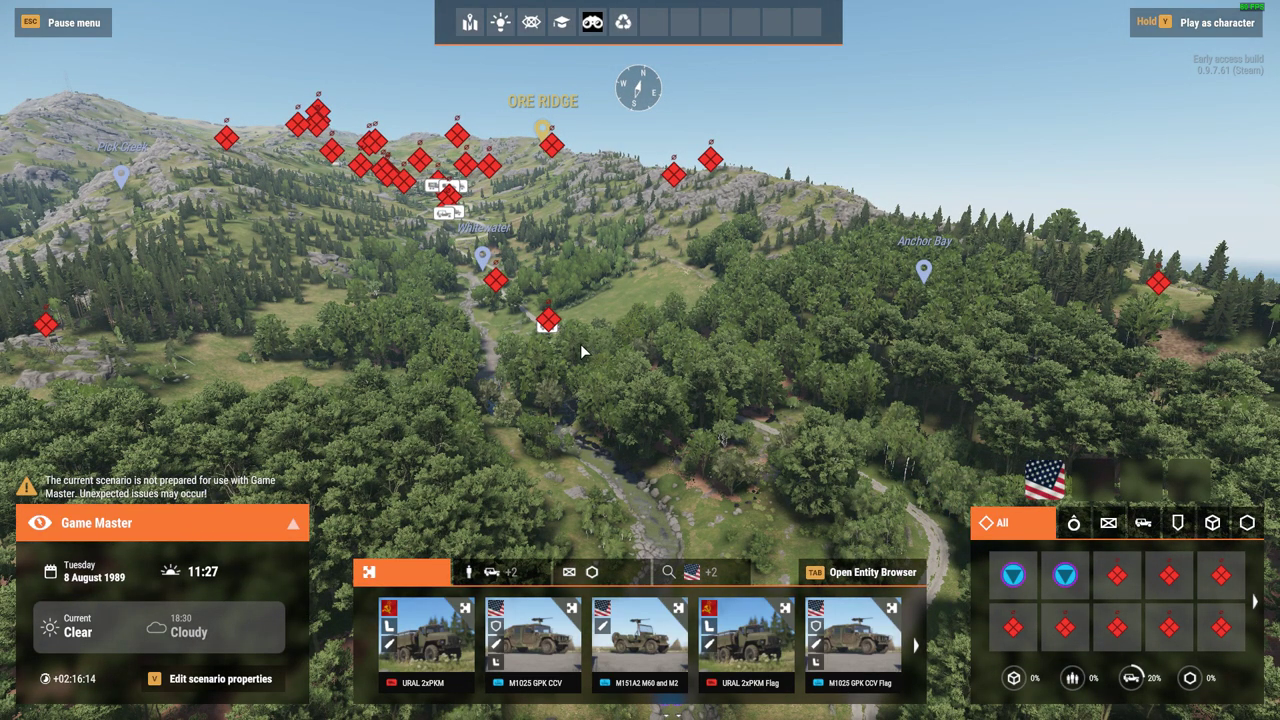
mouse_move(628, 368)
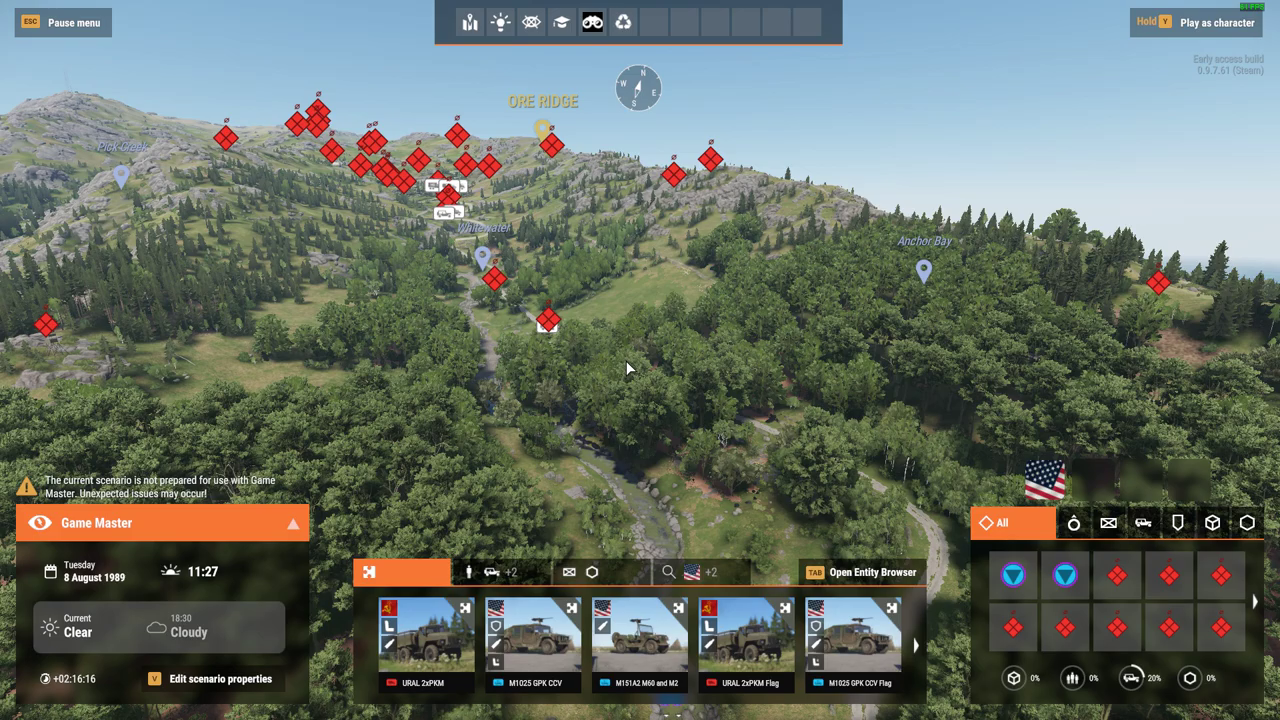
mouse_move(590, 322)
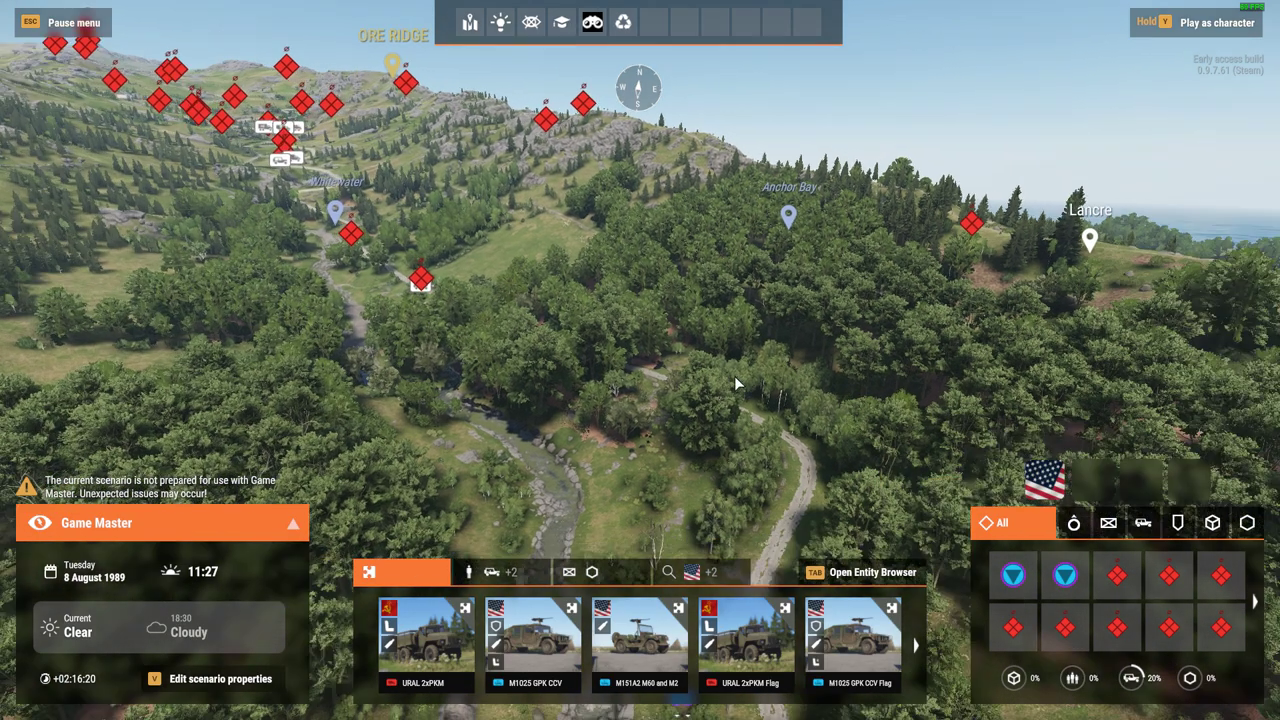
key(Escape)
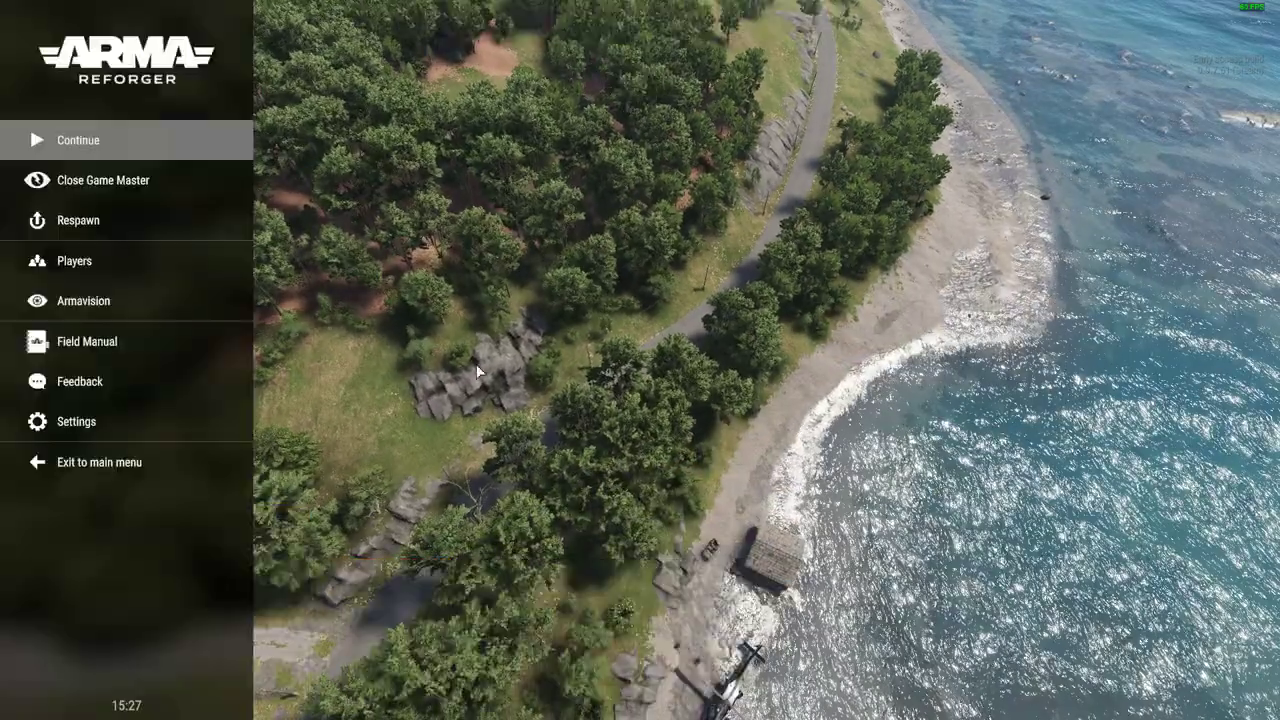
click(77, 140)
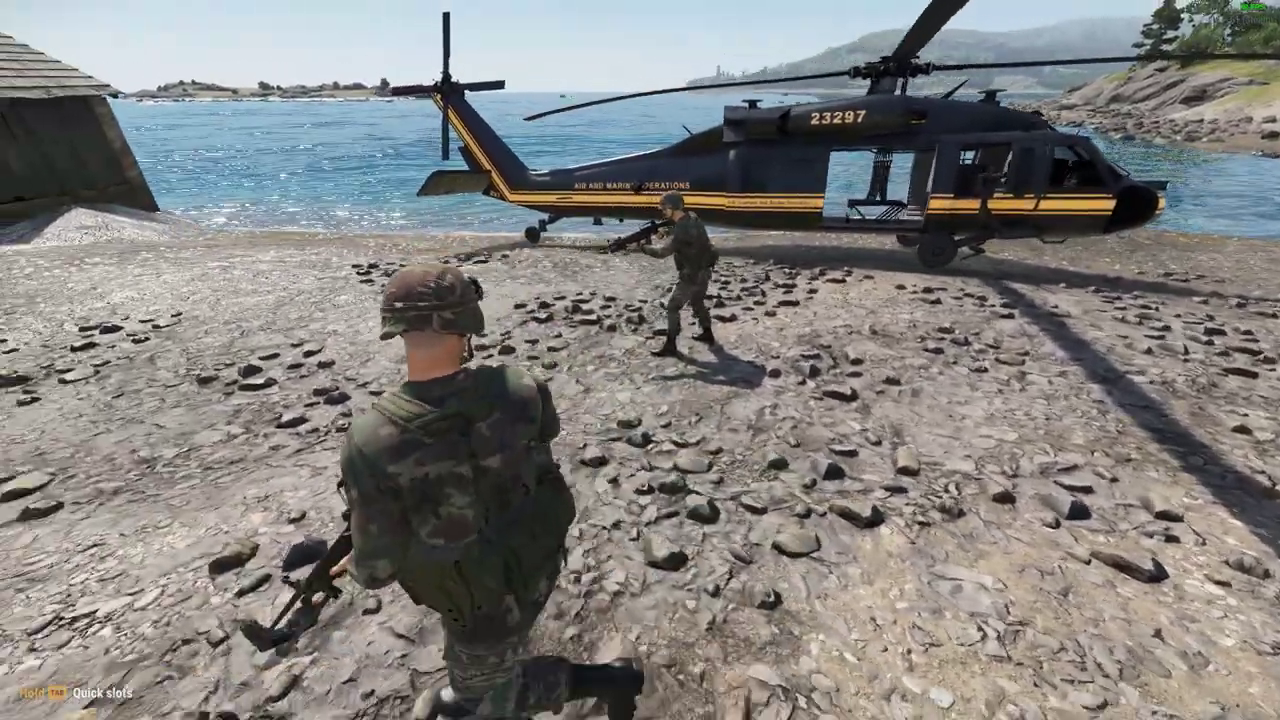
mouse_move(640, 360)
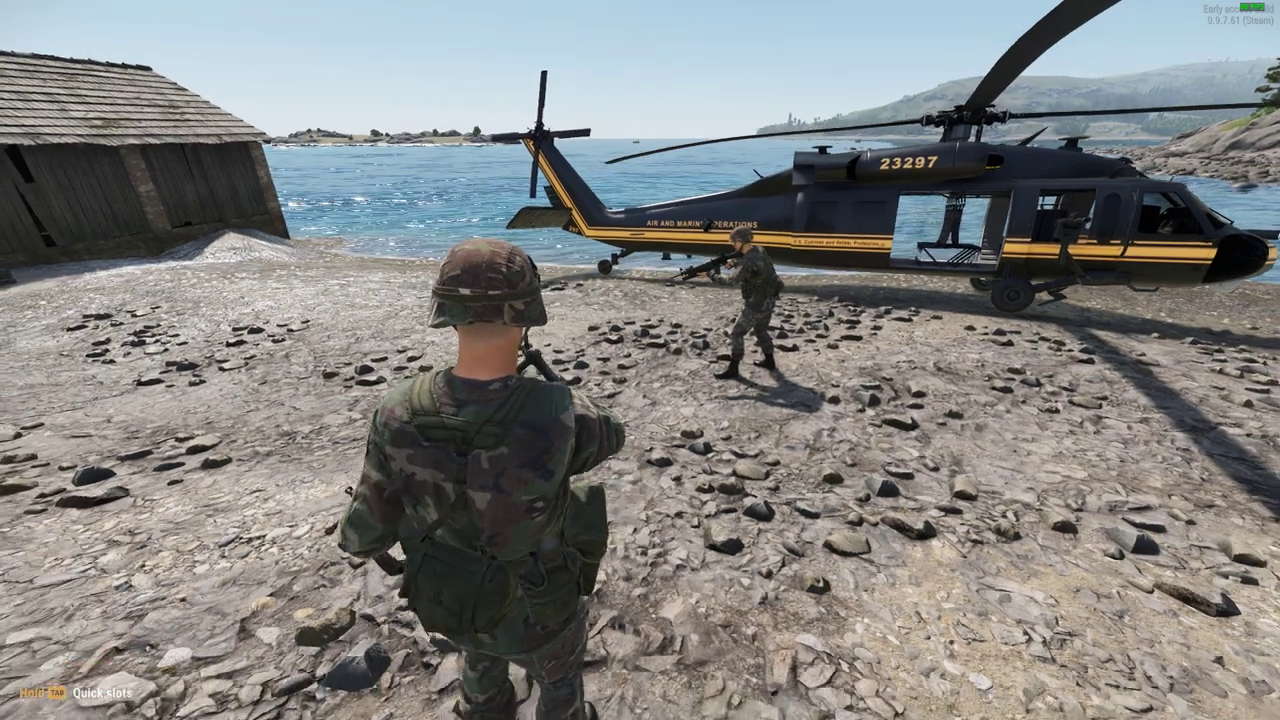
mouse_move(640, 360)
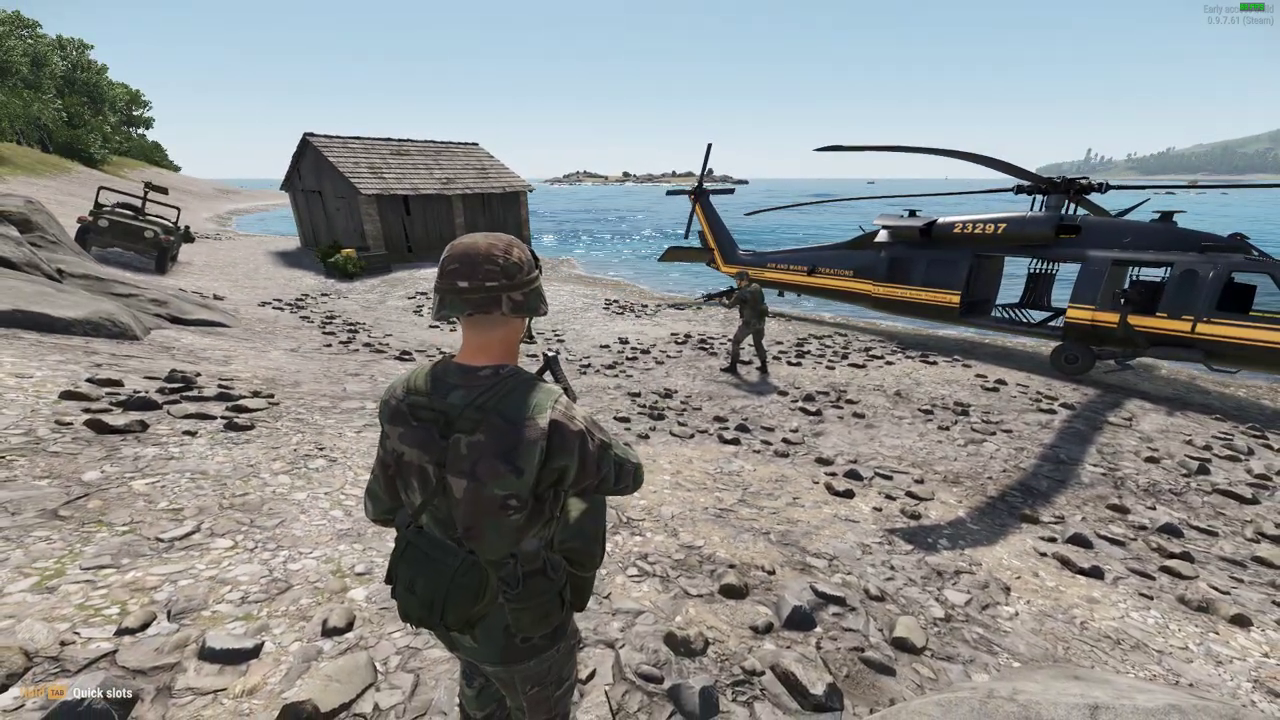
mouse_move(640, 360)
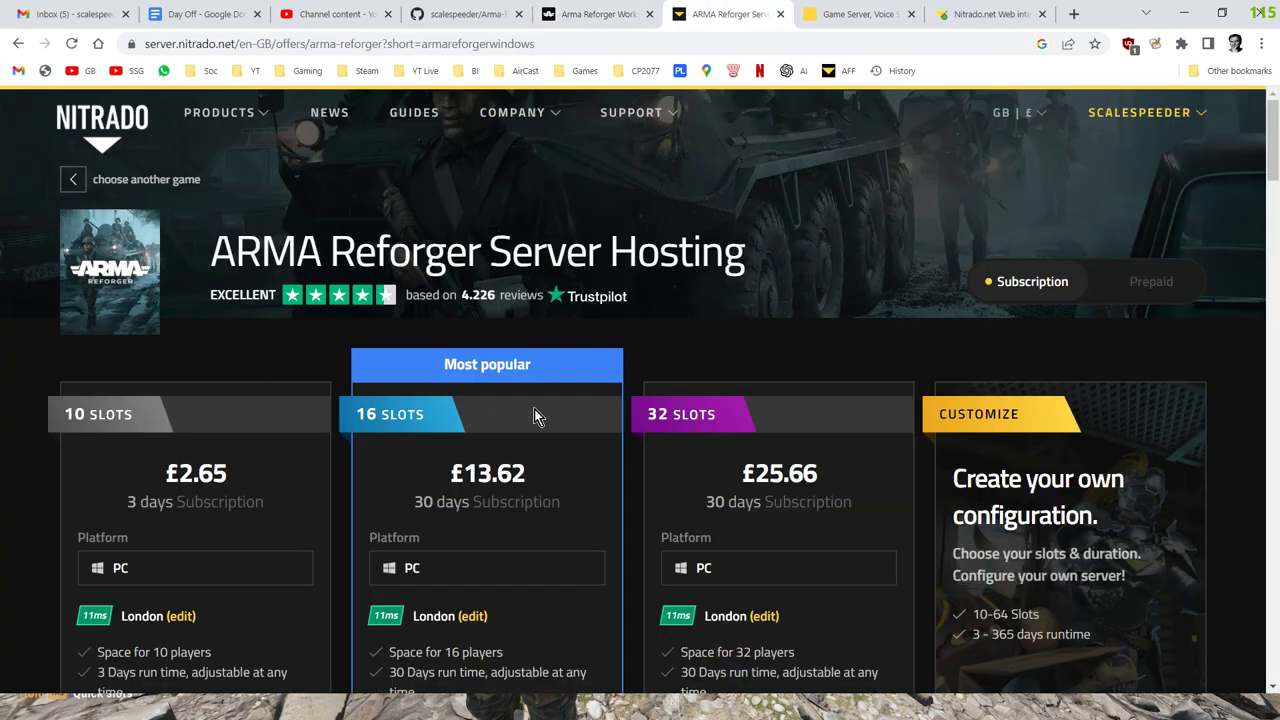
mouse_move(203, 384)
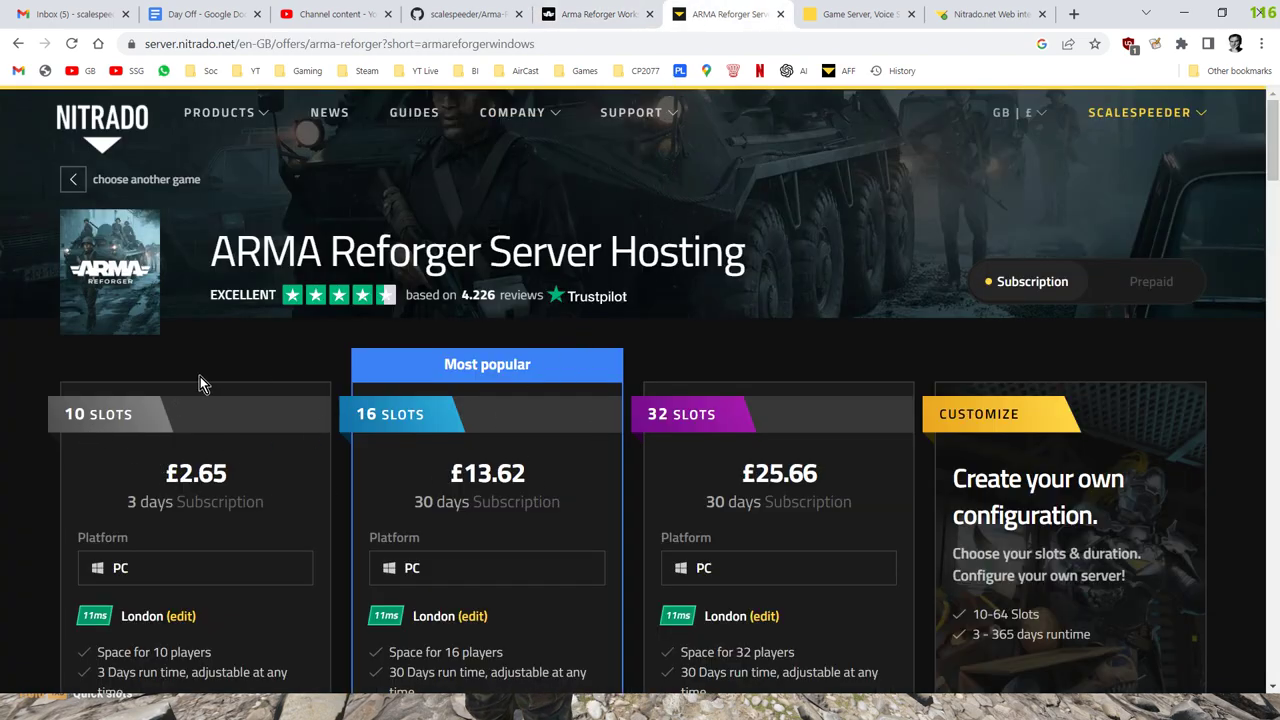
mouse_move(417, 268)
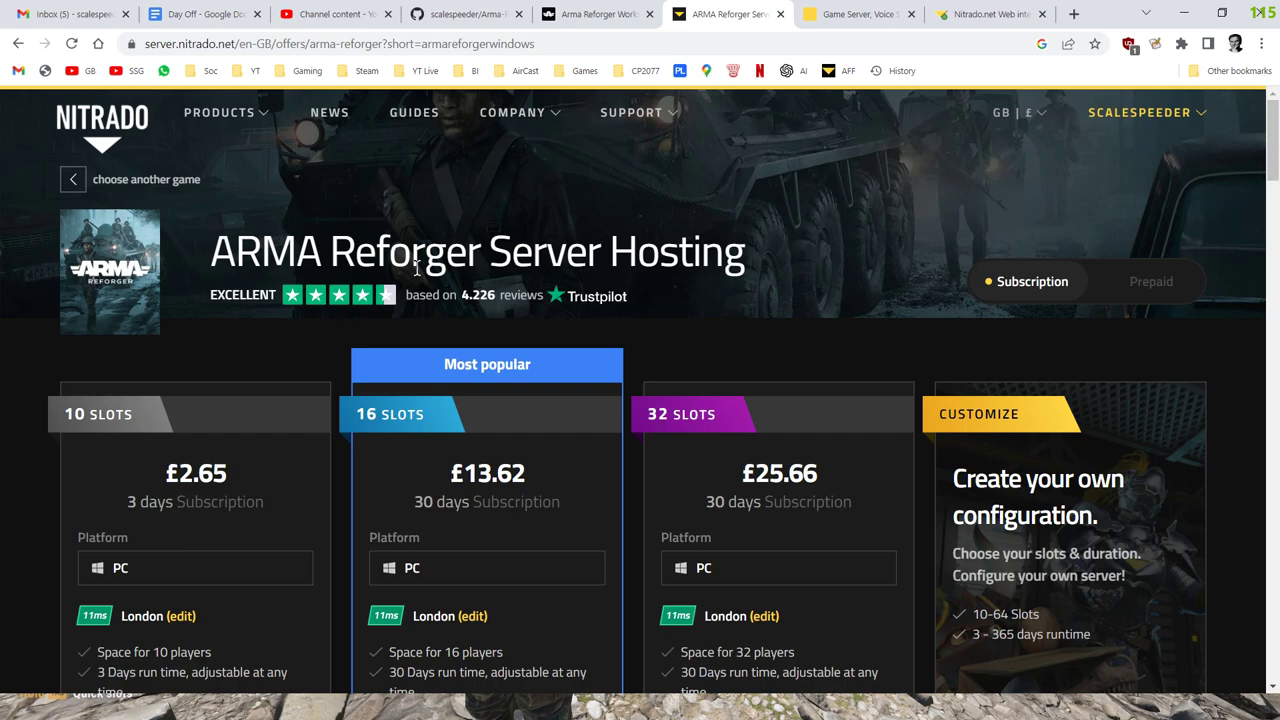
mouse_move(768, 231)
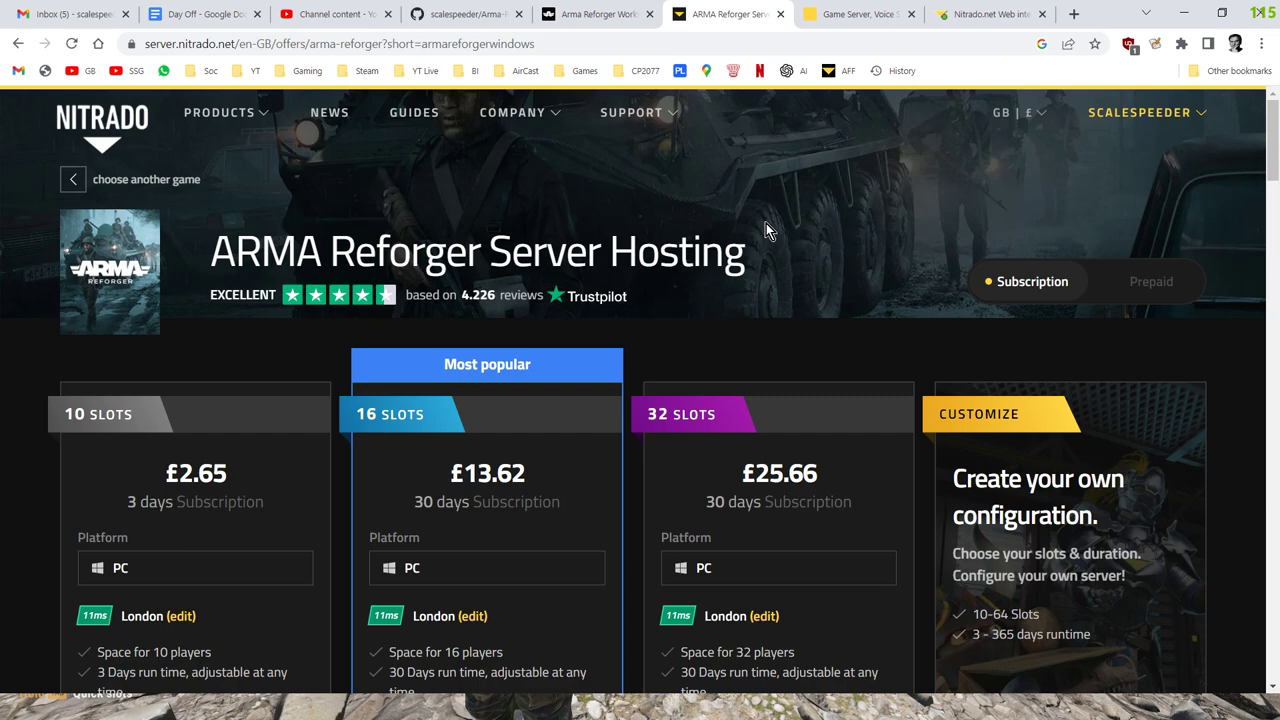
mouse_move(398, 408)
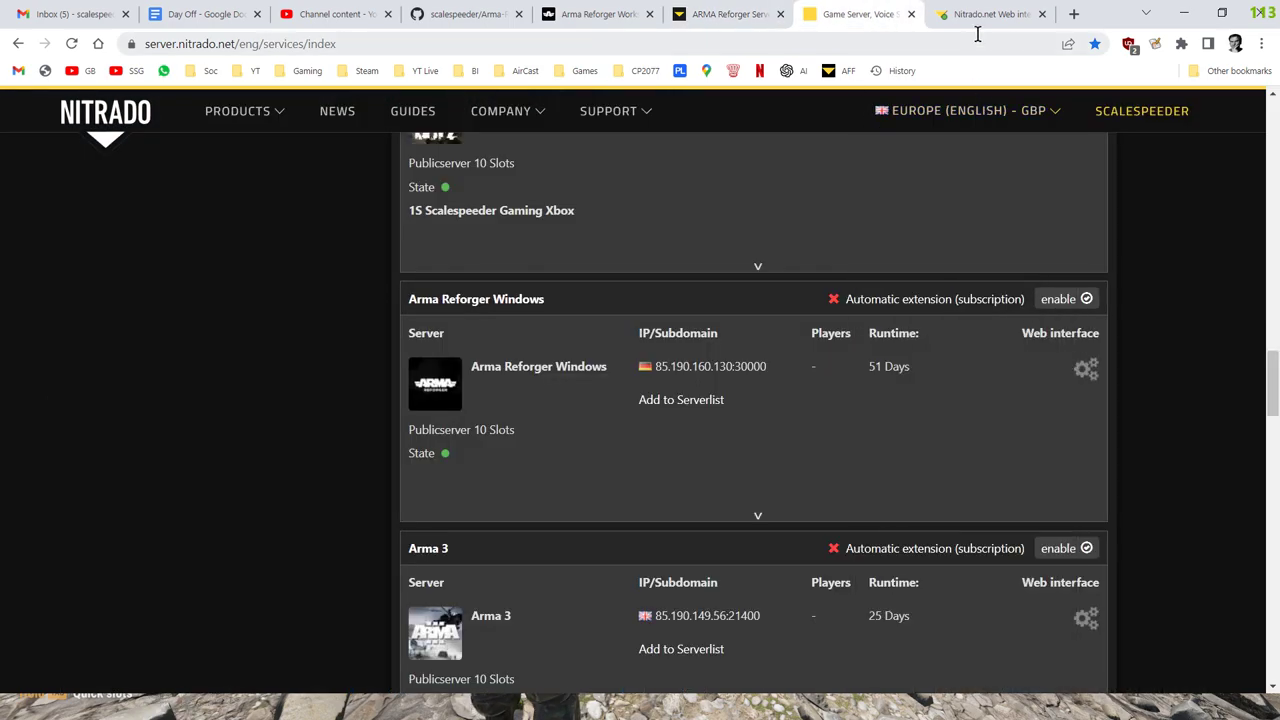
Step: Open the server's general settings and reveal the hidden password values
click(1086, 368)
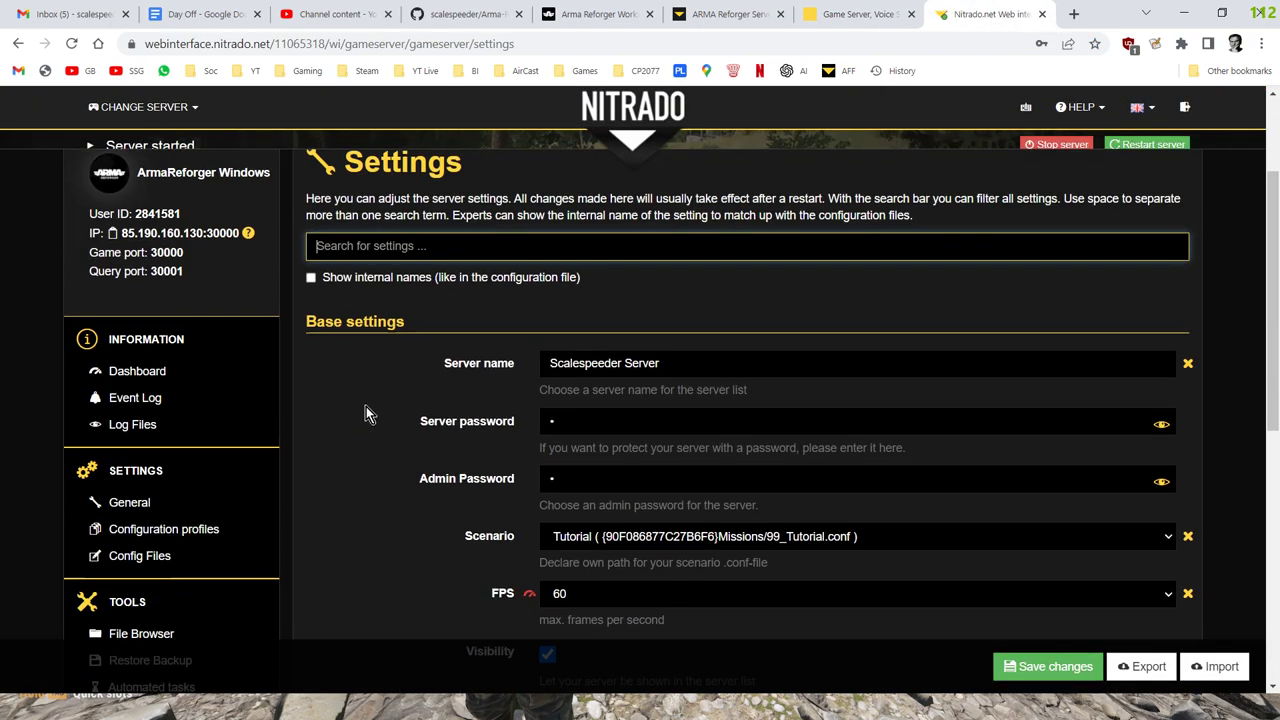
scroll(up, 3)
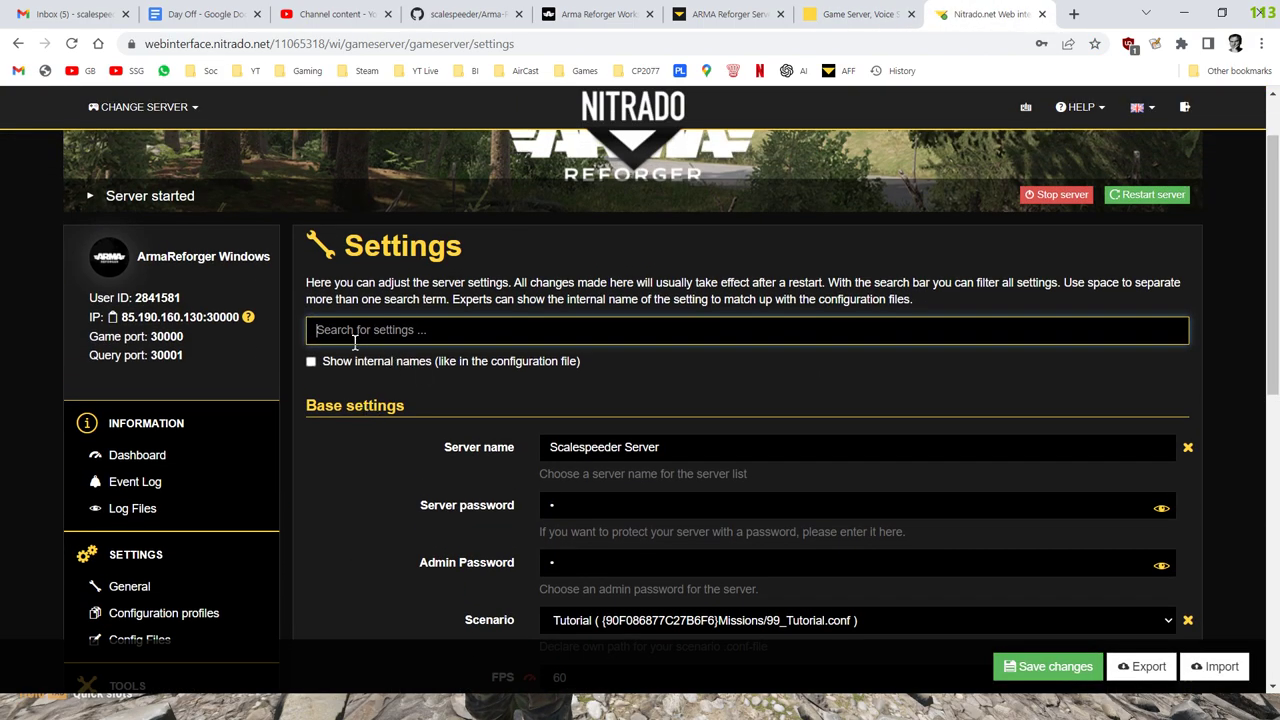
scroll(down, 3)
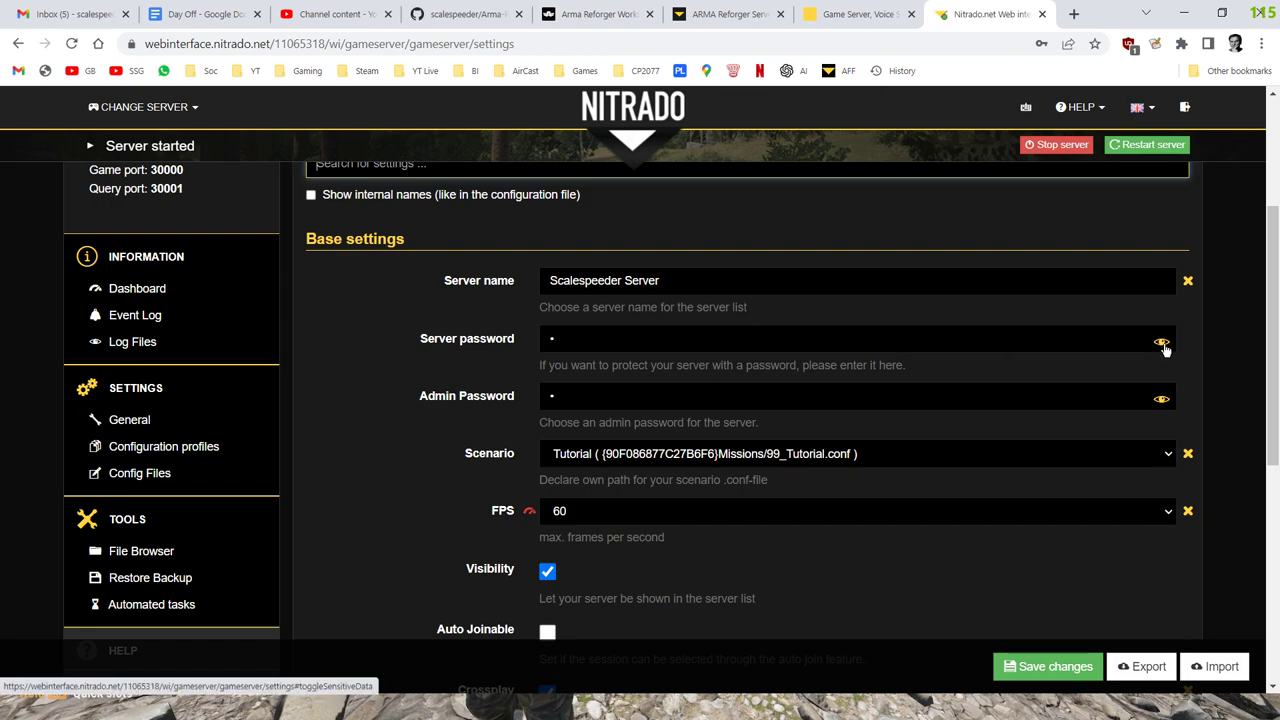
click(1161, 341)
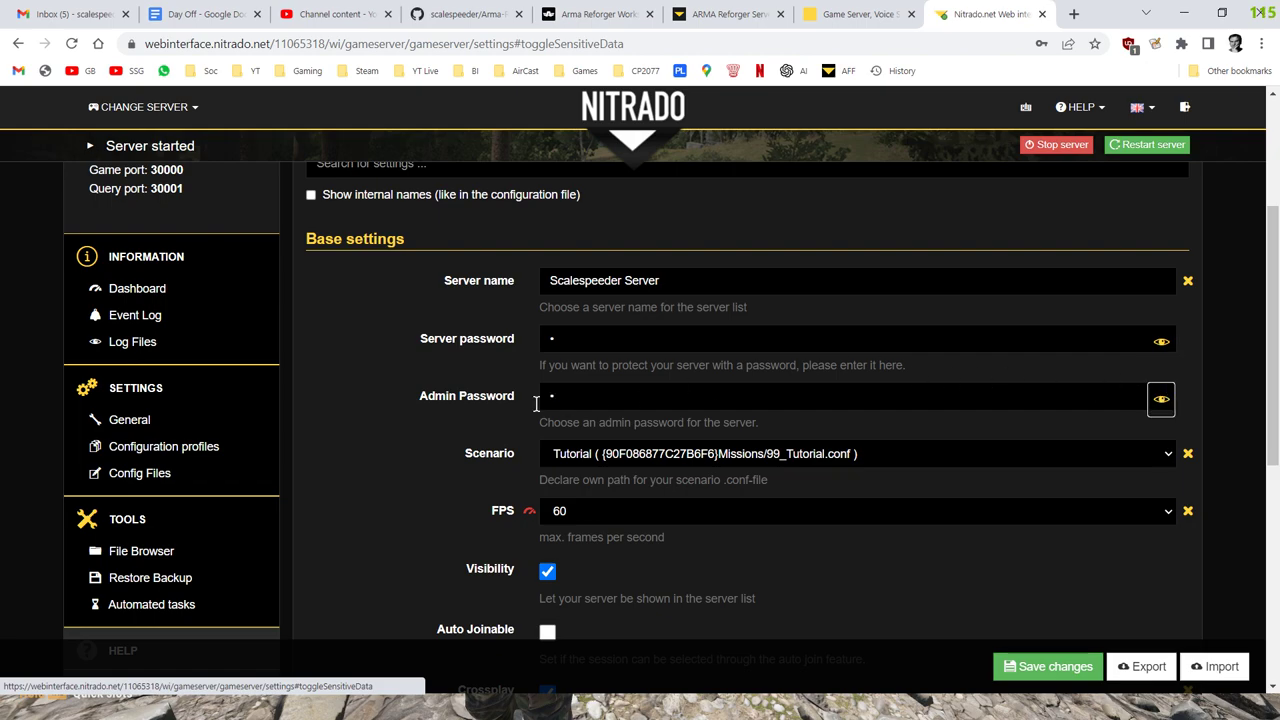
Step: Review the Scenario, View Distance and BattlEye options, then return to Base settings
scroll(down, 3)
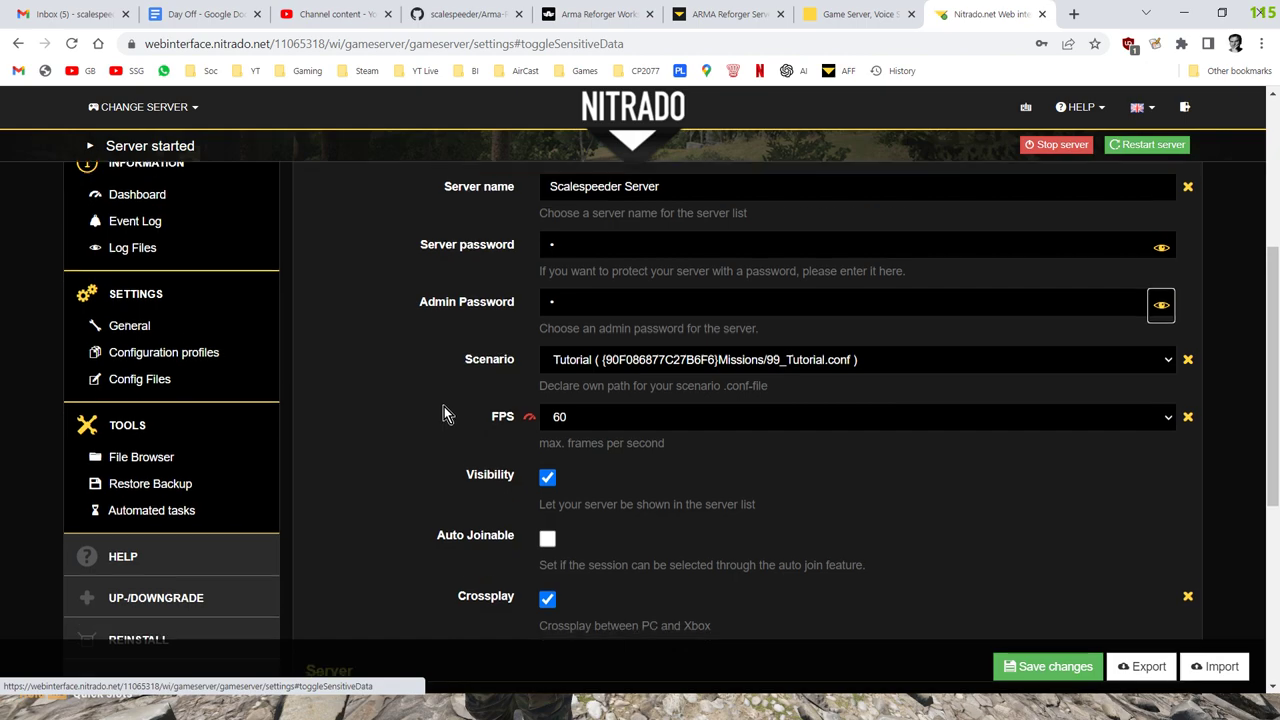
scroll(down, 3)
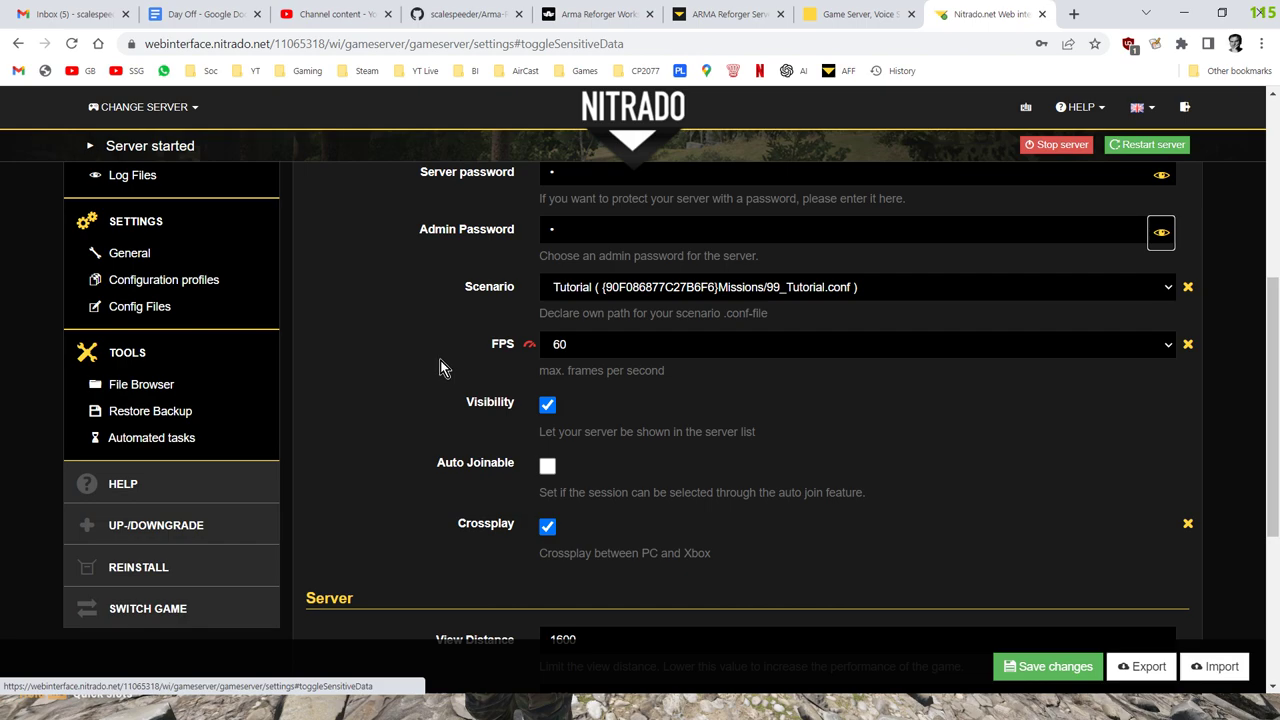
scroll(down, 3)
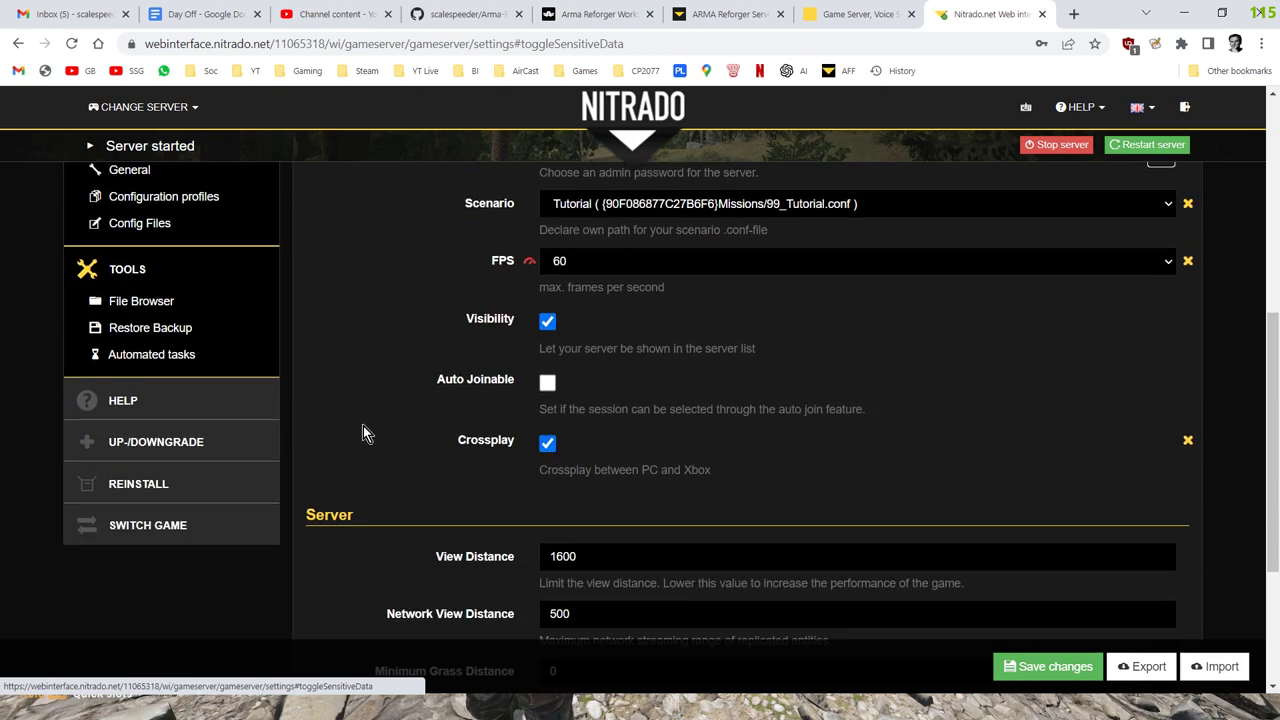
scroll(down, 3)
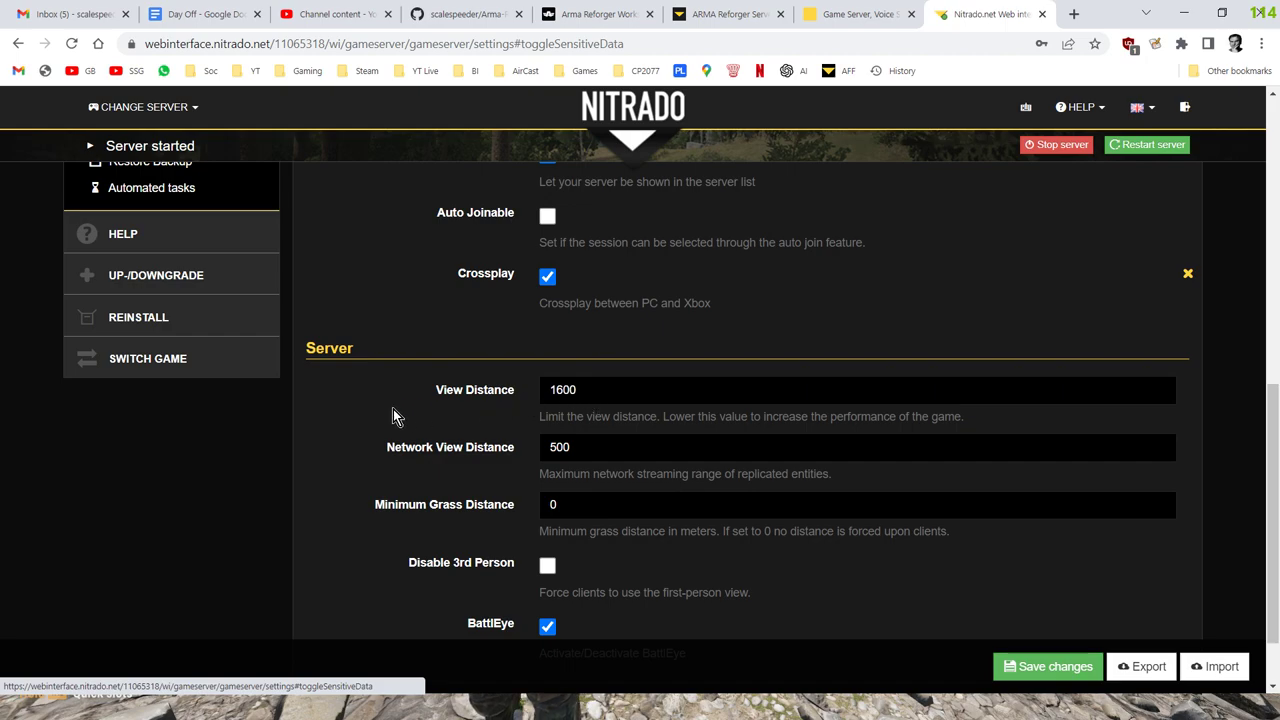
mouse_move(360, 400)
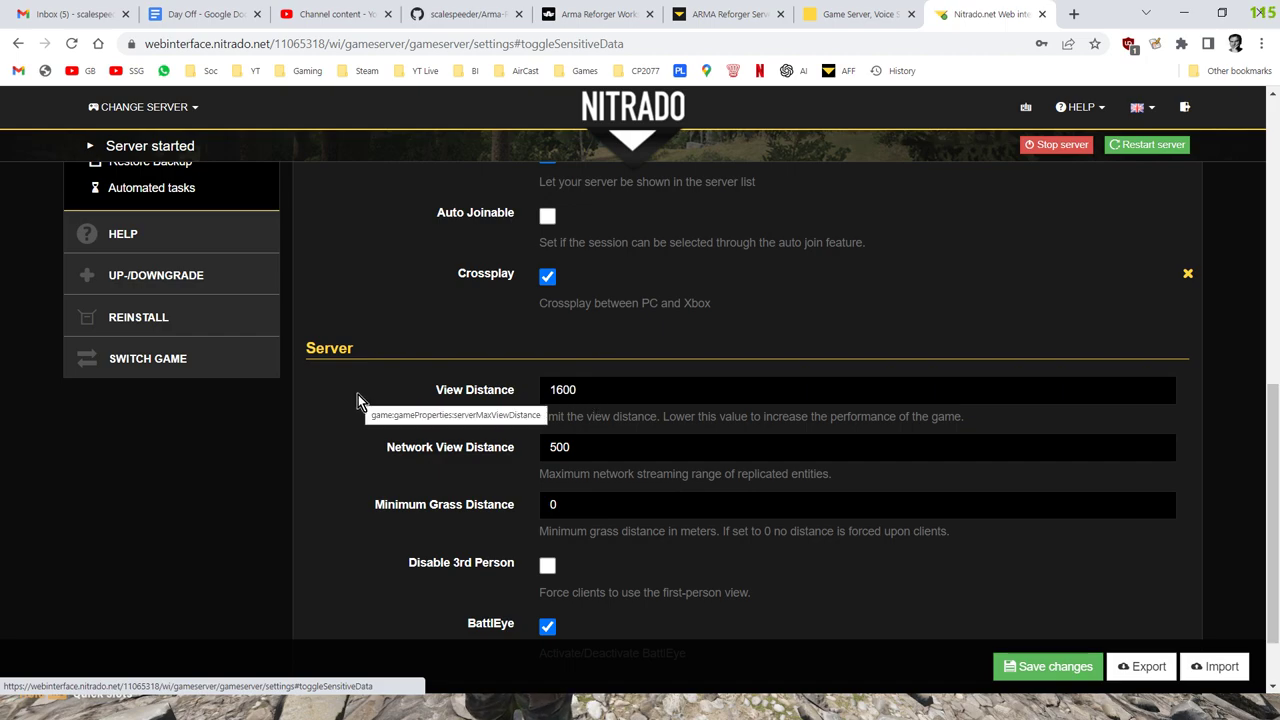
mouse_move(390, 107)
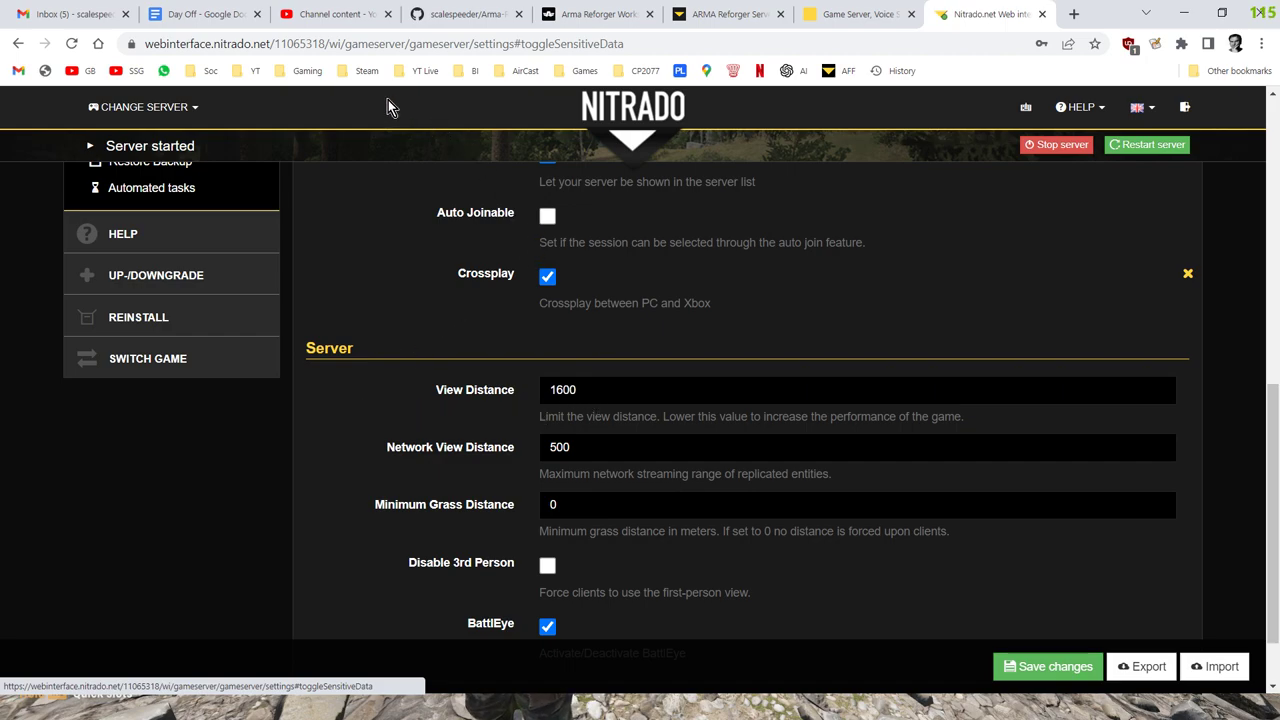
mouse_move(350, 262)
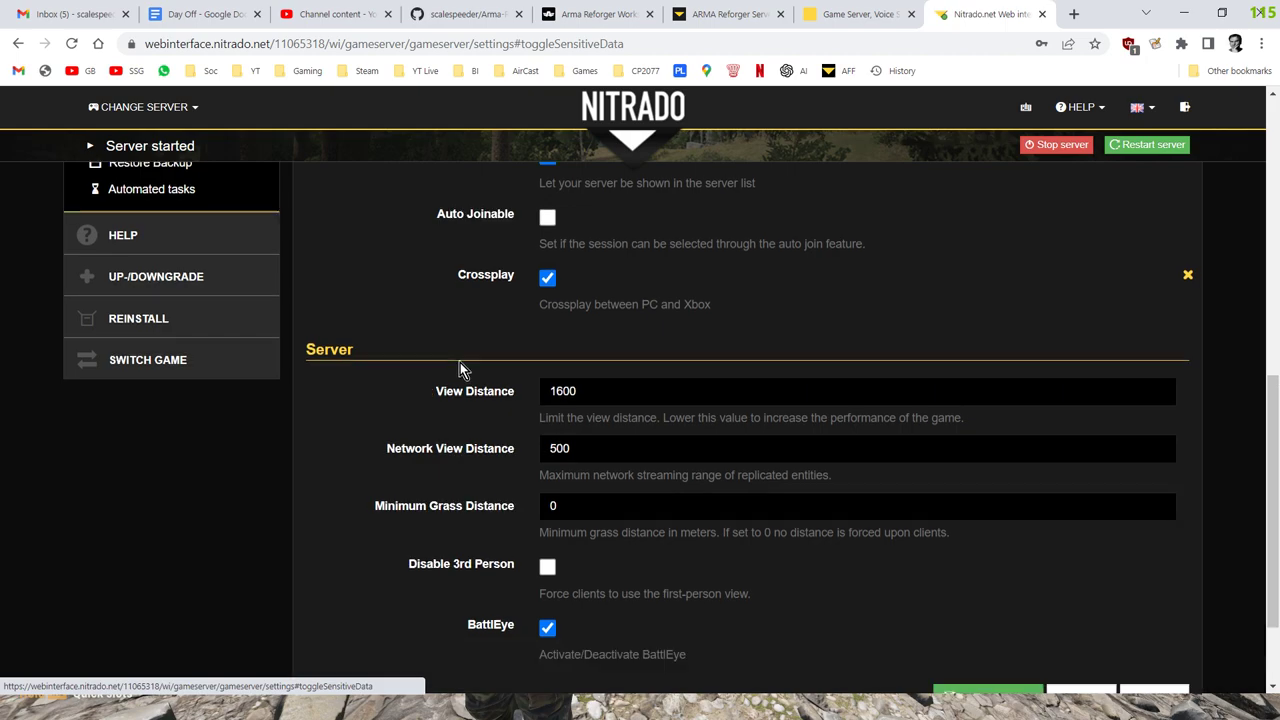
scroll(up, 3)
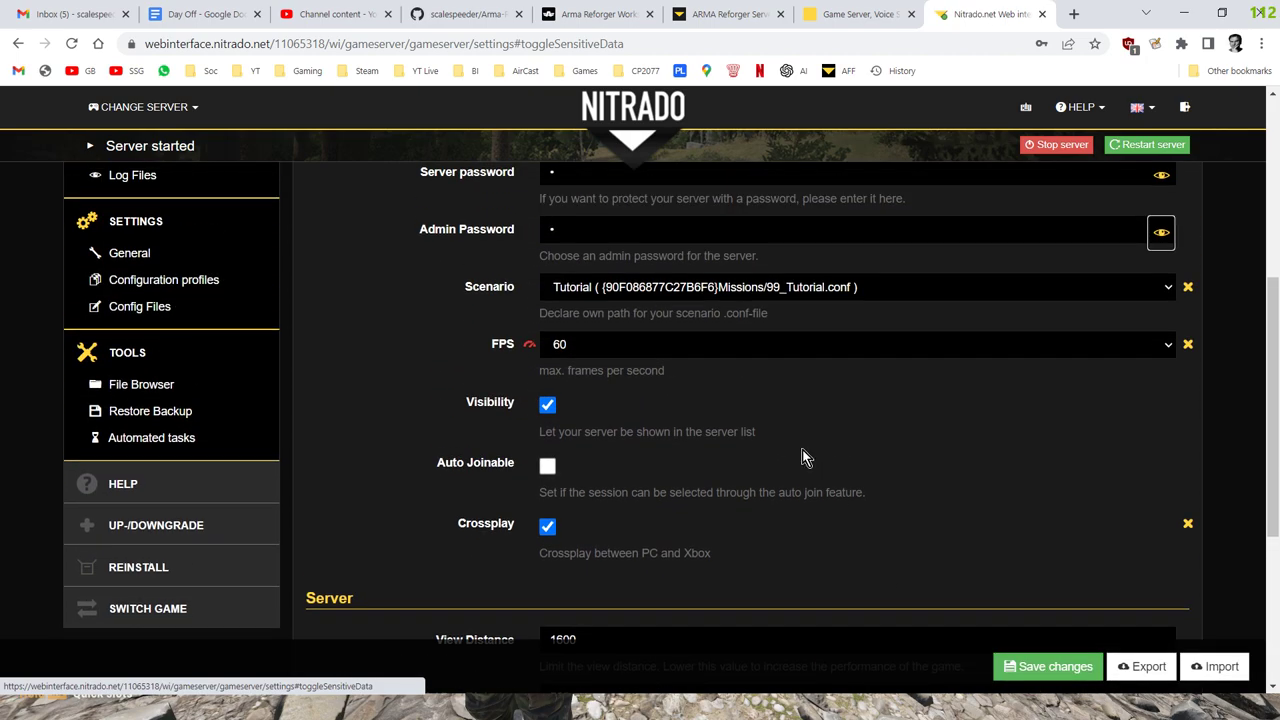
scroll(up, 3)
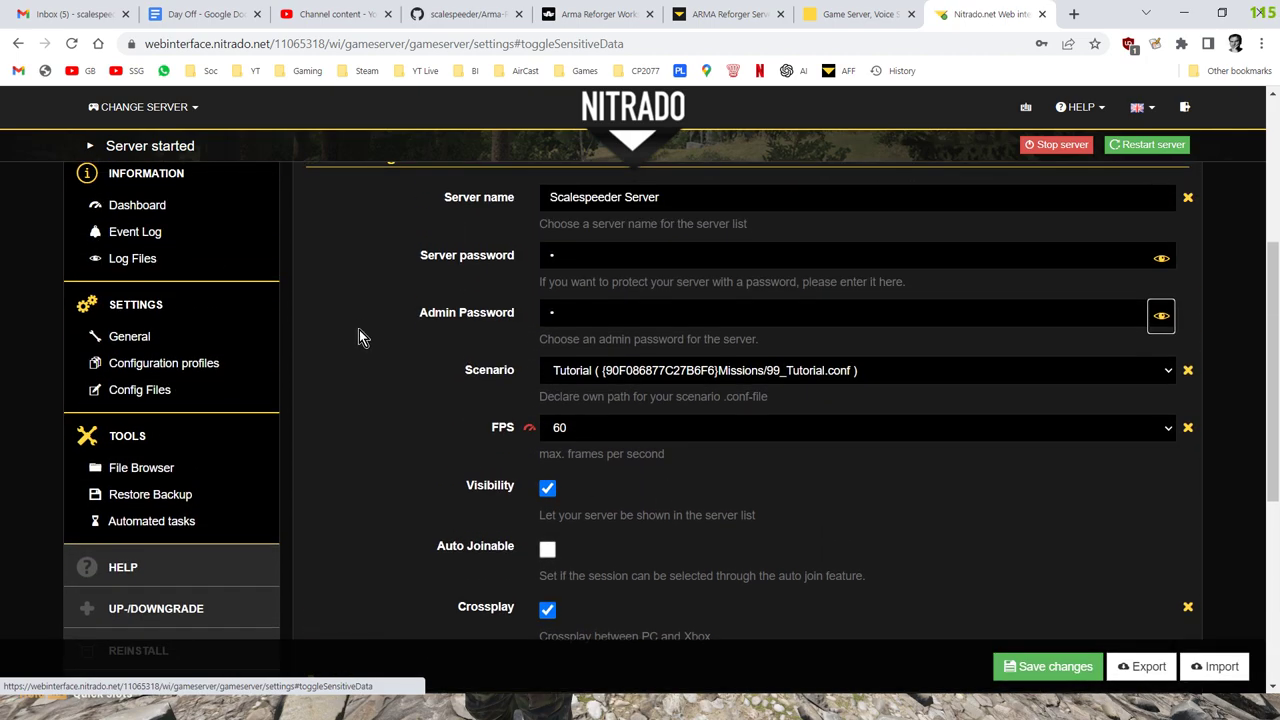
scroll(up, 3)
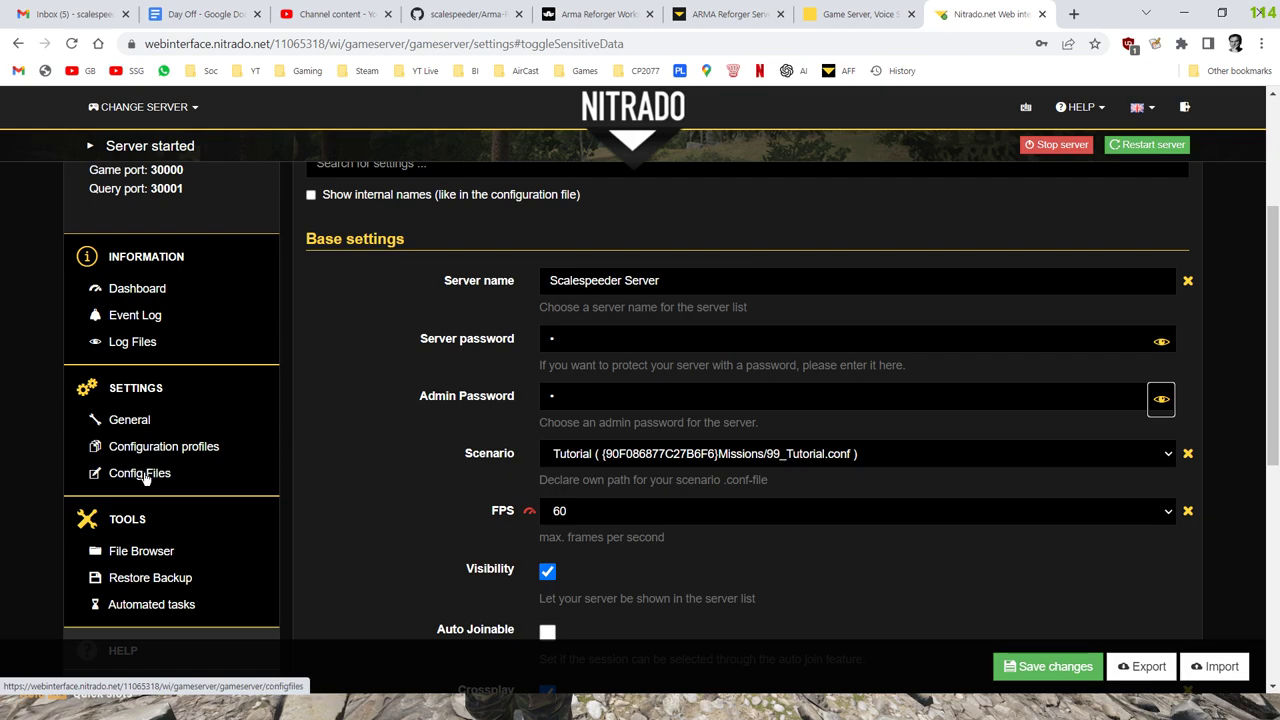
mouse_move(139, 473)
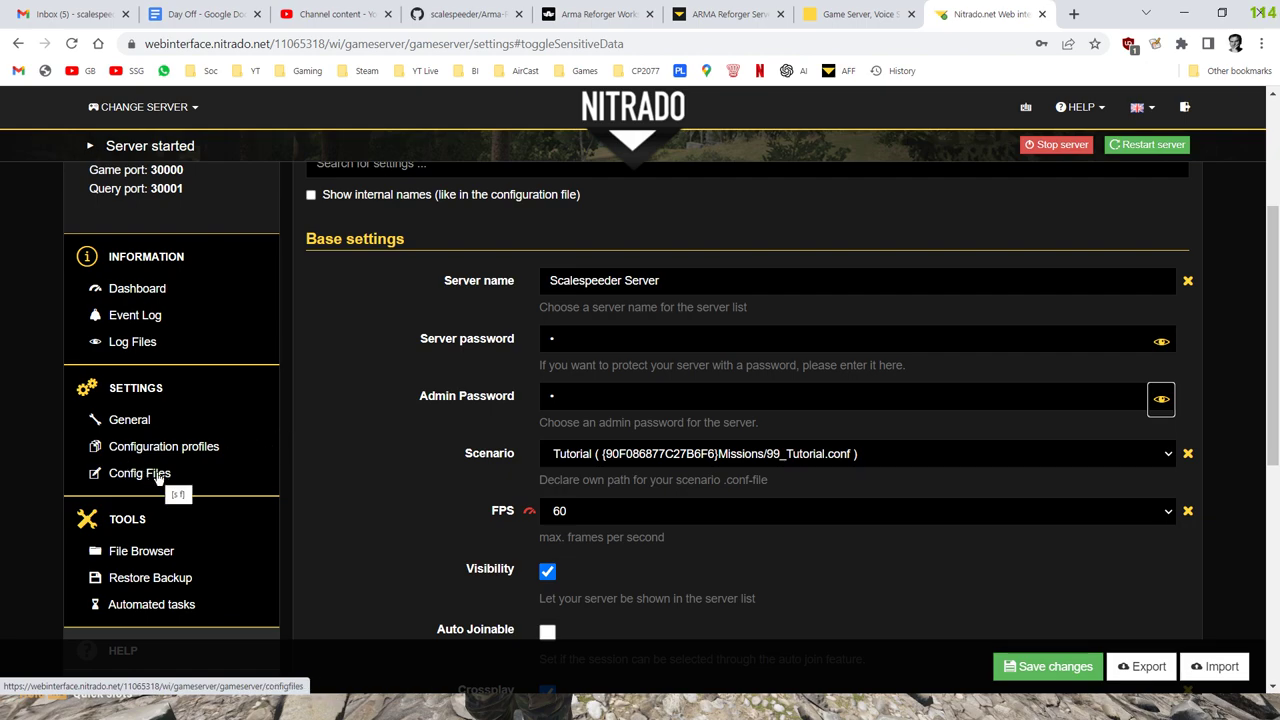
Step: Open config.json in the Config Files editor and browse its top section
click(139, 473)
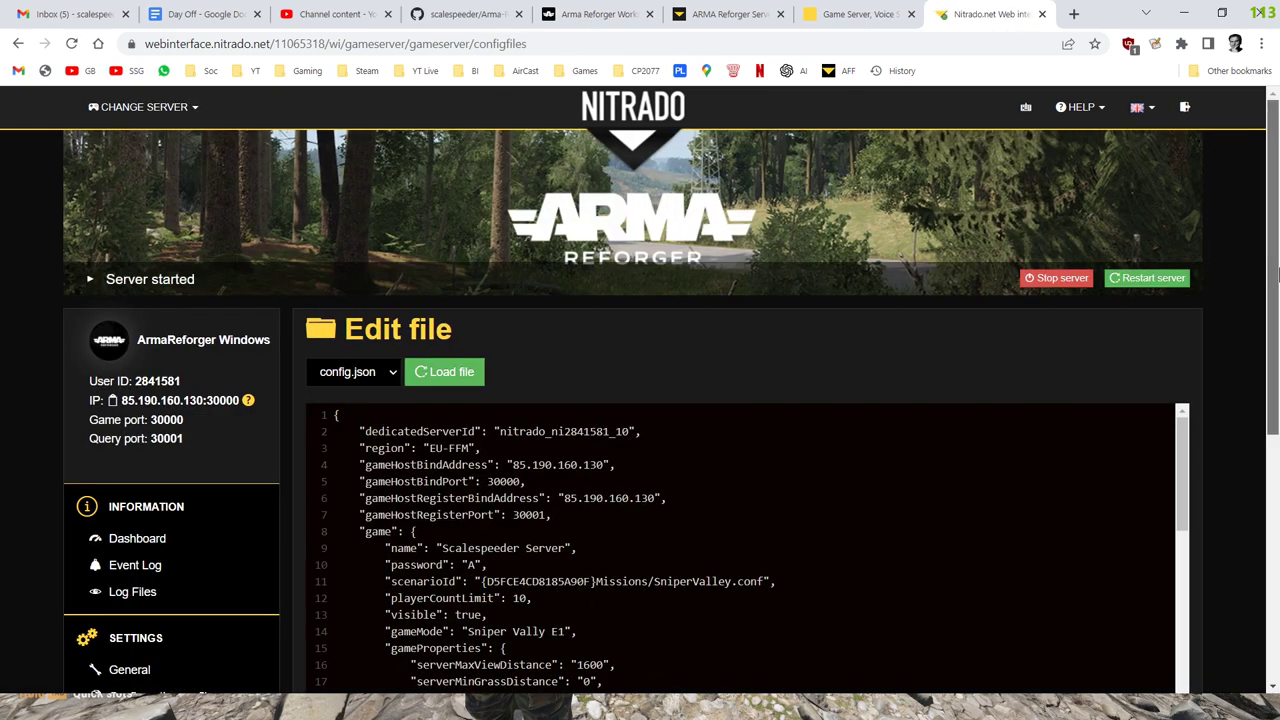
scroll(down, 3)
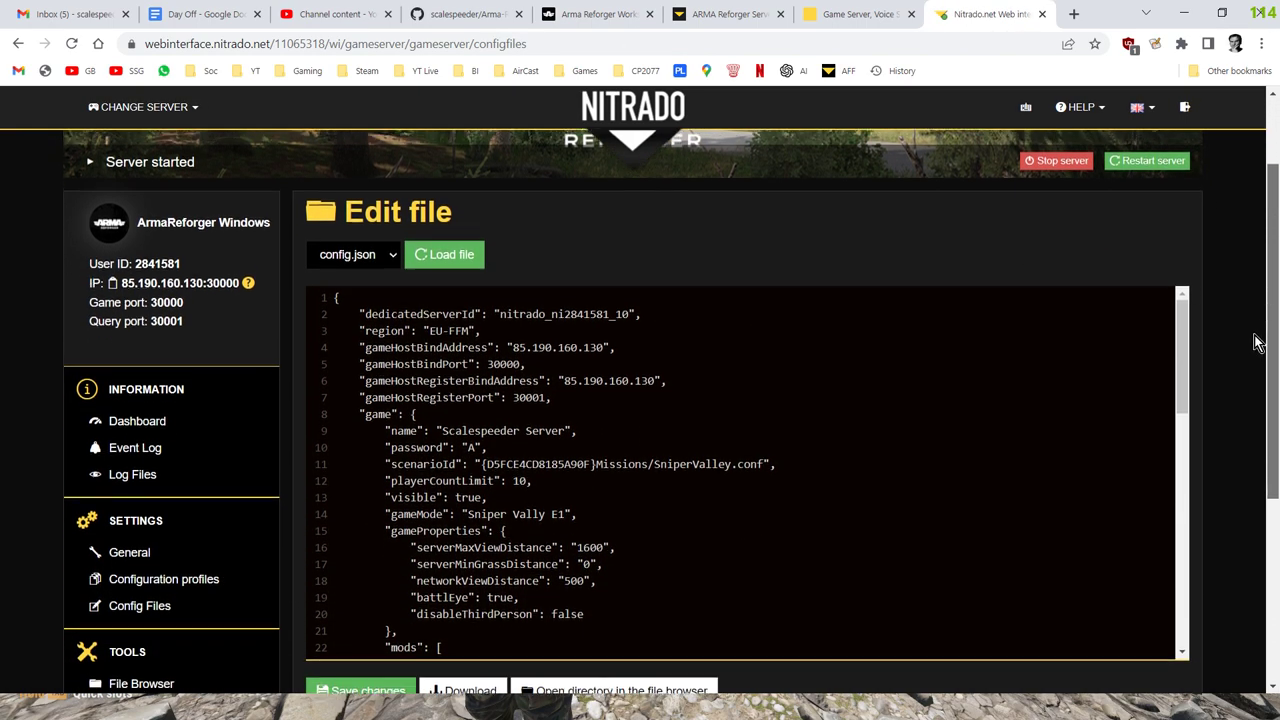
scroll(down, 3)
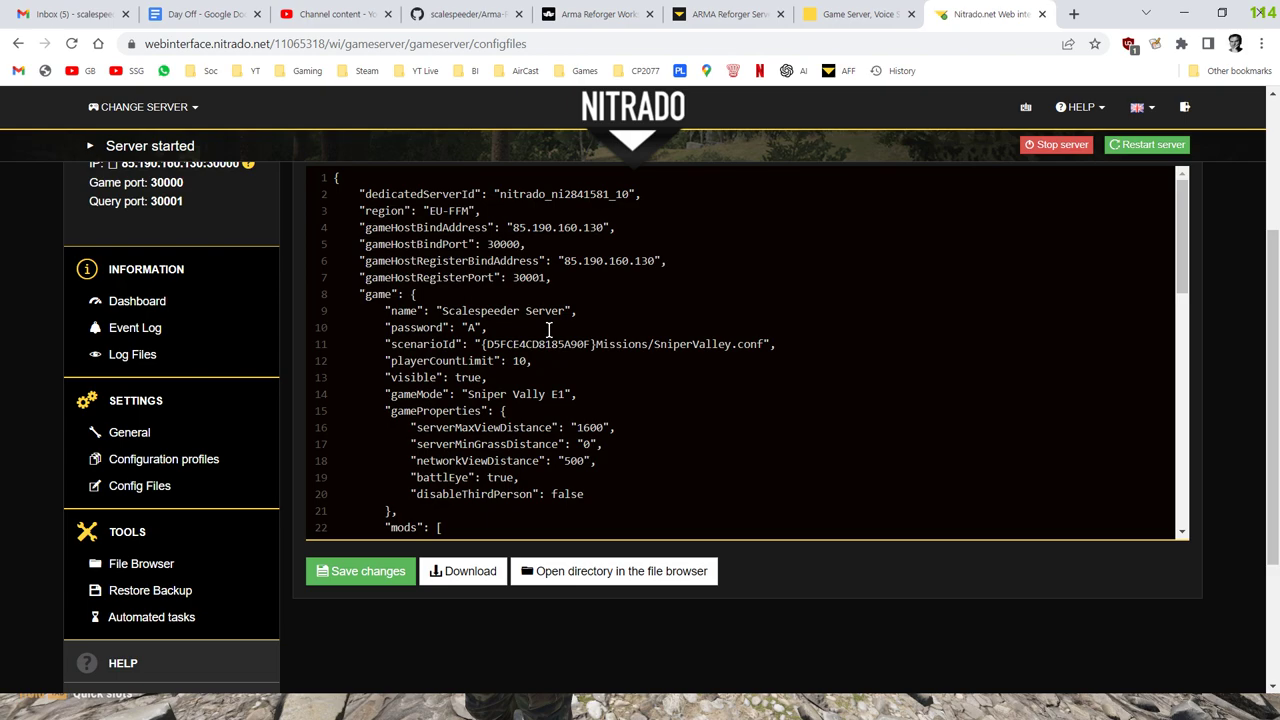
scroll(down, 3)
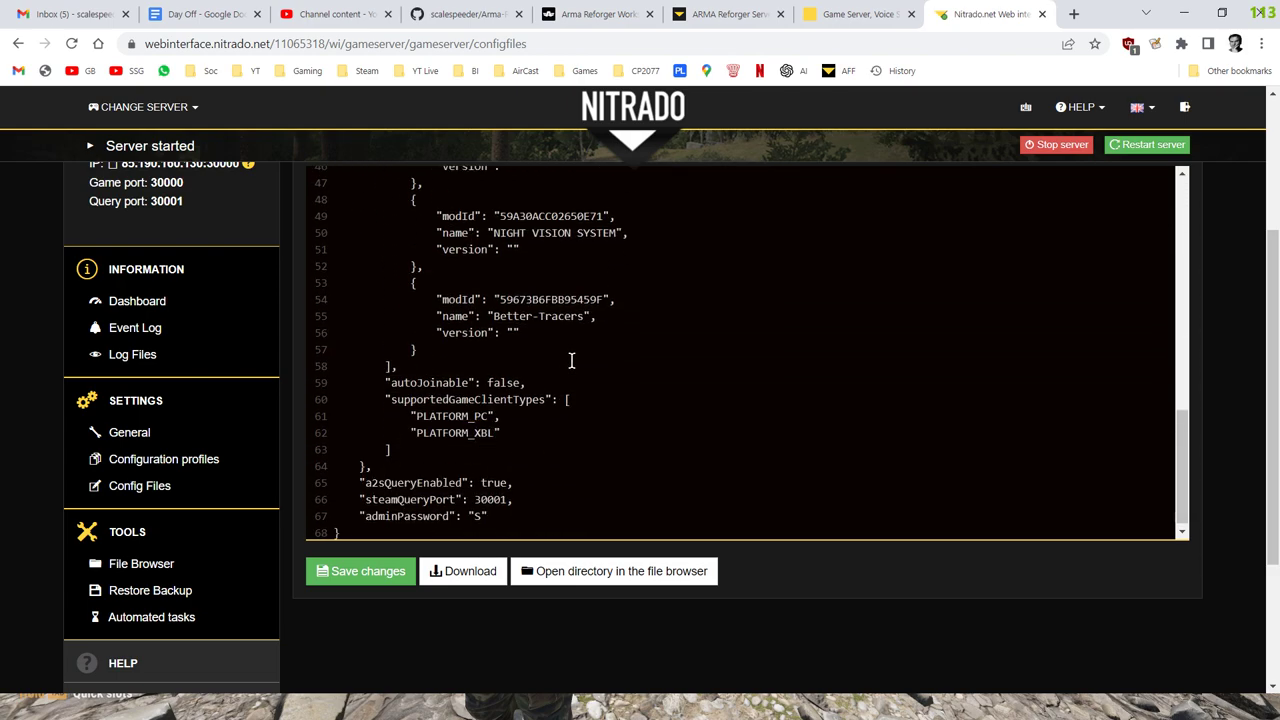
scroll(up, 3)
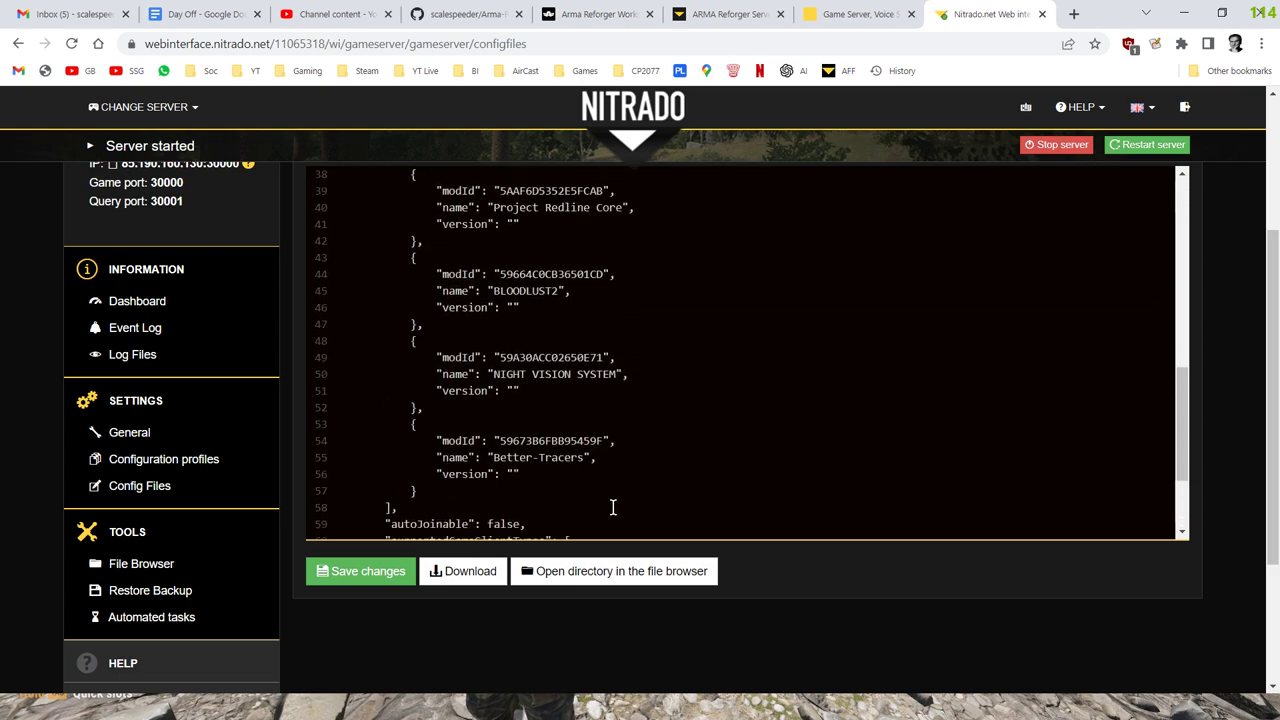
scroll(up, 3)
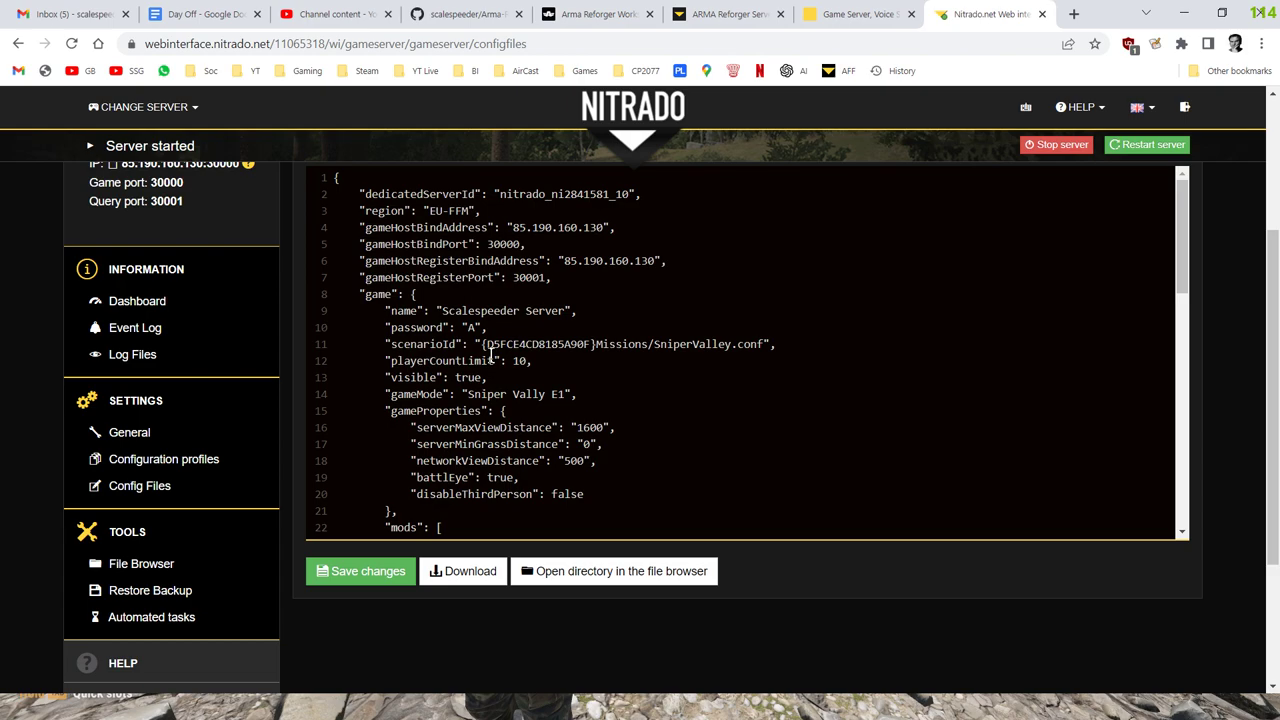
mouse_move(657, 344)
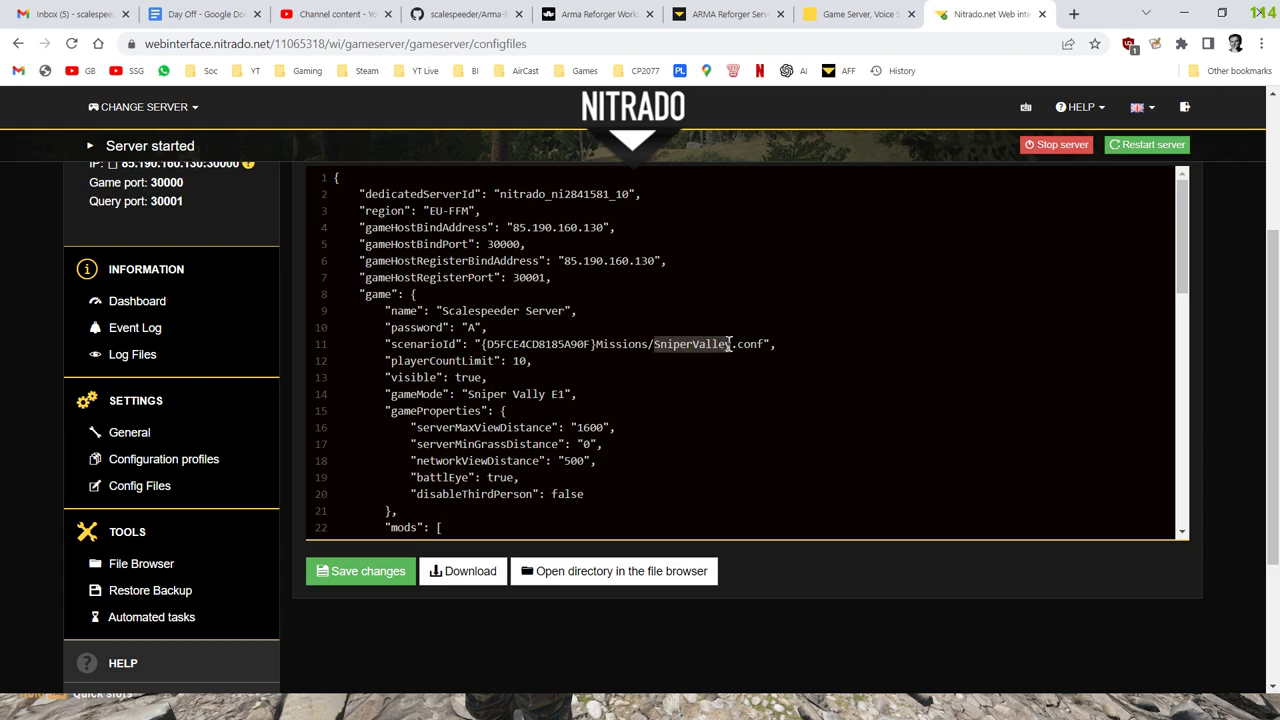
Step: Read through the Sniper Valley scenarioId and the mods array in config.json
scroll(down, 3)
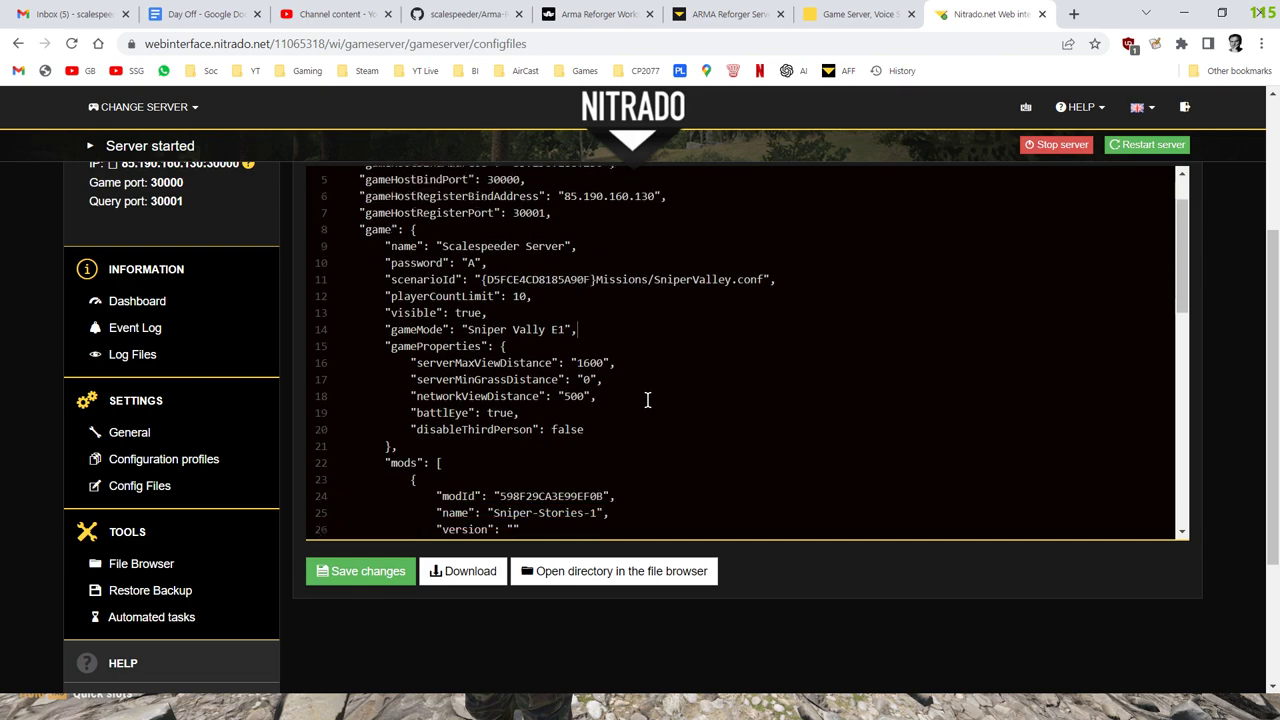
scroll(down, 3)
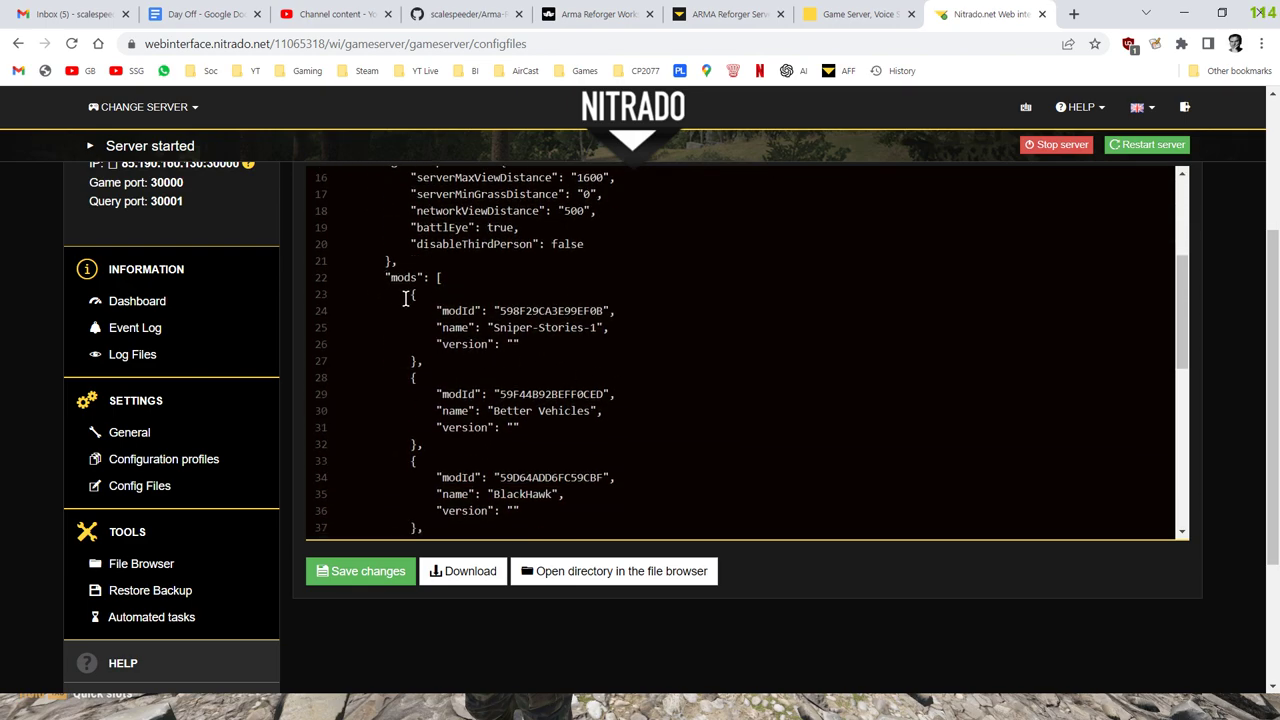
scroll(down, 3)
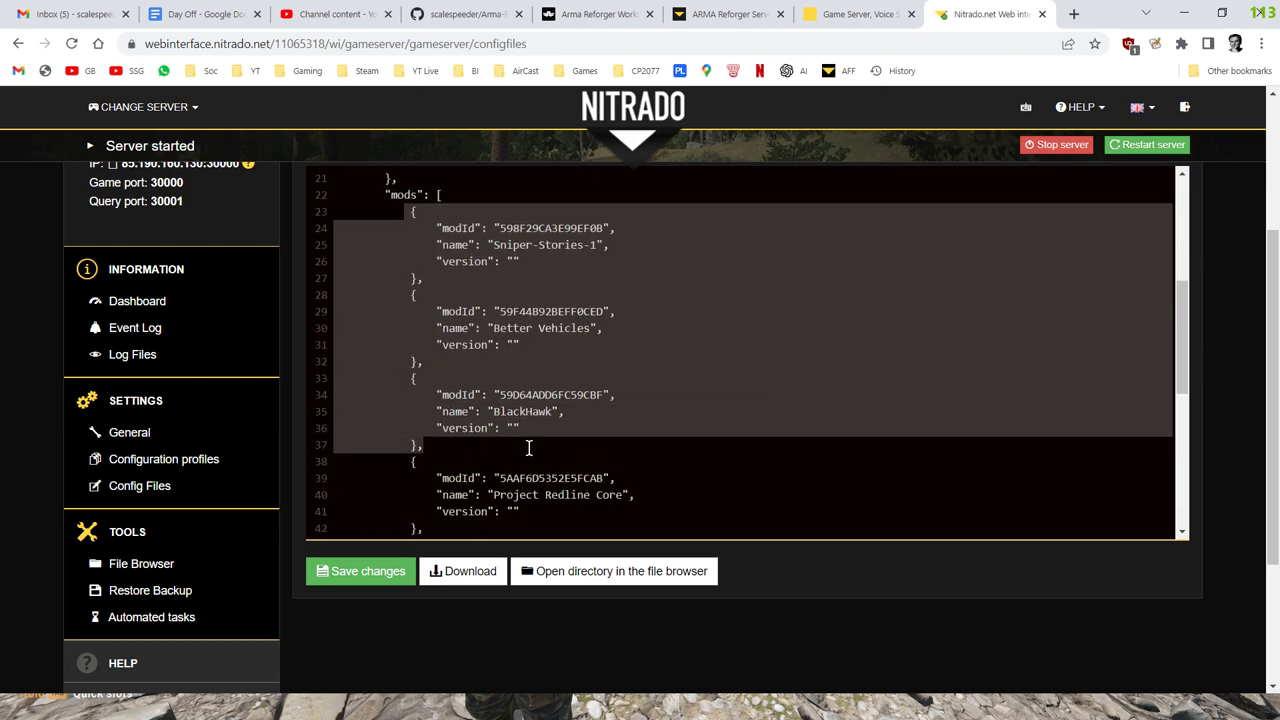
scroll(down, 3)
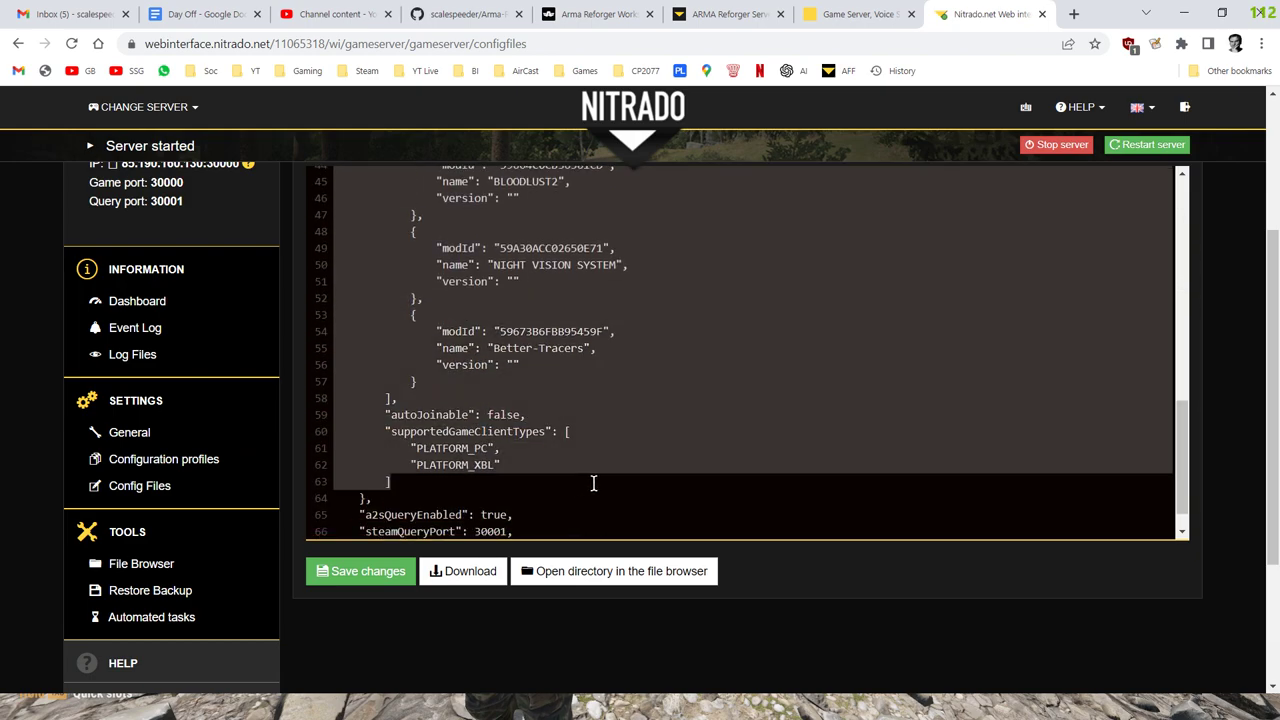
scroll(up, 3)
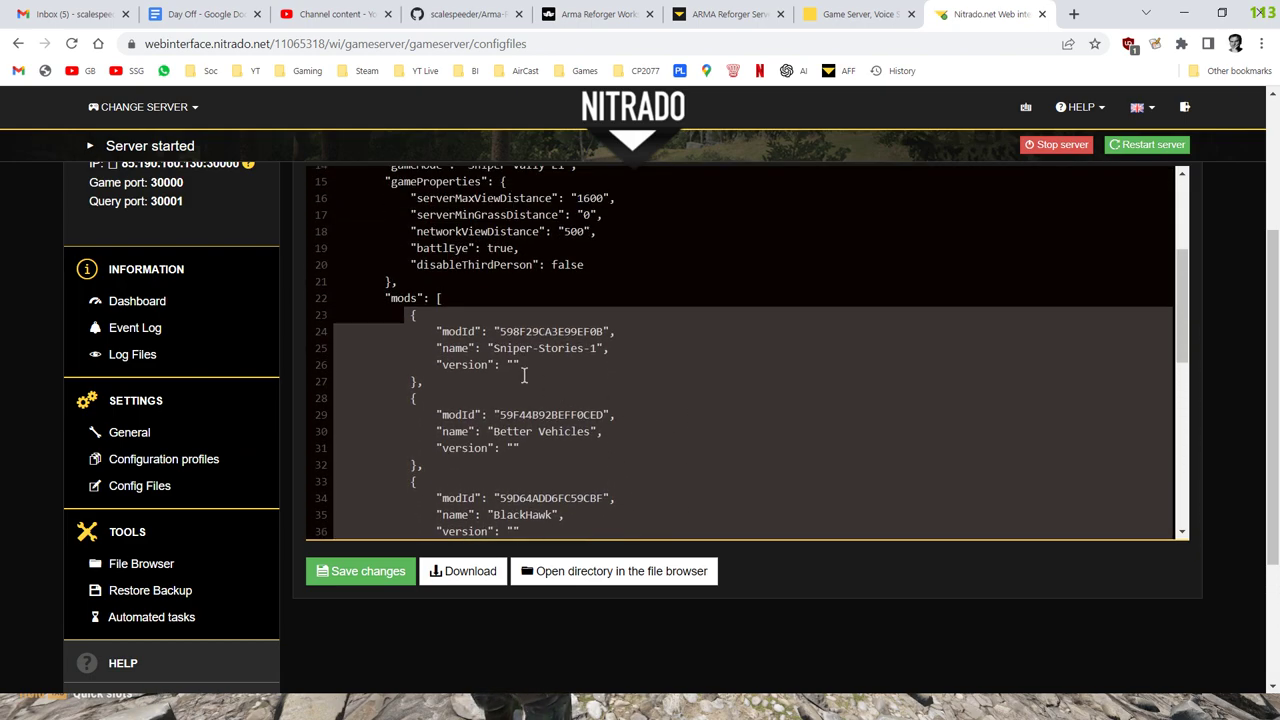
mouse_move(648, 371)
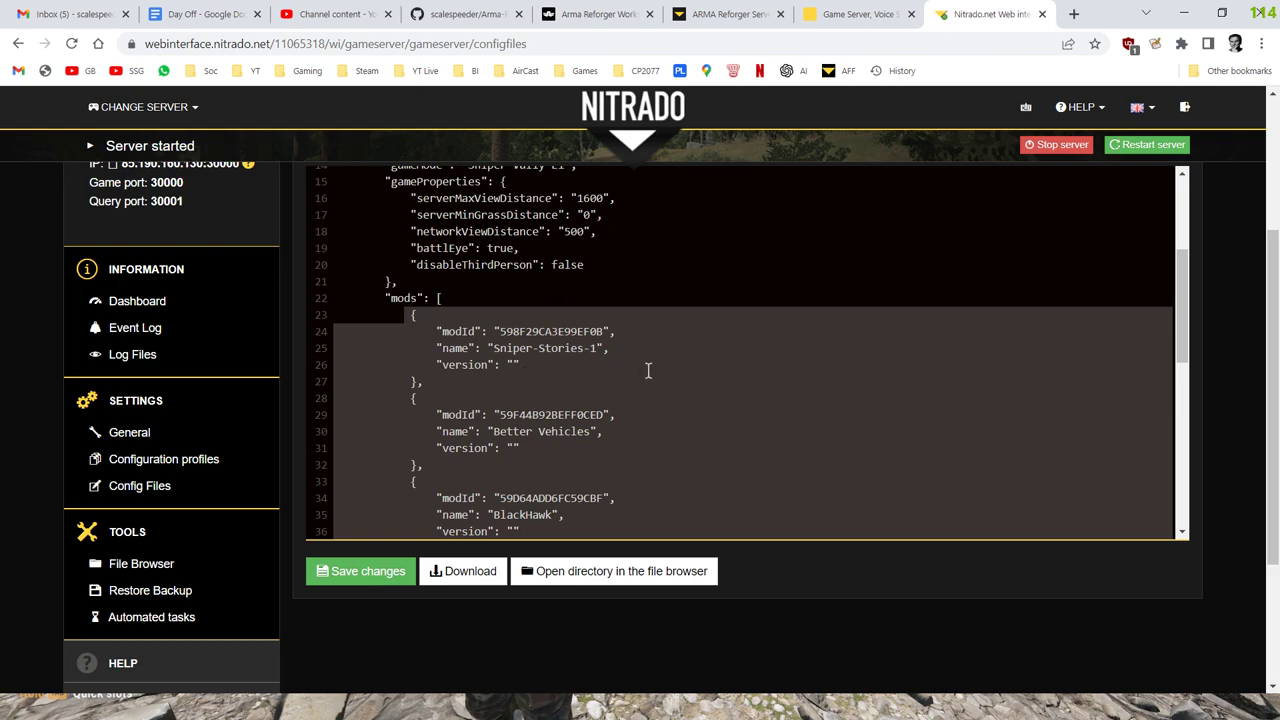
scroll(up, 3)
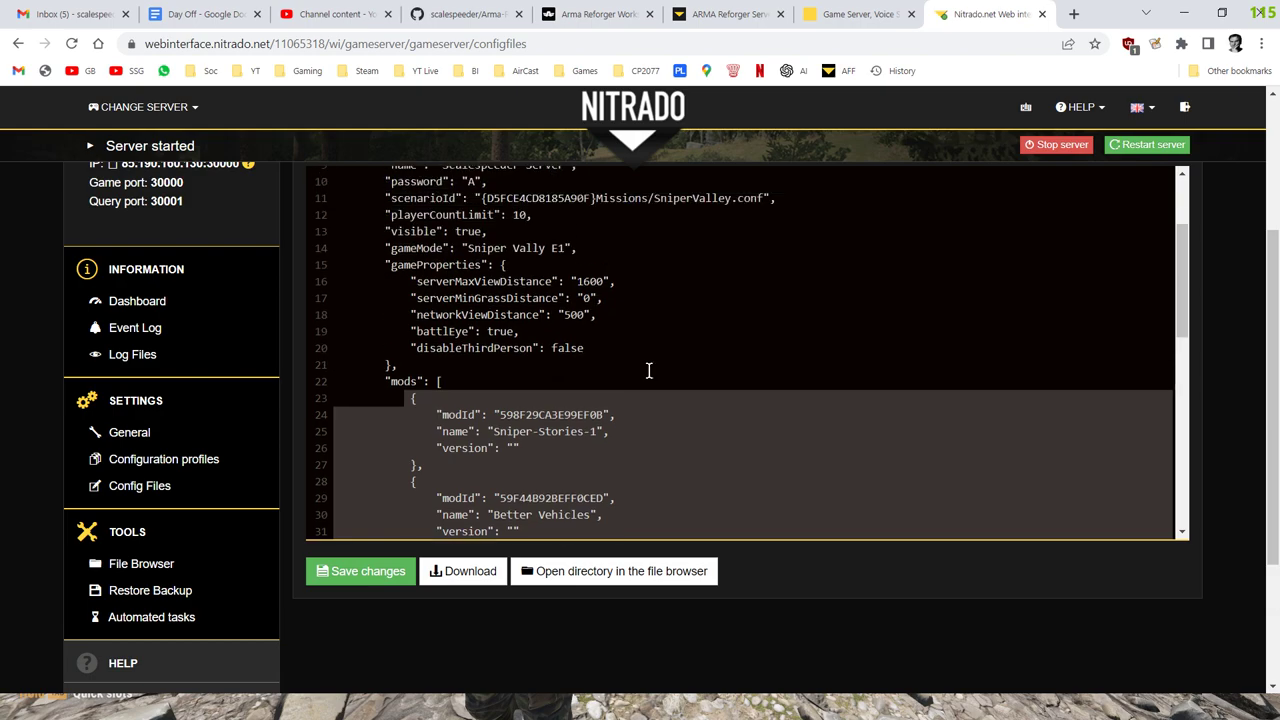
mouse_move(673, 229)
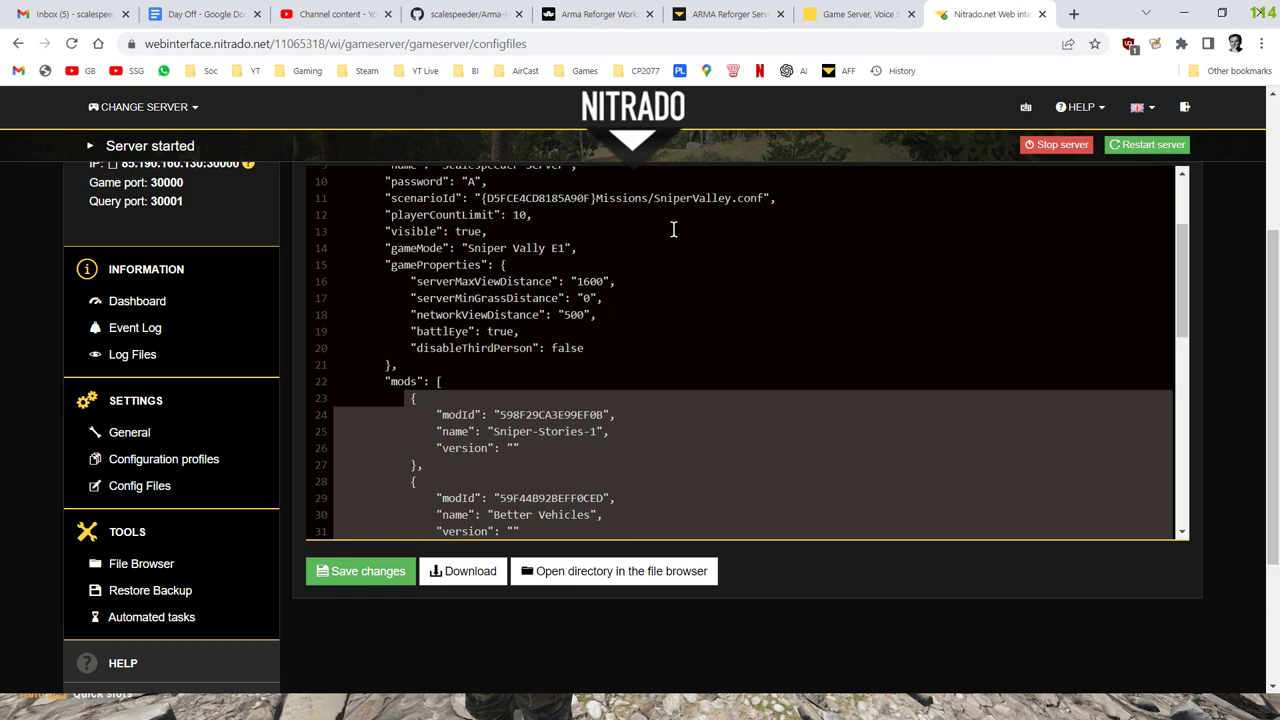
mouse_move(735, 199)
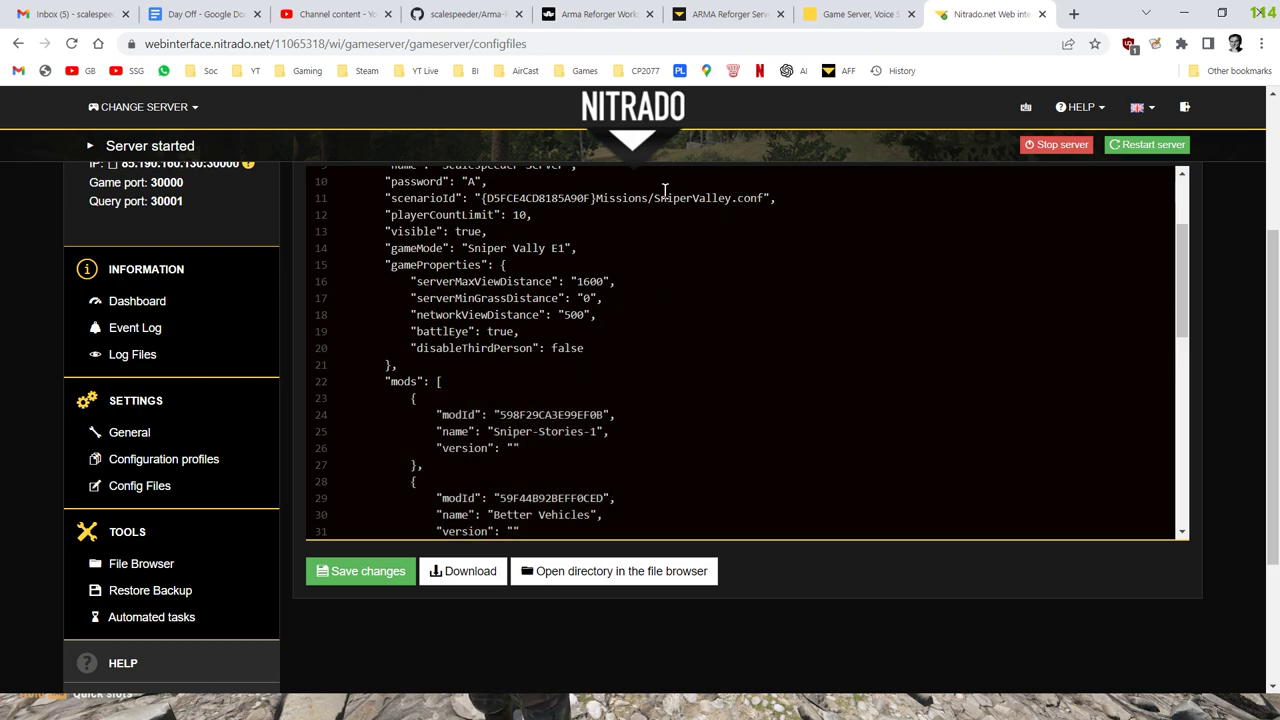
scroll(down, 3)
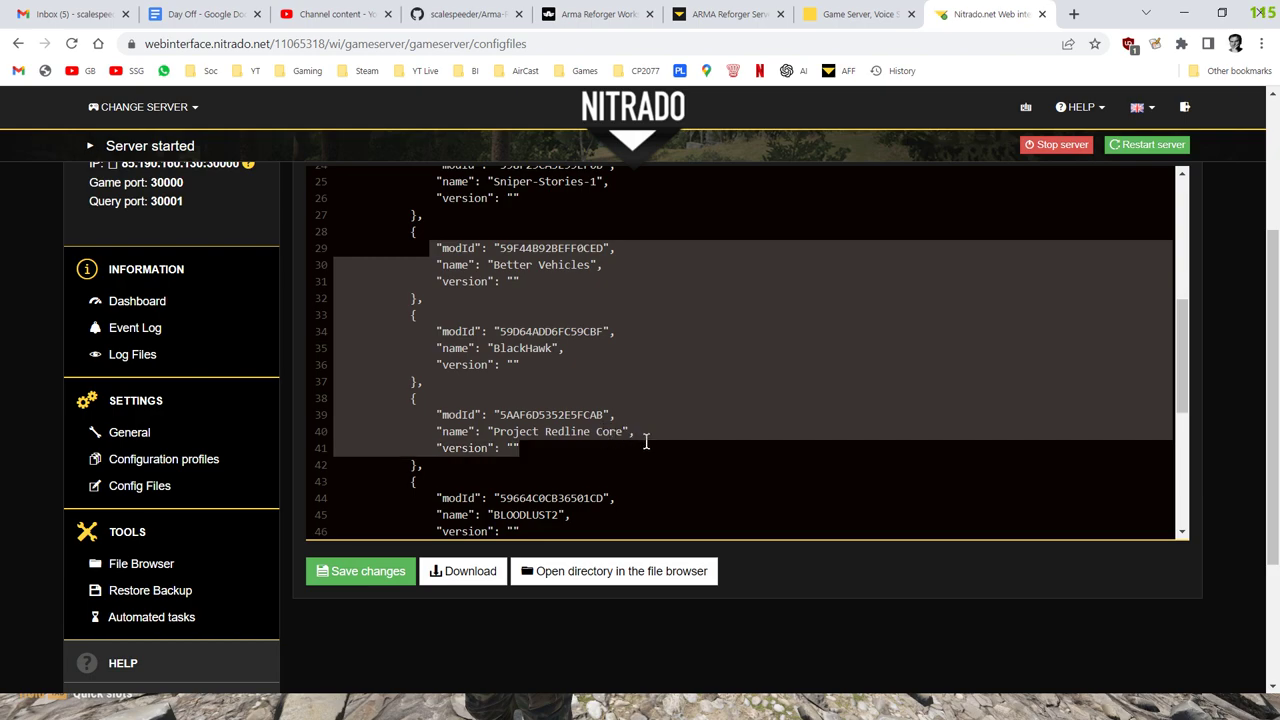
scroll(down, 3)
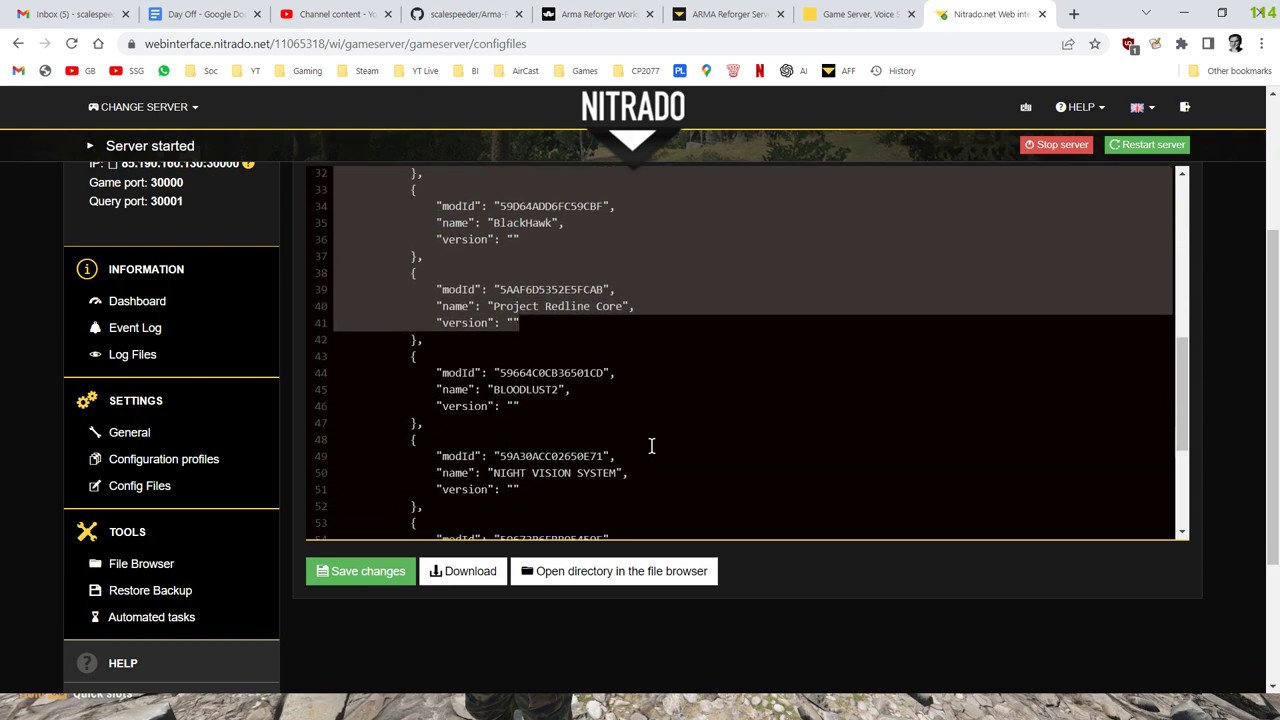
scroll(down, 3)
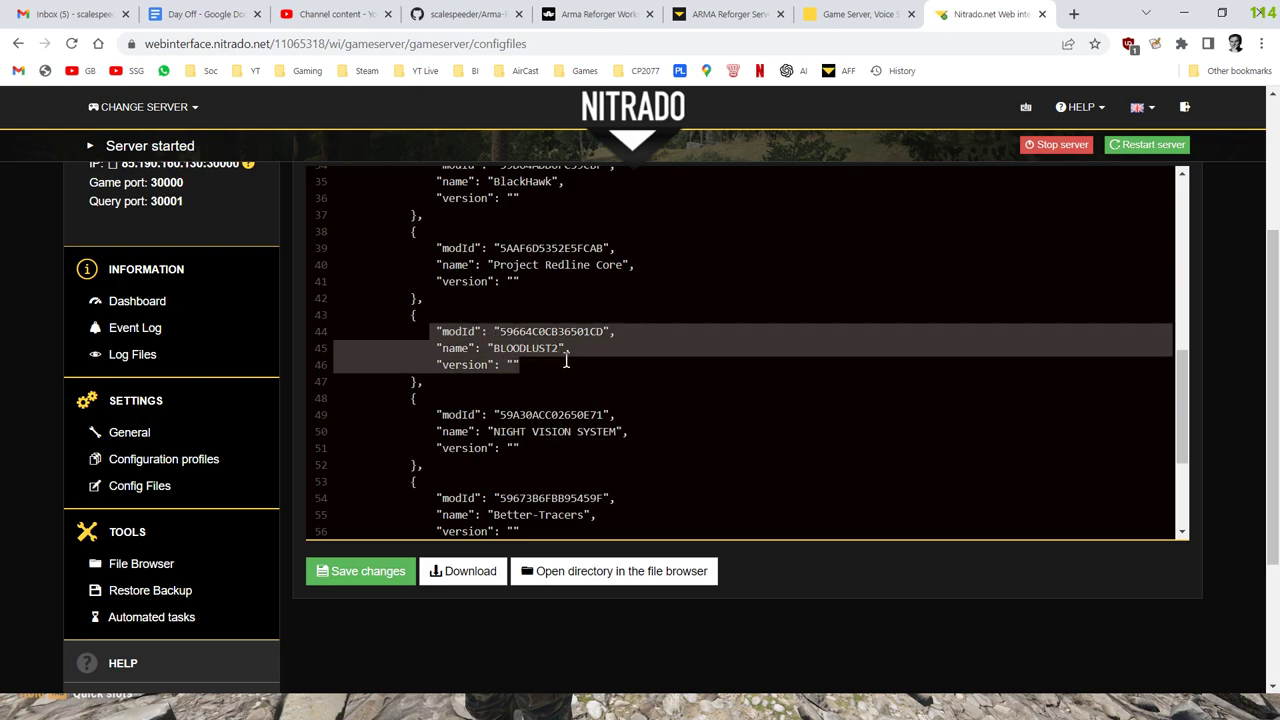
scroll(down, 3)
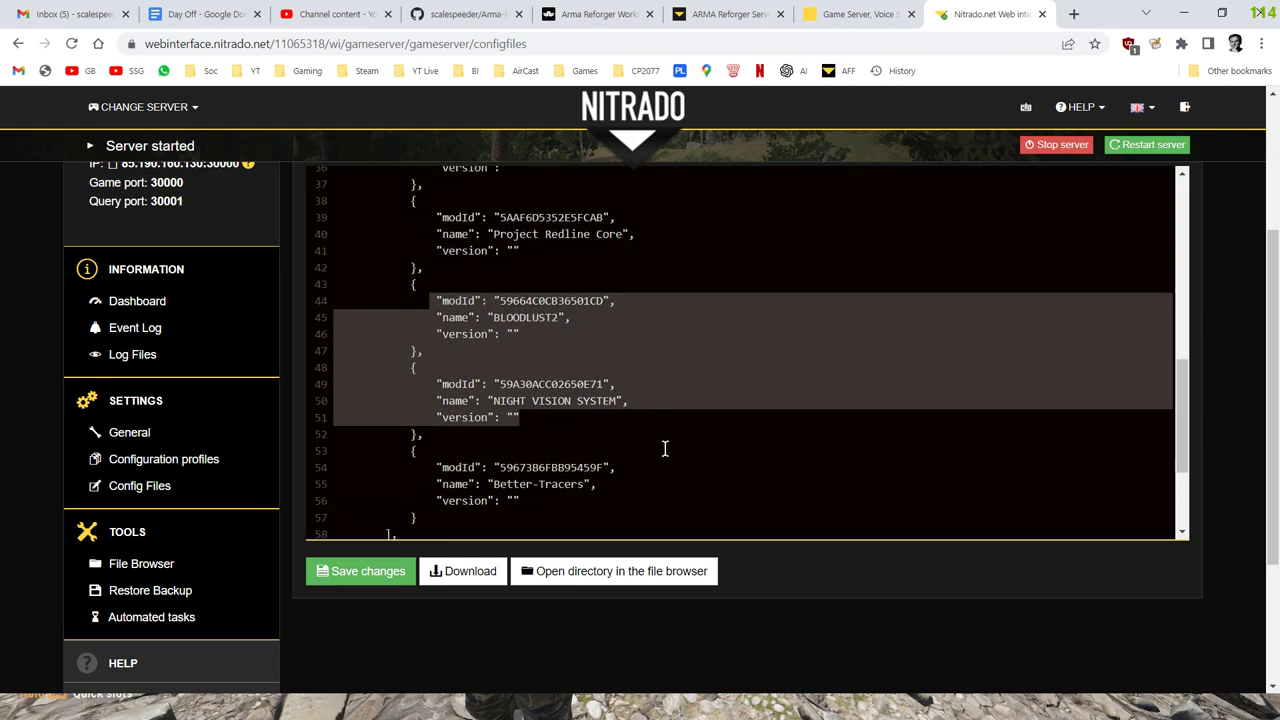
scroll(down, 3)
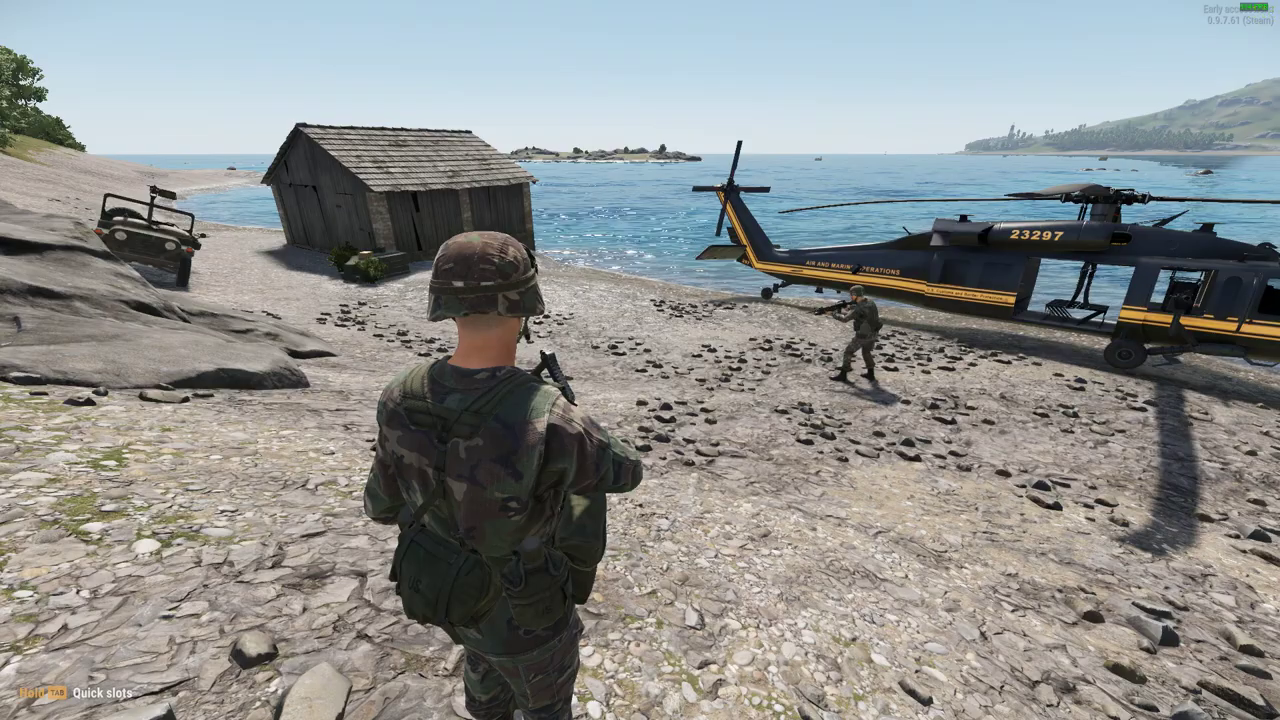
Step: Set the Game Master scenario time to a night preset (22:06), then Alt+Tab out
key(Escape)
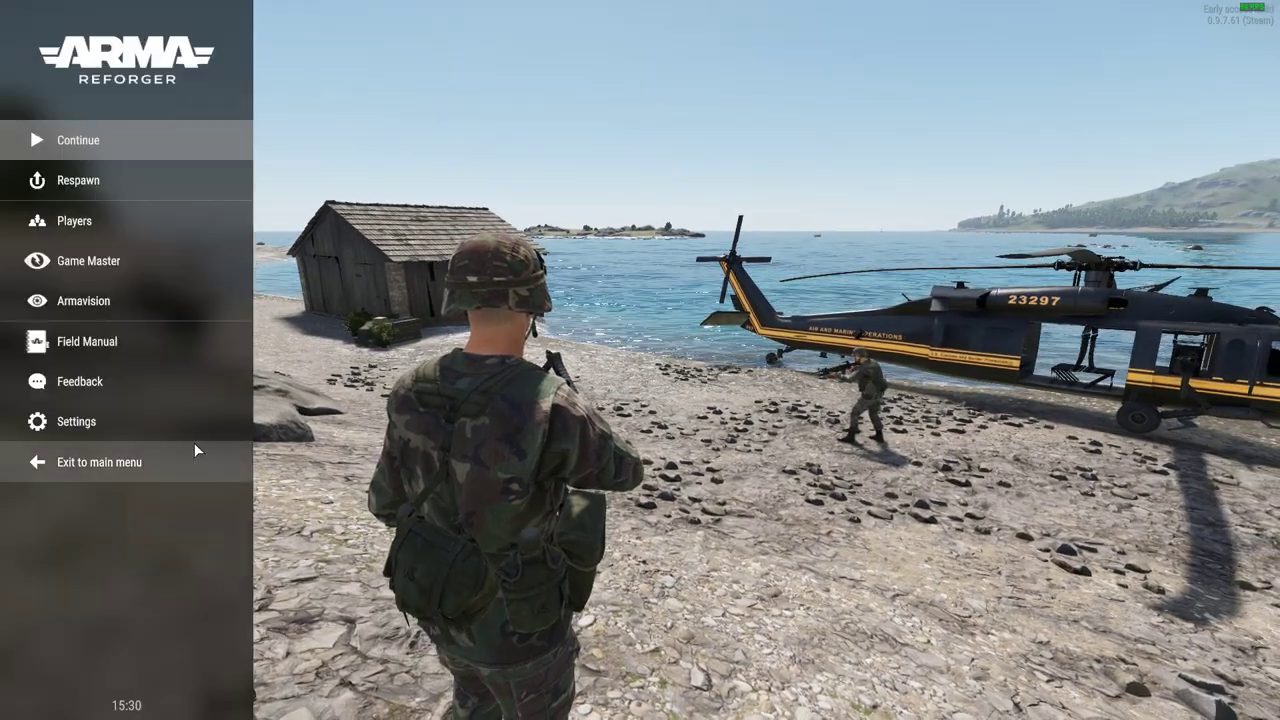
click(88, 260)
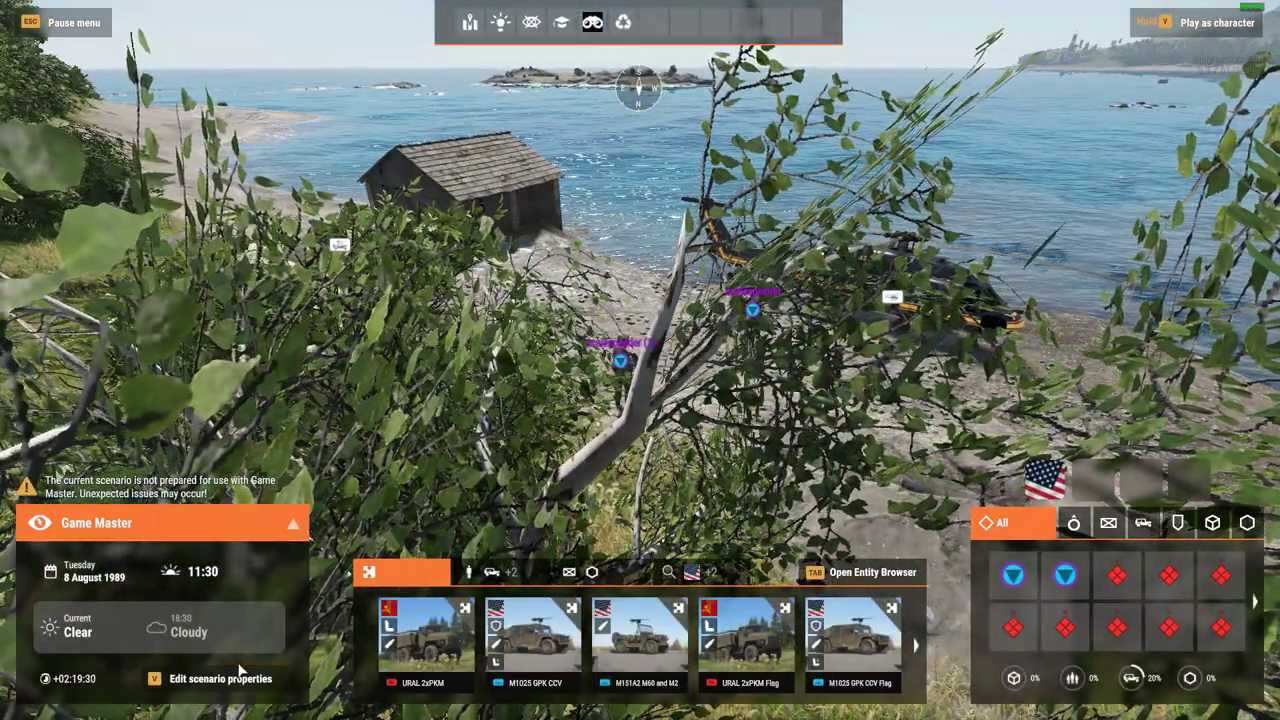
click(220, 678)
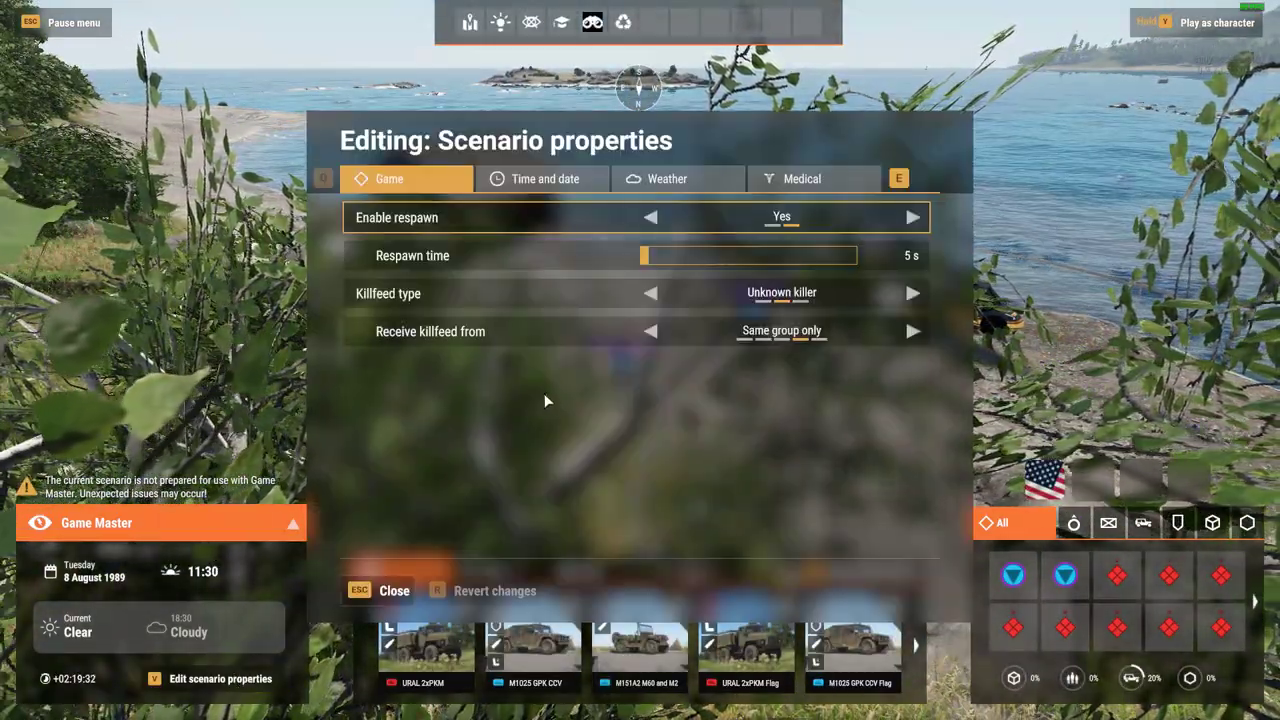
click(545, 178)
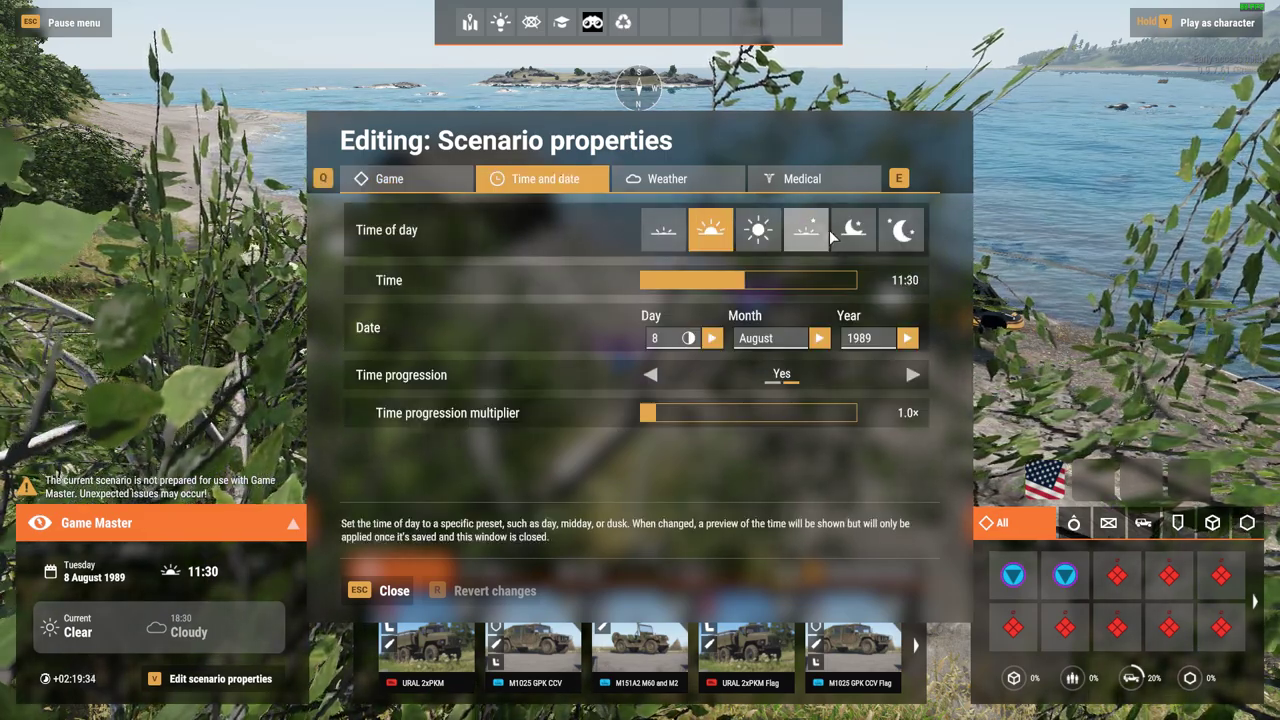
click(393, 590)
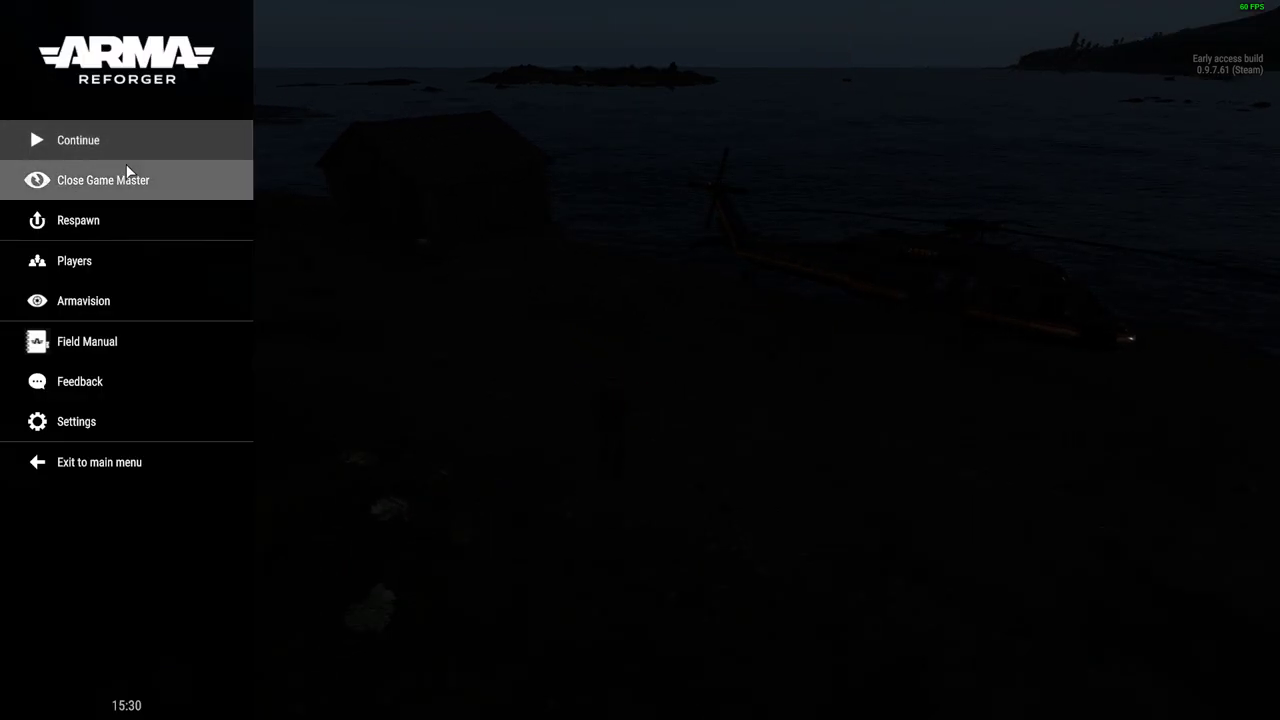
mouse_move(455, 325)
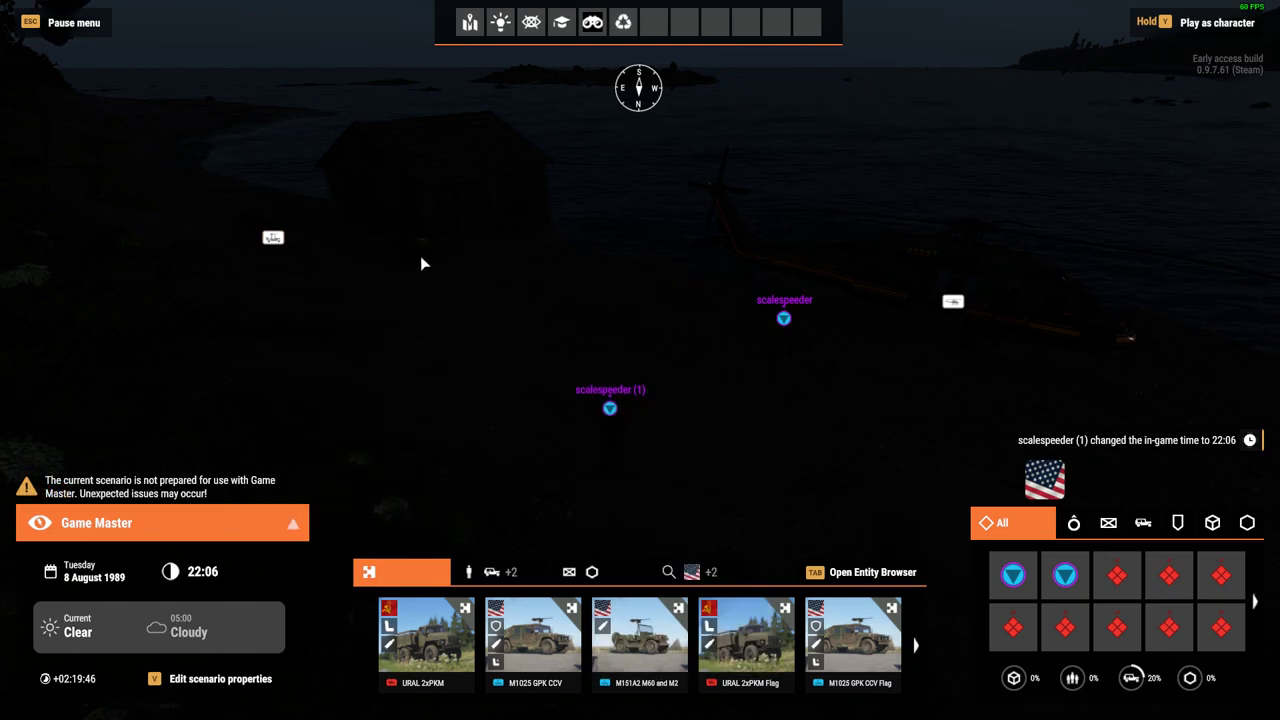
key(alt+tab)
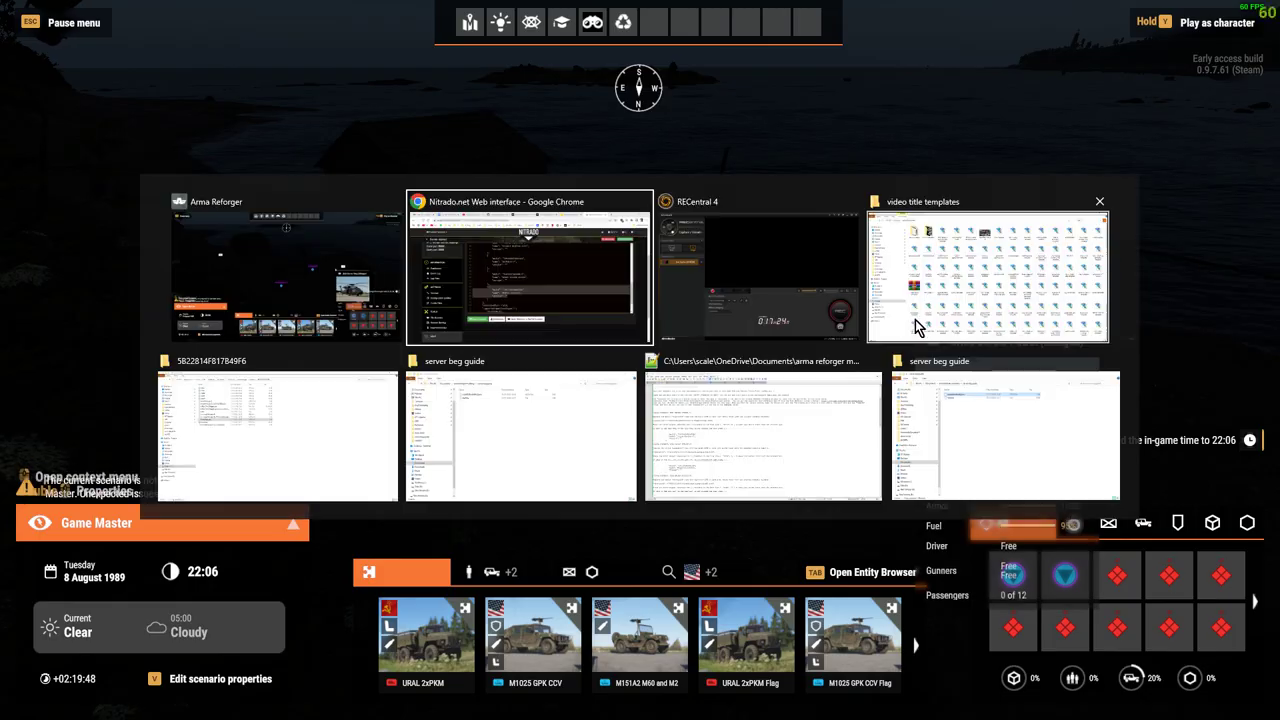
click(528, 270)
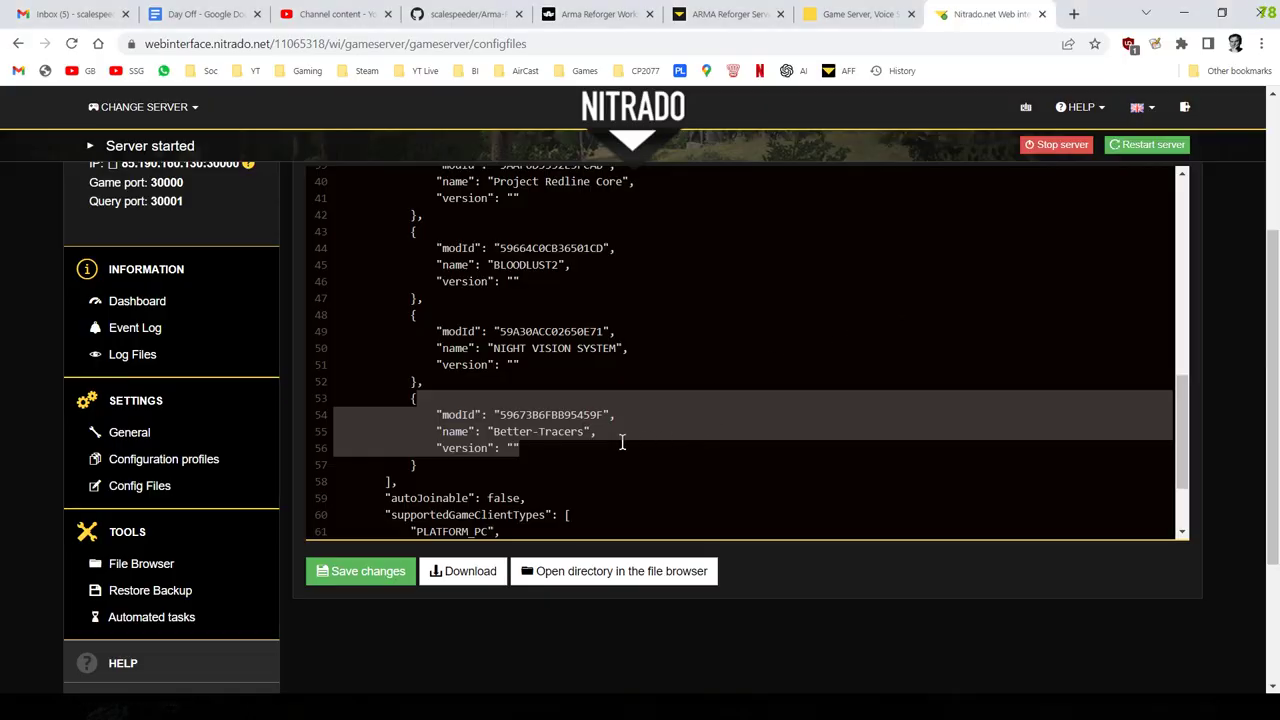
mouse_move(680, 441)
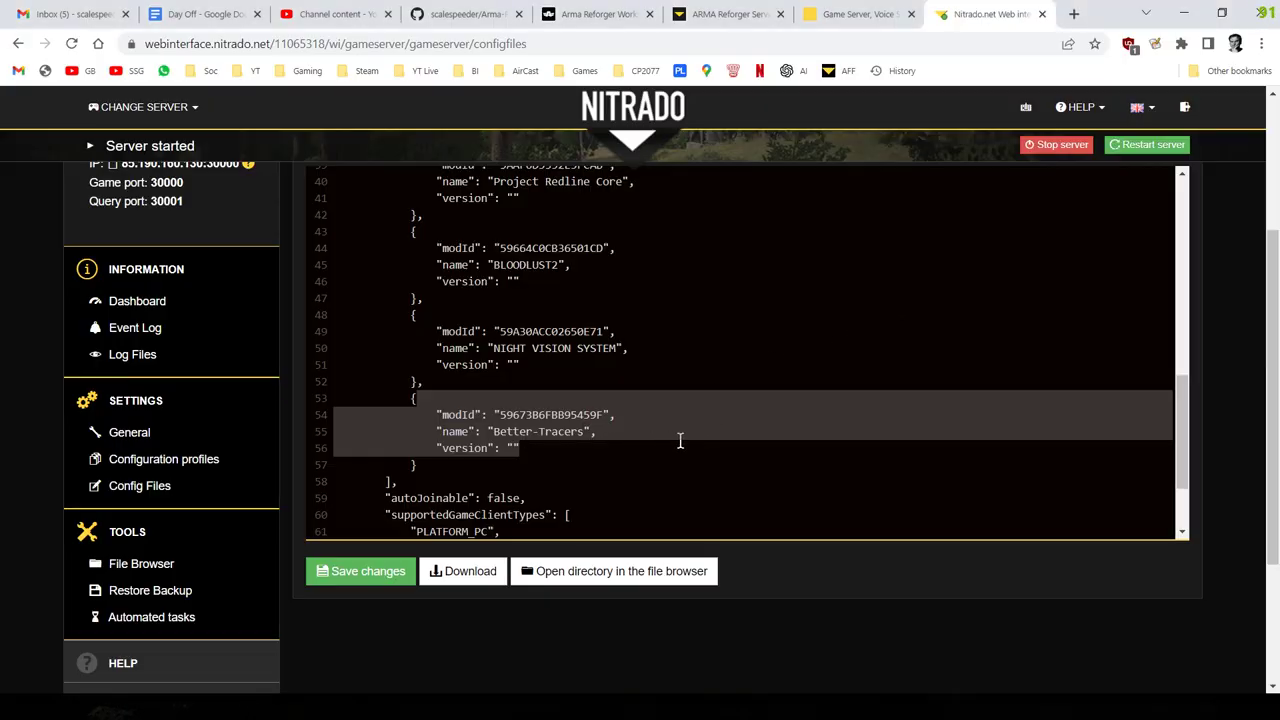
scroll(up, 3)
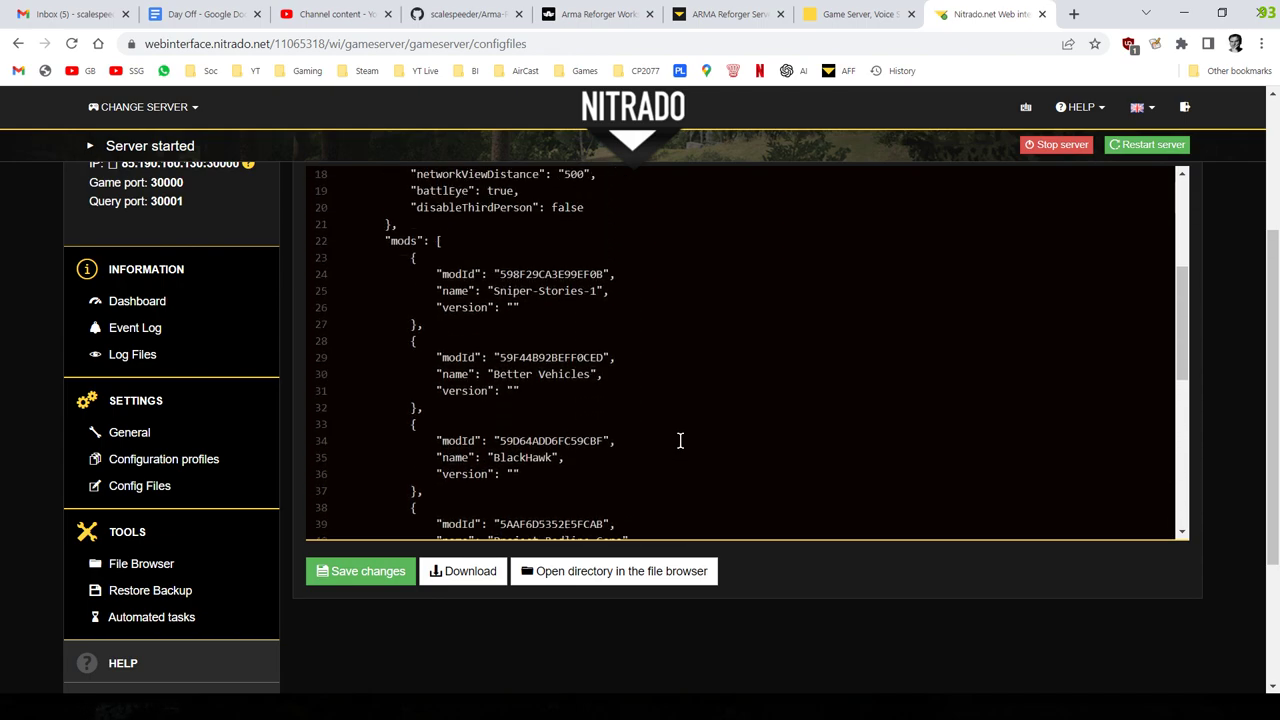
scroll(up, 3)
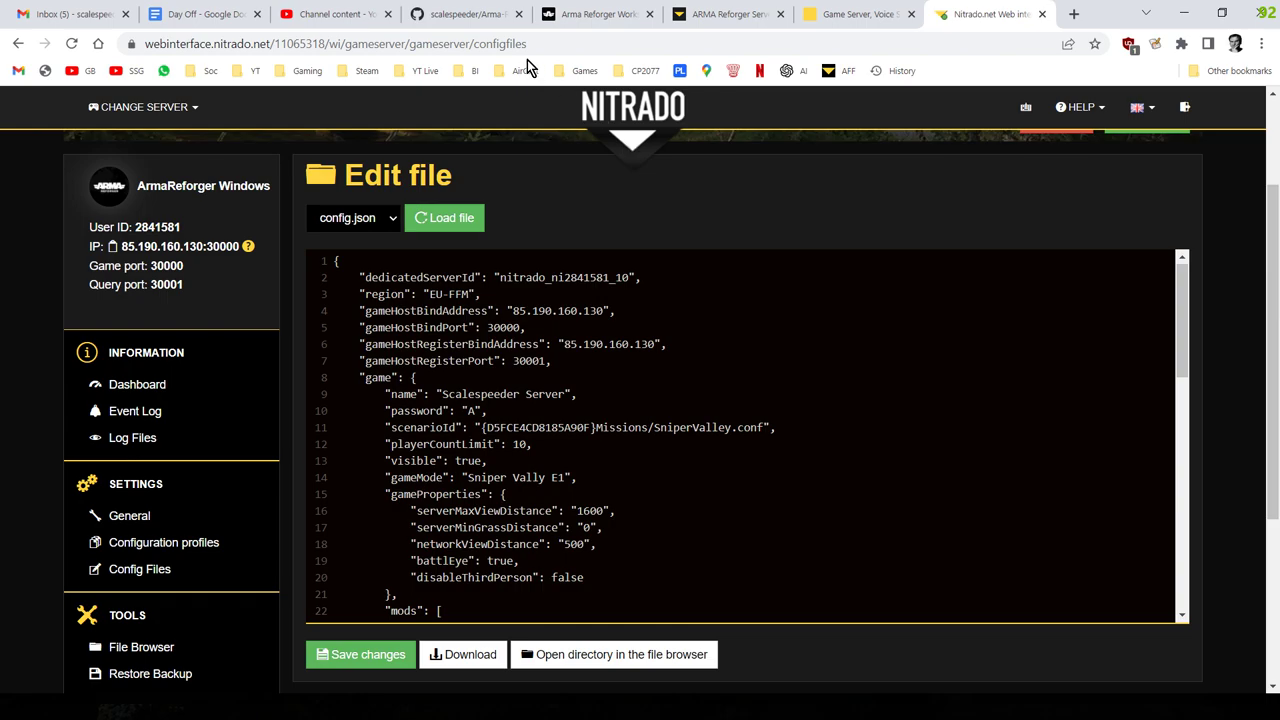
Step: Read the GitHub snippets readme to the first custom scenario example, then return to Nitrado
click(465, 14)
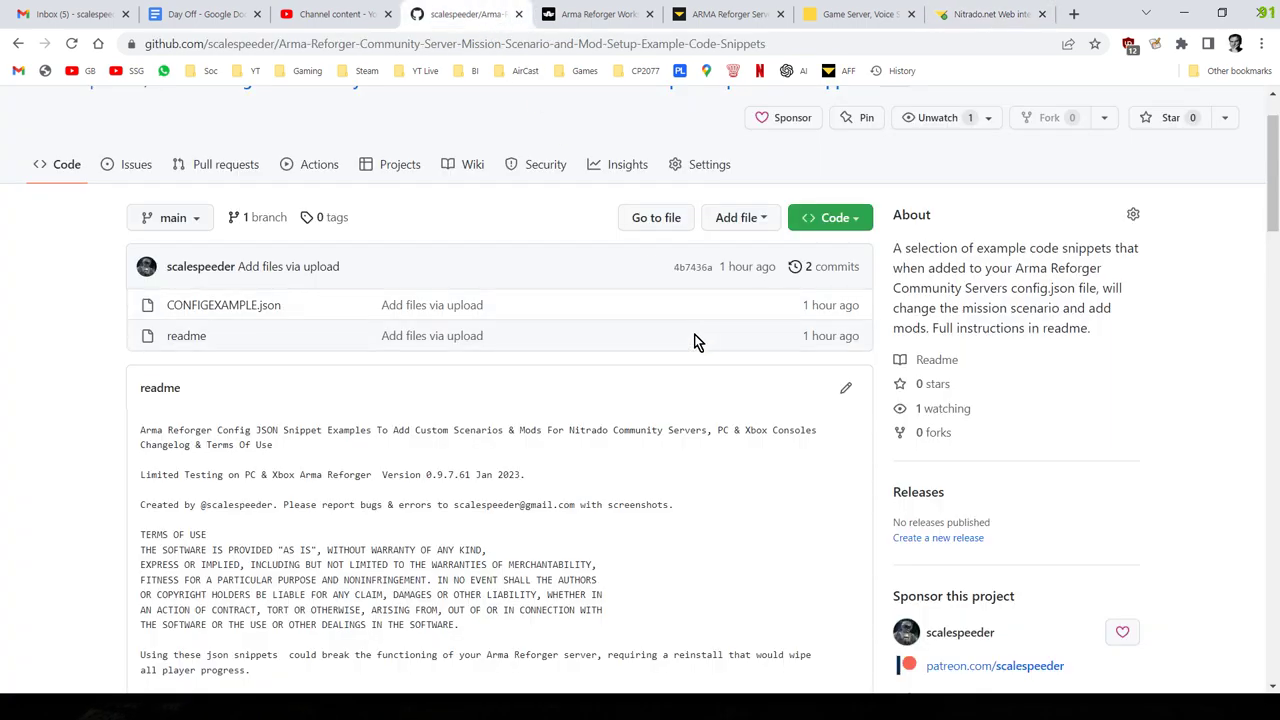
scroll(down, 3)
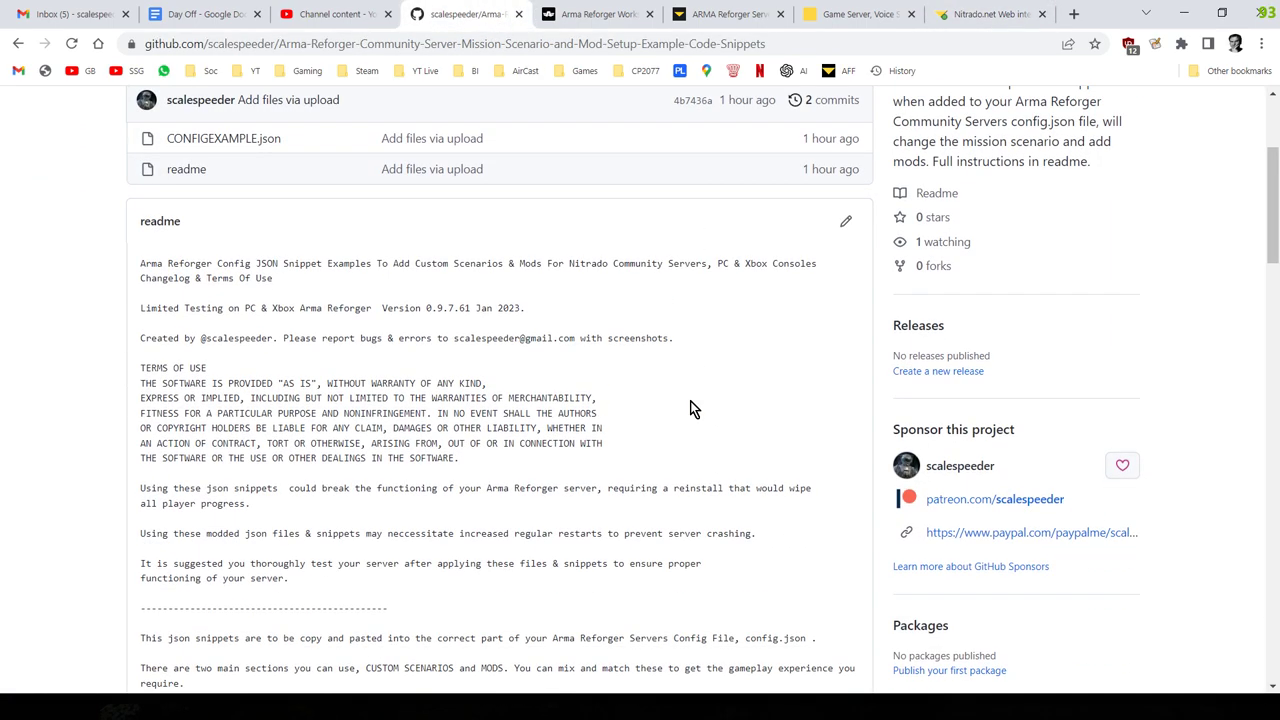
scroll(down, 3)
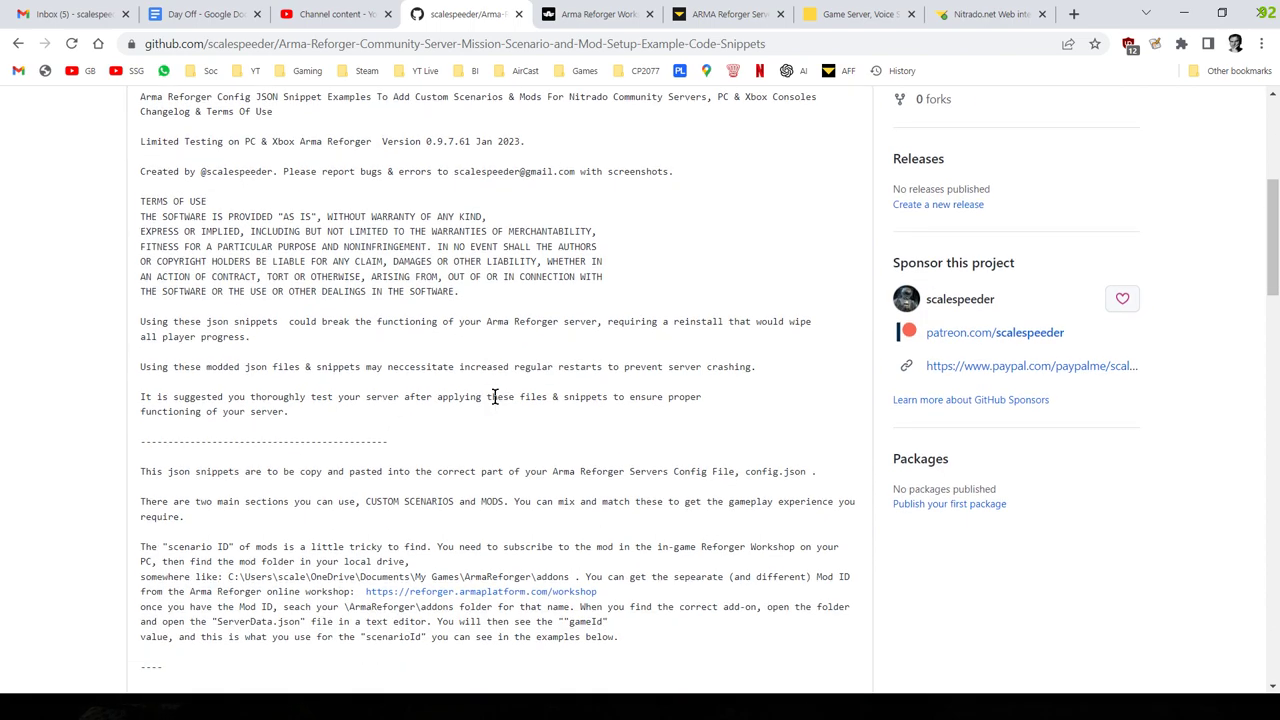
scroll(down, 3)
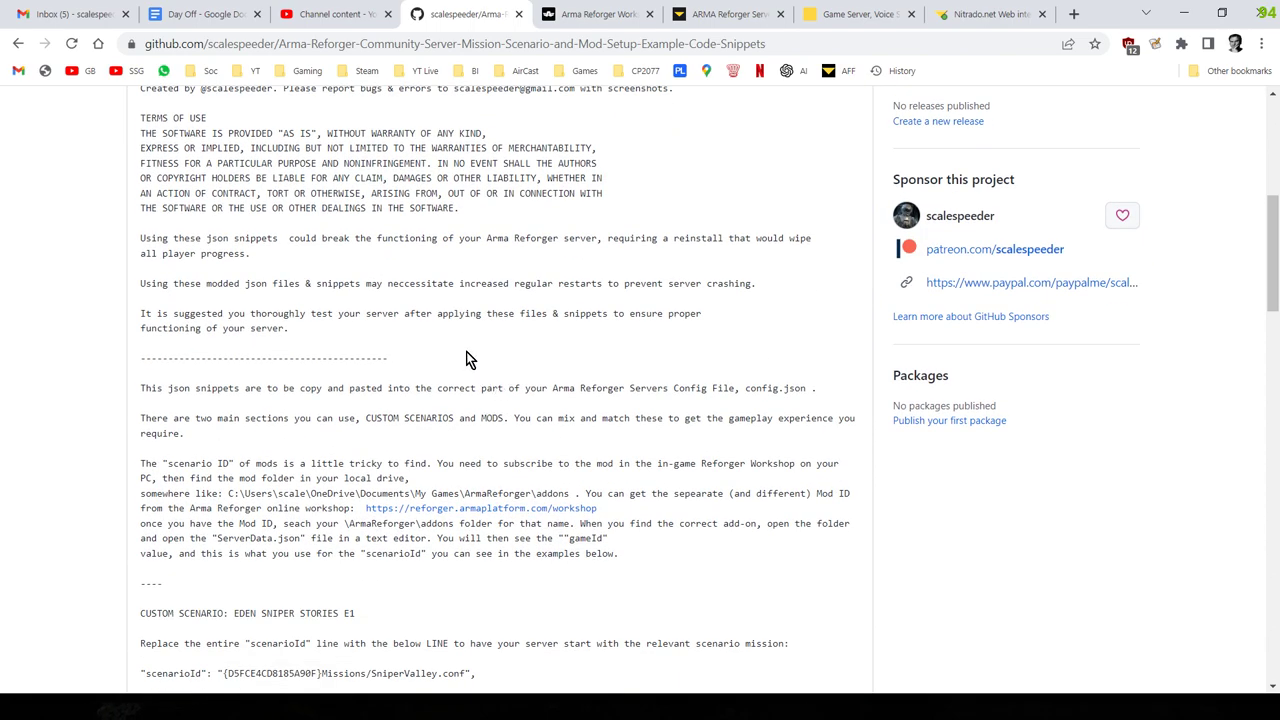
scroll(up, 3)
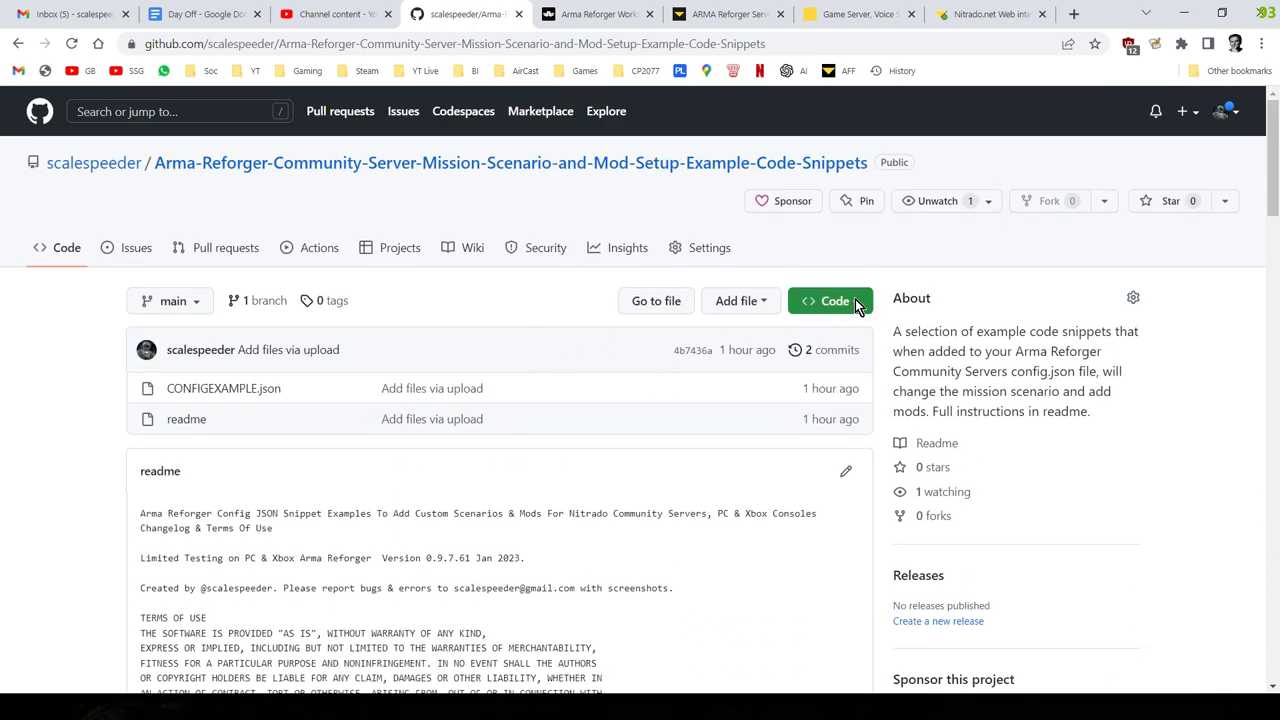
mouse_move(519, 301)
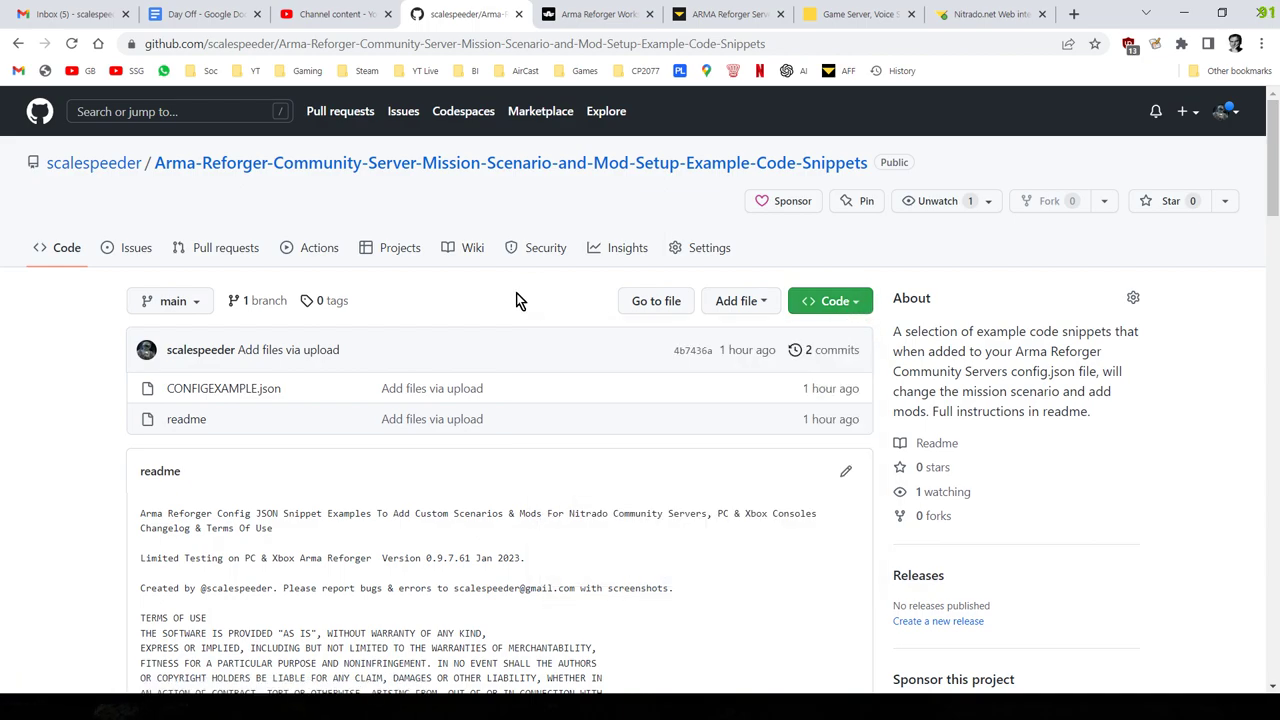
scroll(down, 3)
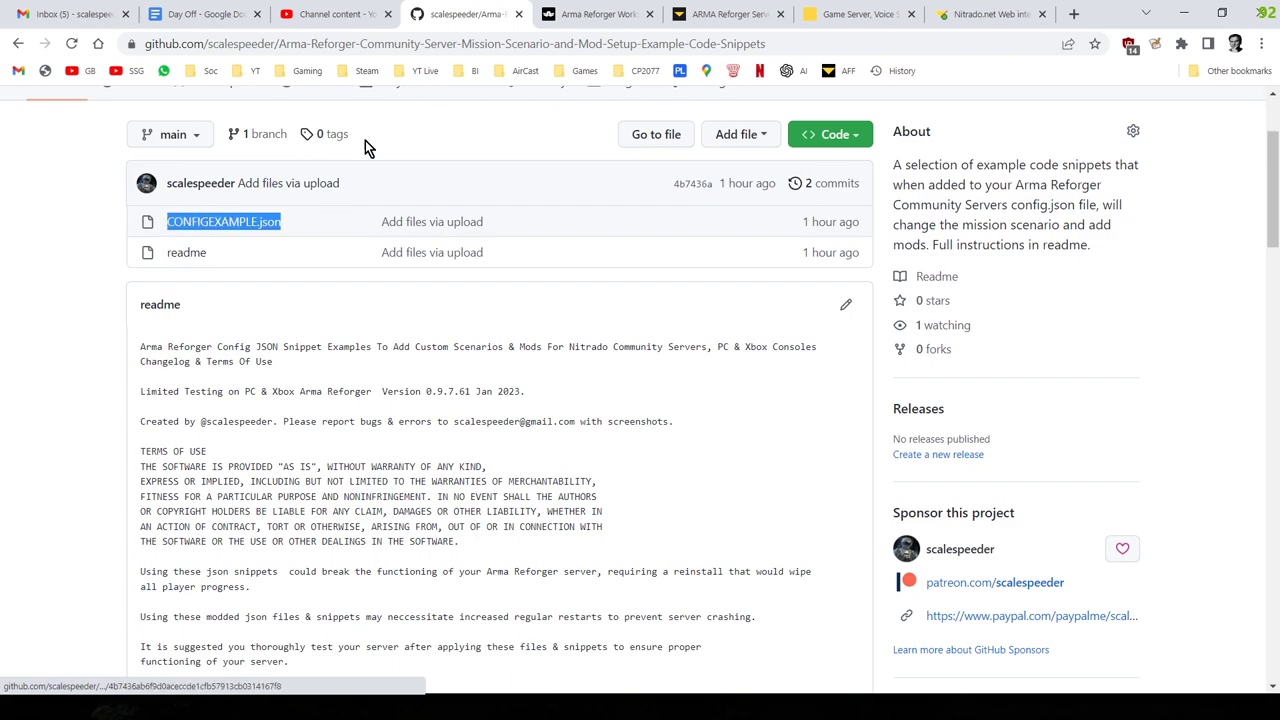
click(985, 14)
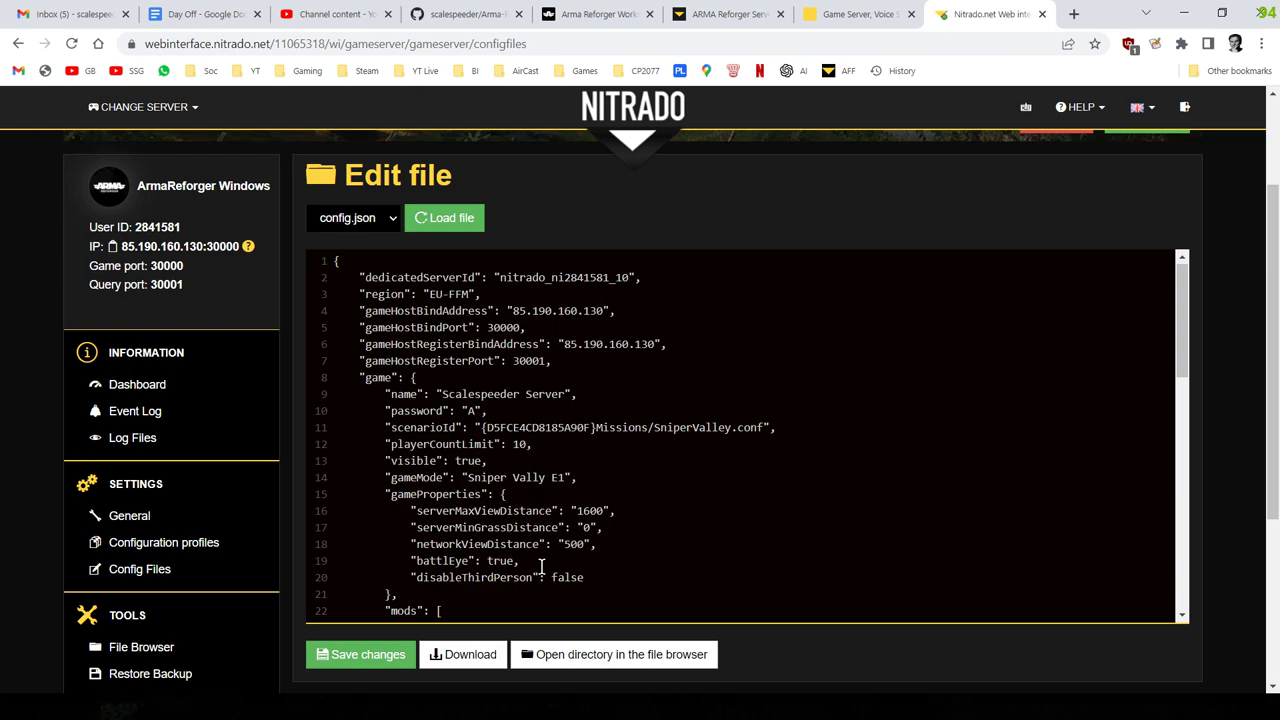
mouse_move(657, 501)
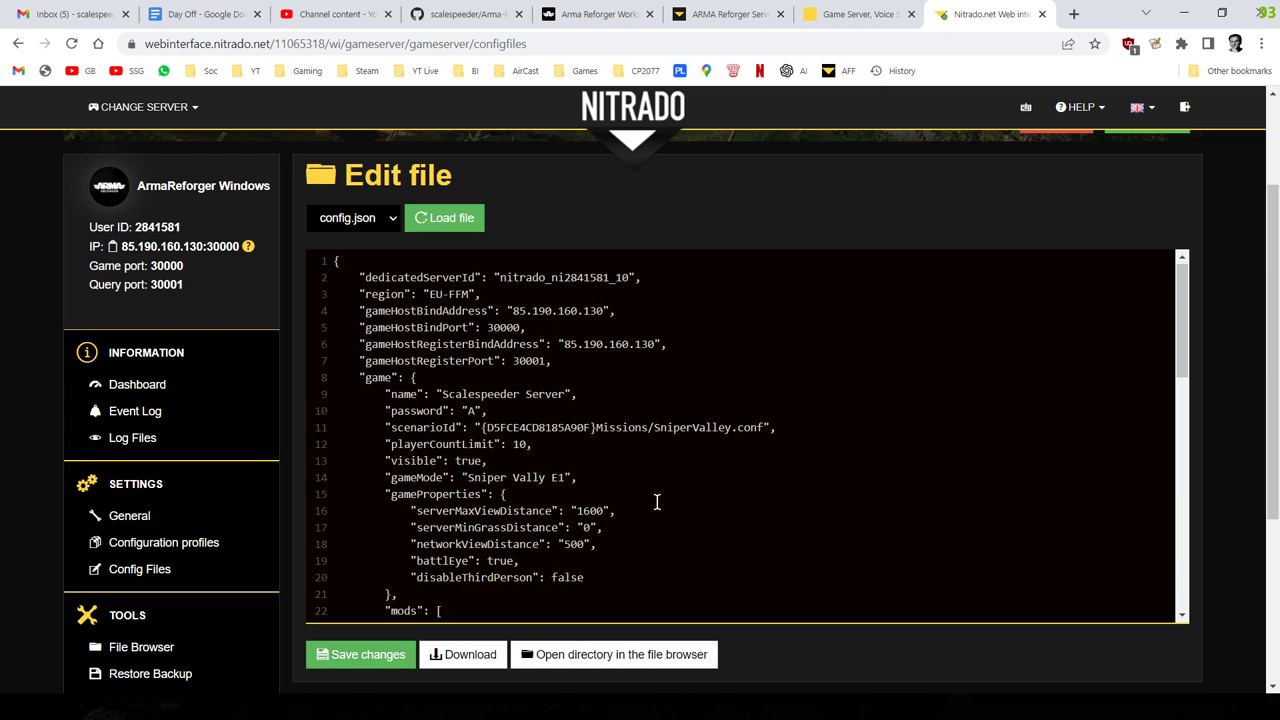
mouse_move(808, 62)
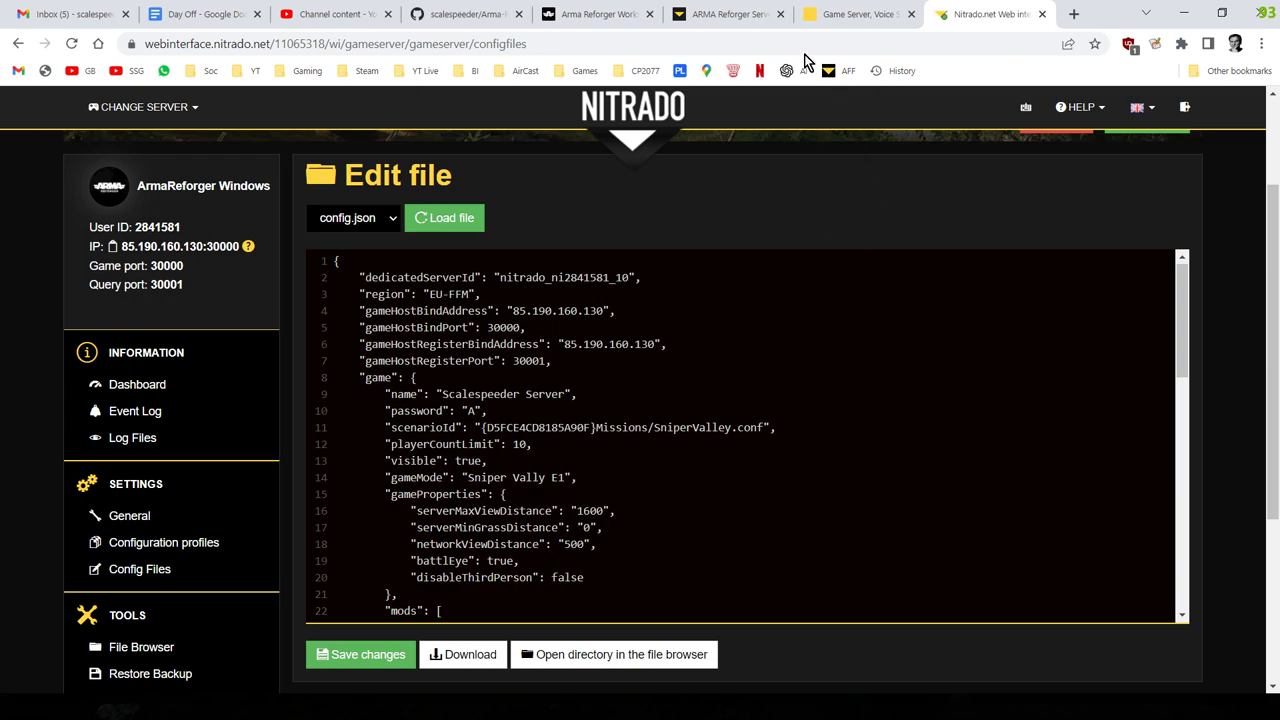
Step: Switch to the Notepad++ readme with the Eden Sniper Stories E1–E3 scenario examples
key(alt+tab)
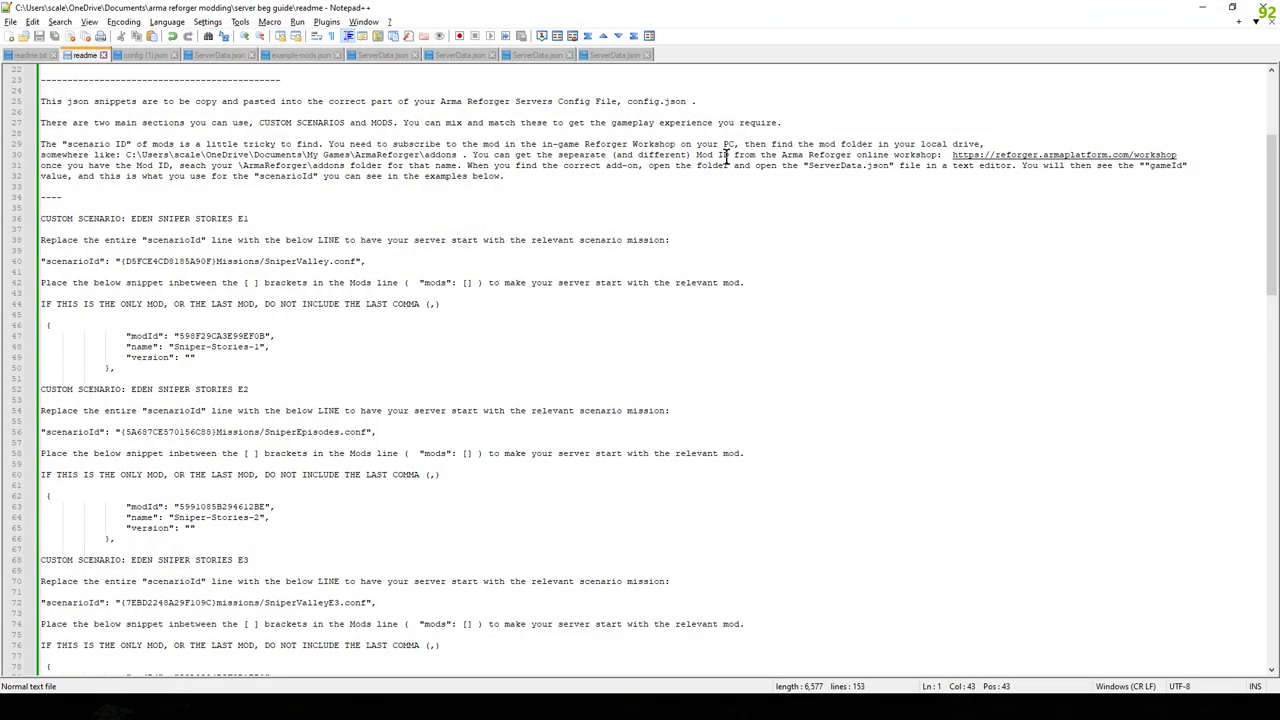
Step: Scroll the Notepad++ readme to the Eden Sniper Stories E1 mod snippet, lines 46–51
scroll(up, 3)
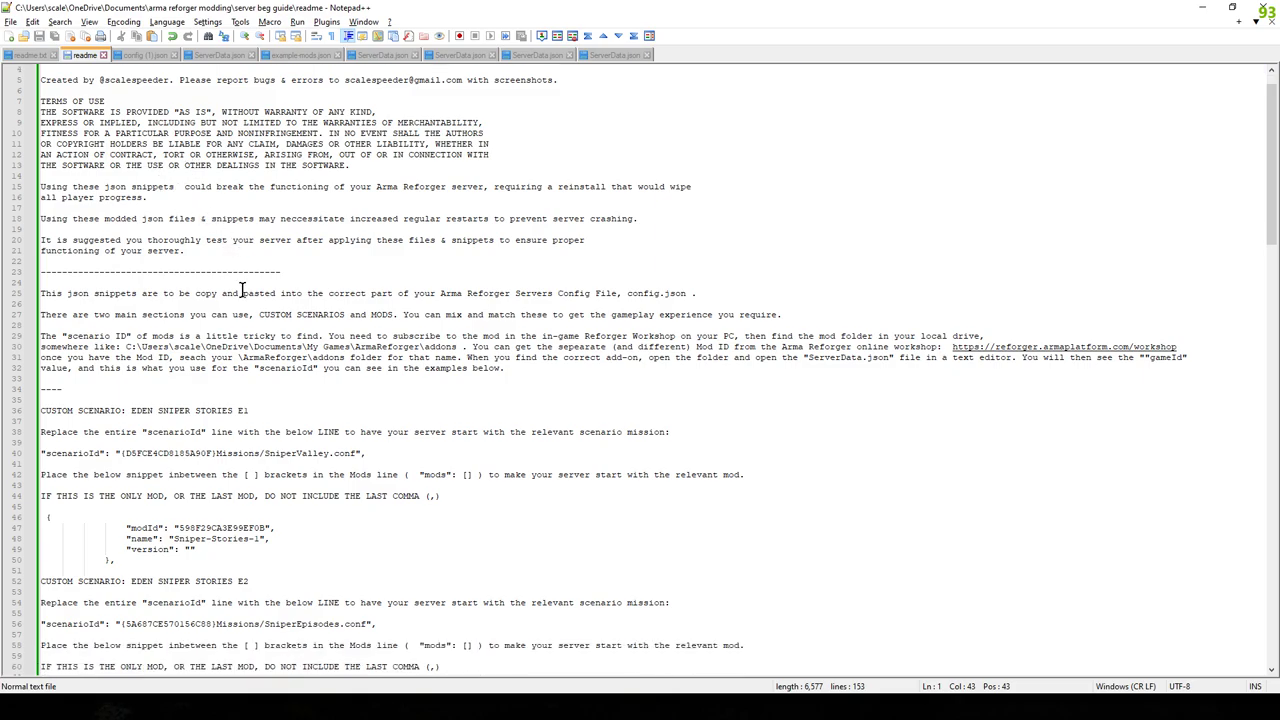
scroll(down, 3)
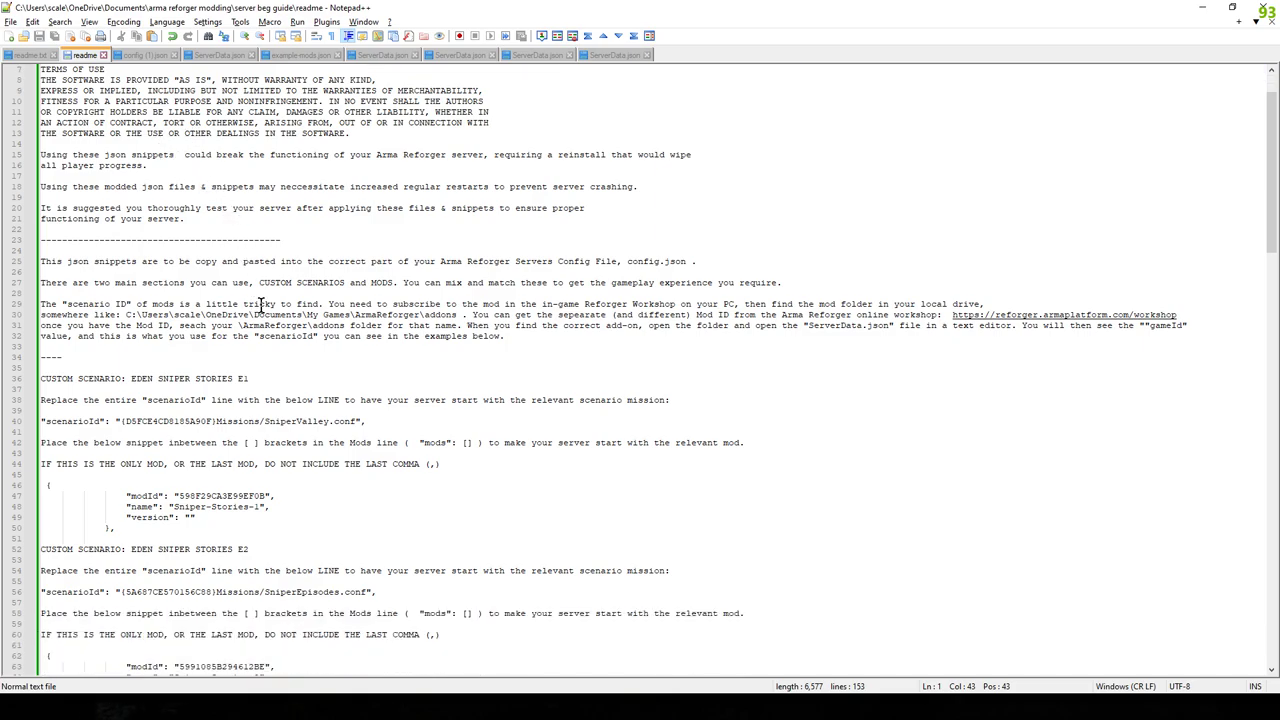
scroll(down, 3)
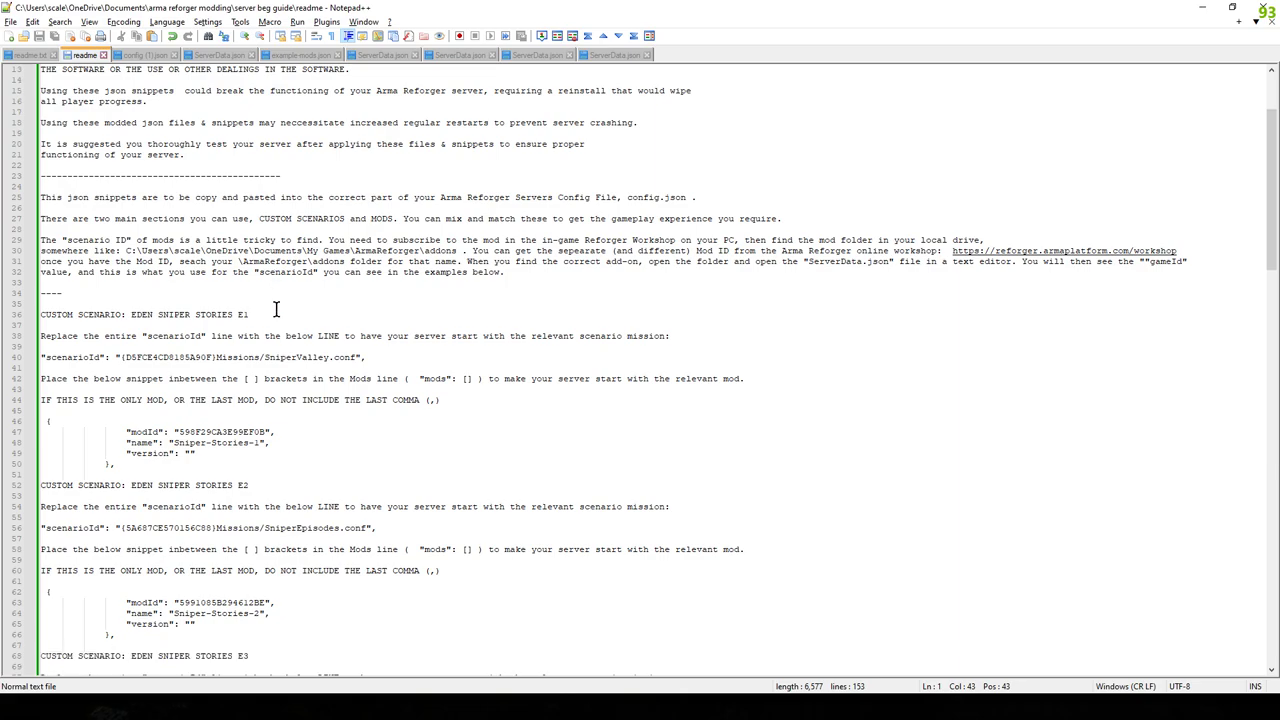
mouse_move(91, 365)
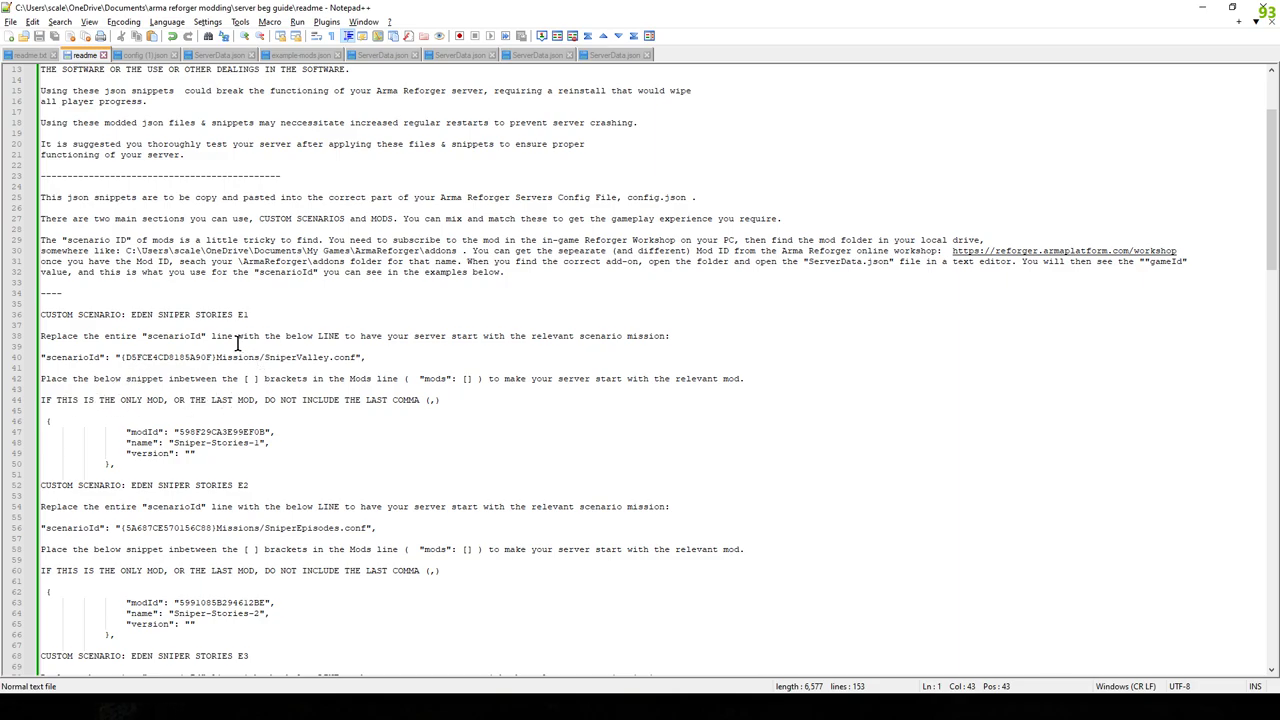
mouse_move(293, 313)
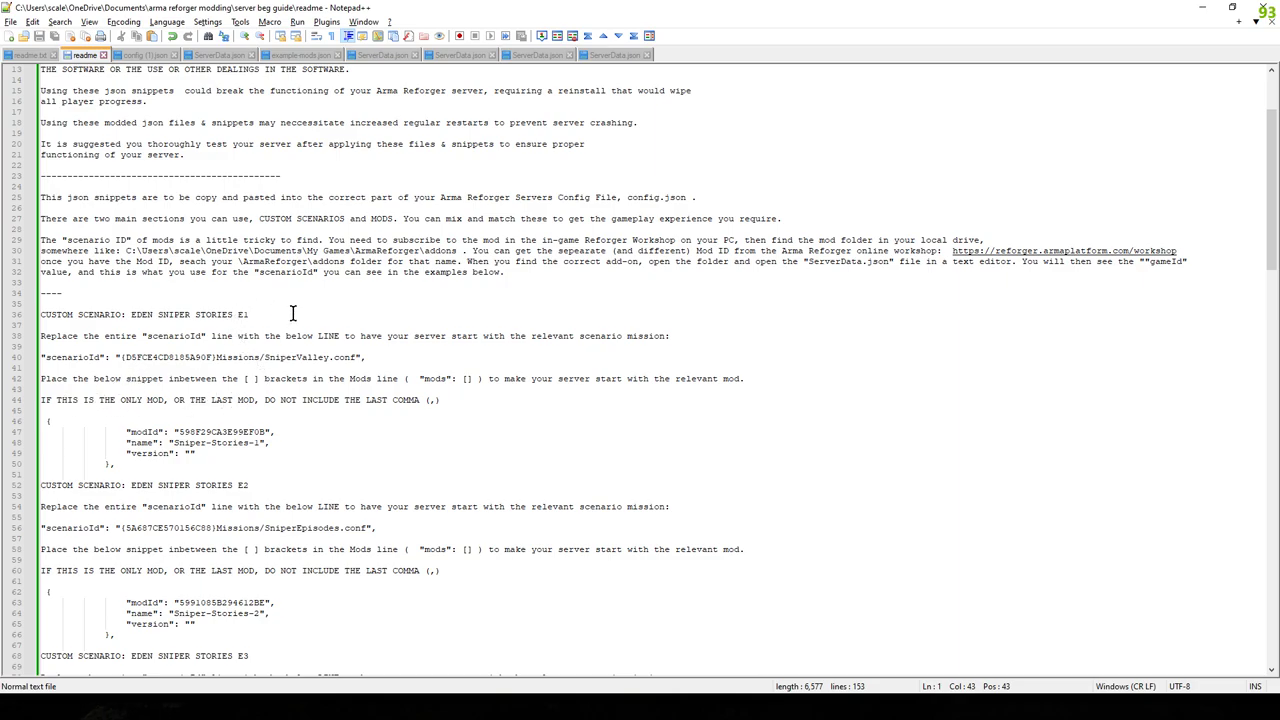
scroll(down, 3)
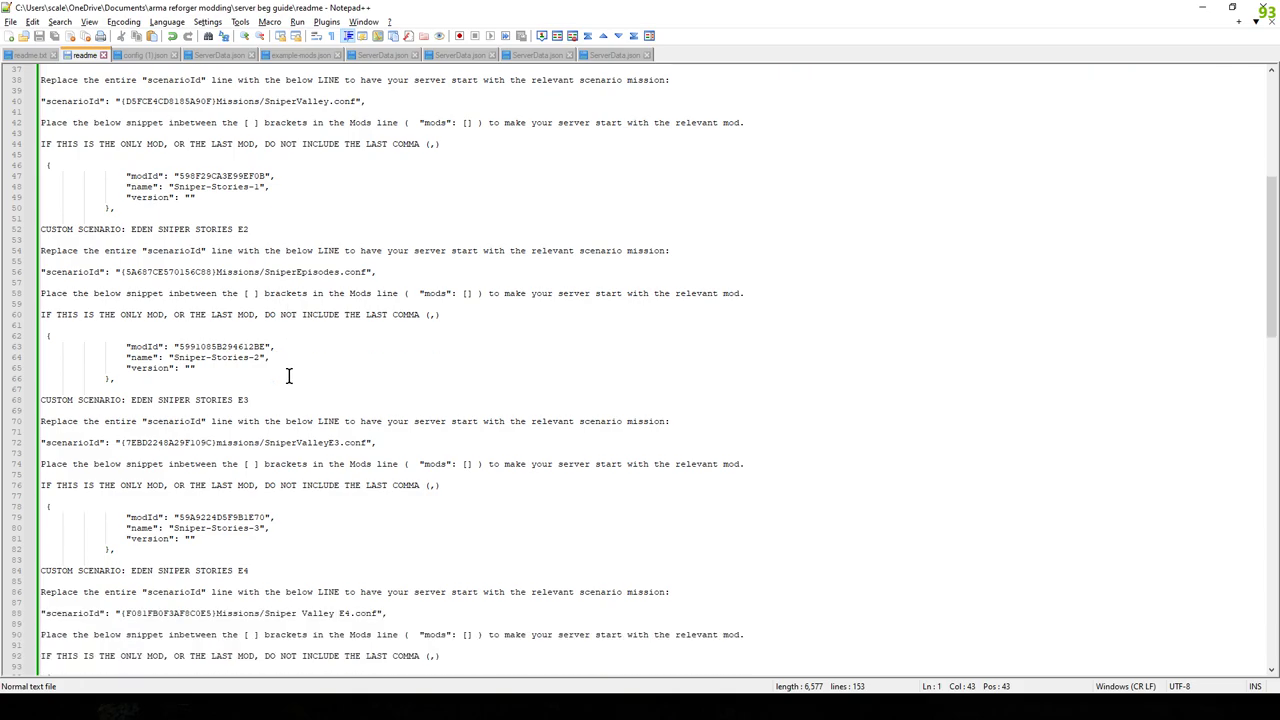
scroll(up, 3)
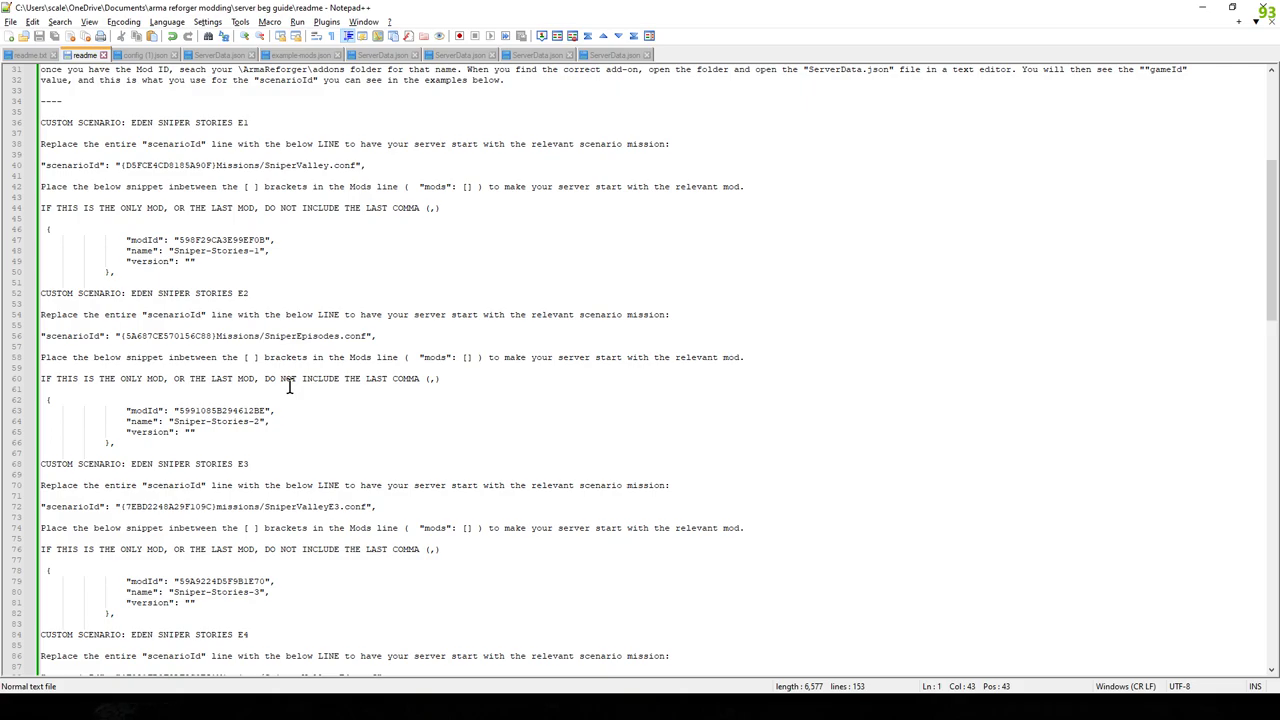
scroll(up, 3)
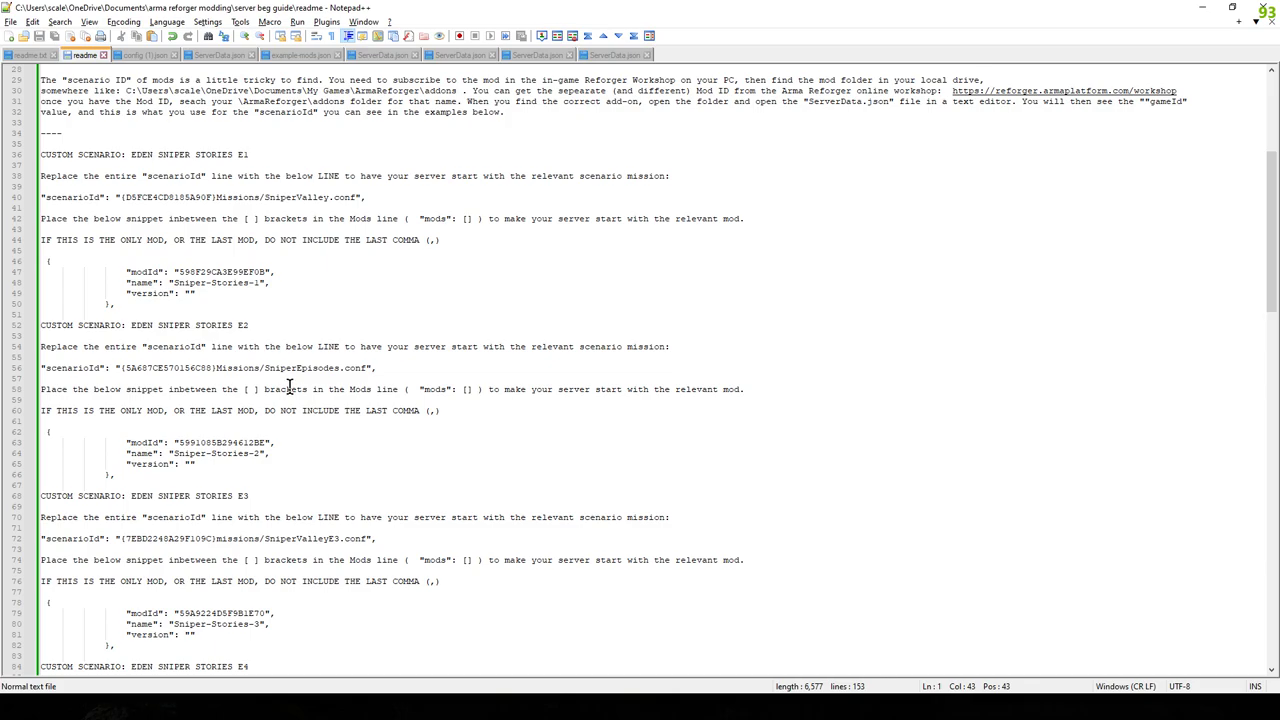
scroll(up, 3)
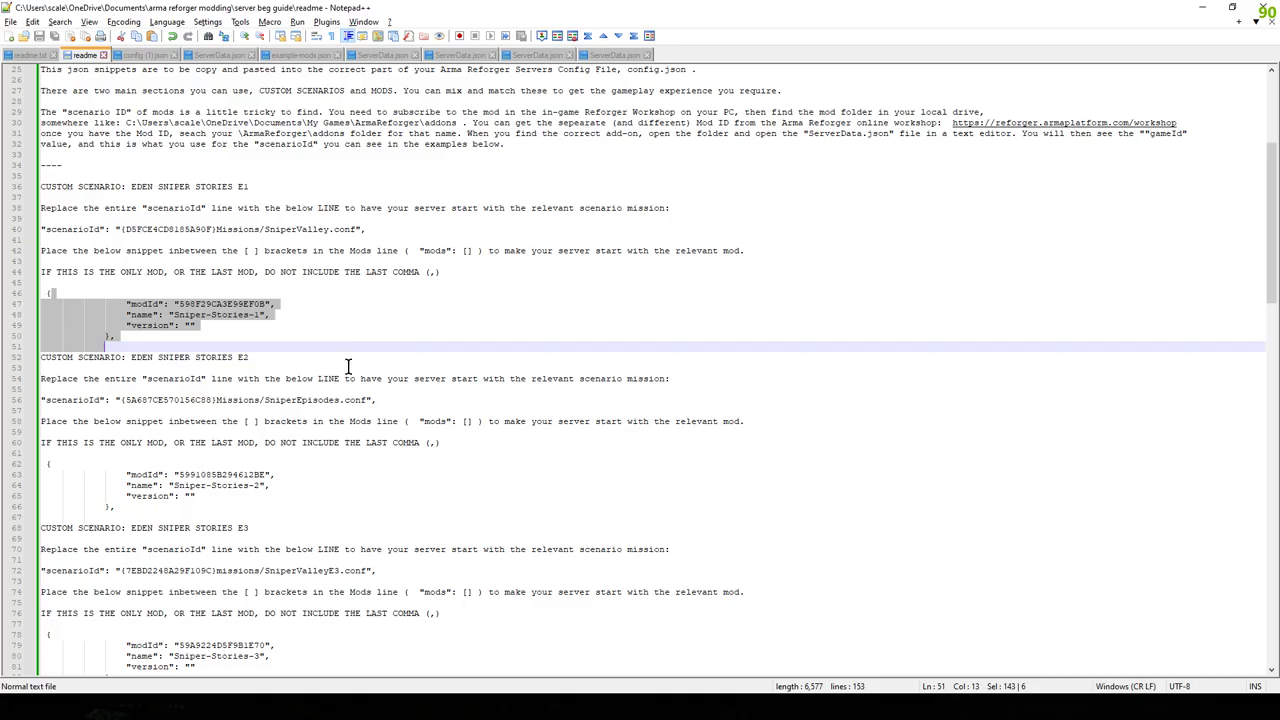
Step: Check Nitrado's config.json for the Sniper Valley scenario and highlight the Sniper-Stories-1 mod name
key(alt+tab)
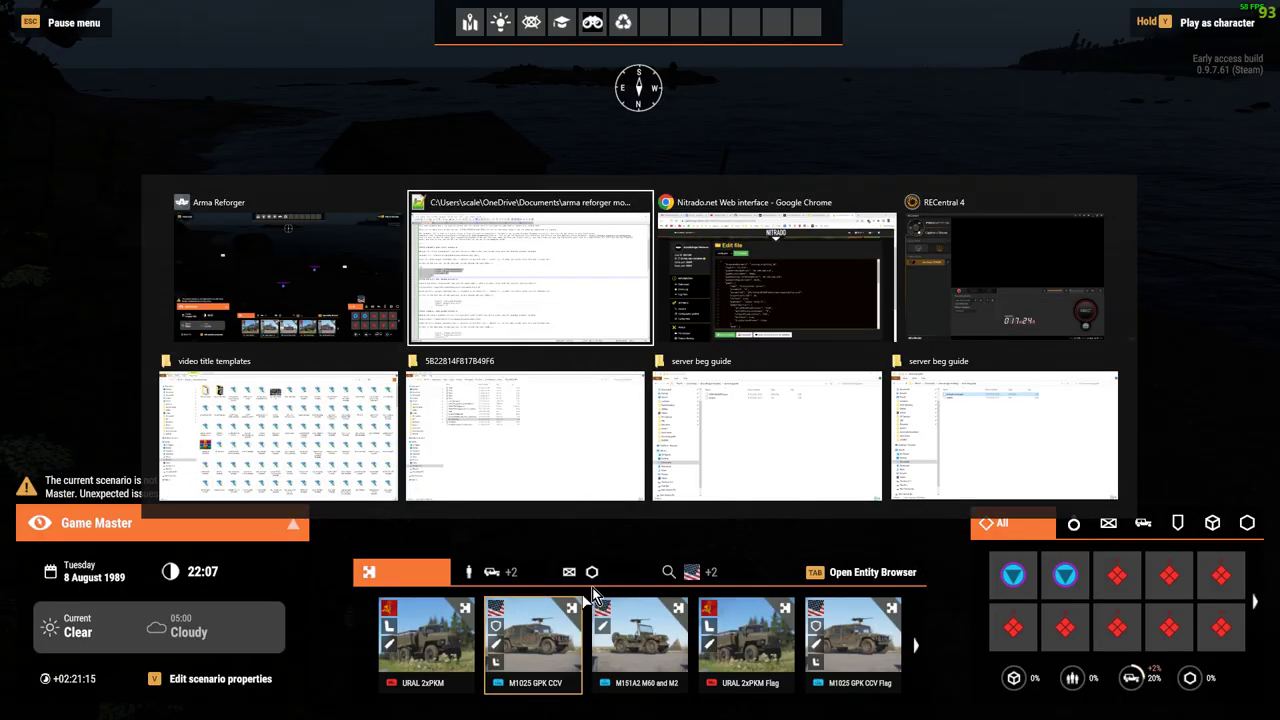
click(776, 270)
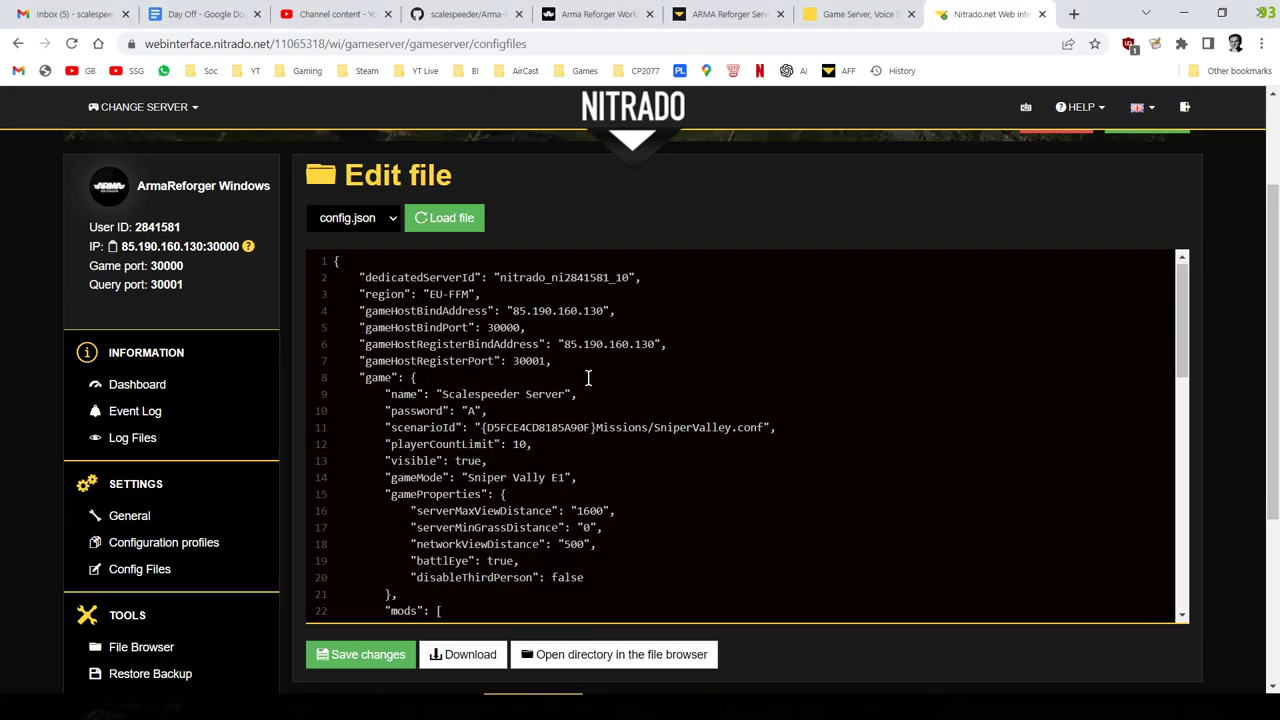
scroll(down, 3)
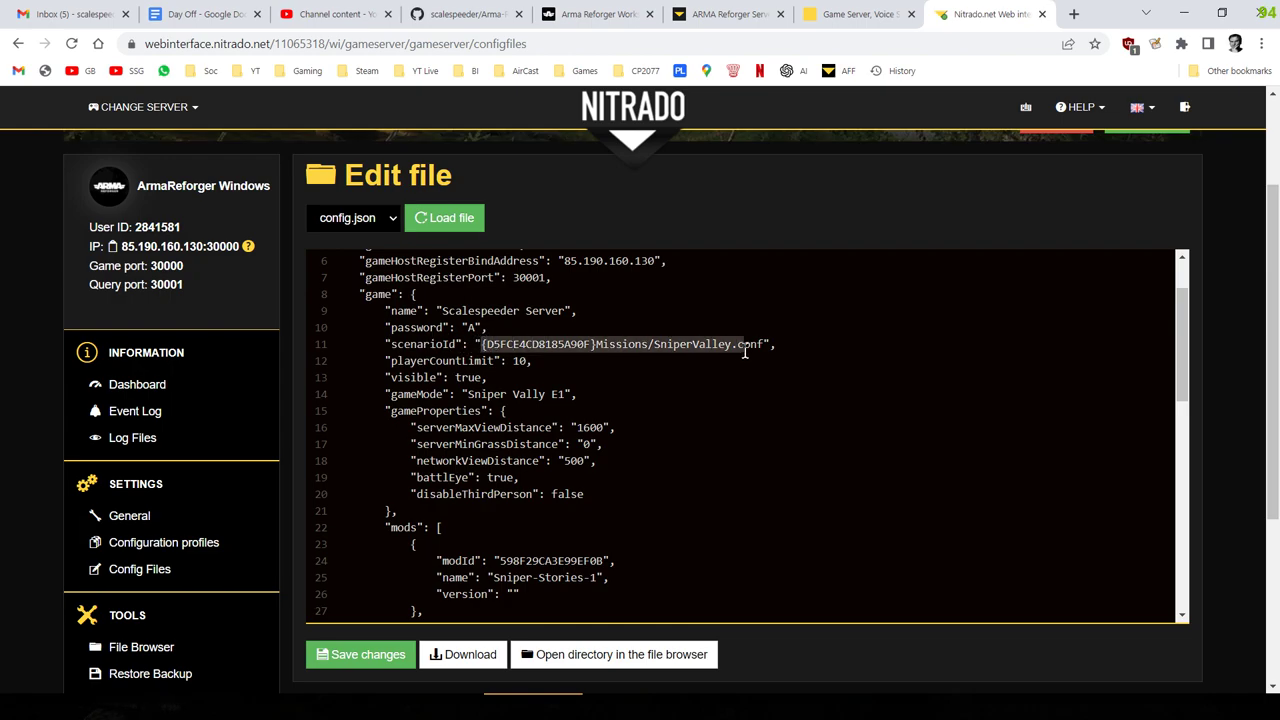
scroll(down, 3)
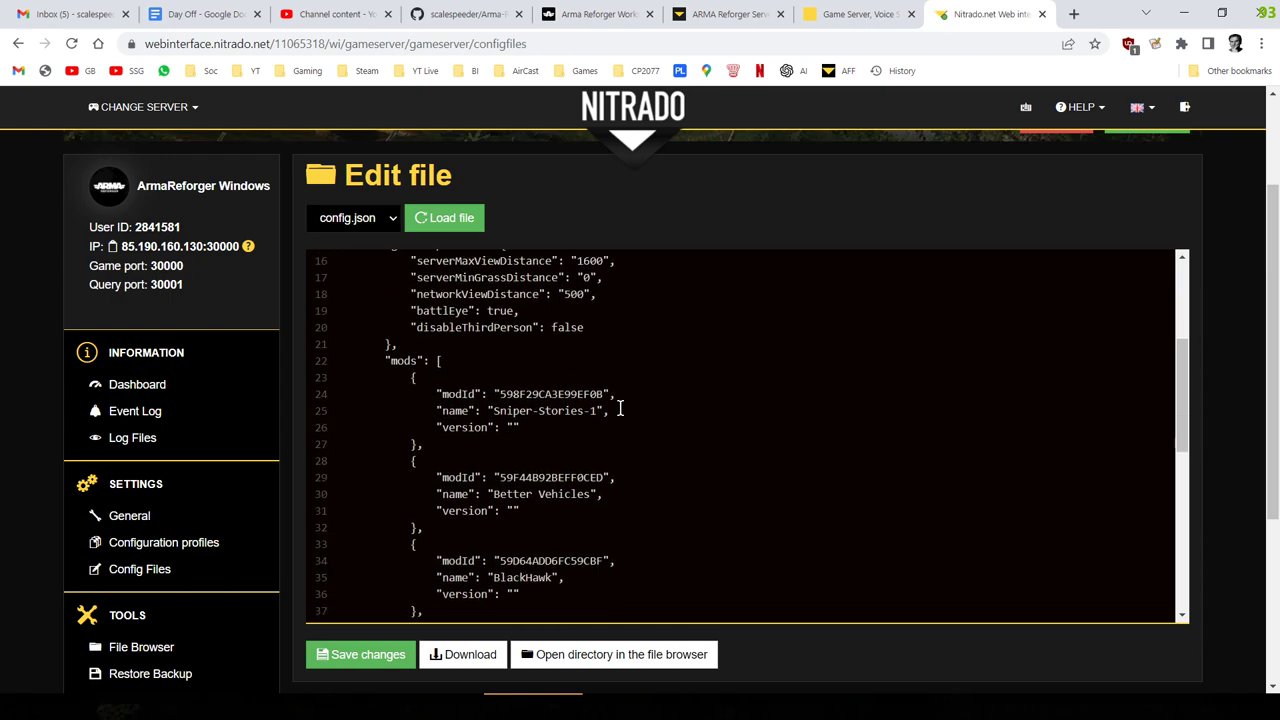
double_click(550, 393)
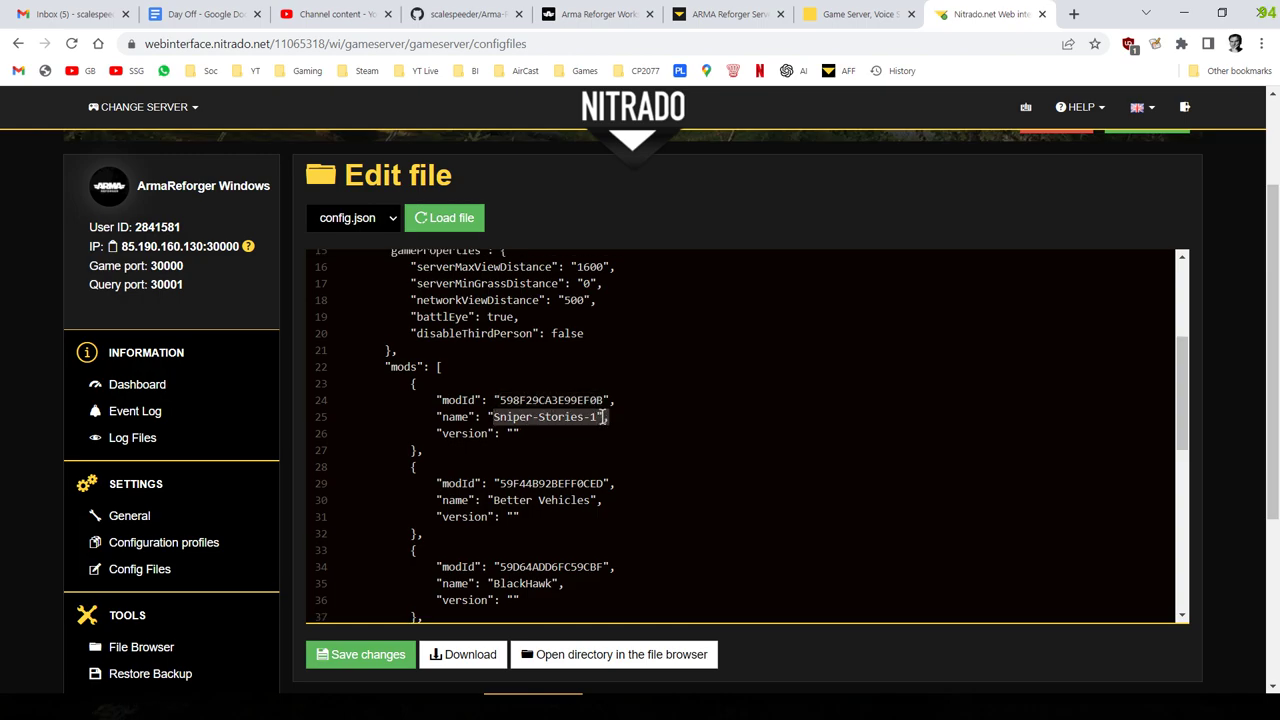
scroll(up, 3)
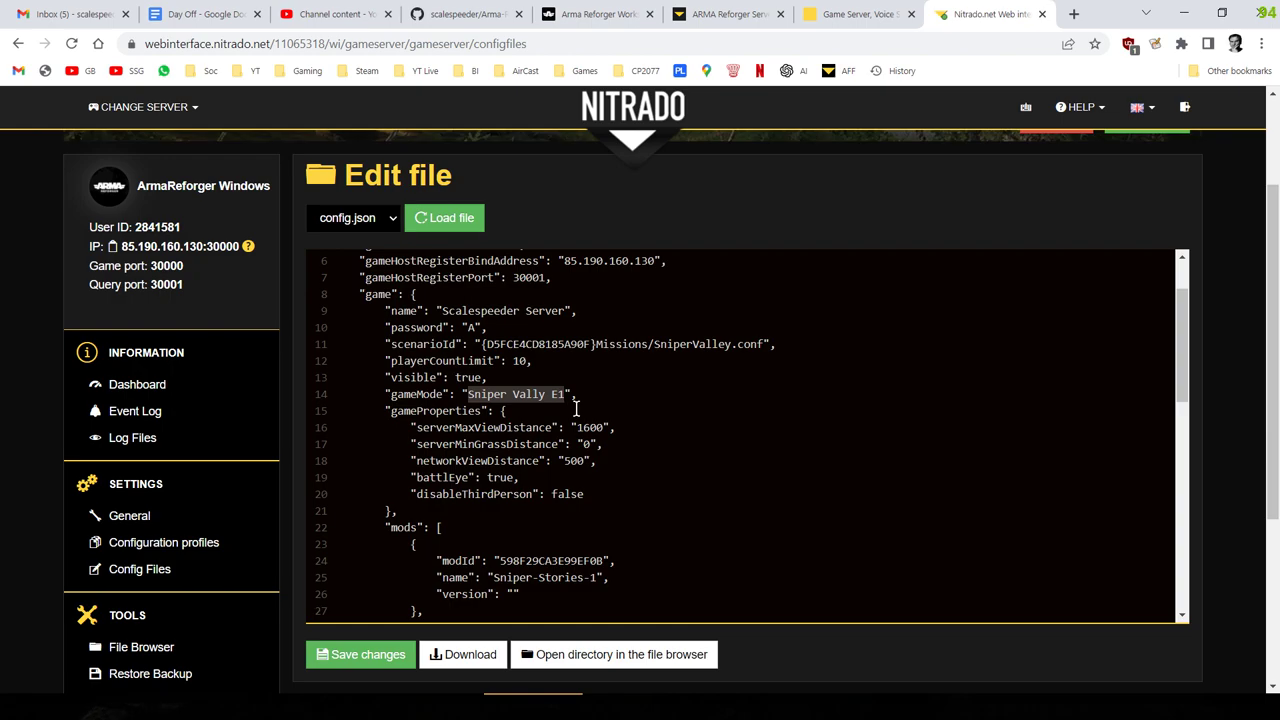
scroll(down, 3)
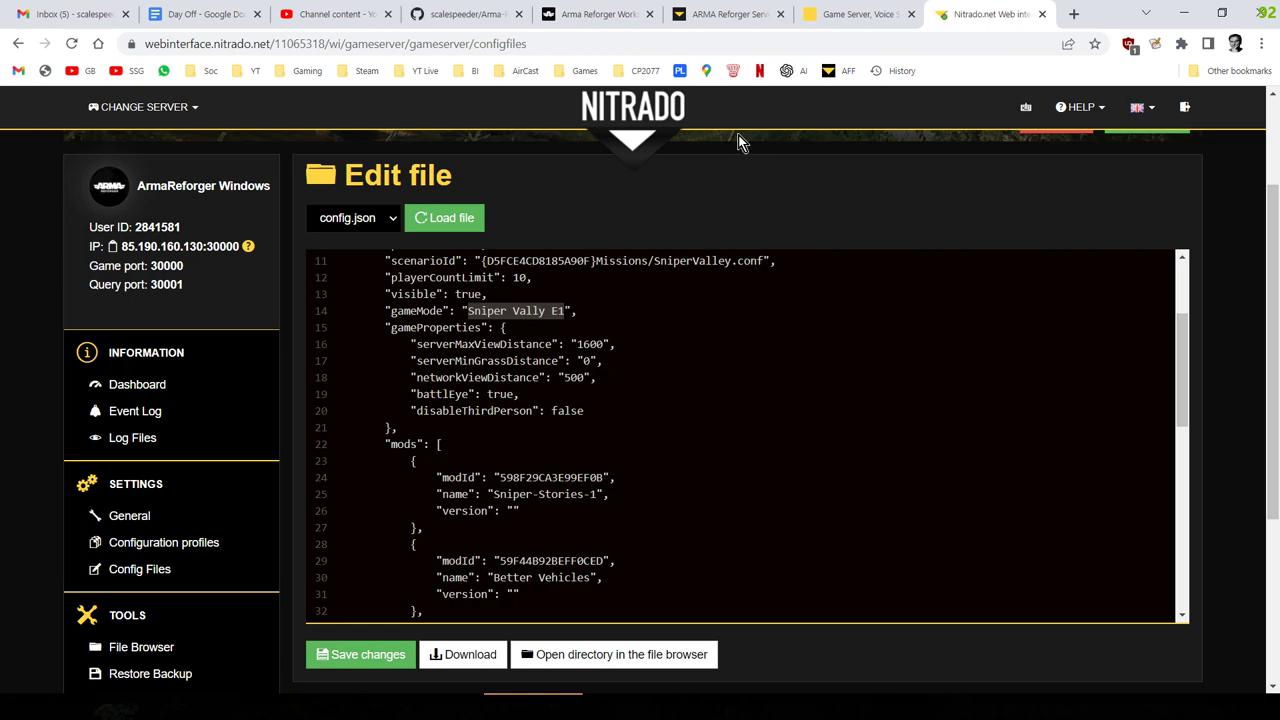
key(alt+tab)
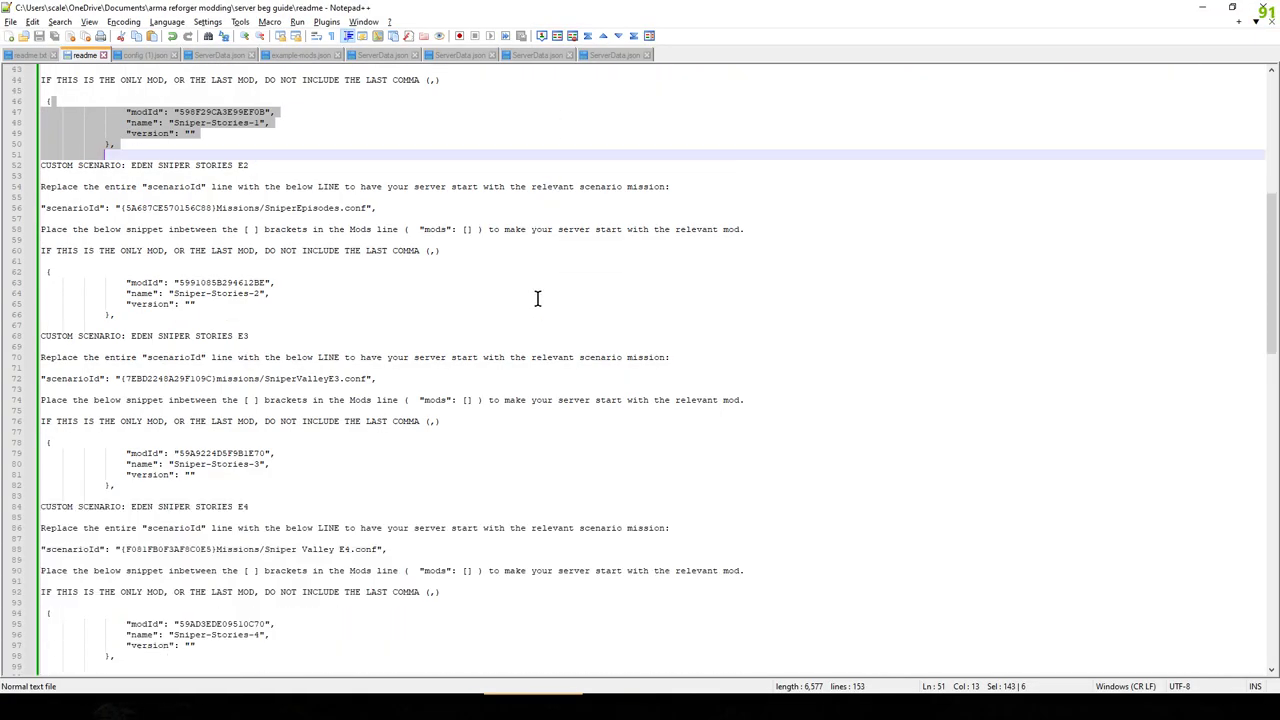
Step: Select readme lines 114–144, the common mods from Better Vehicles to Better-Tracers
scroll(down, 3)
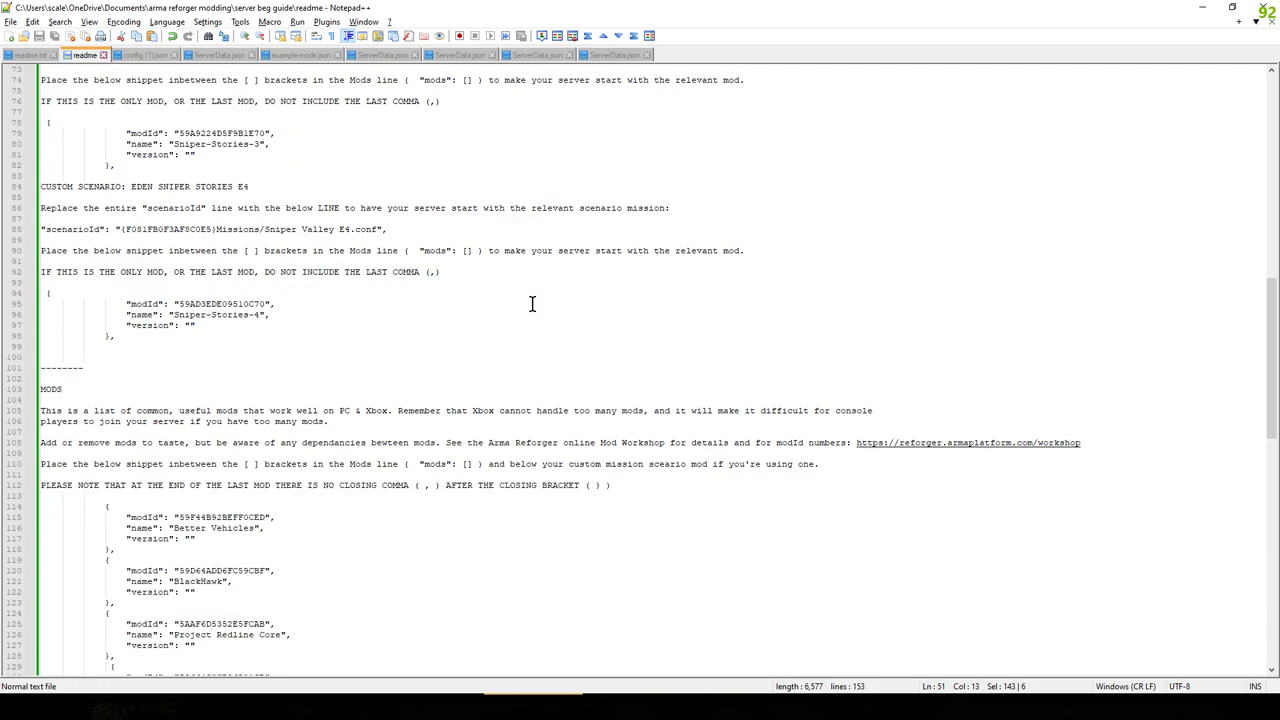
scroll(down, 3)
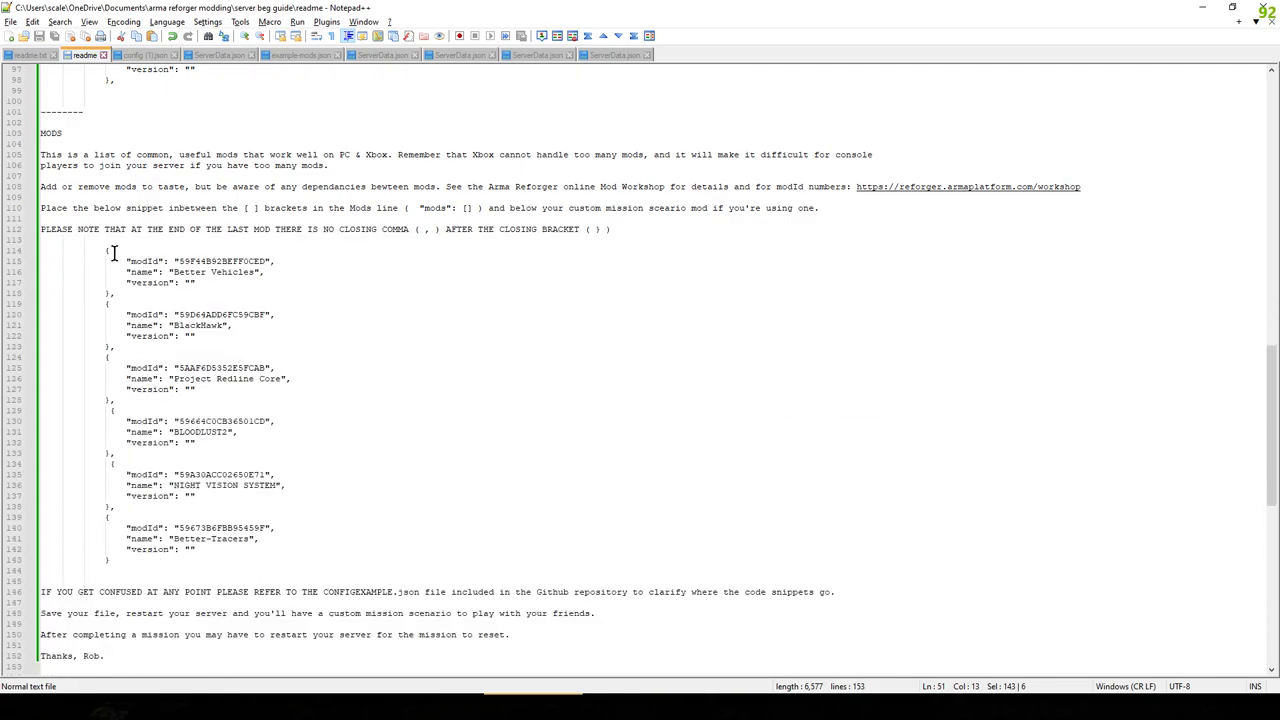
drag(105, 250, 362, 570)
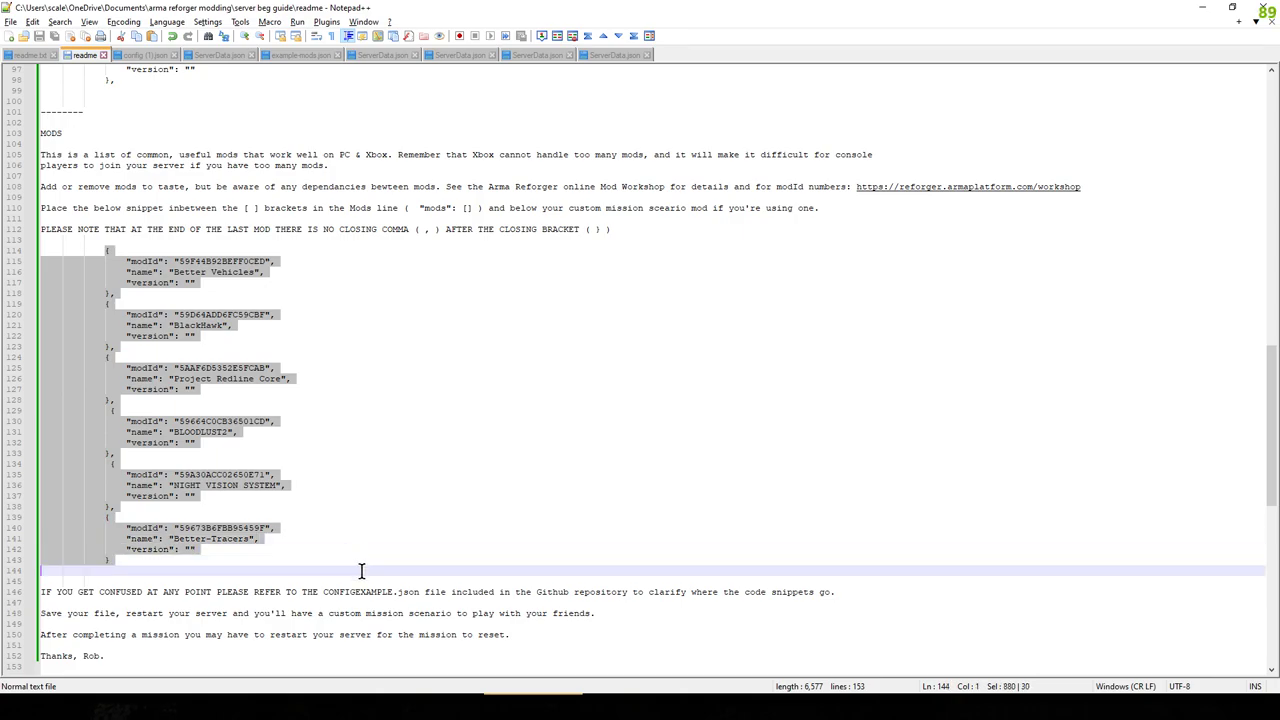
mouse_move(200, 305)
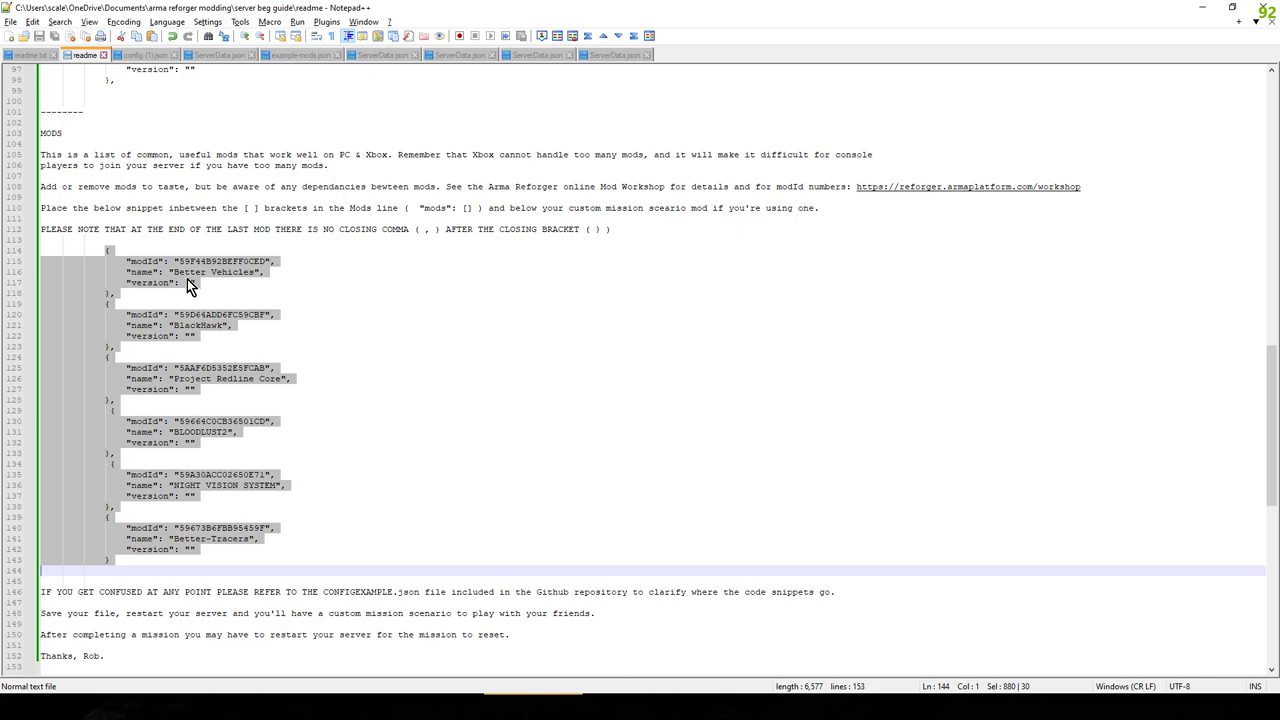
mouse_move(230, 553)
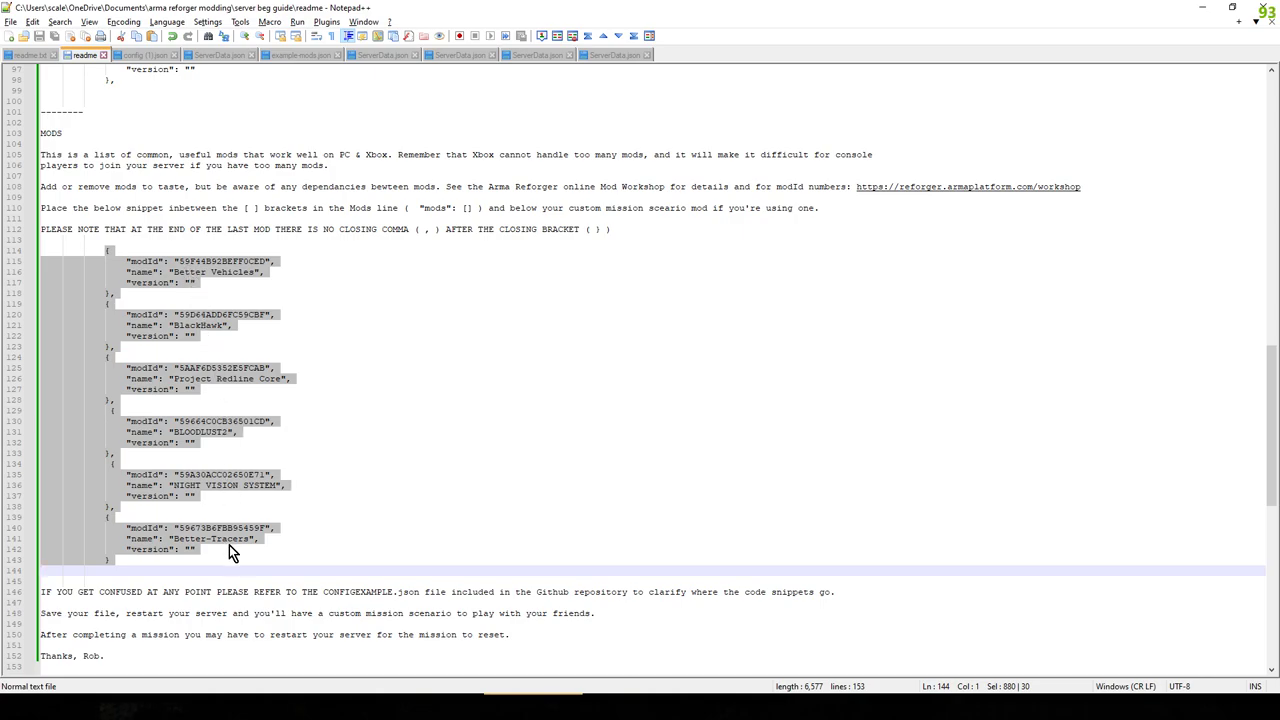
key(alt+tab)
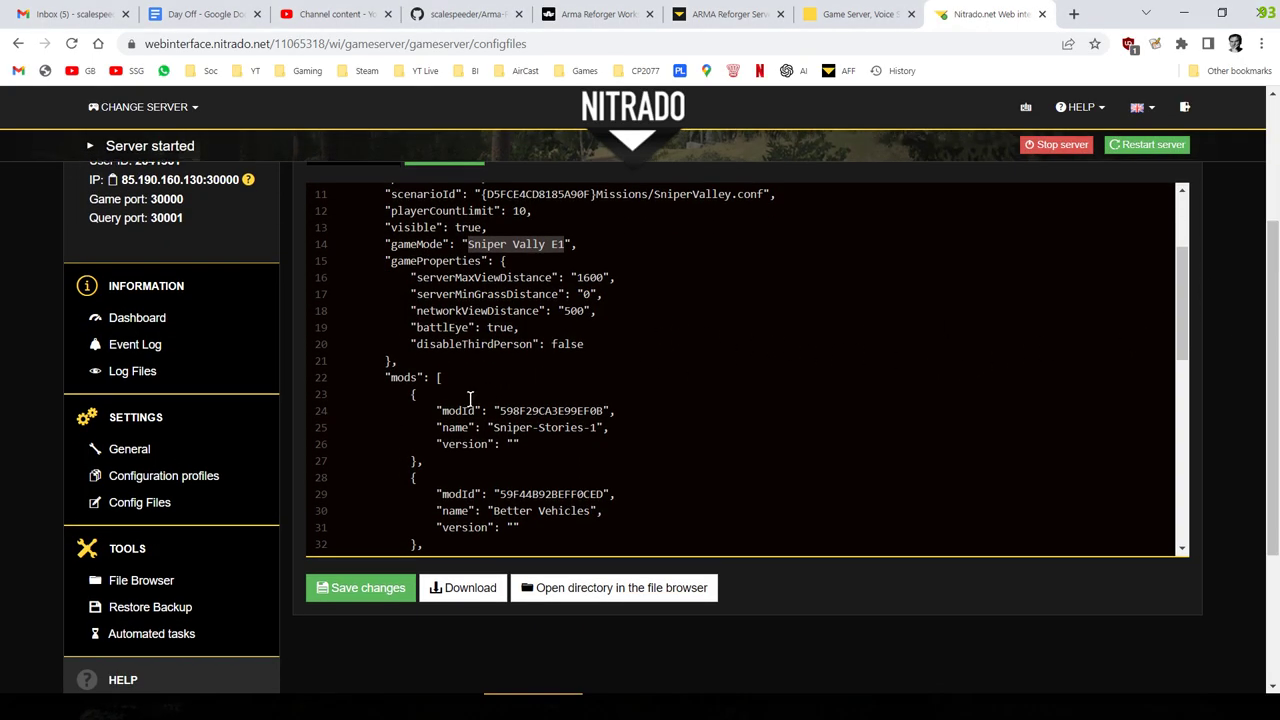
scroll(down, 3)
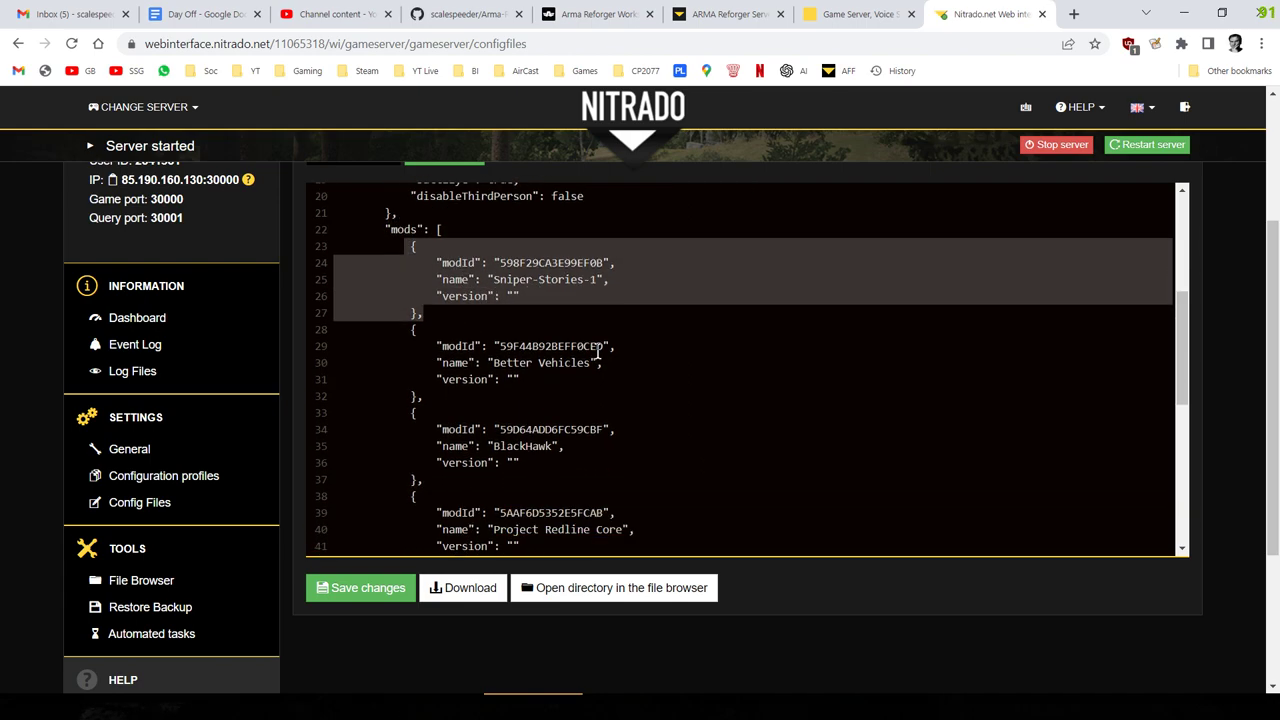
scroll(down, 3)
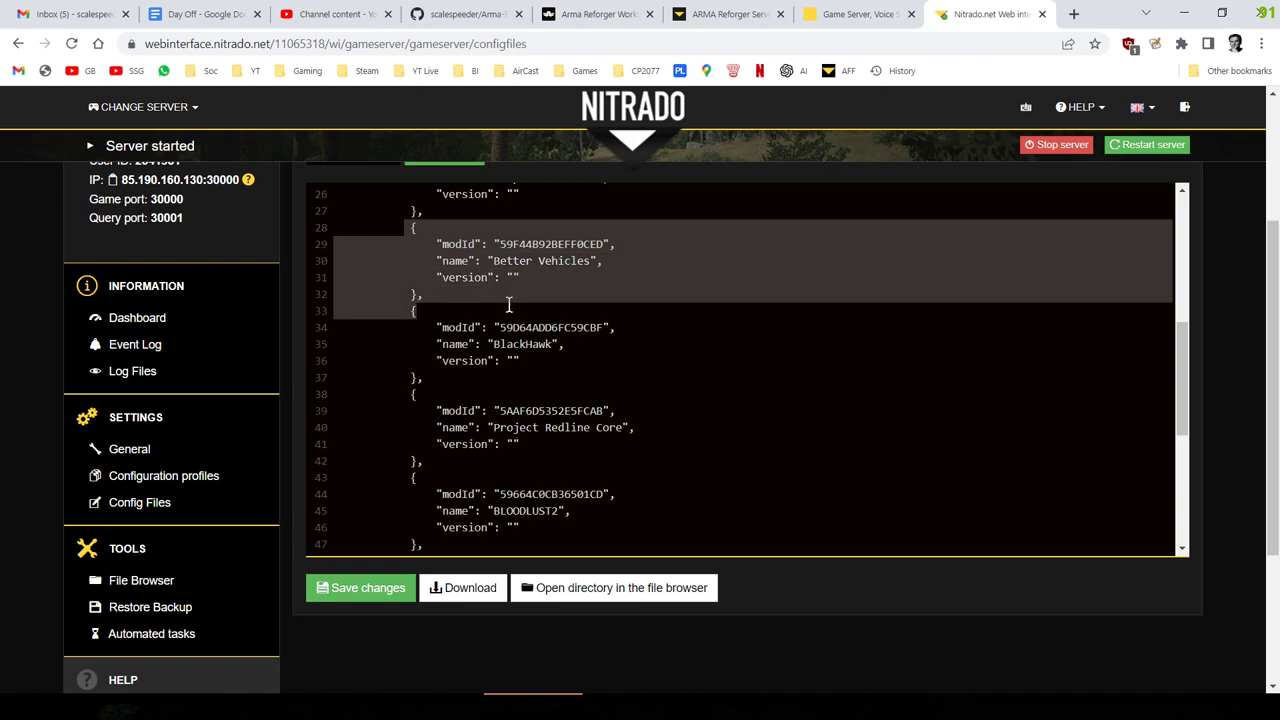
scroll(down, 3)
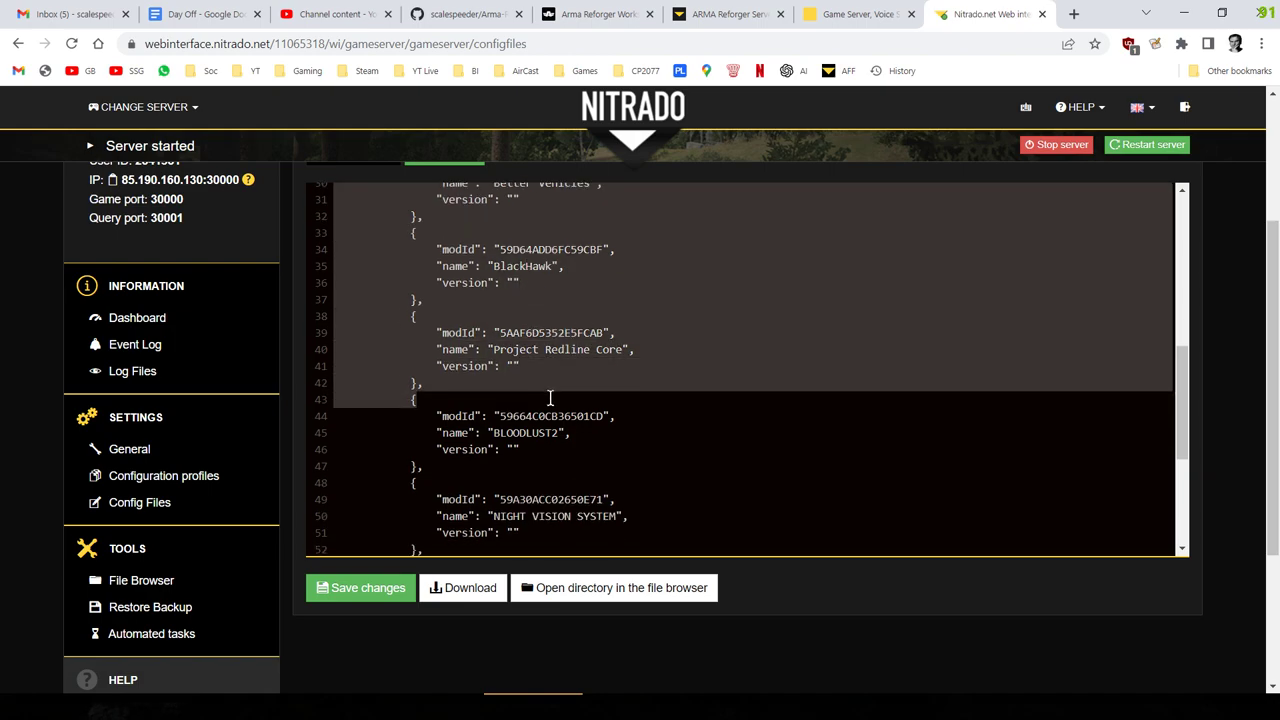
scroll(down, 3)
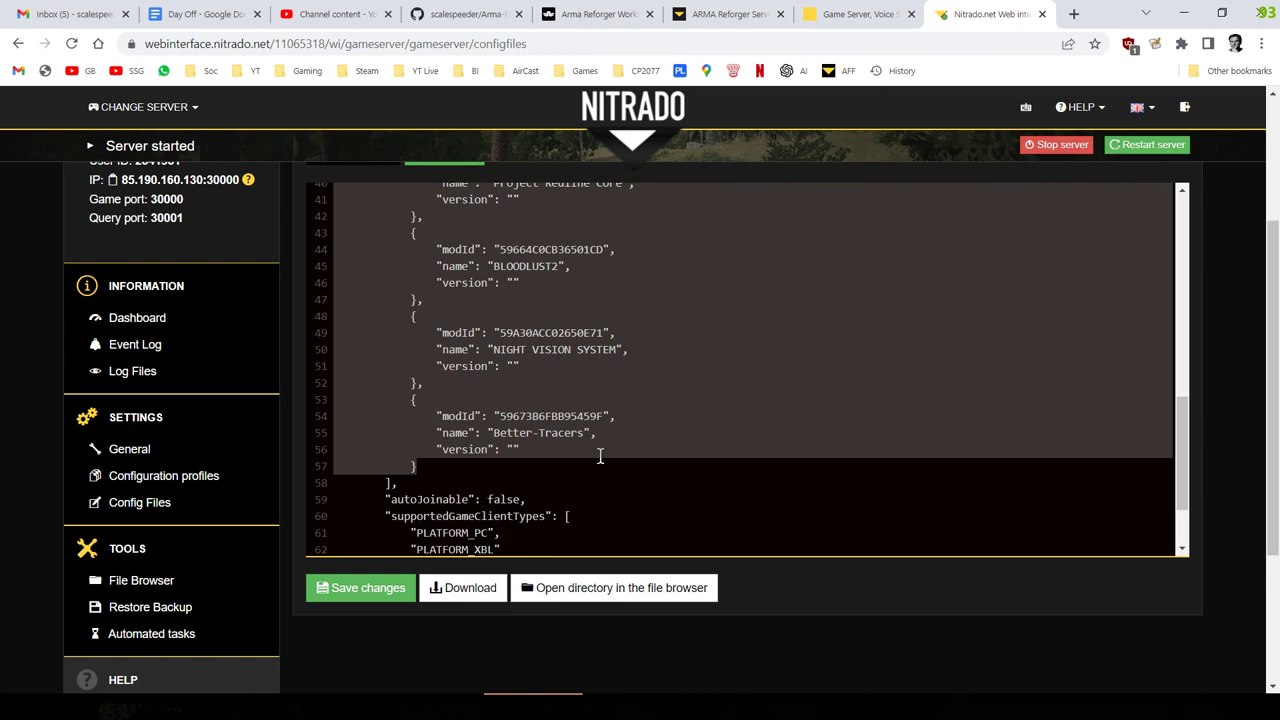
mouse_move(646, 383)
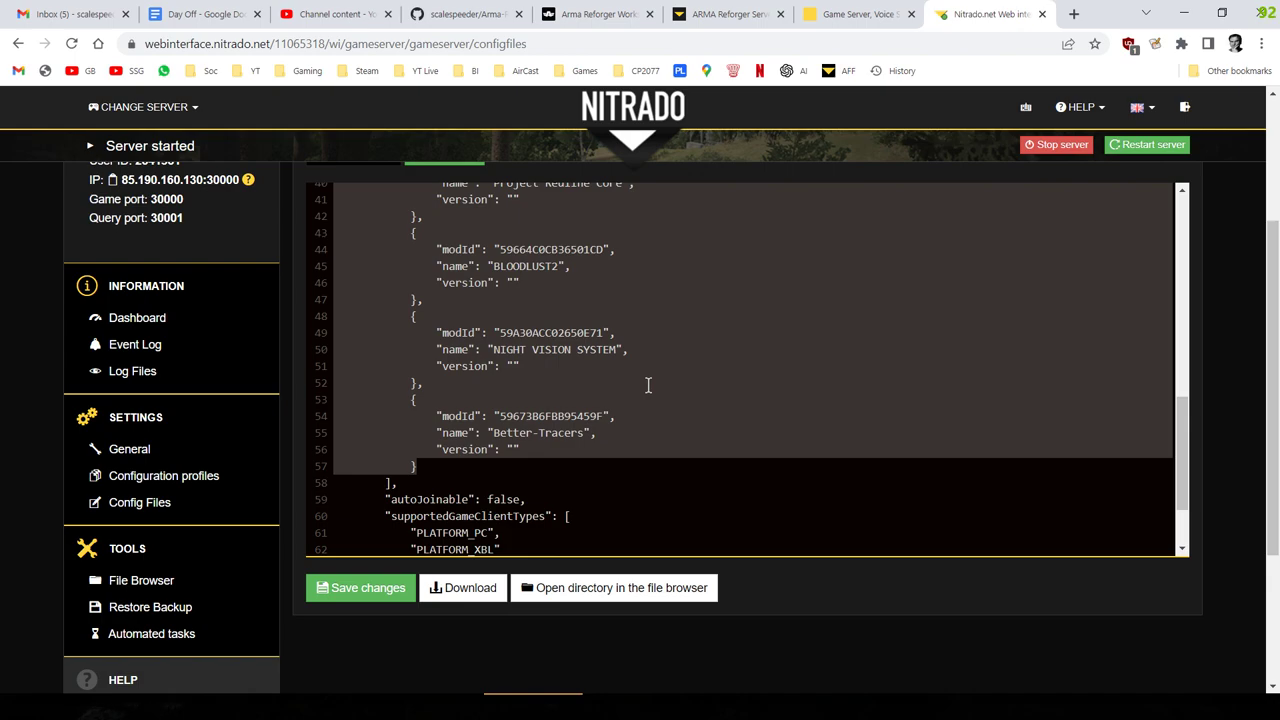
scroll(up, 3)
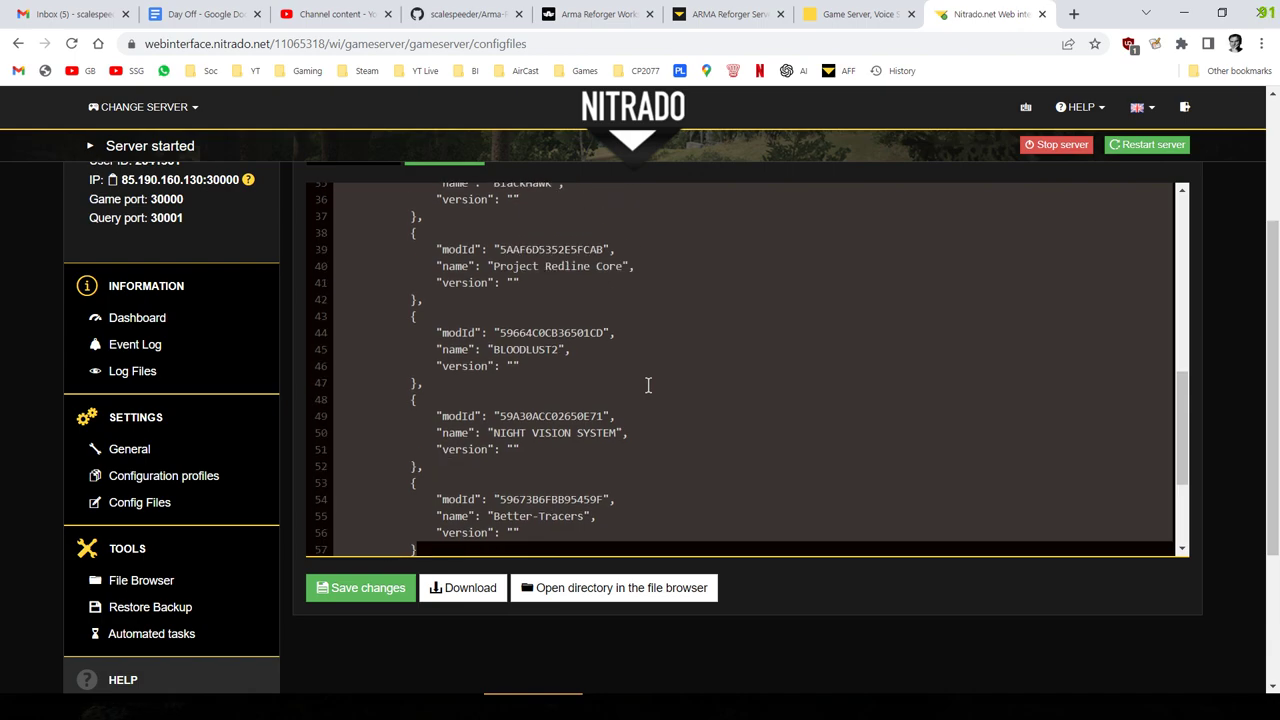
scroll(up, 3)
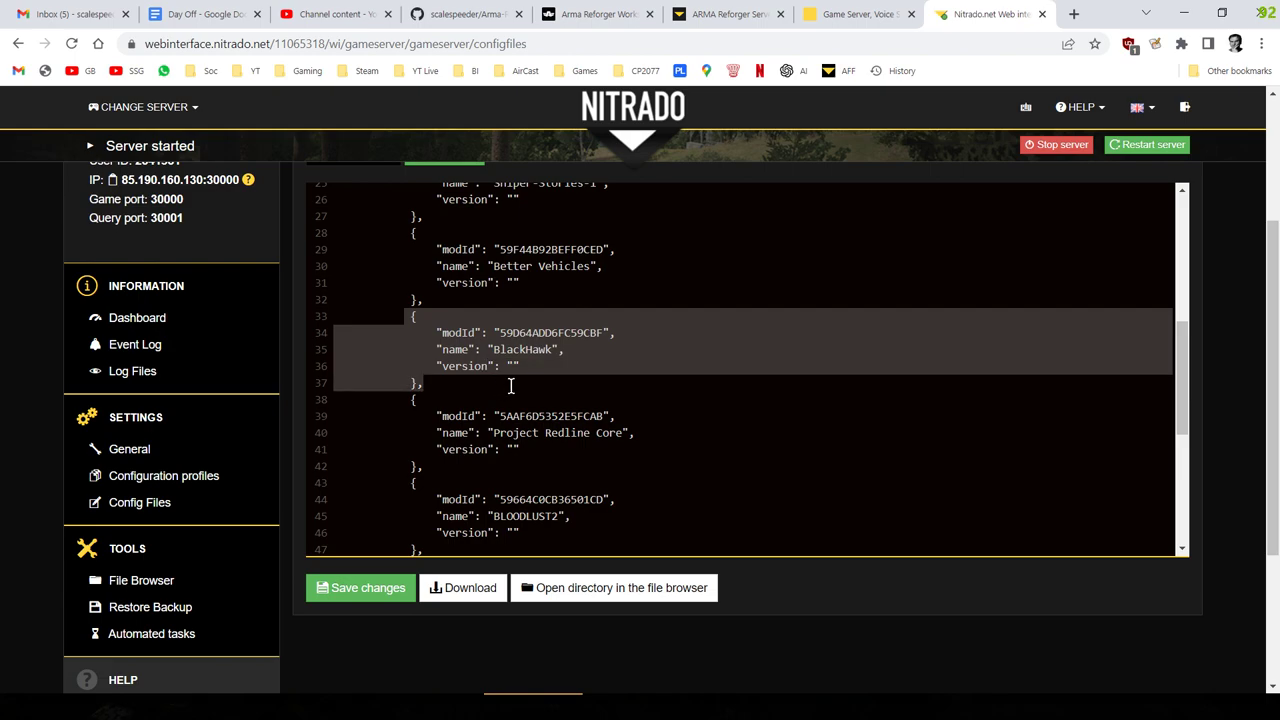
mouse_move(530, 374)
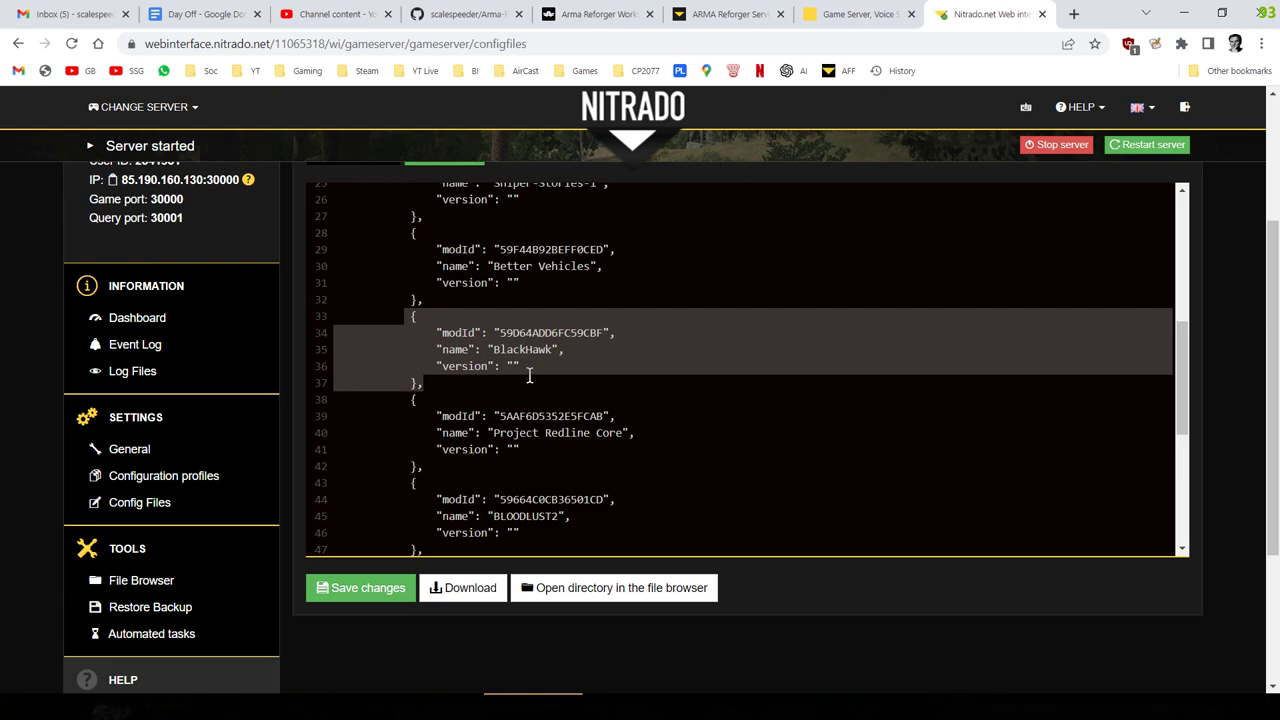
mouse_move(556, 362)
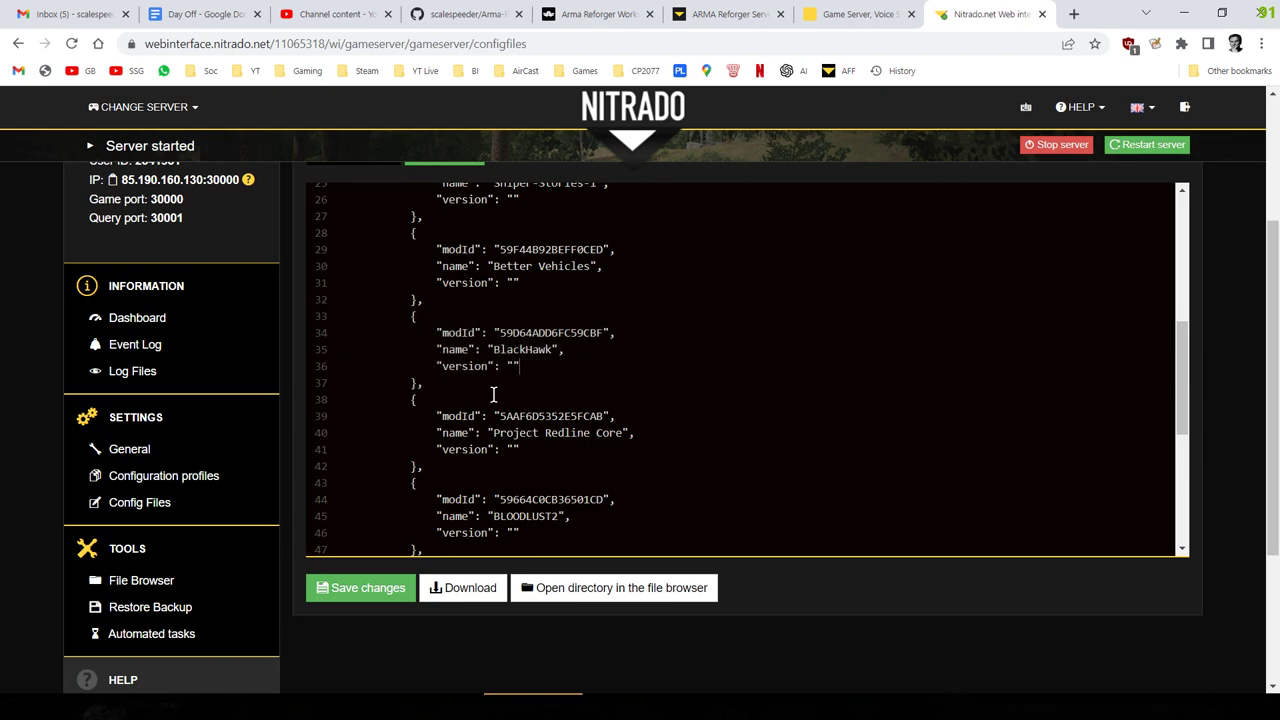
scroll(down, 3)
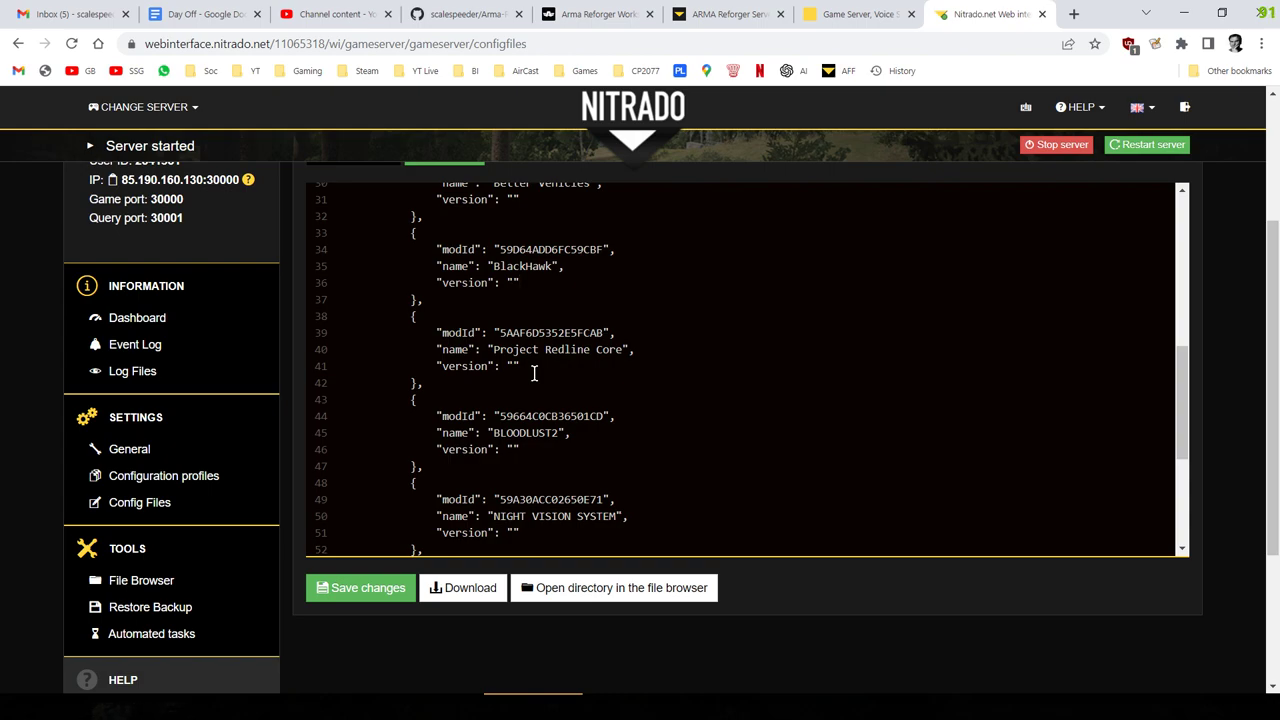
click(516, 282)
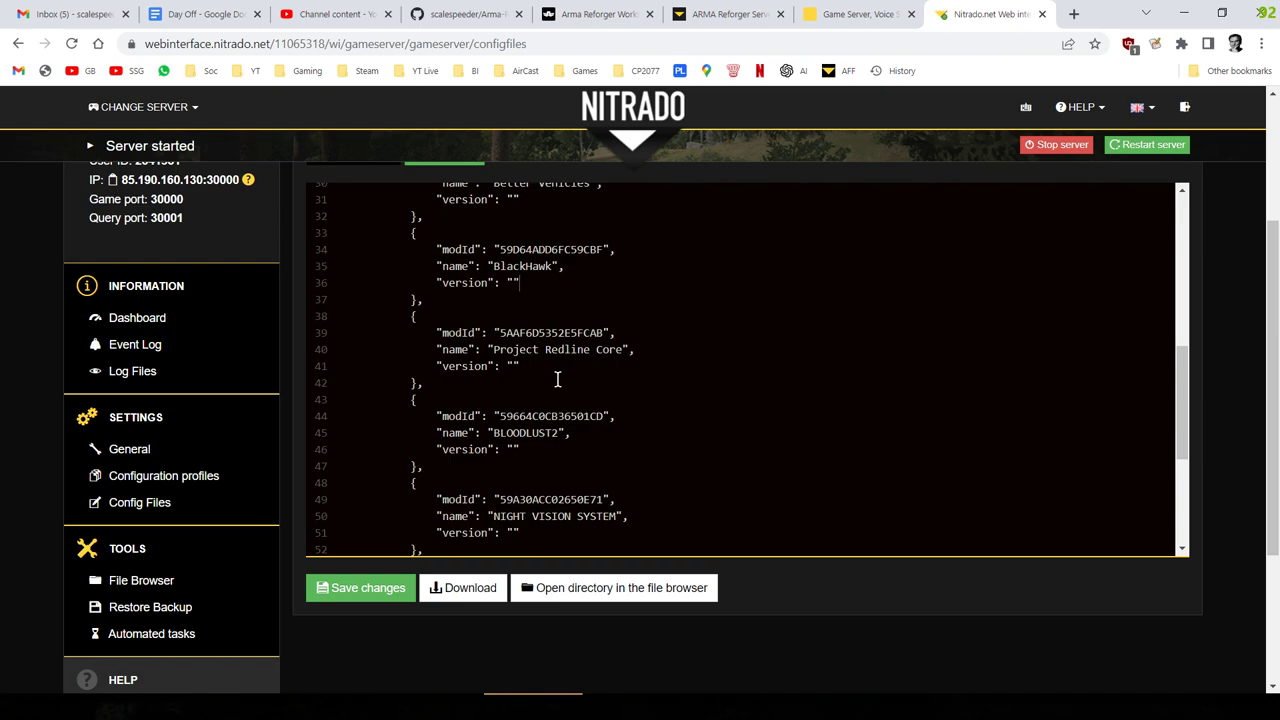
key(alt+tab)
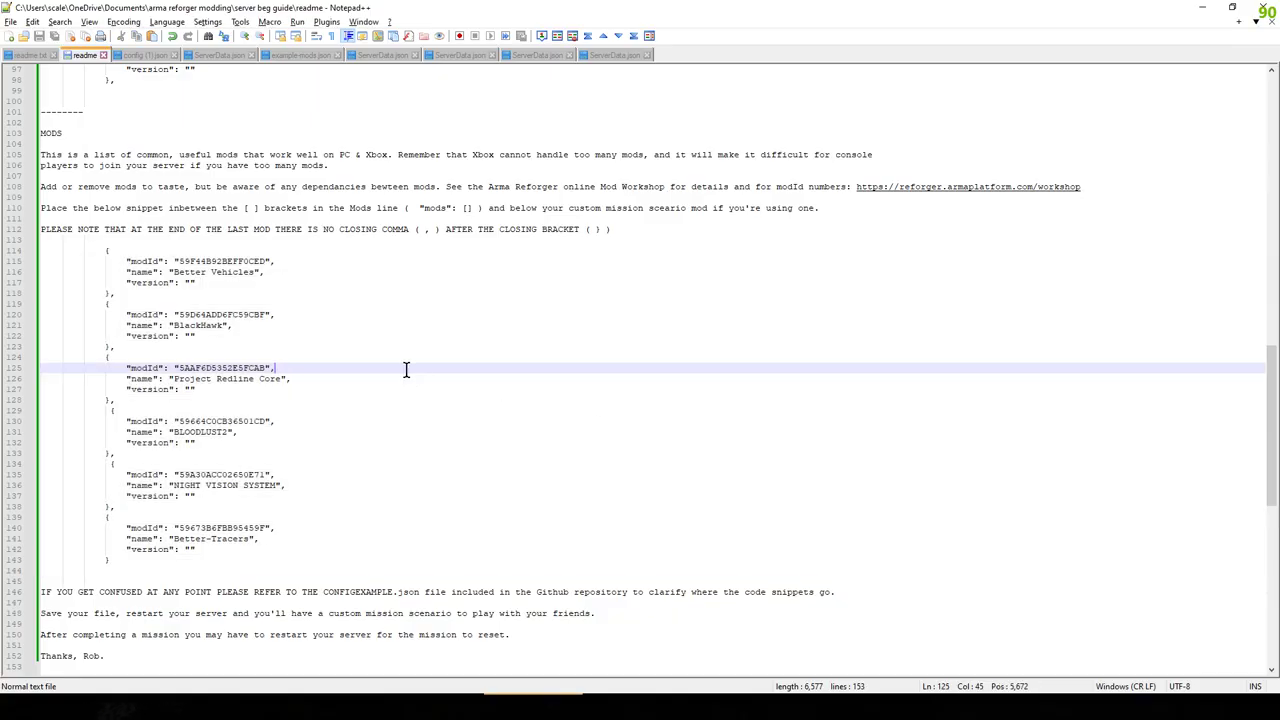
scroll(up, 3)
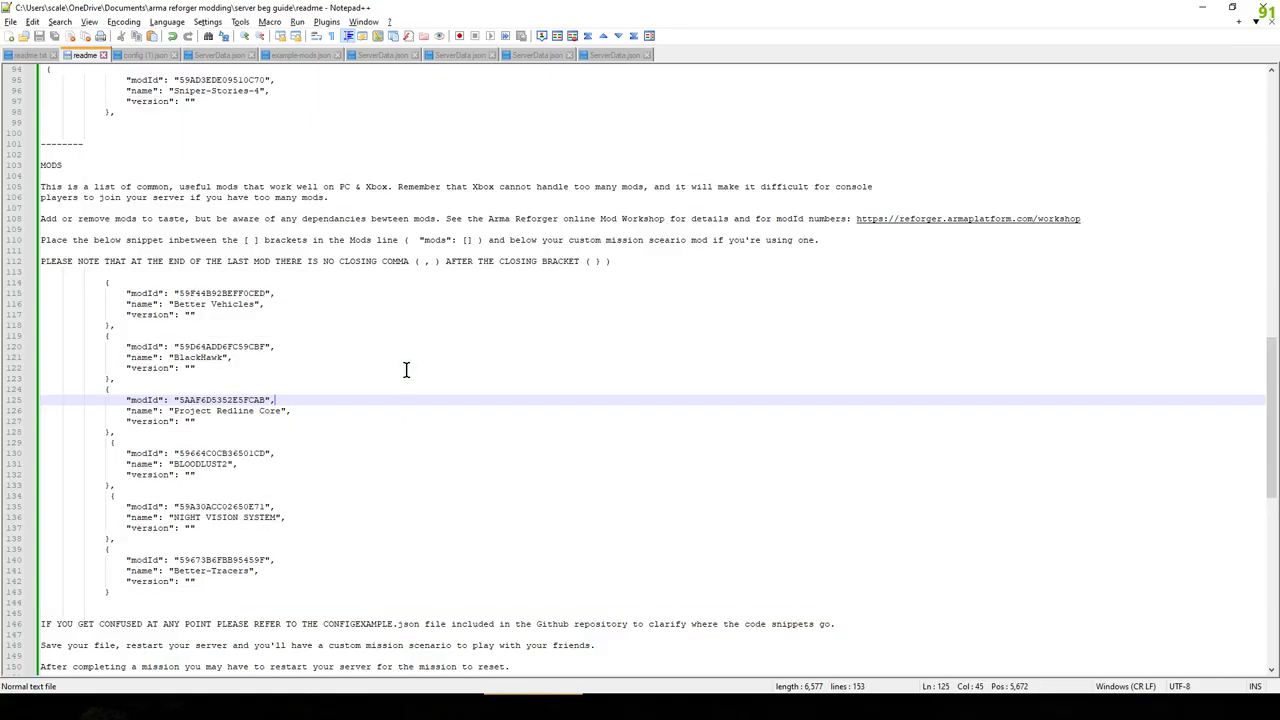
scroll(up, 3)
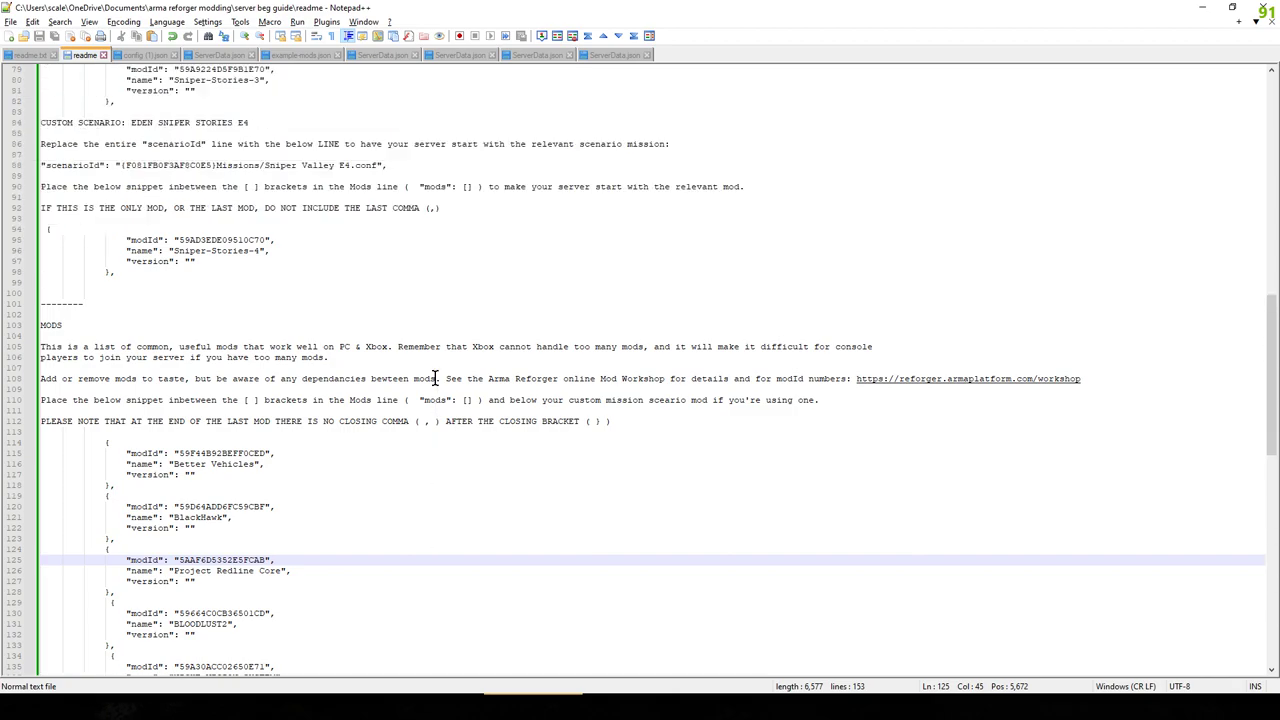
scroll(up, 3)
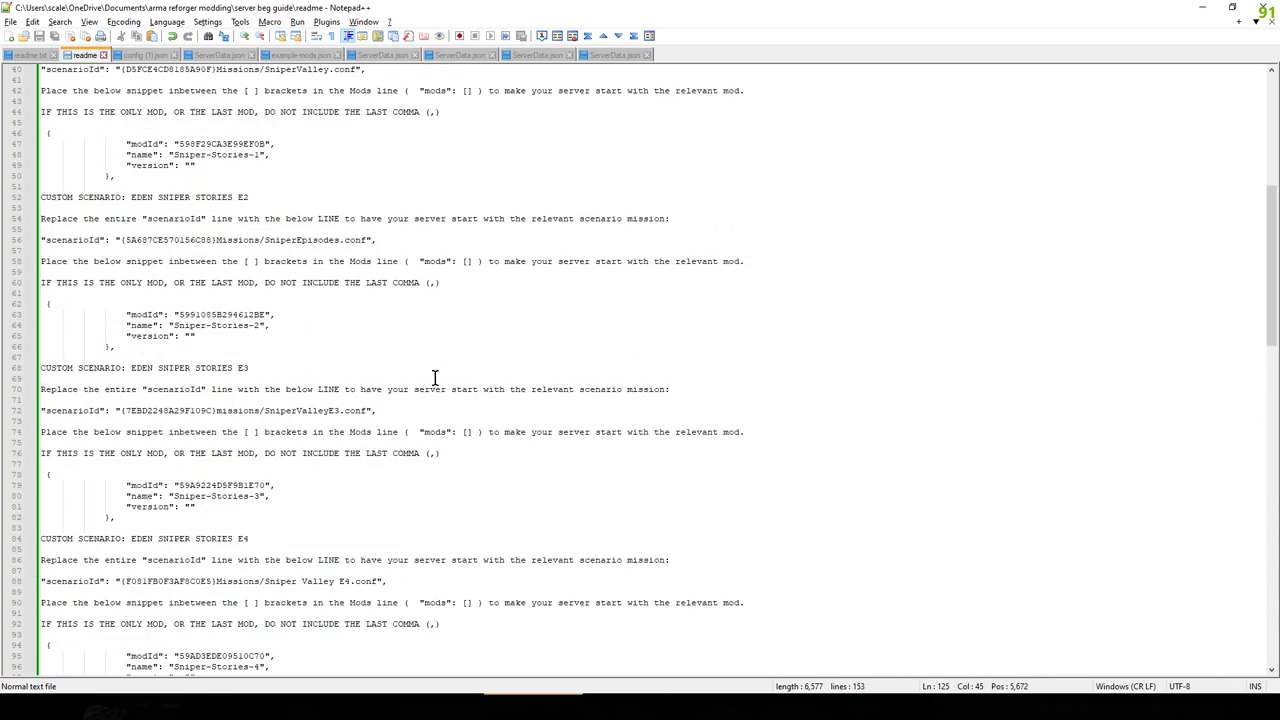
scroll(up, 3)
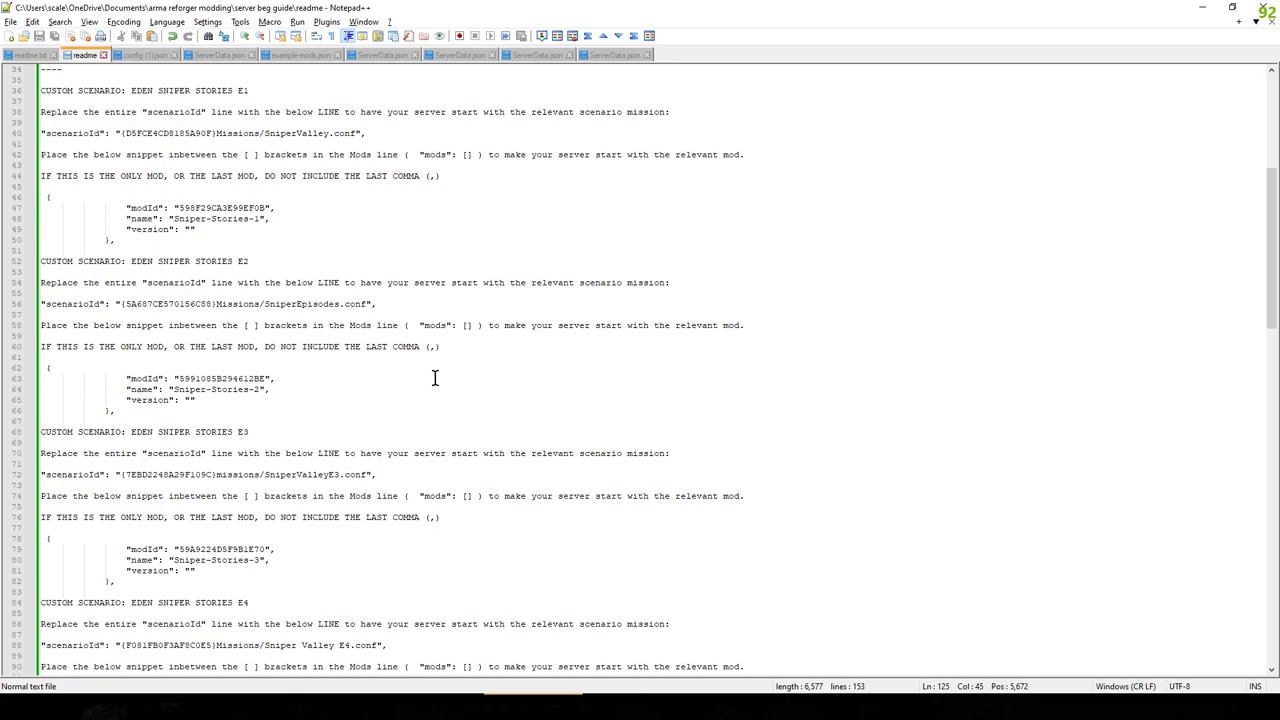
mouse_move(159, 339)
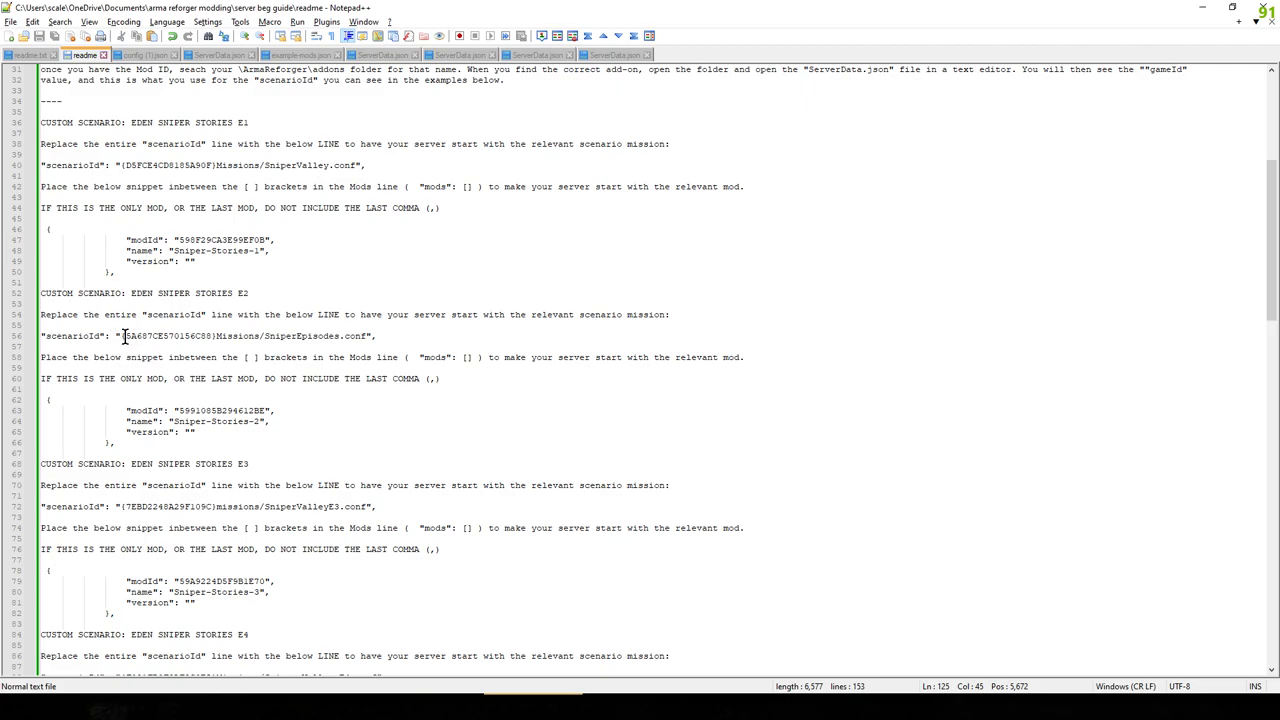
scroll(up, 3)
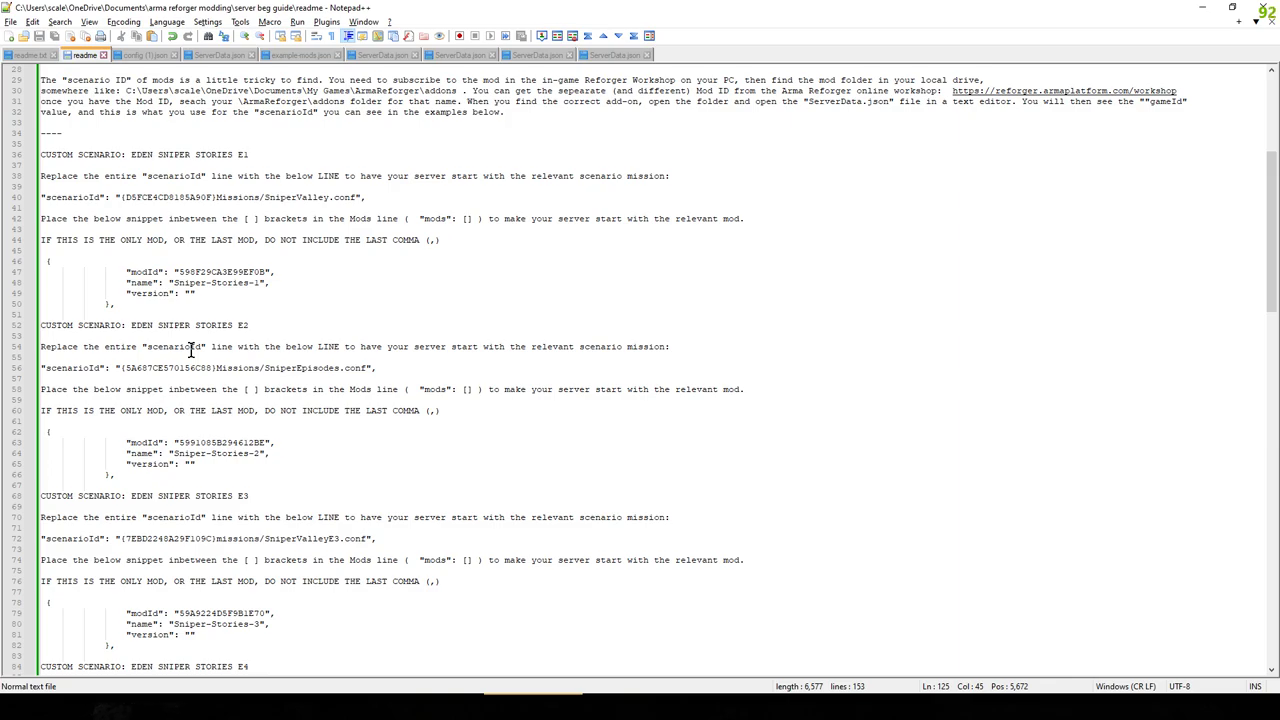
mouse_move(347, 346)
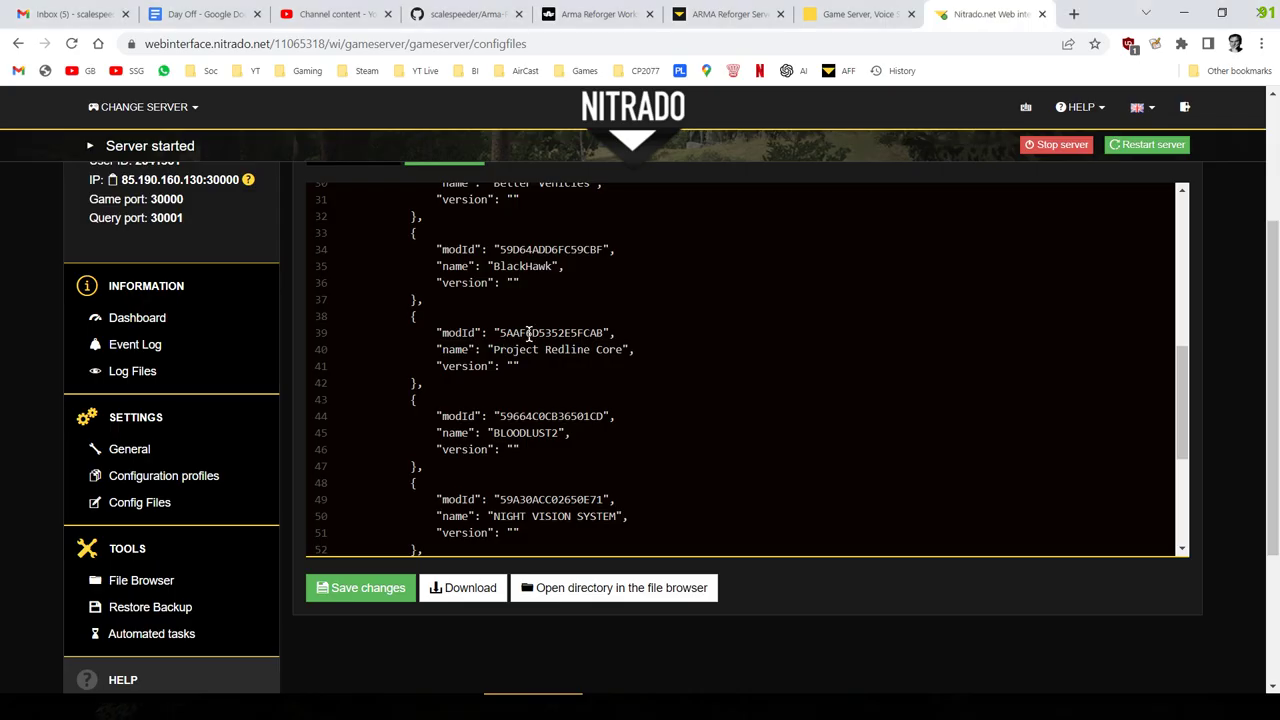
Step: Scroll up the 'sniper' Workshop results to show Eden Sniper Stories E4 and E2
scroll(up, 3)
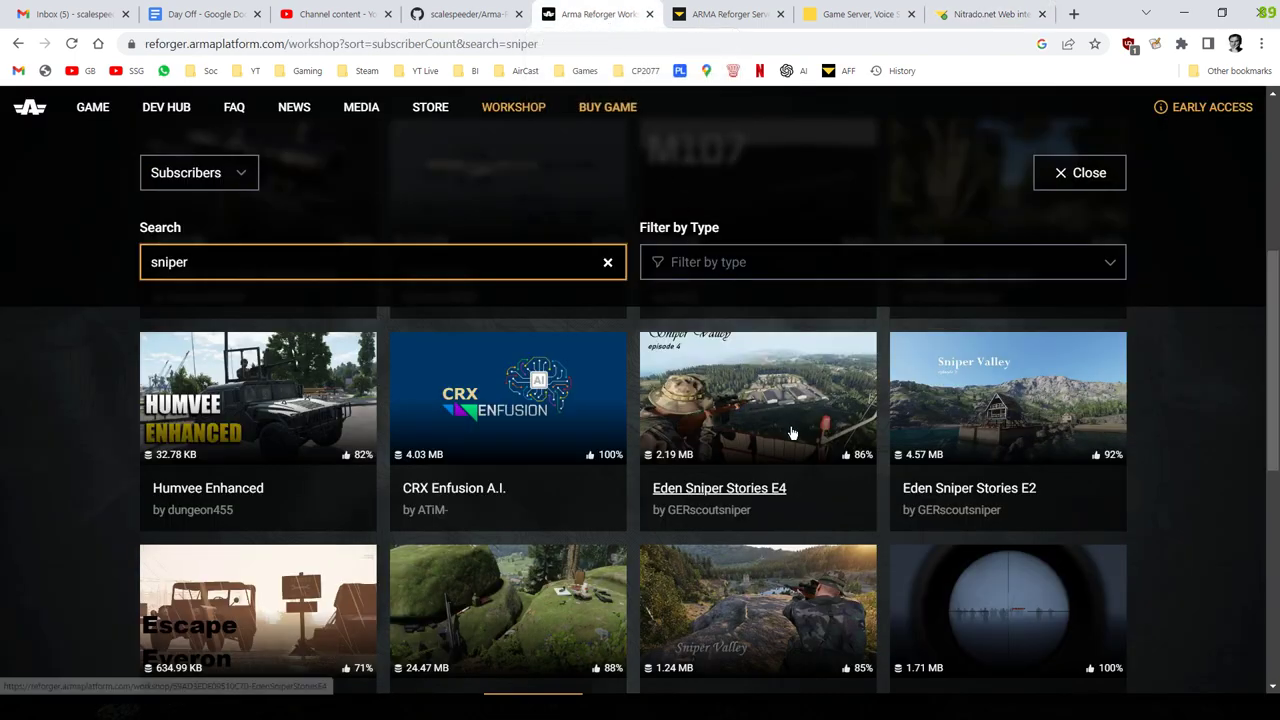
mouse_move(449, 428)
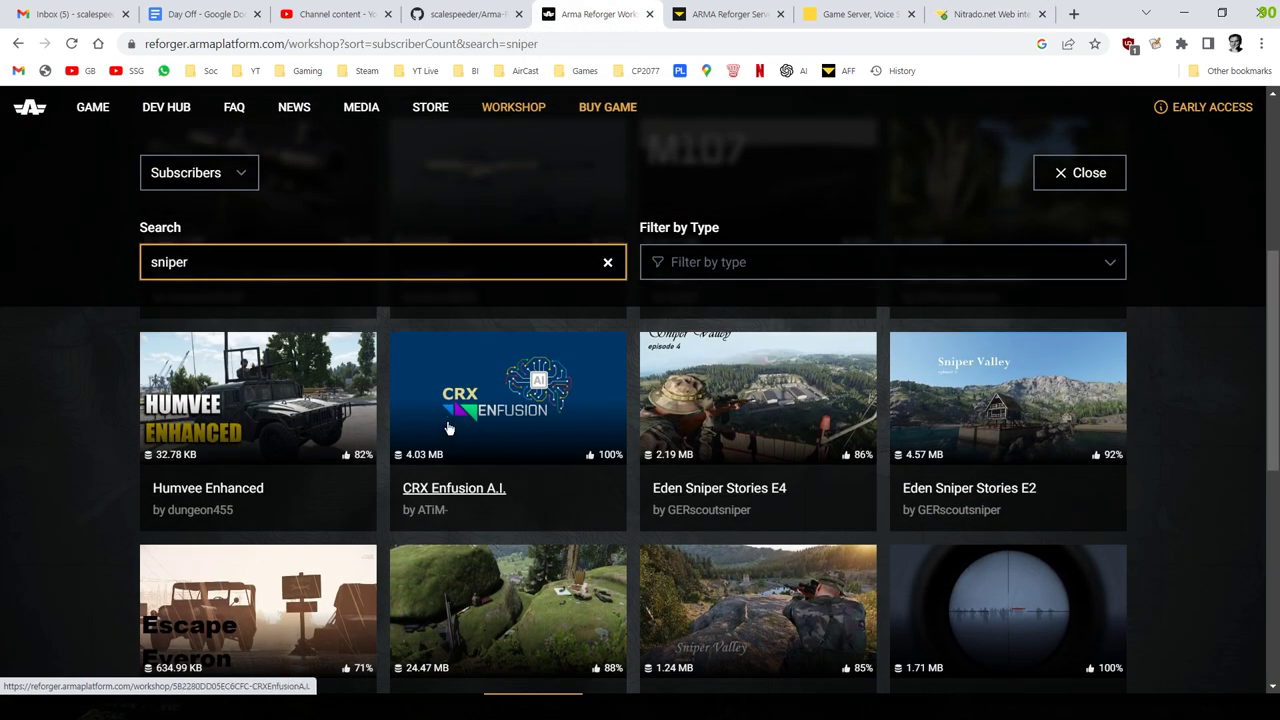
mouse_move(648, 521)
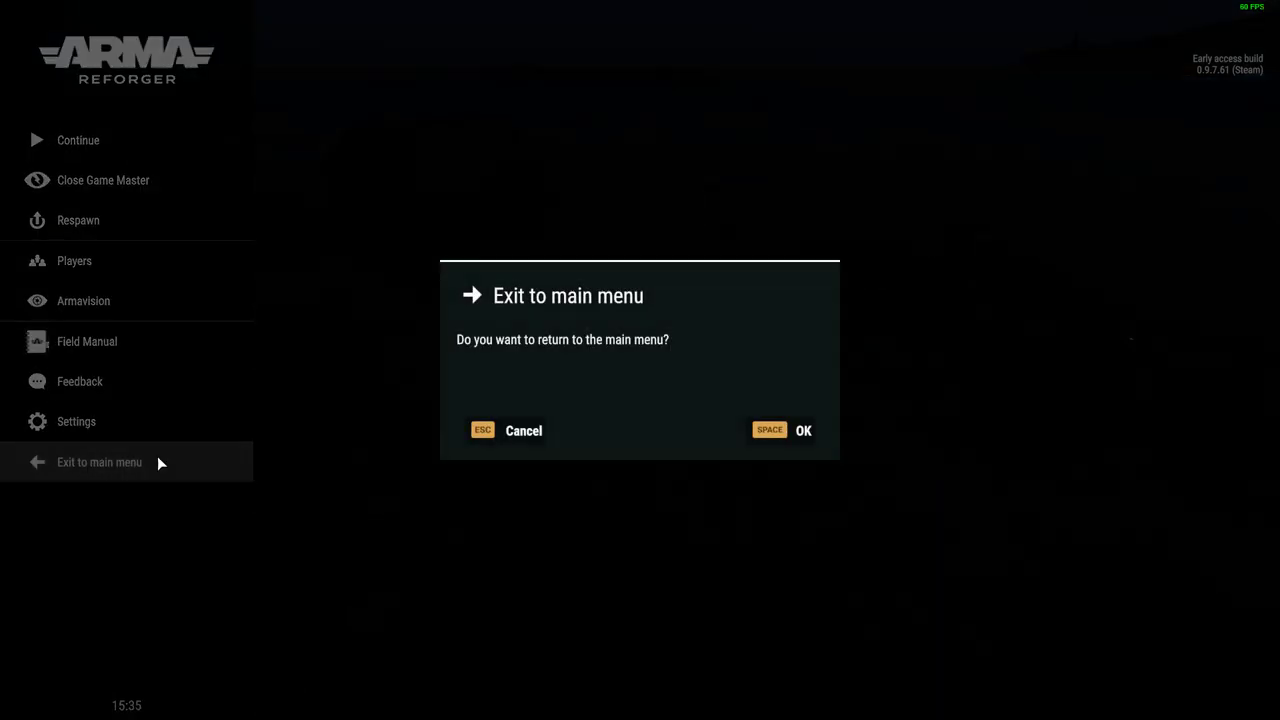
Step: Exit to the main menu, search the Workshop for 'sniper' and view Eden Sniper Stories E2
click(803, 430)
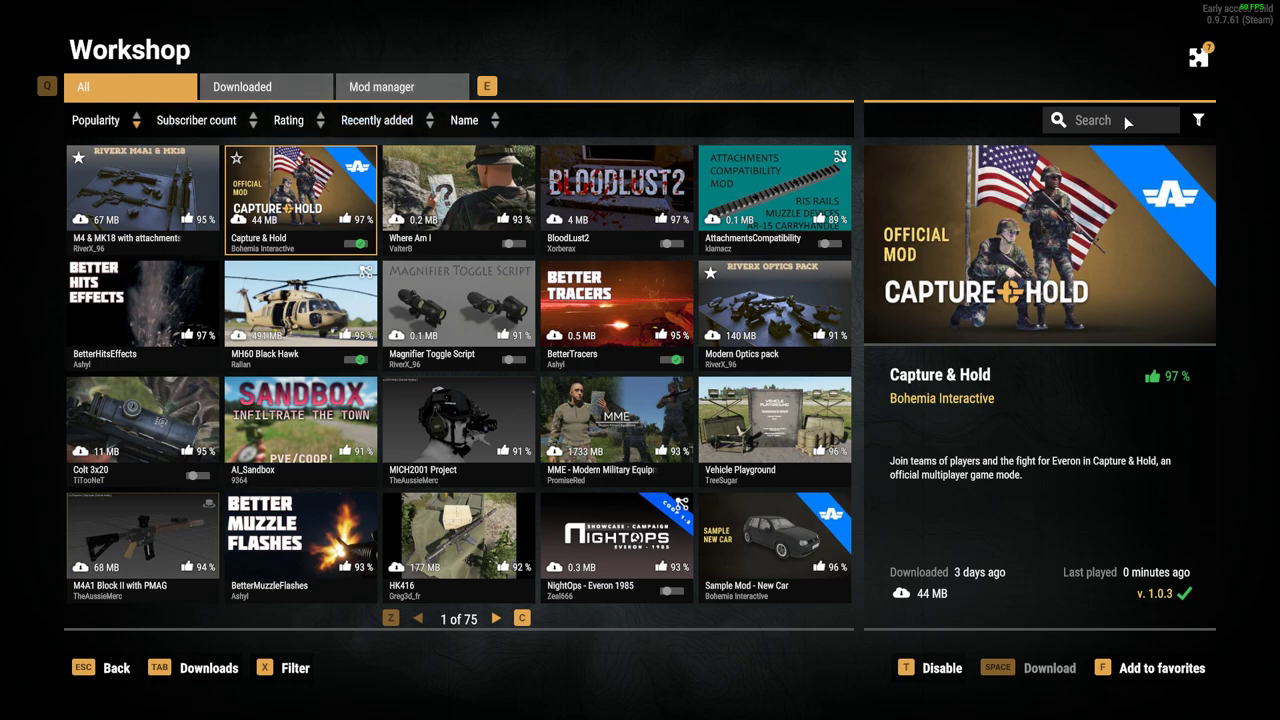
text(sn)
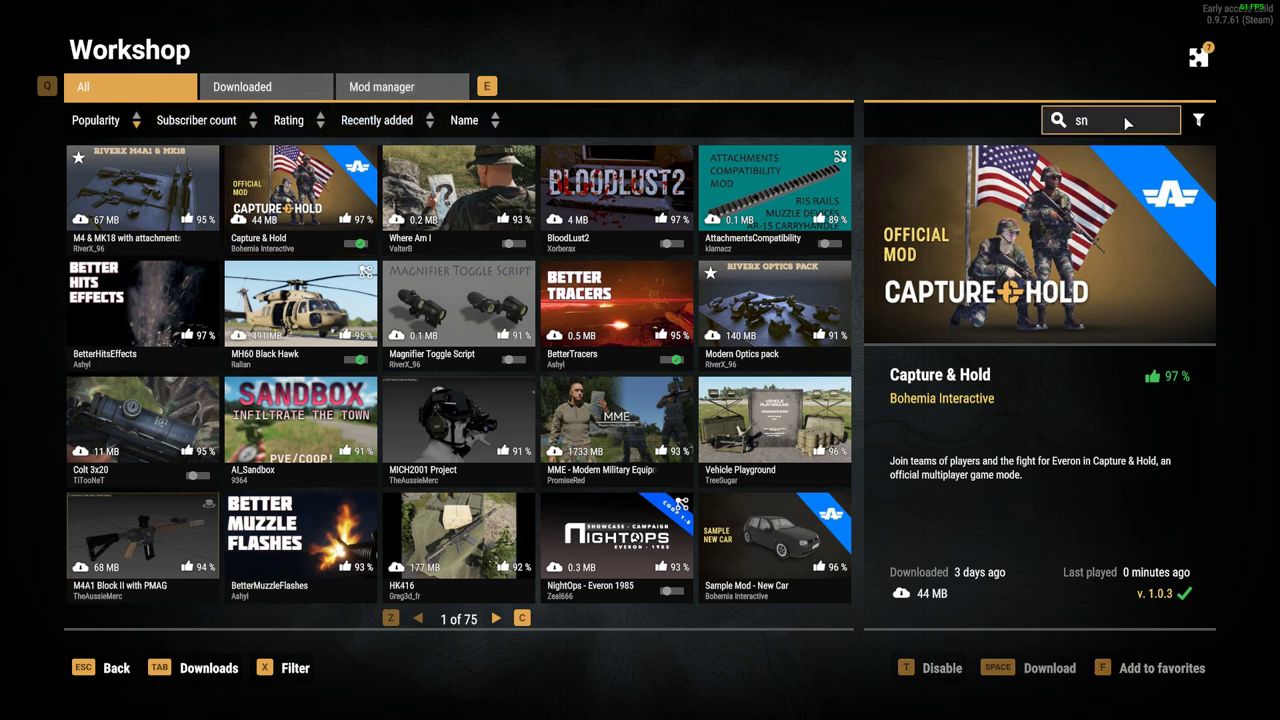
text(iper)
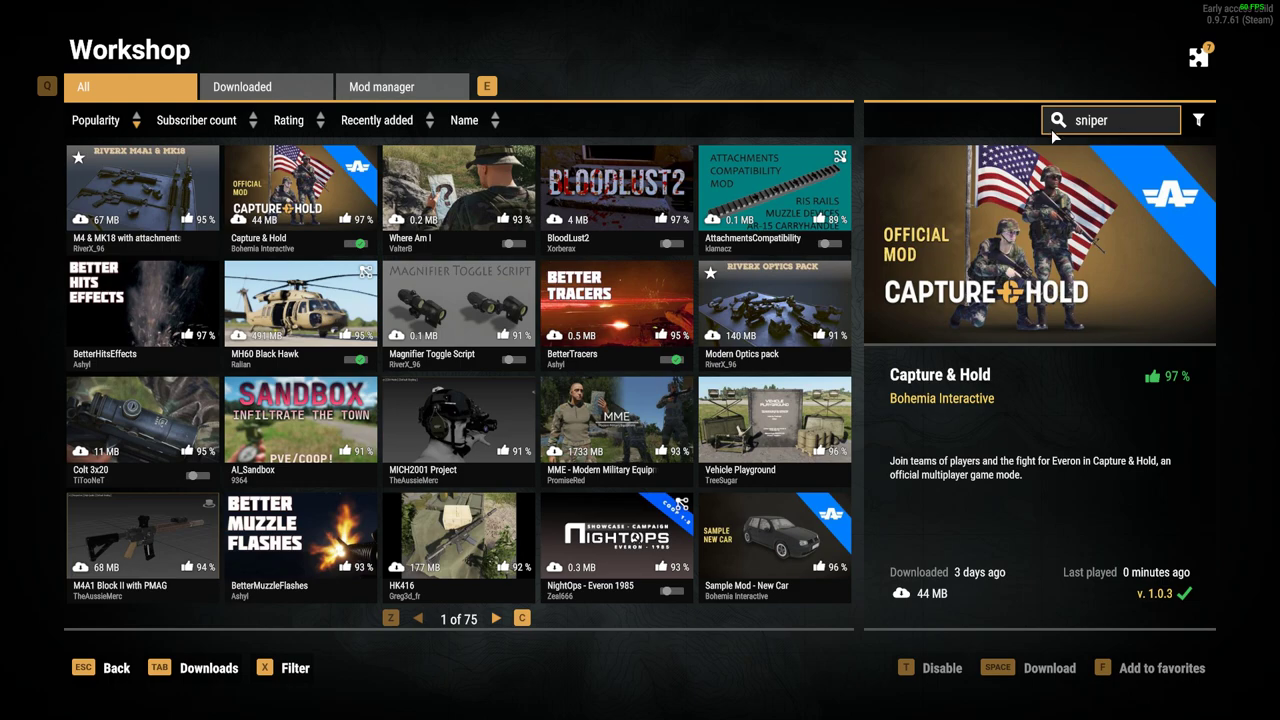
click(774, 195)
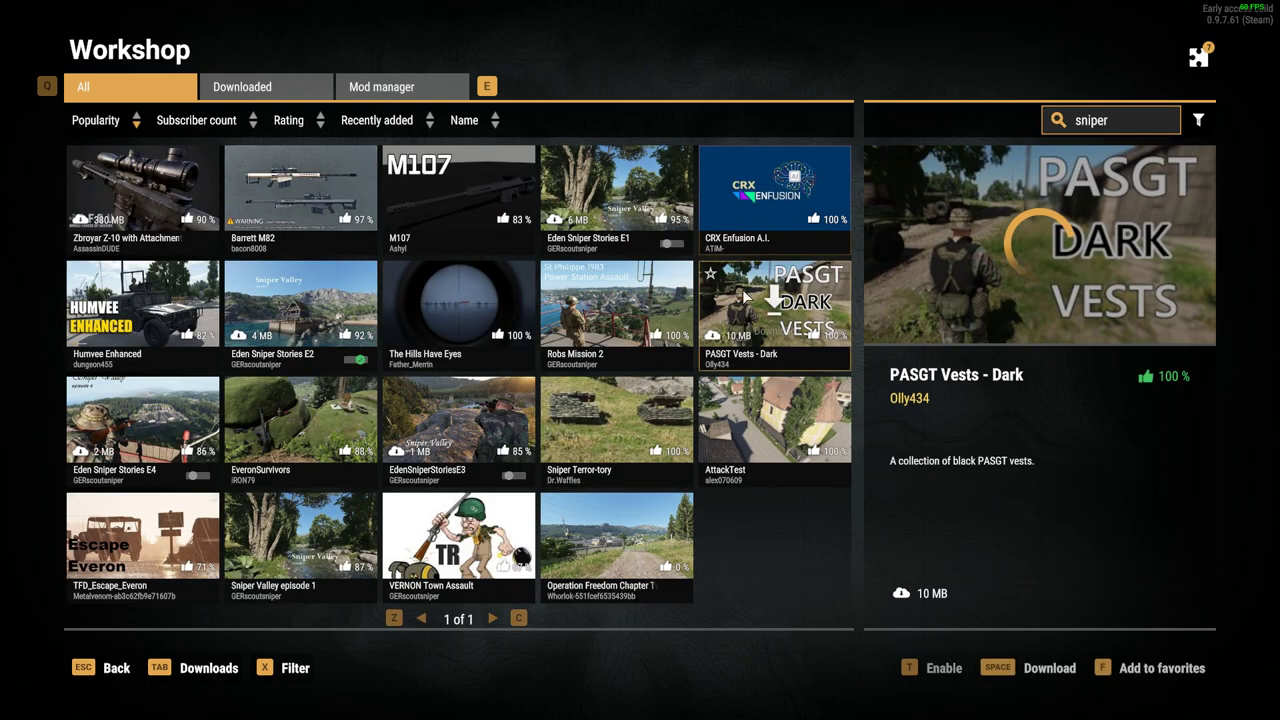
click(300, 310)
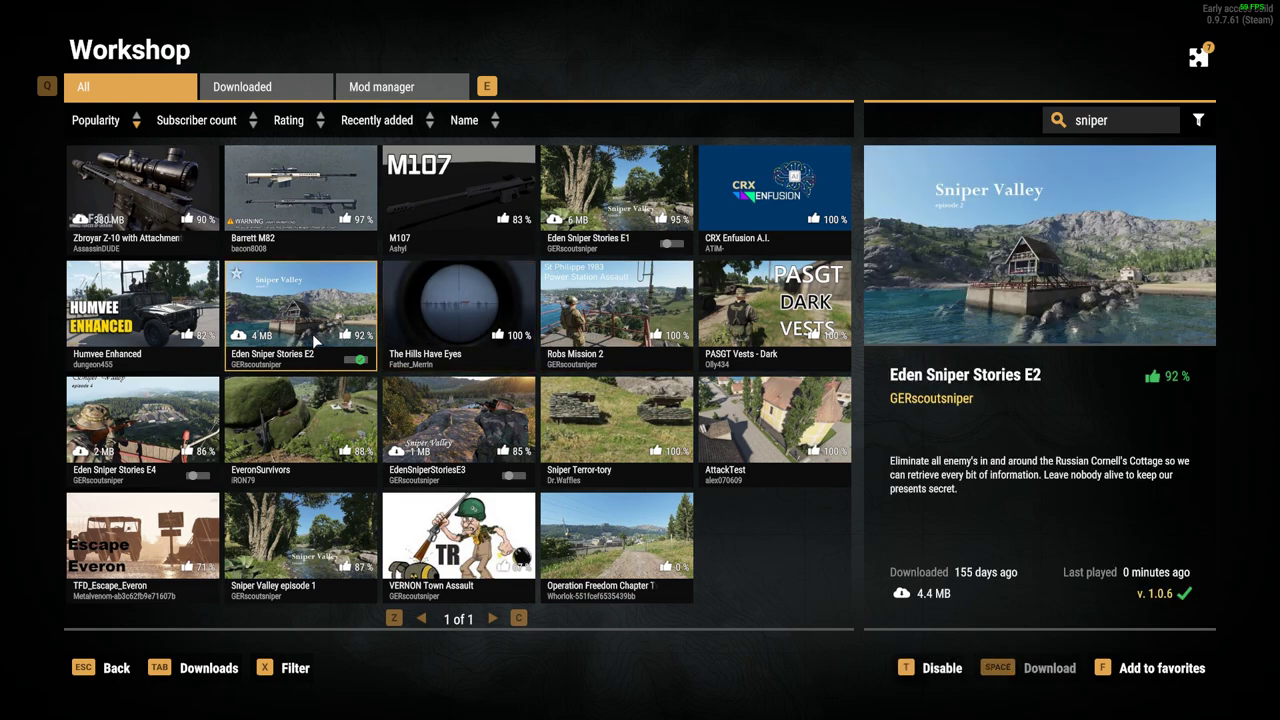
mouse_move(300, 320)
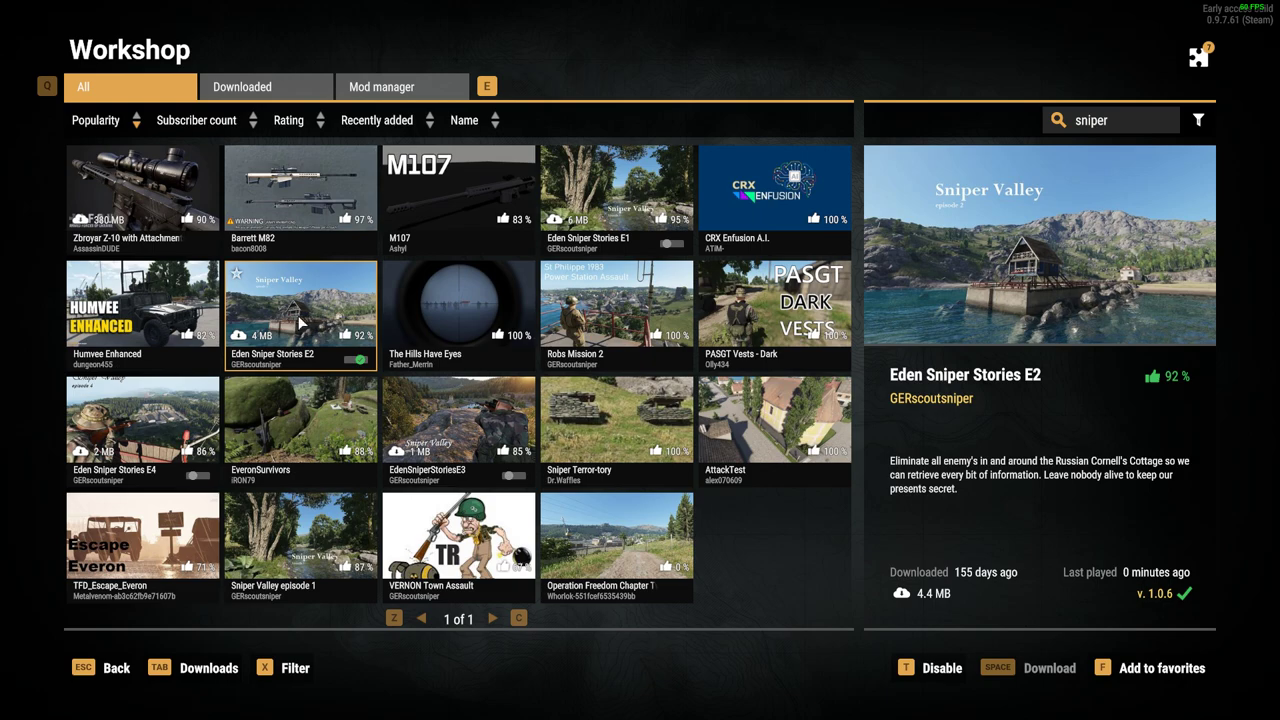
mouse_move(295, 337)
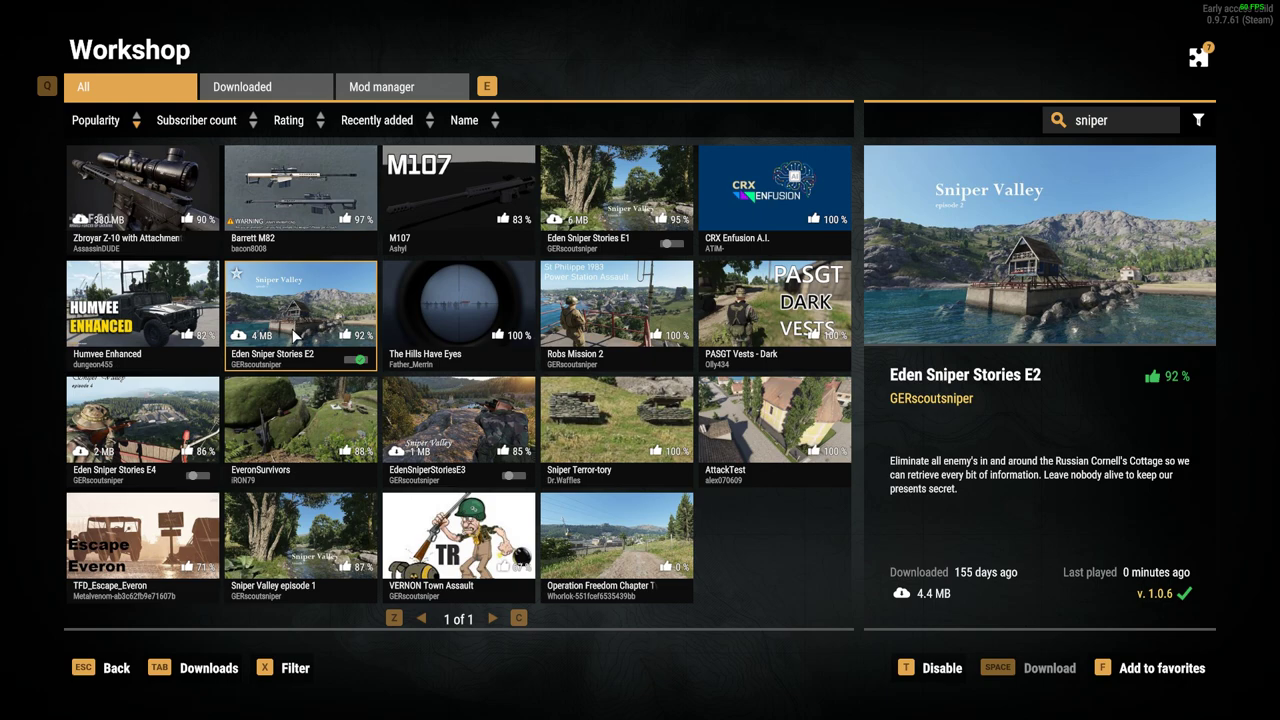
mouse_move(345, 333)
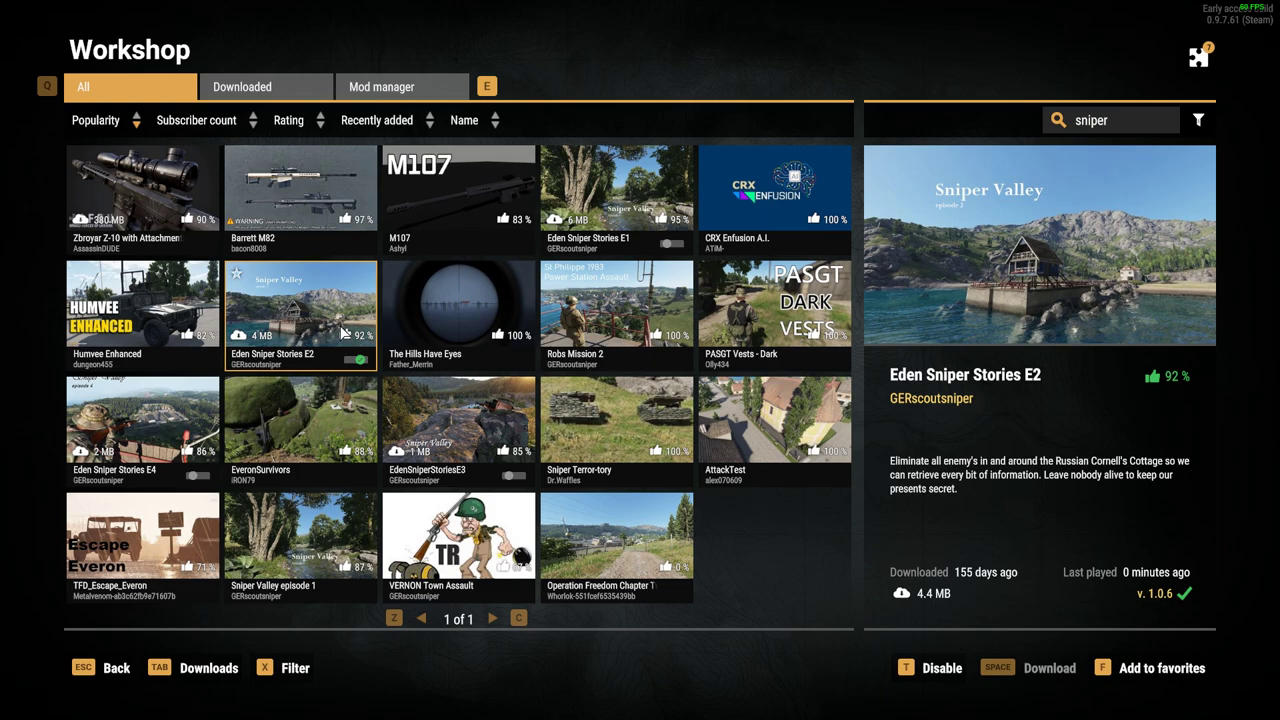
key(alt+tab)
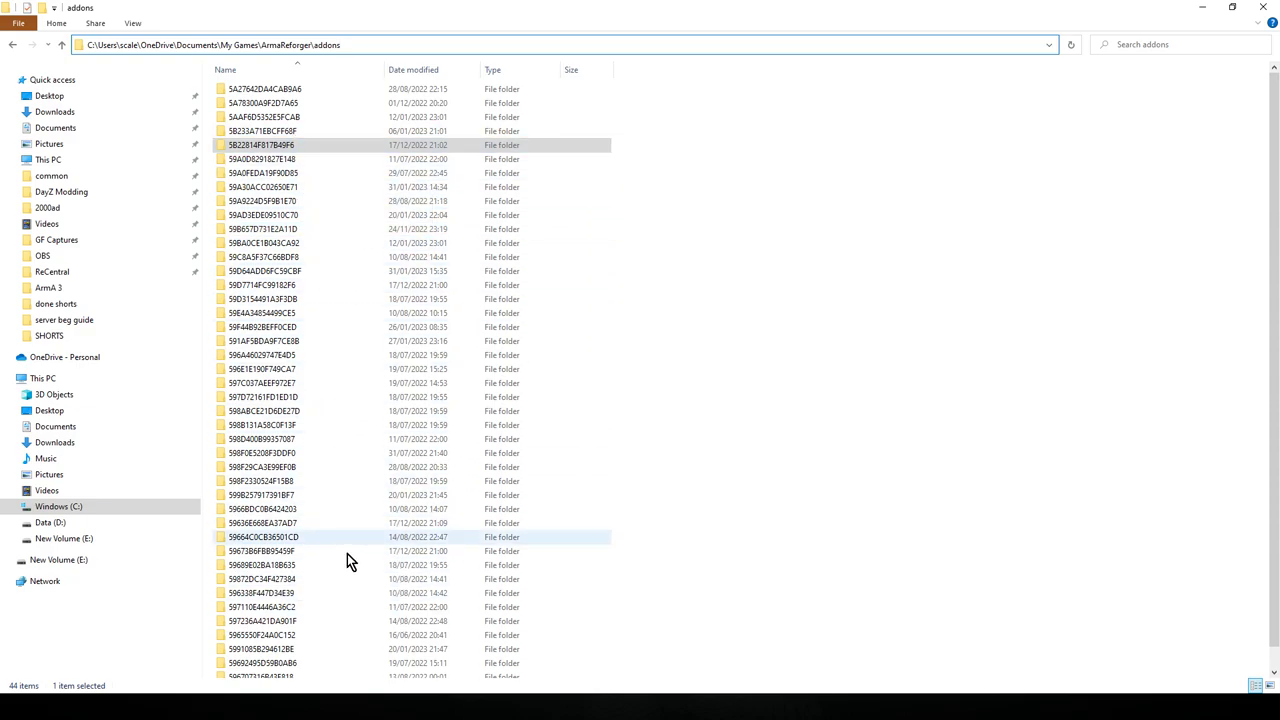
mouse_move(472, 291)
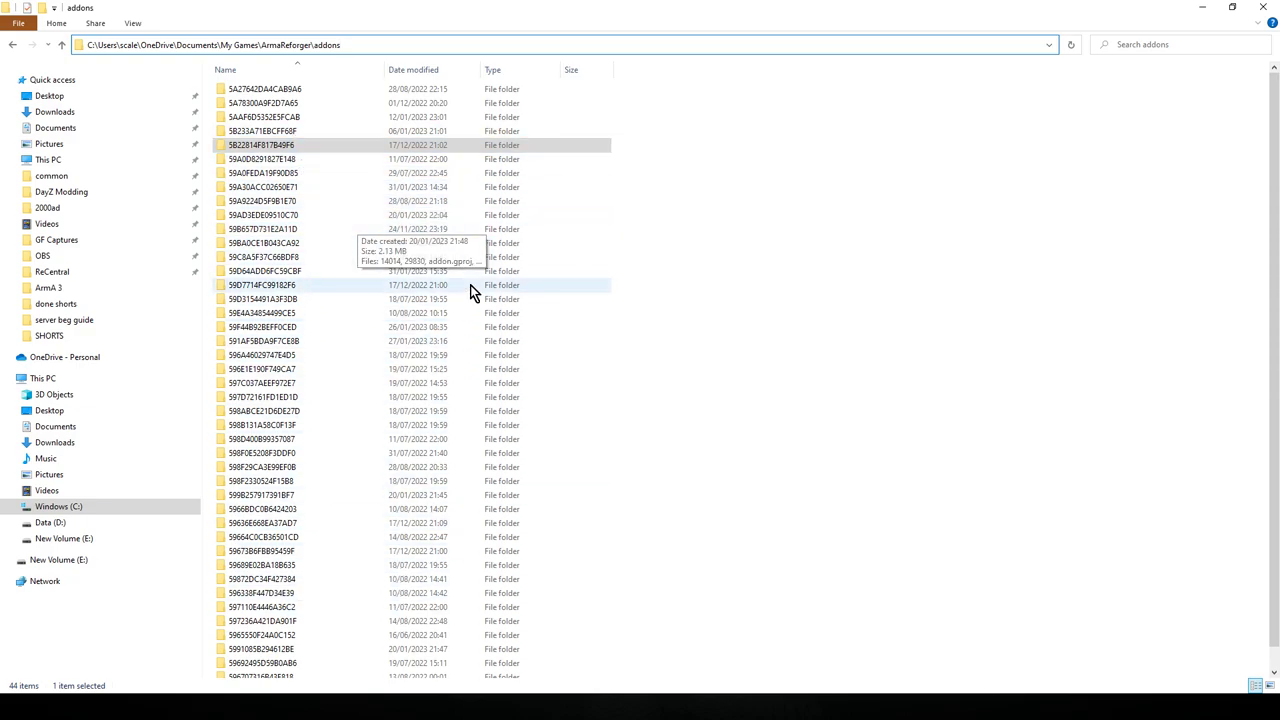
Step: Open the Eden Sniper Stories E2 Workshop page and copy mod ID 5991085B294612BE
key(alt+tab)
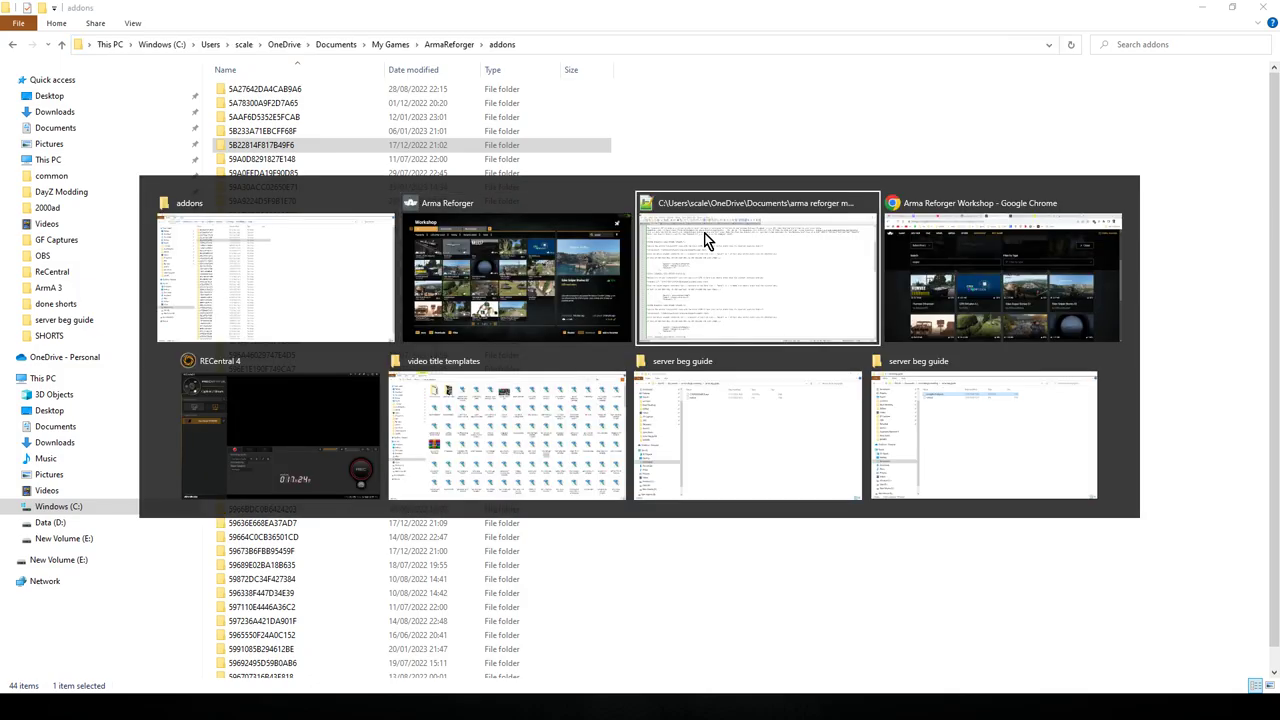
click(1000, 270)
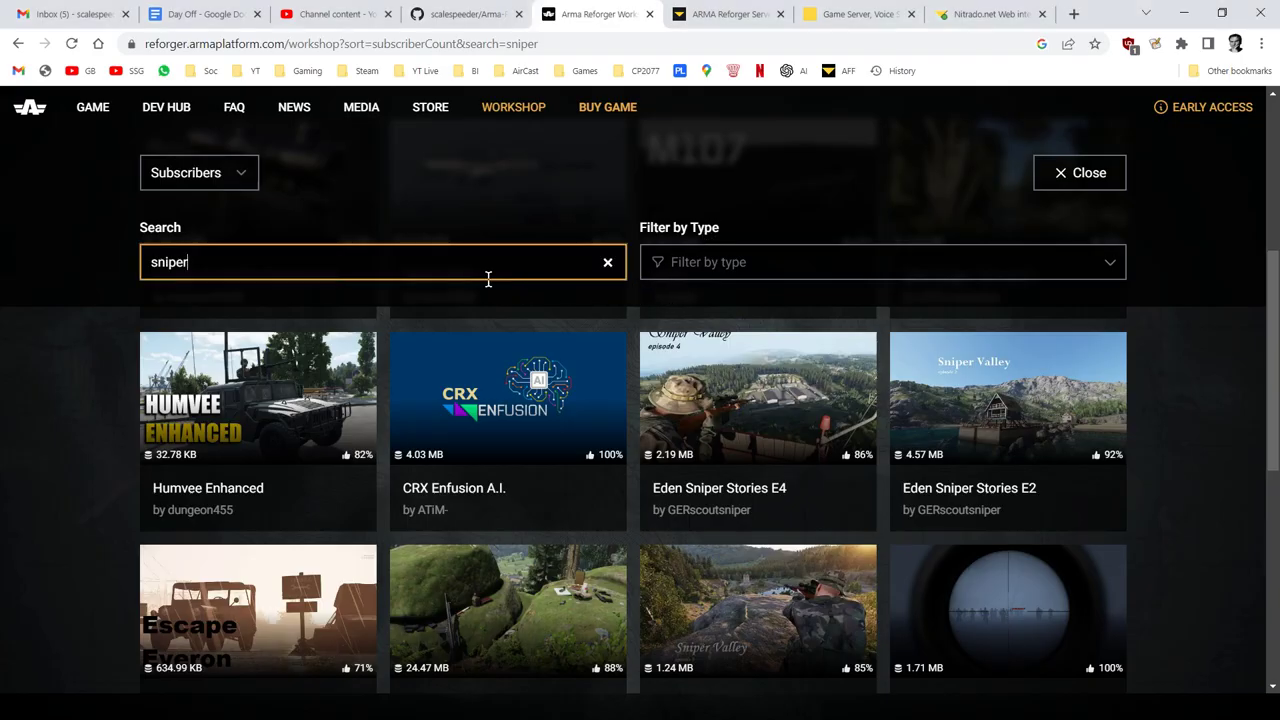
click(350, 262)
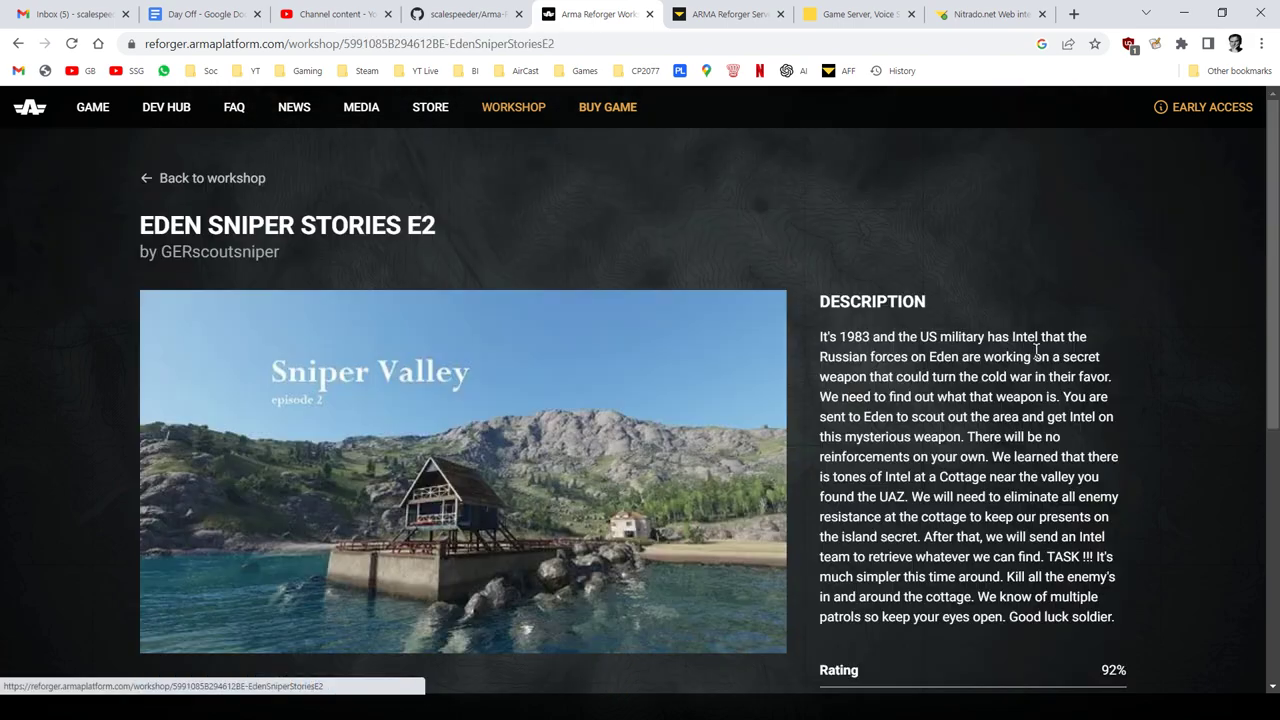
scroll(down, 3)
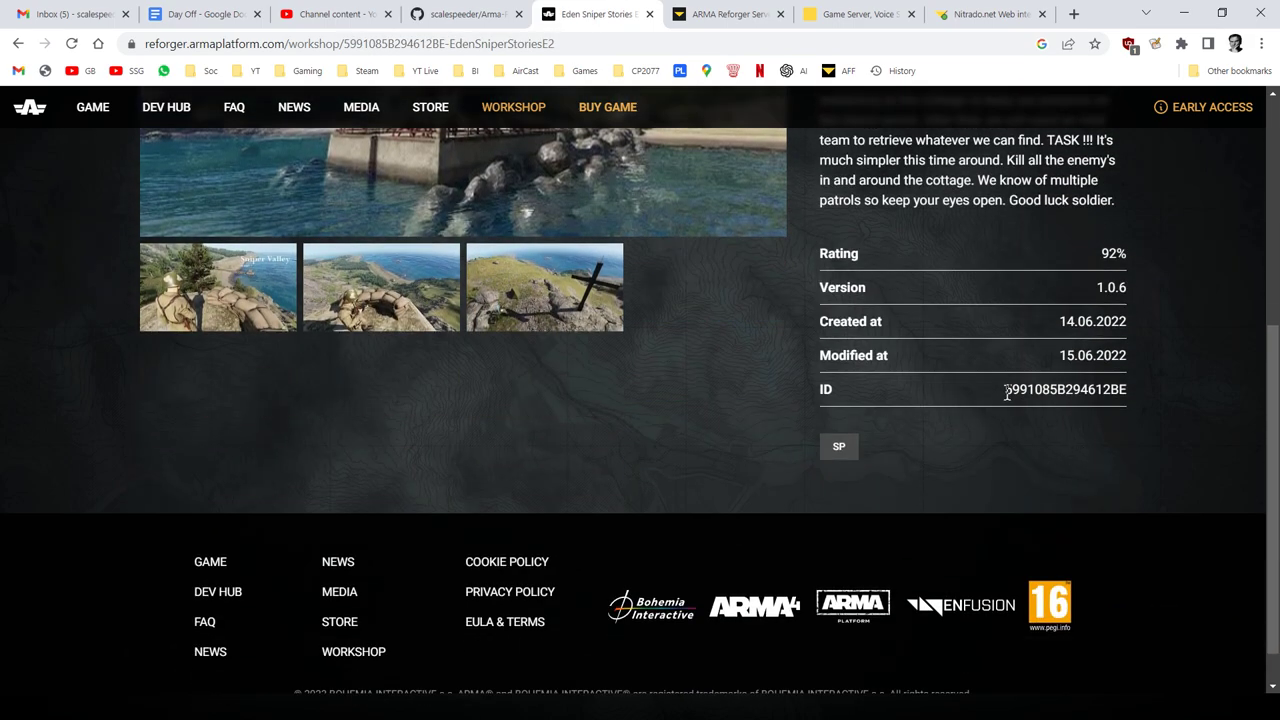
right_click(1065, 389)
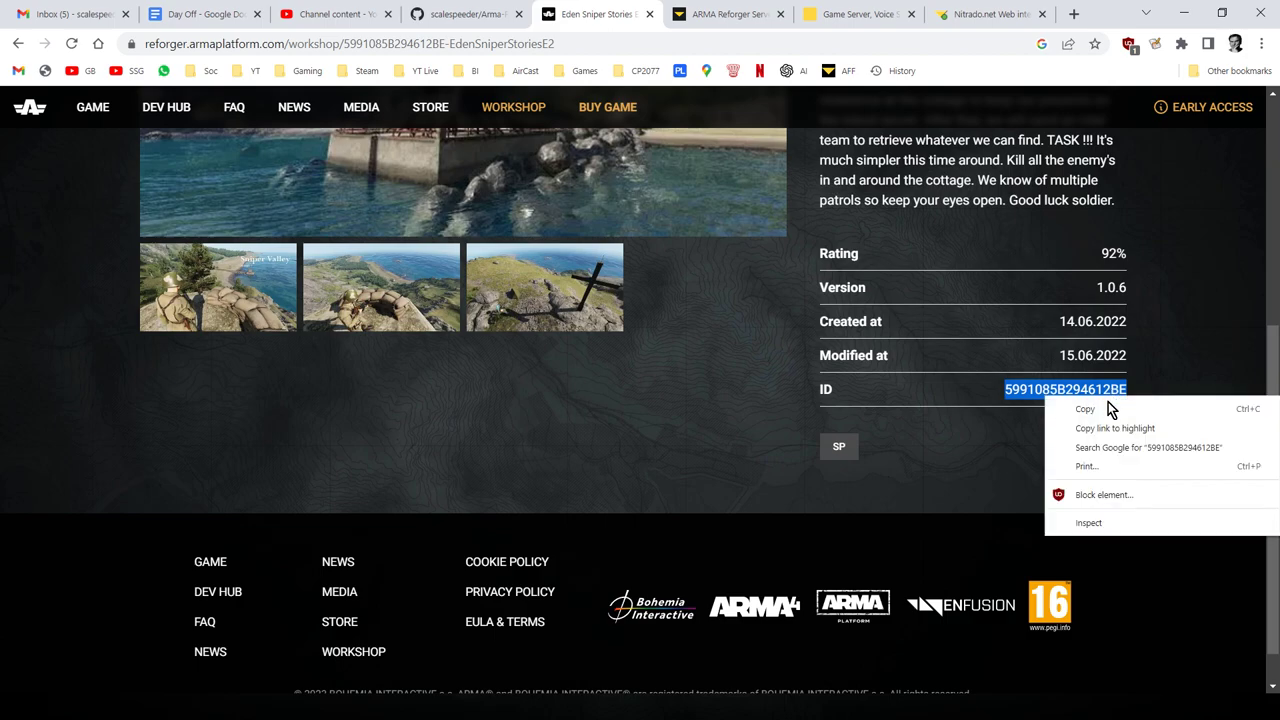
click(738, 250)
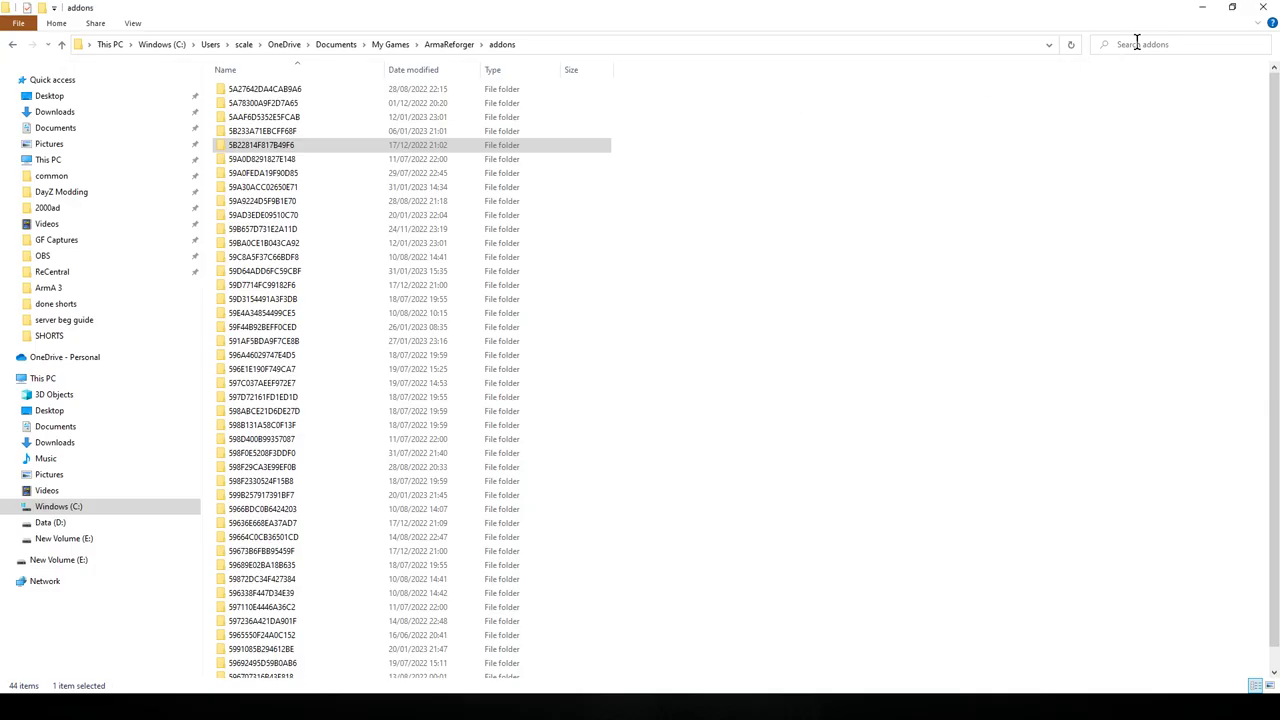
Step: Search addons for 5991085B294612BE and open its ServerData.json in Notepad++
text(5991085B294612BE)
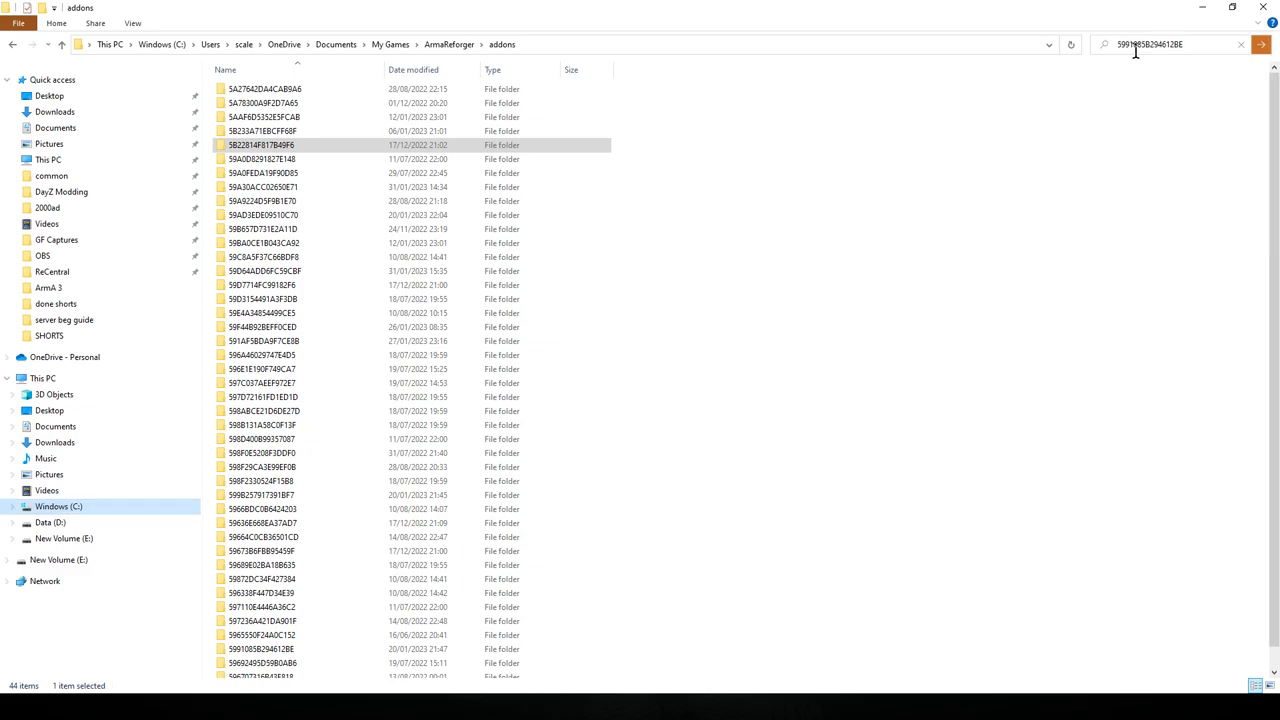
key(Return)
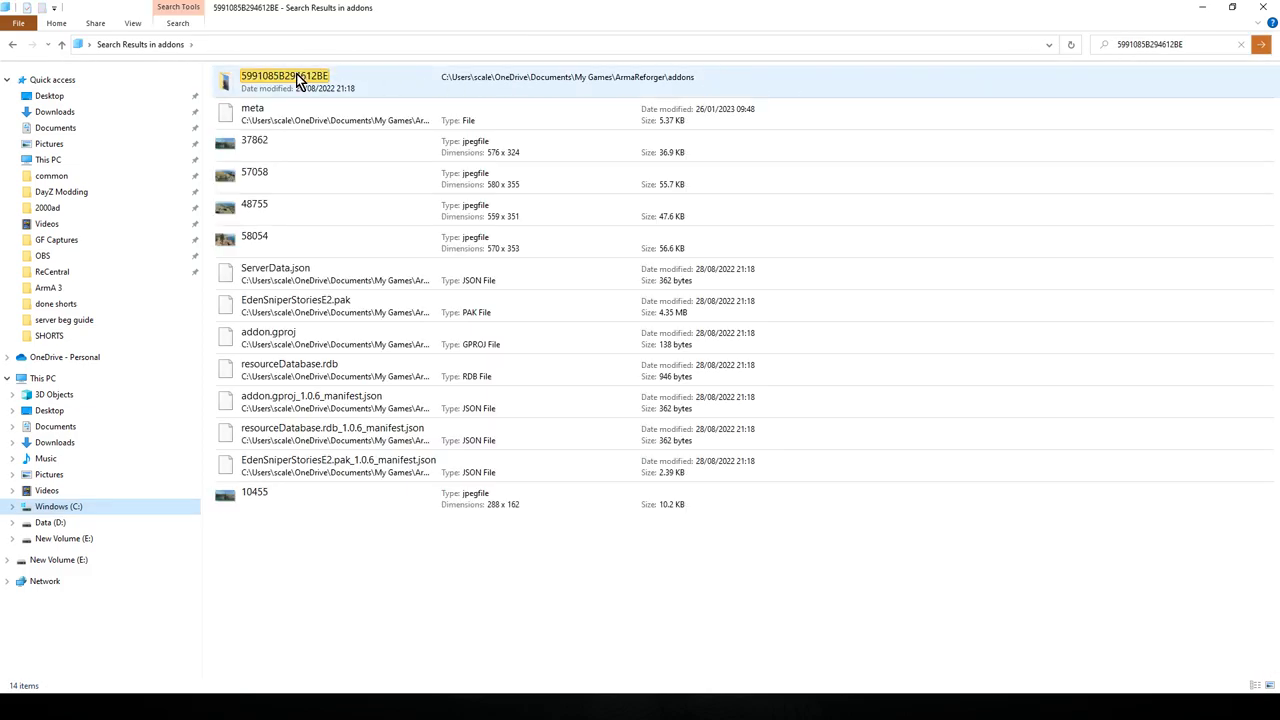
double_click(284, 76)
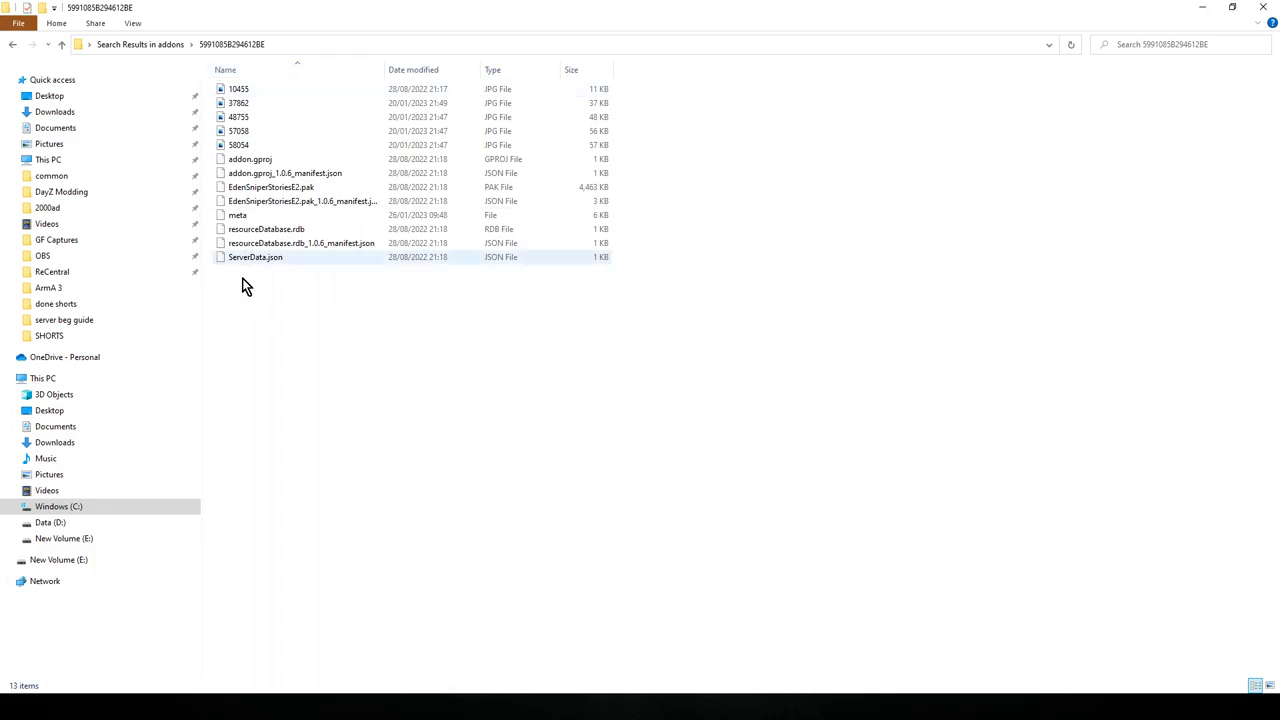
right_click(255, 257)
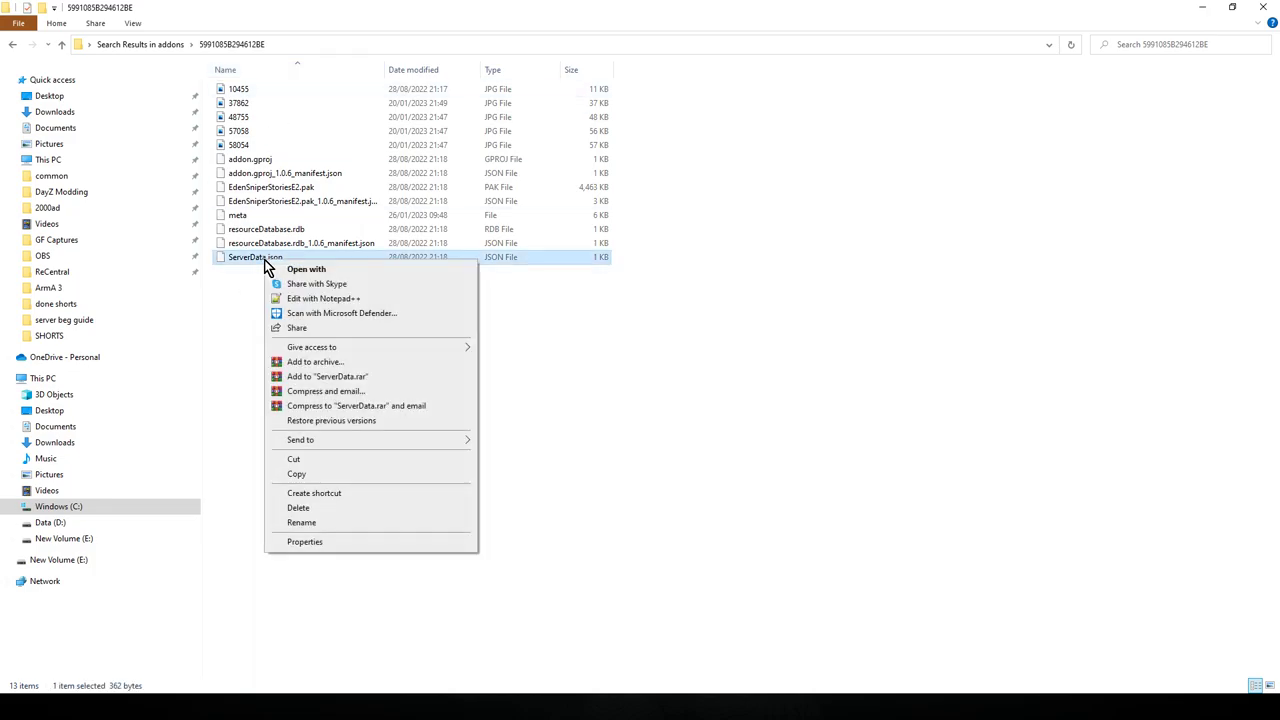
click(322, 298)
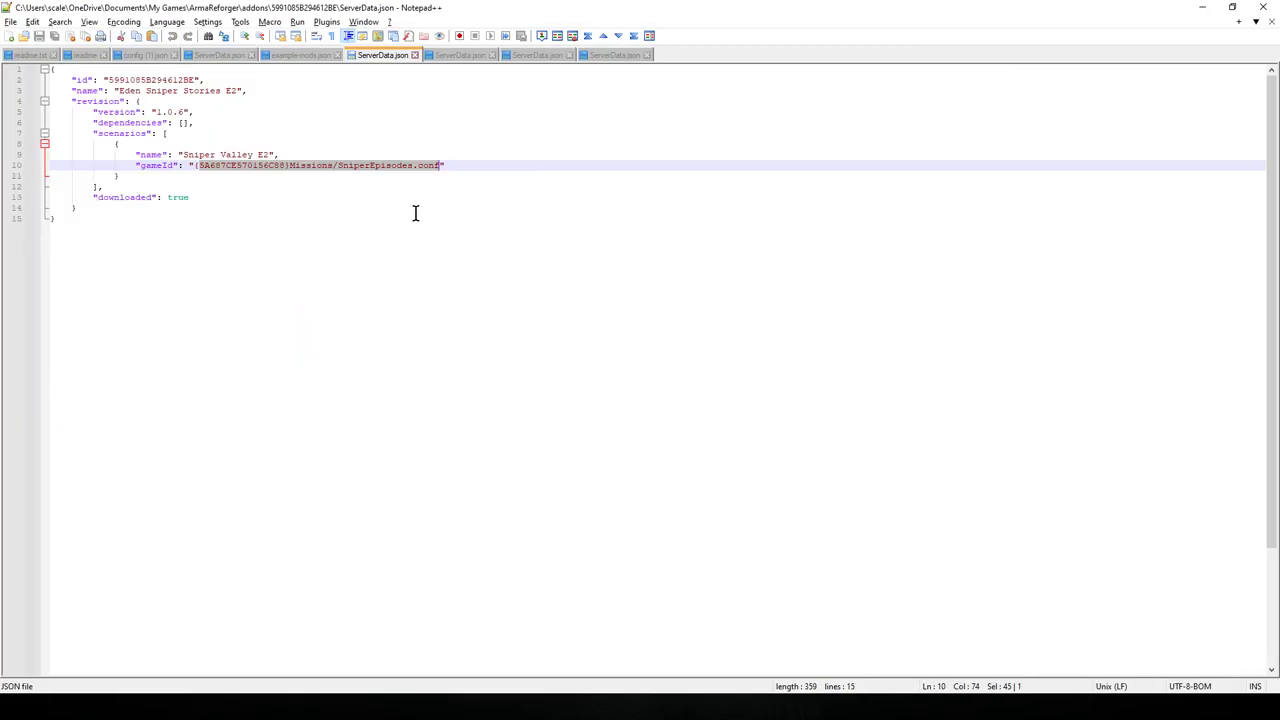
Step: Mark the Sniper Valley E2 gameId path on line 10 and bring up its copy menu
click(141, 165)
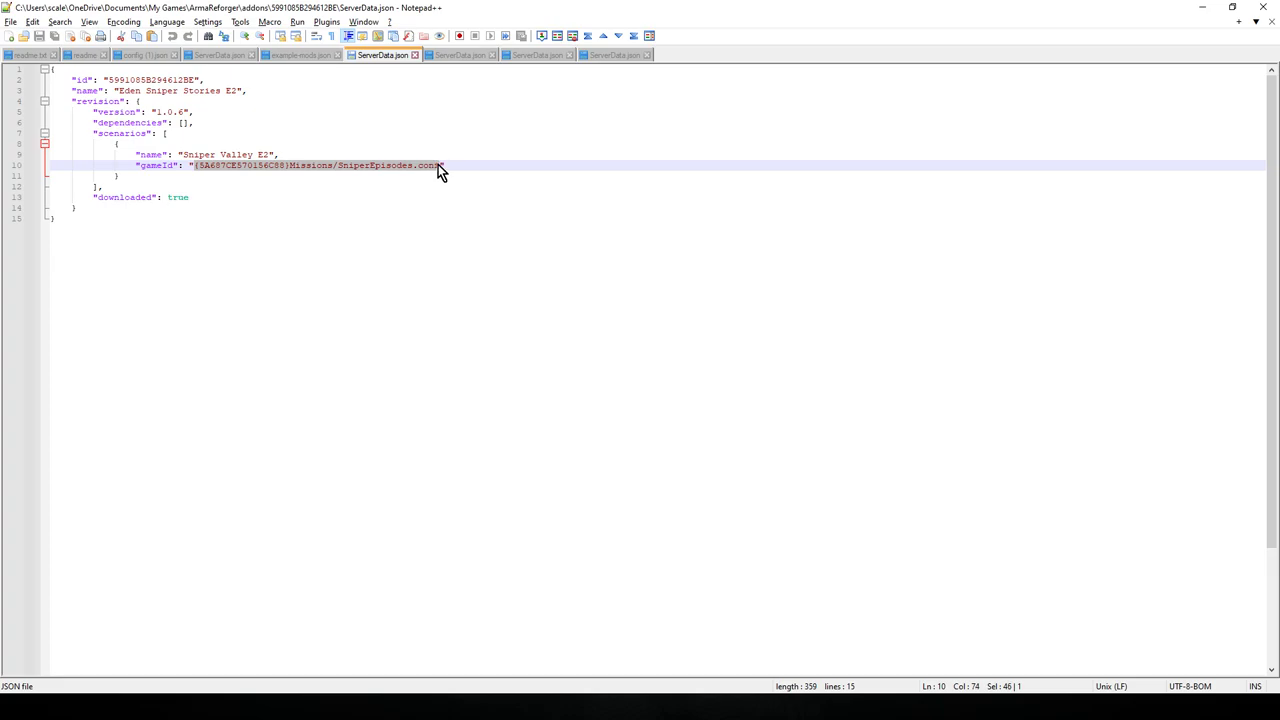
right_click(440, 167)
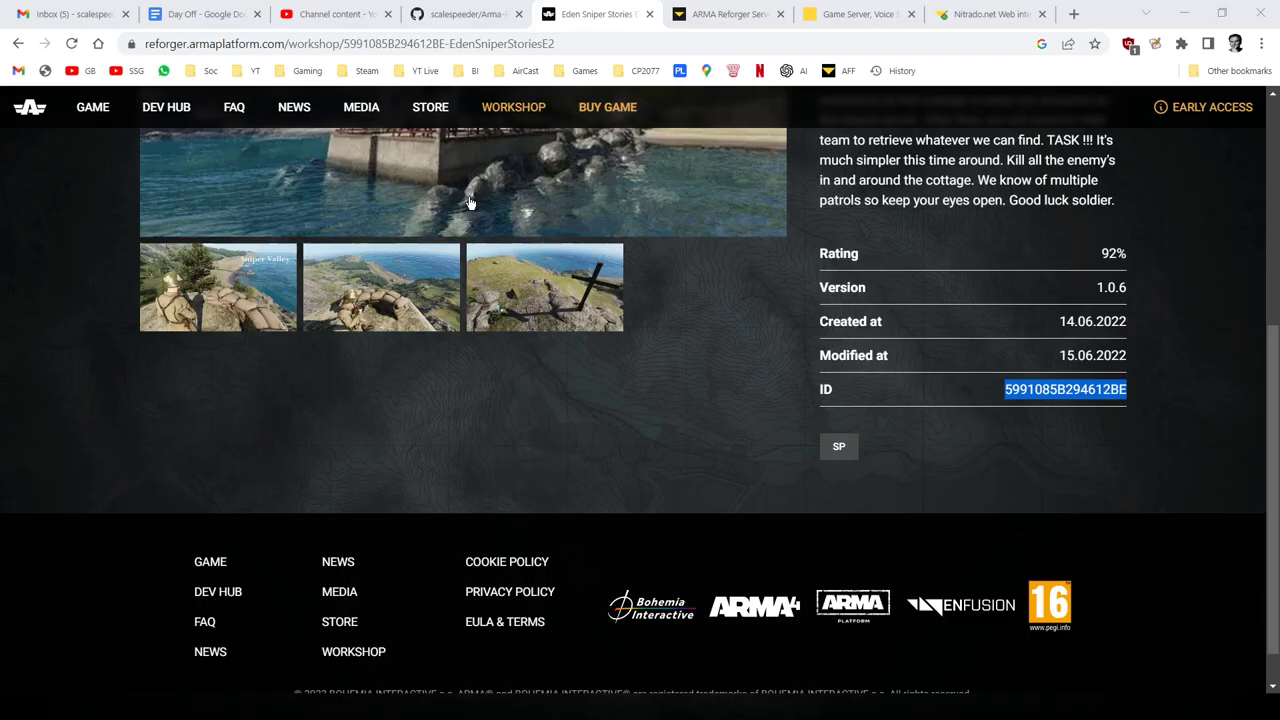
click(985, 14)
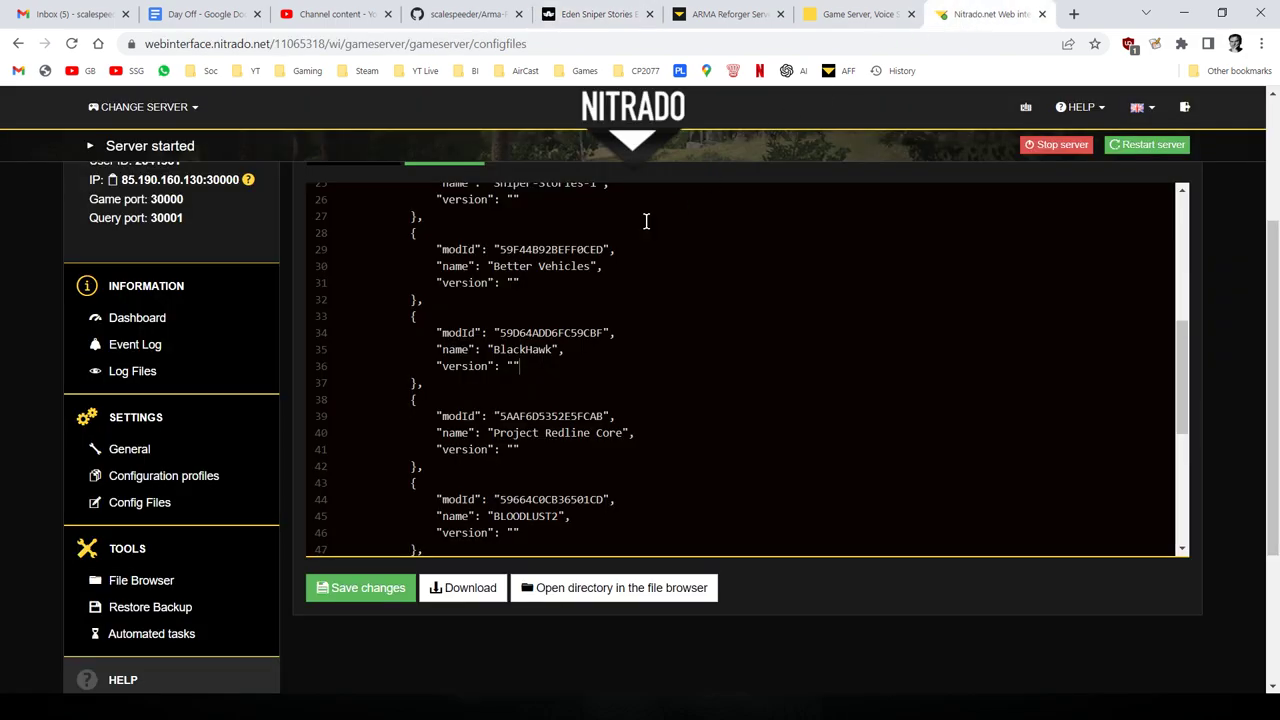
scroll(up, 3)
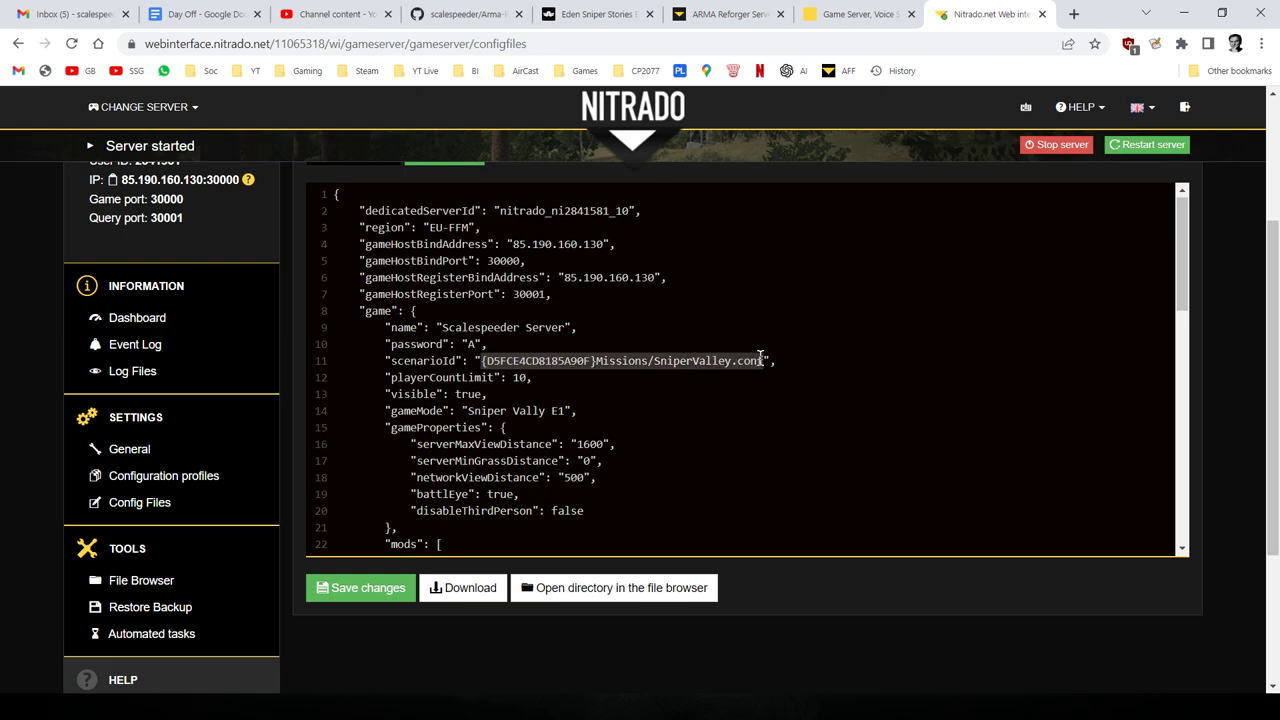
mouse_move(683, 363)
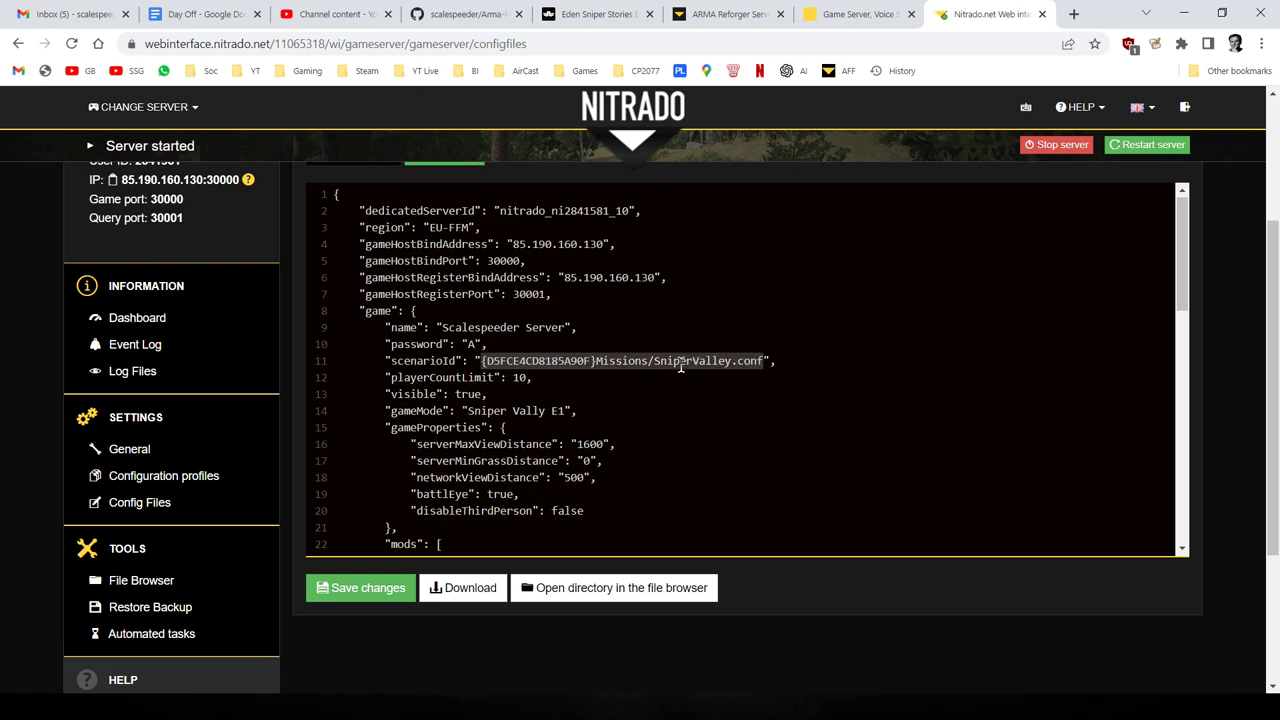
click(725, 14)
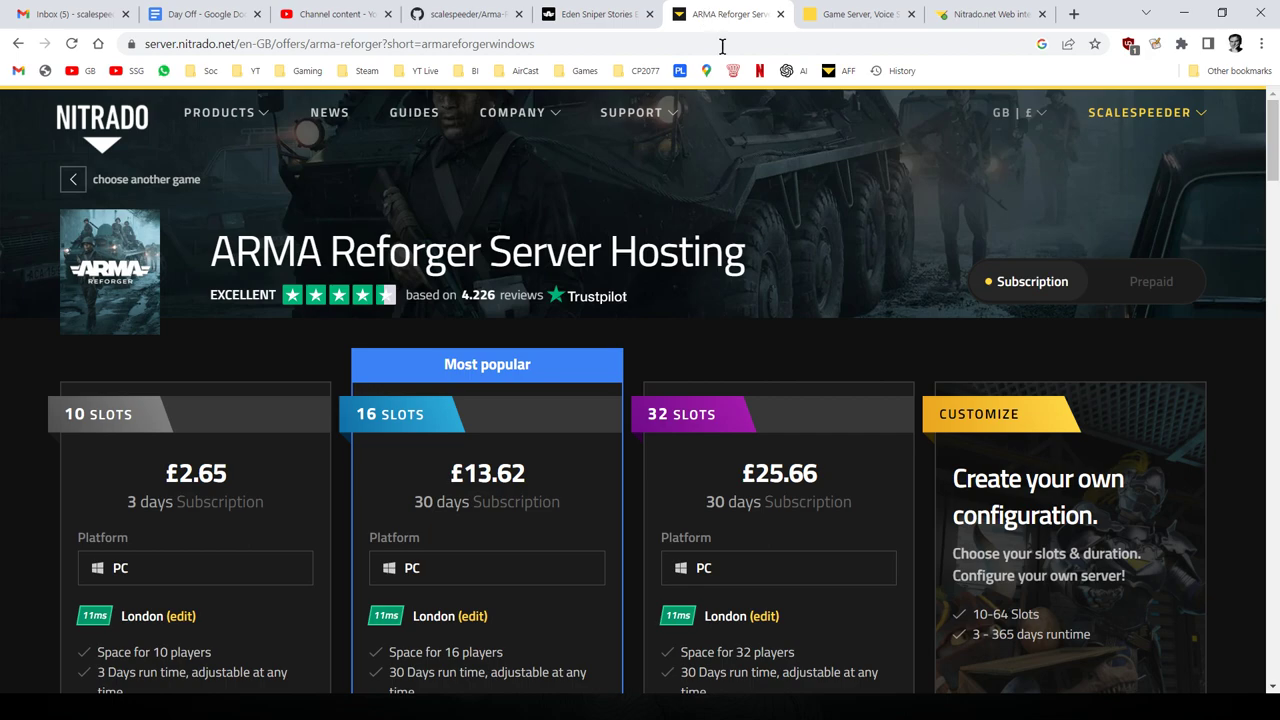
click(595, 14)
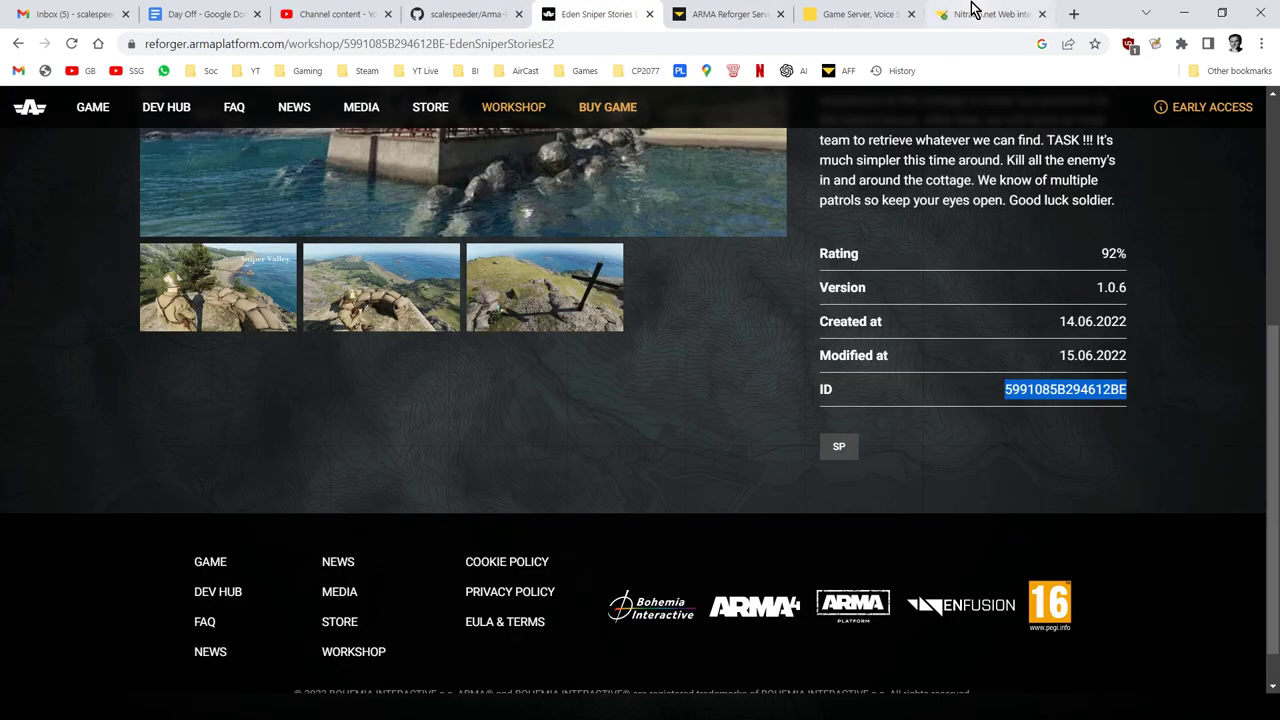
click(985, 14)
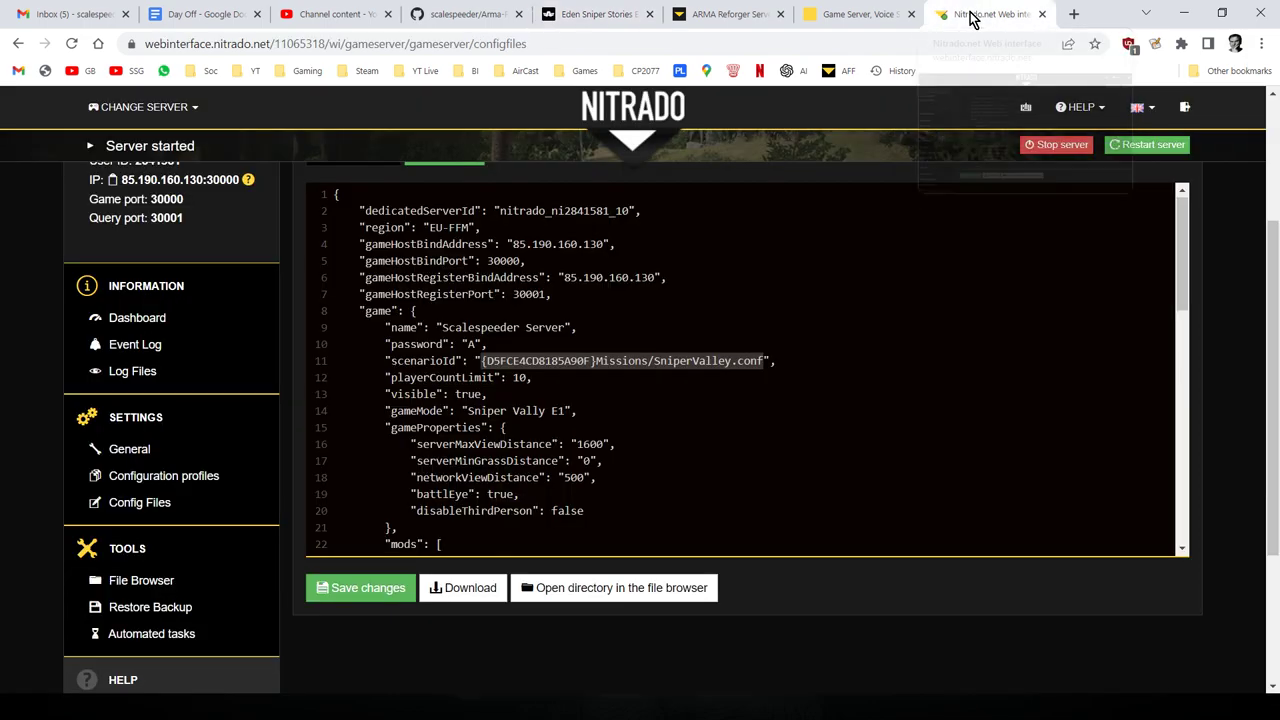
scroll(down, 3)
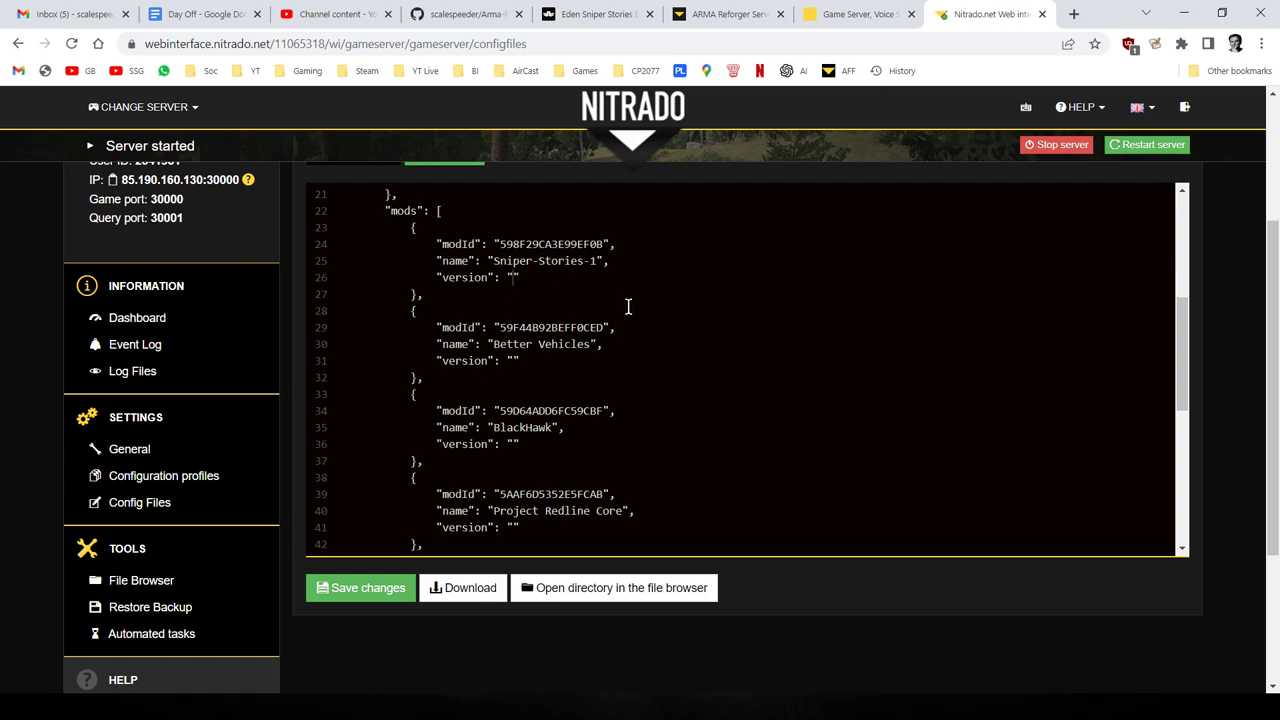
mouse_move(721, 388)
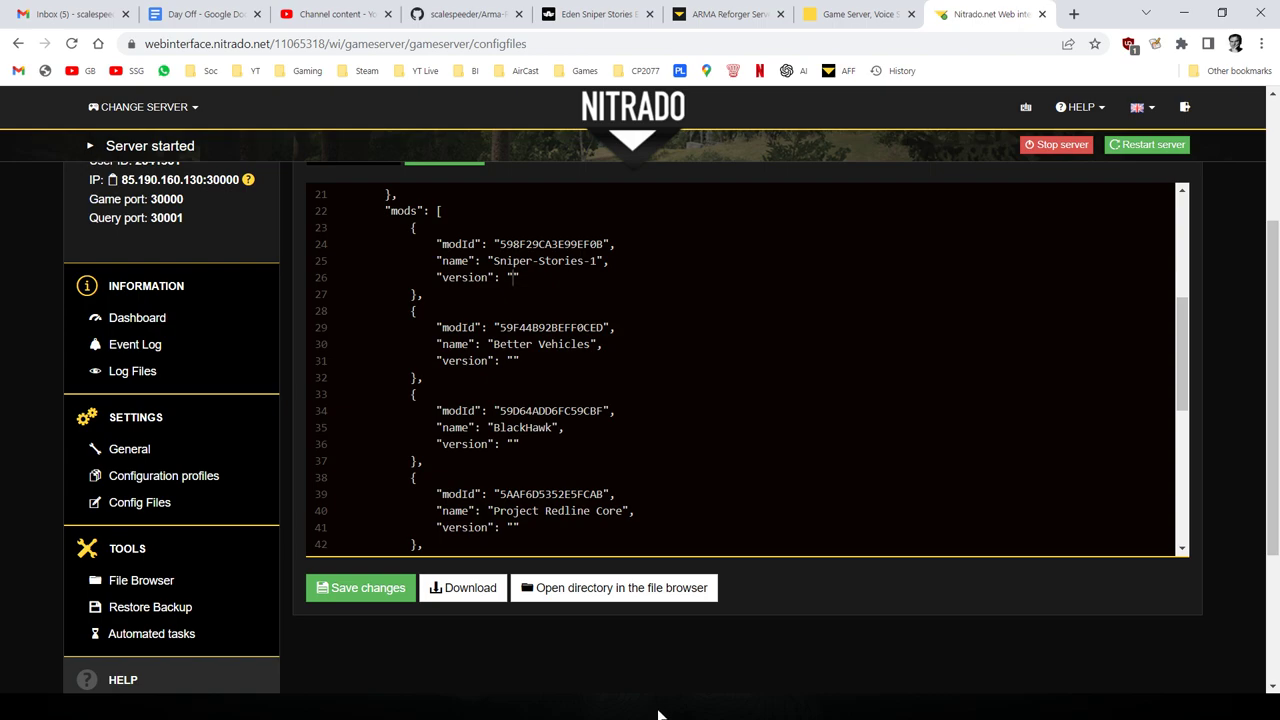
Step: View the in-game Workshop's 'sniper' results, then return to the Notepad++ readme
key(alt+tab)
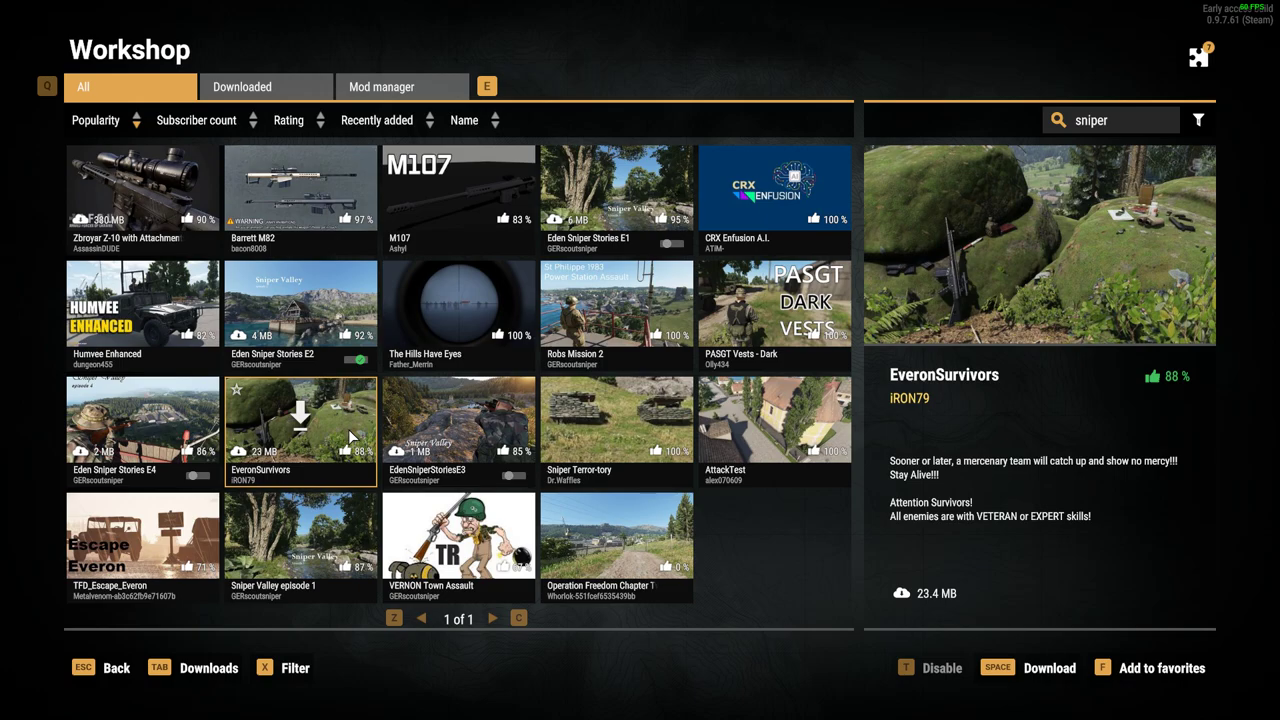
key(alt+tab)
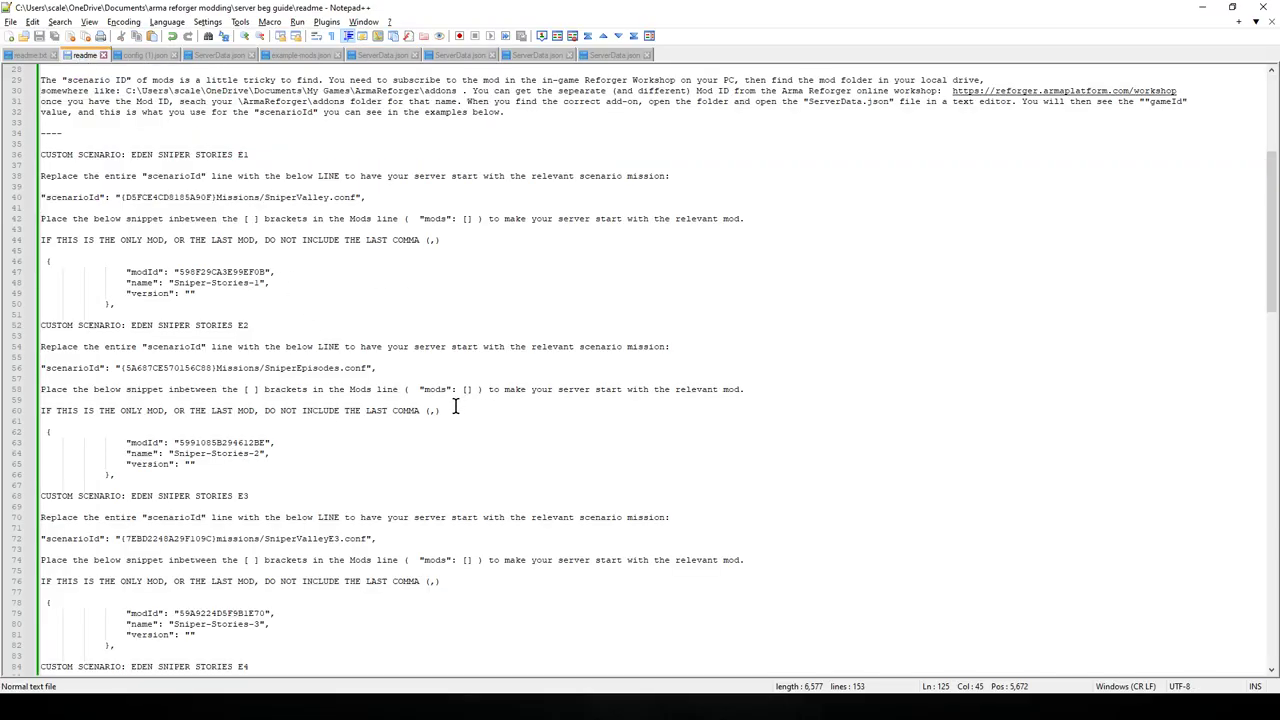
scroll(down, 3)
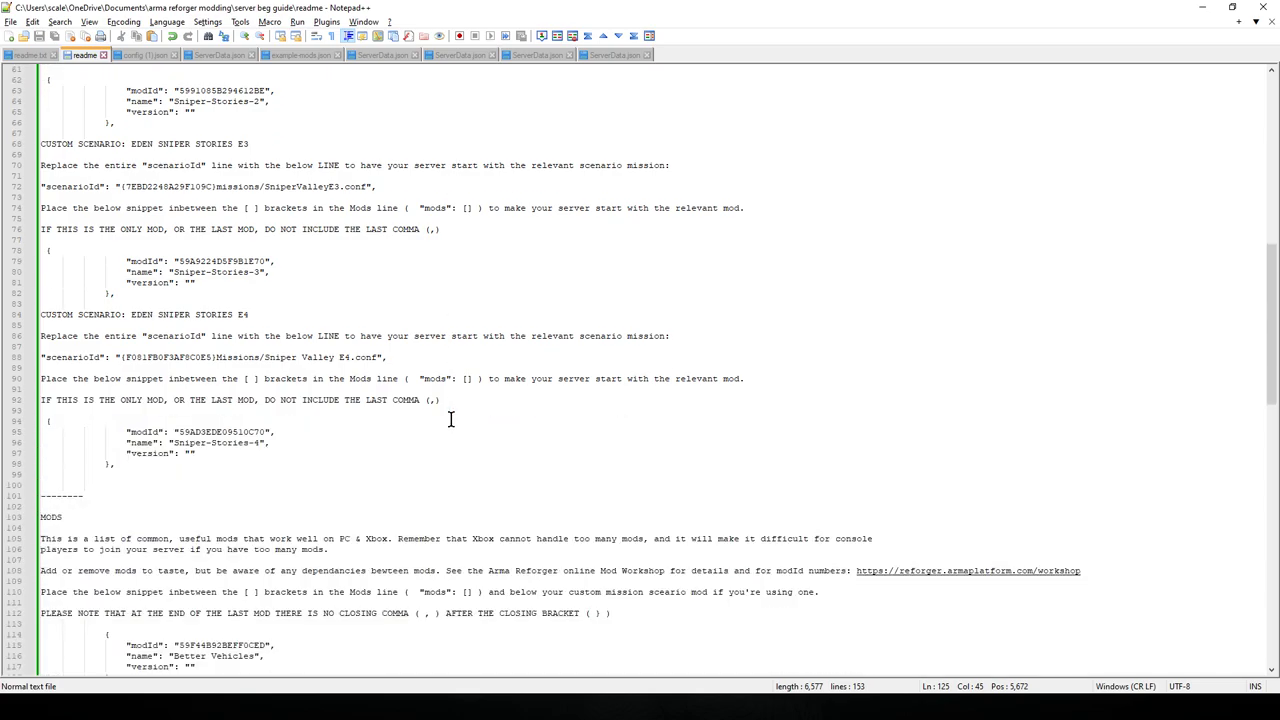
scroll(down, 3)
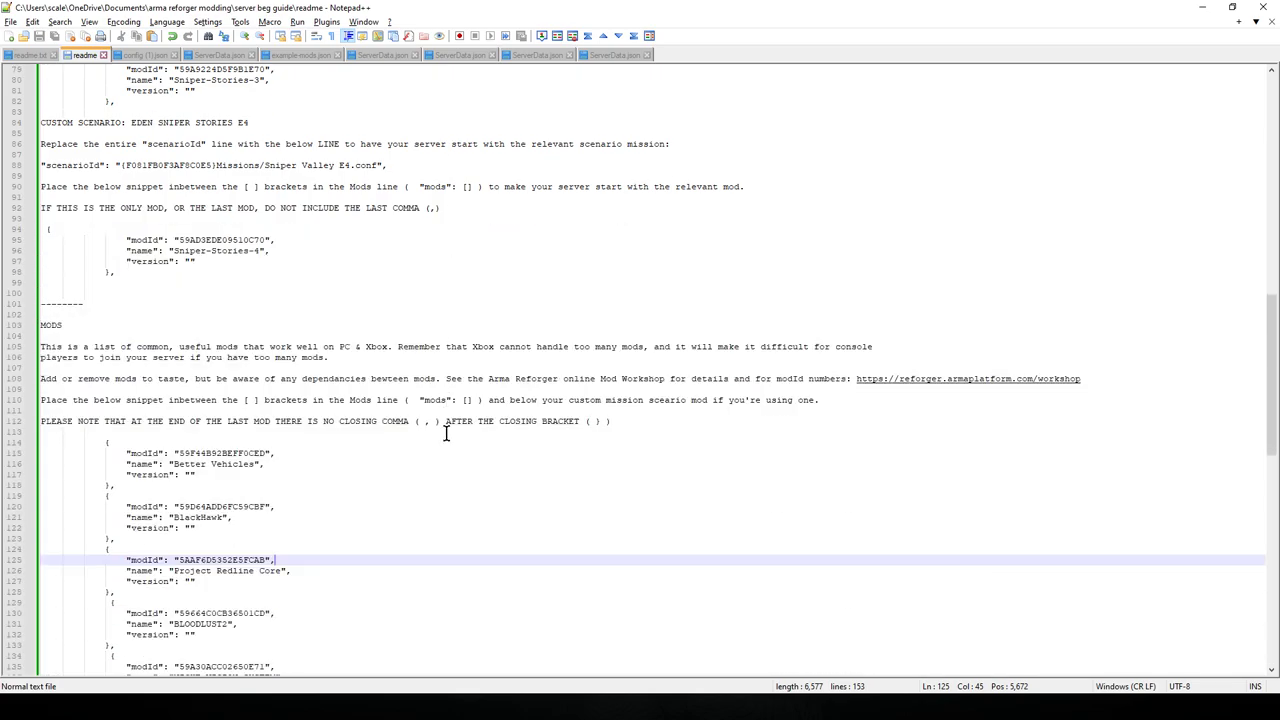
scroll(up, 3)
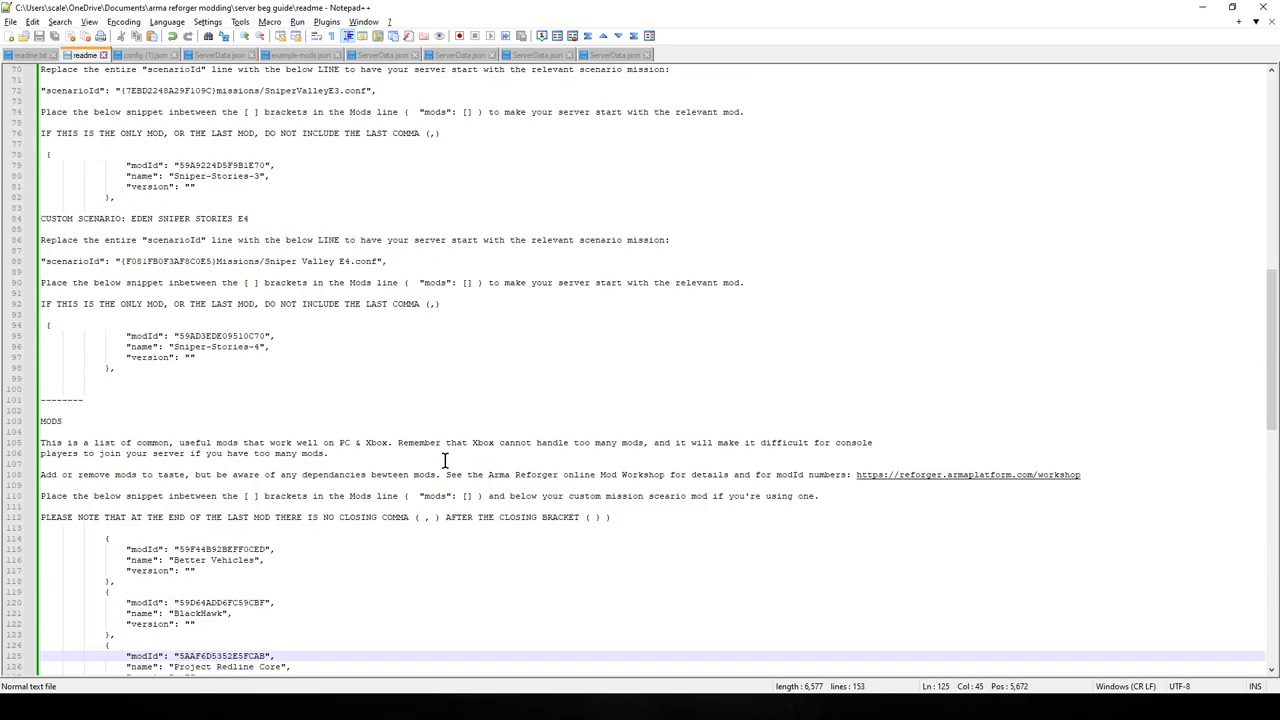
scroll(up, 3)
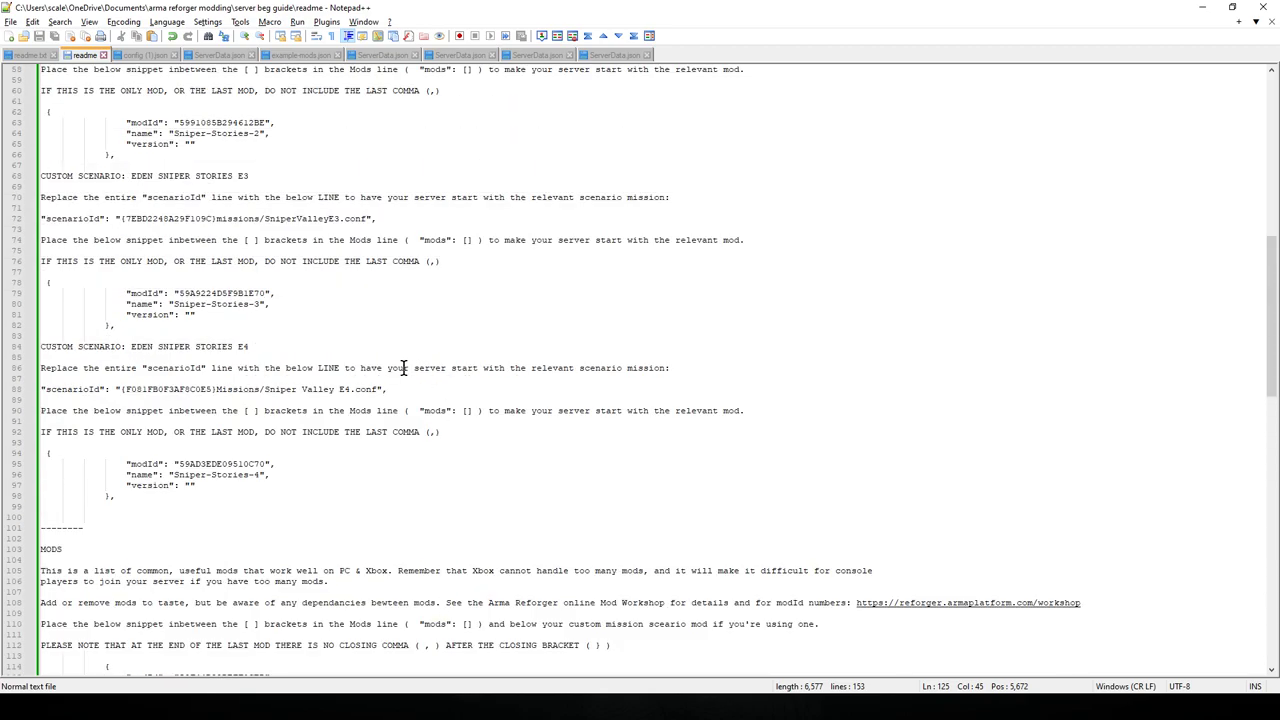
mouse_move(371, 344)
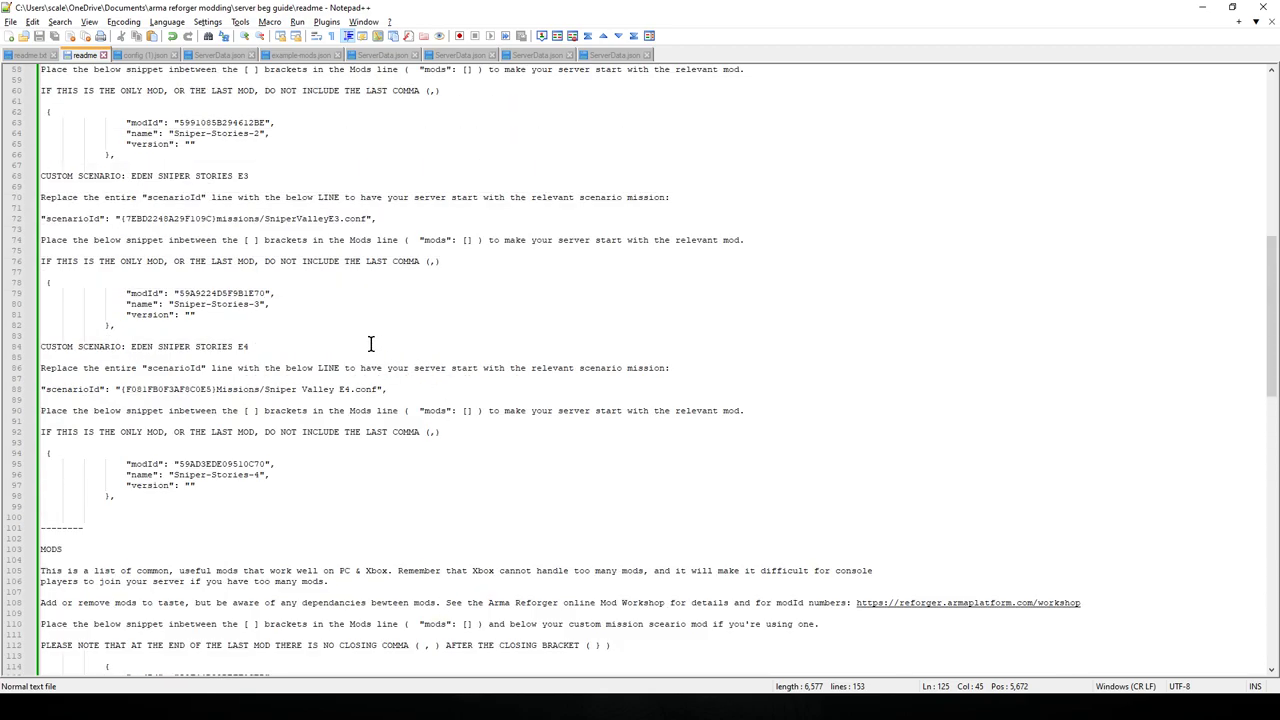
scroll(up, 3)
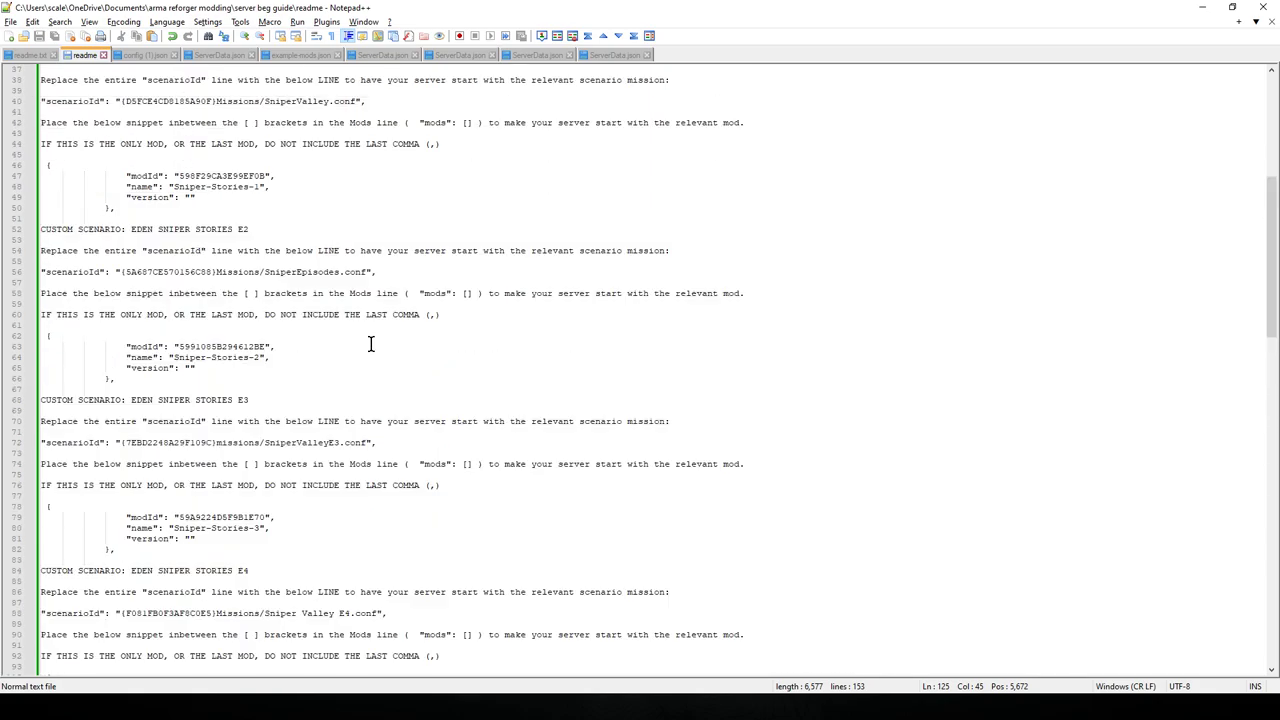
Step: Briefly view the config.json mods list, then return to the Arma Reforger main menu
click(988, 14)
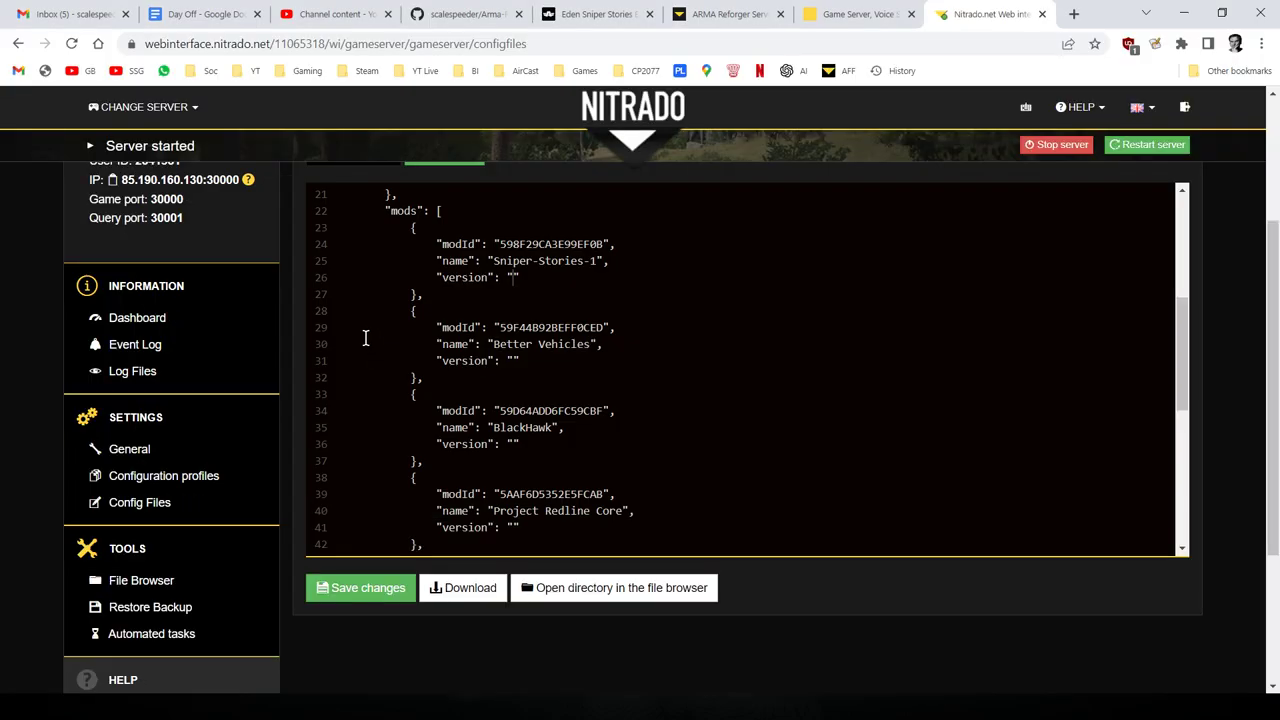
key(alt+tab)
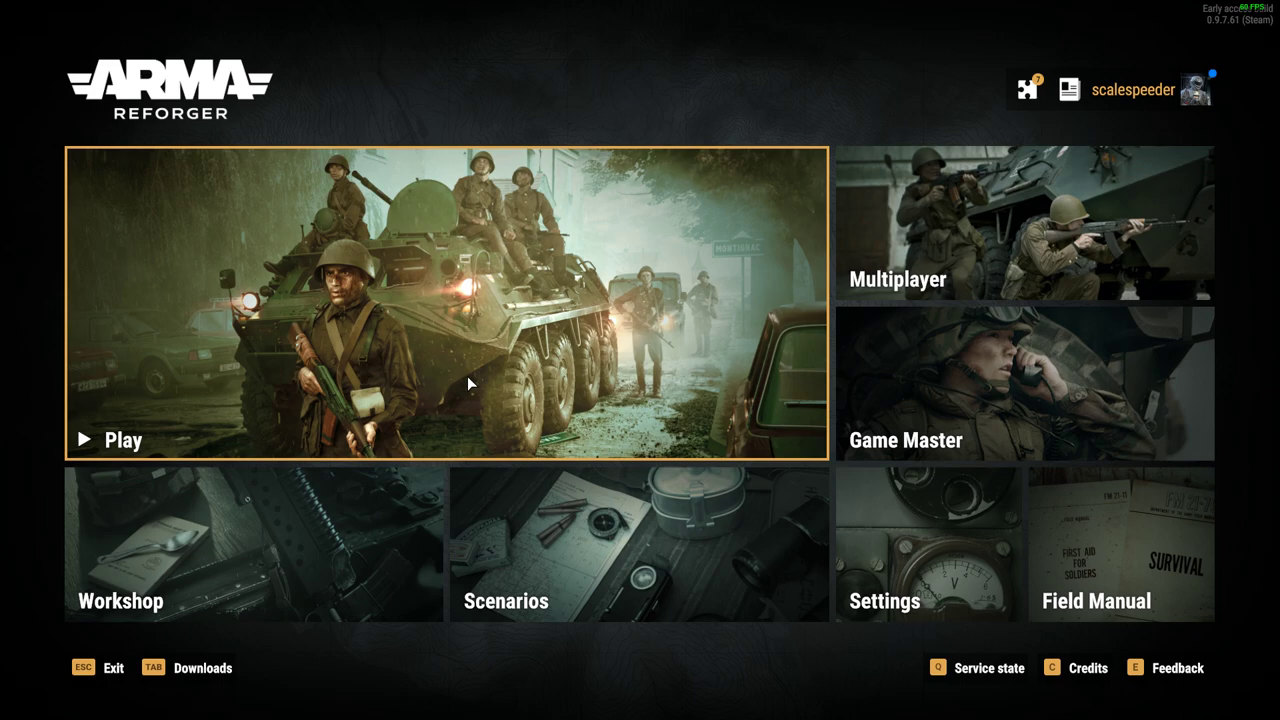
mouse_move(300, 597)
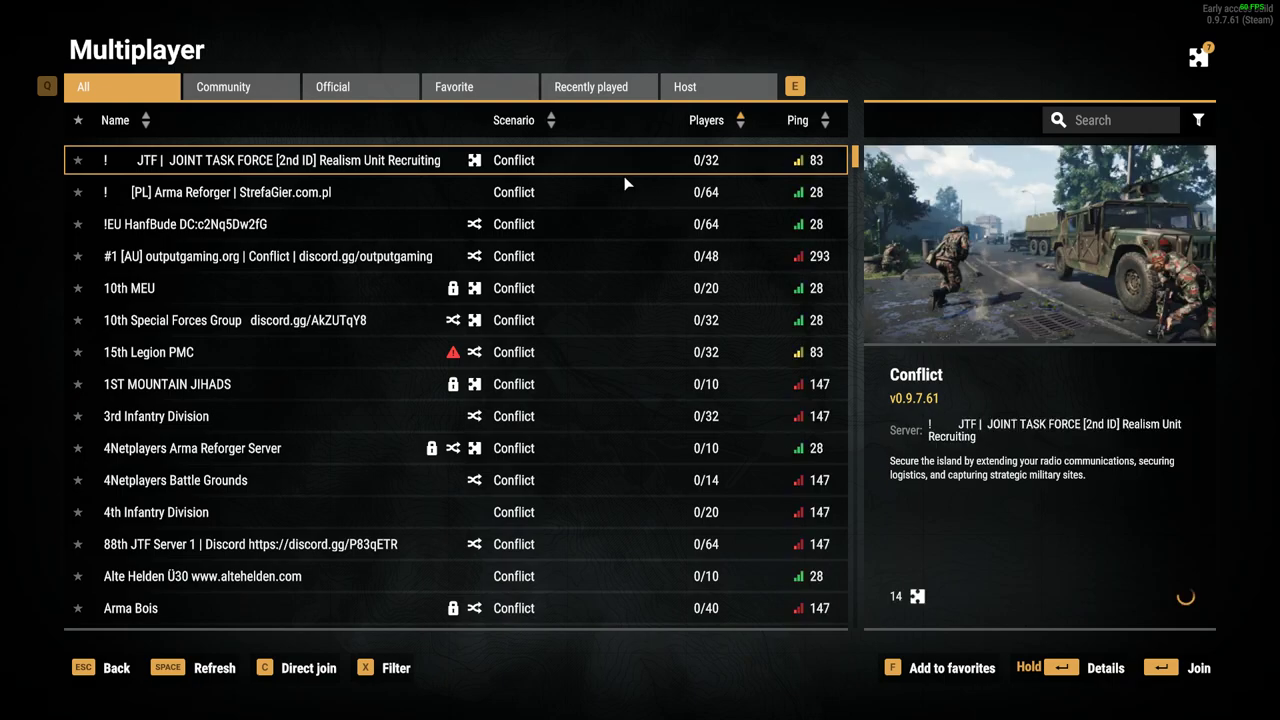
Step: Join Scalespeeder Server's Sniper Valley E1 from Favorites with its password, retrying after the error
click(454, 86)
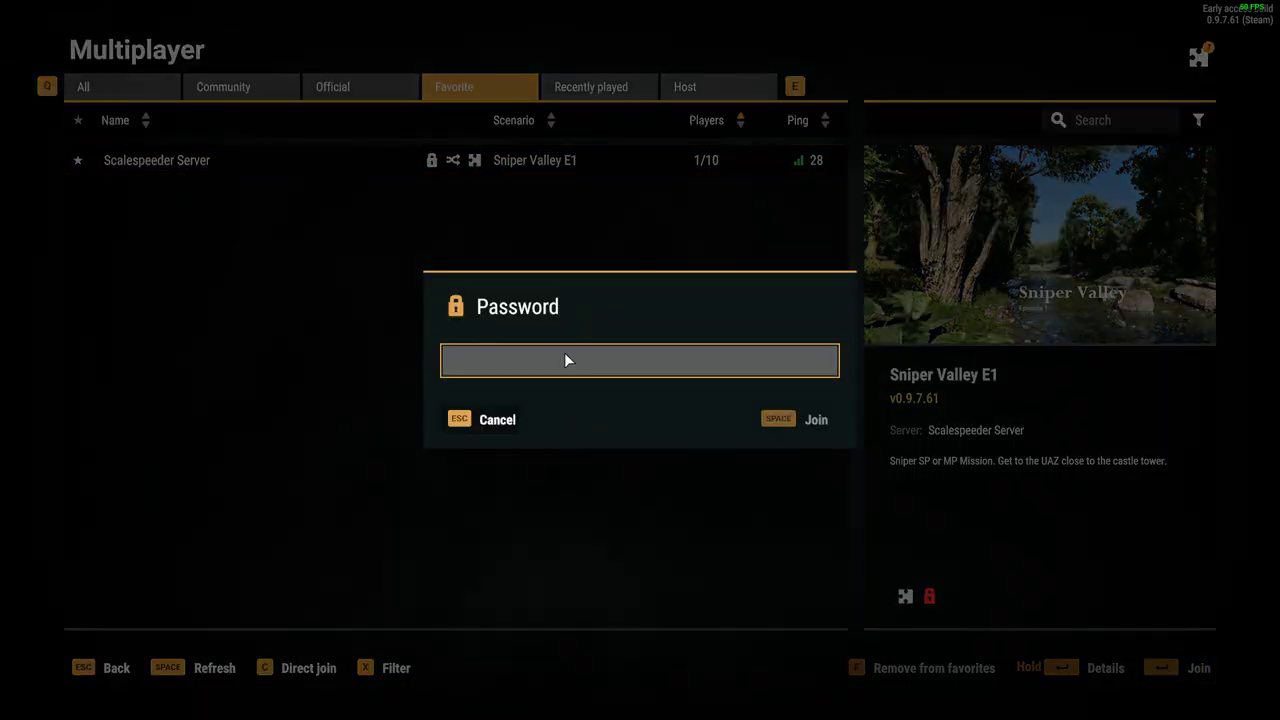
text(*)
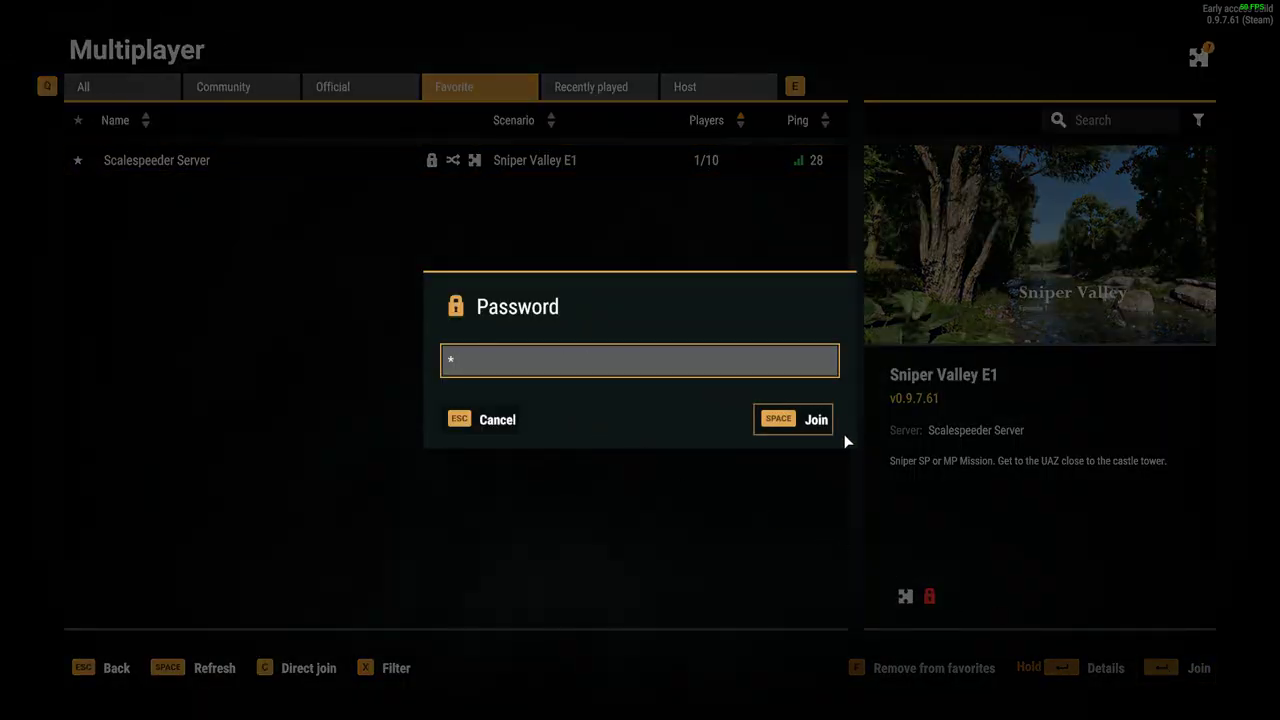
click(815, 419)
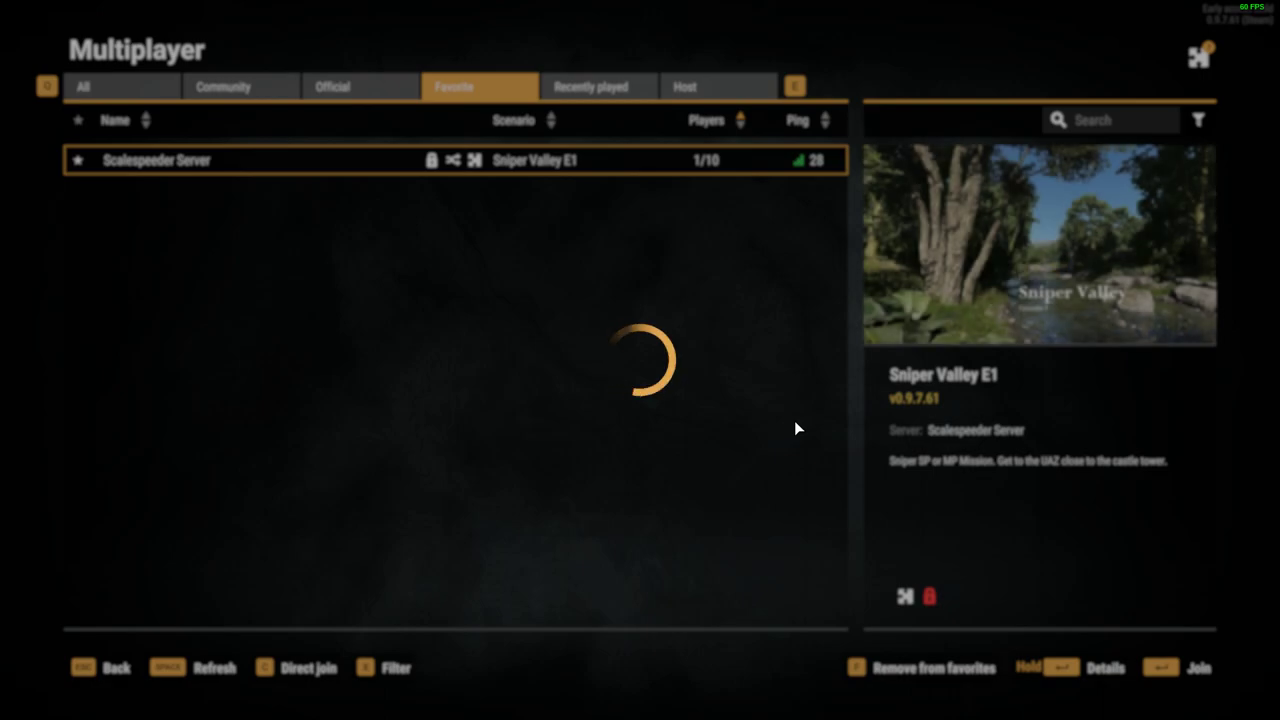
click(1198, 668)
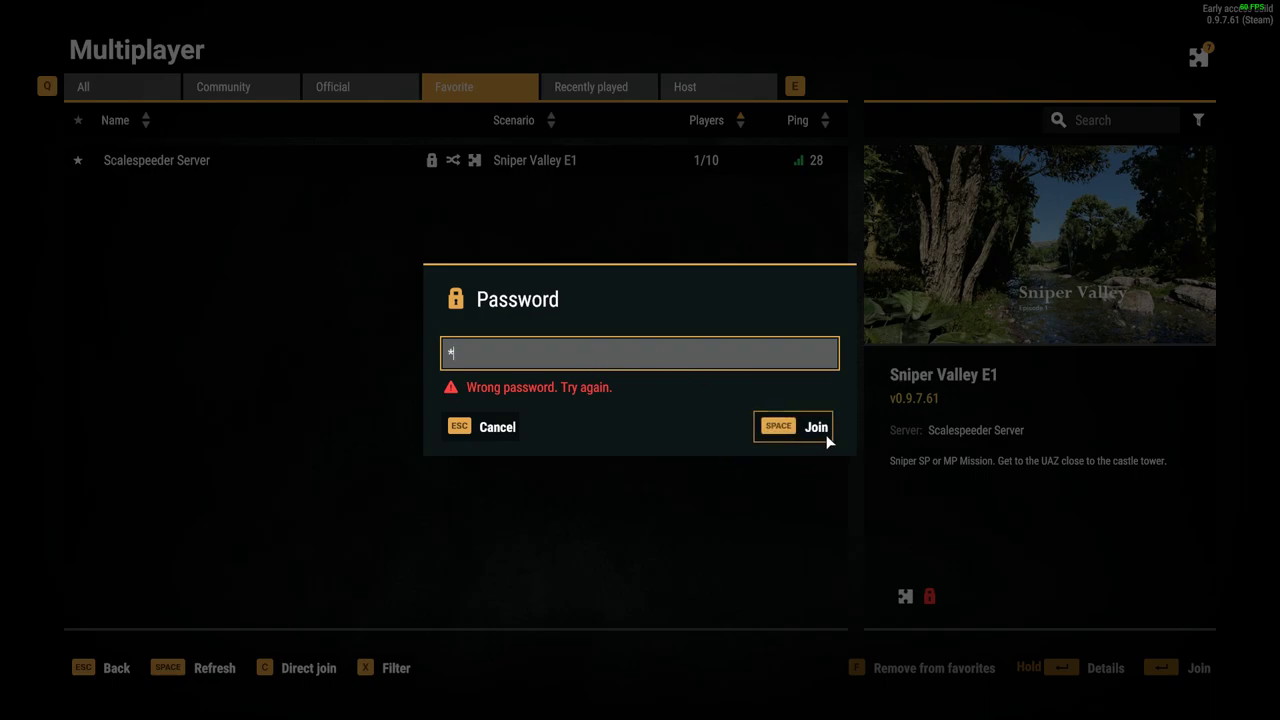
click(815, 426)
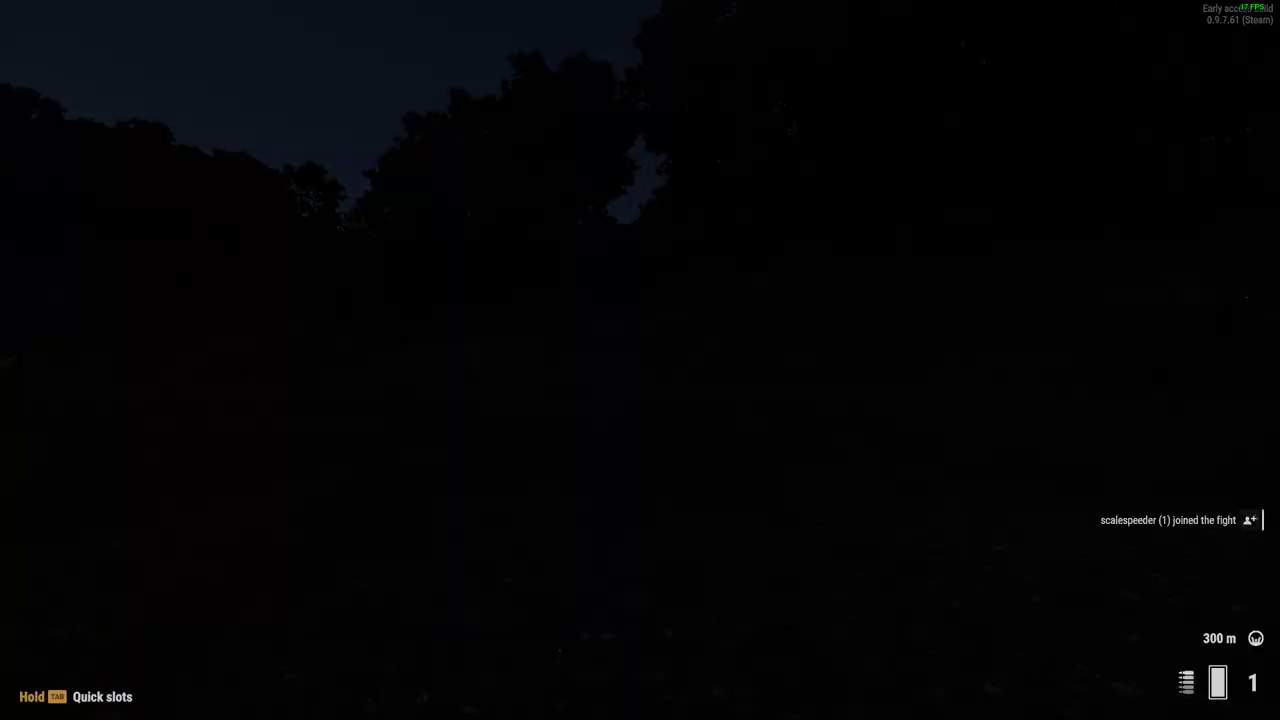
mouse_move(640, 360)
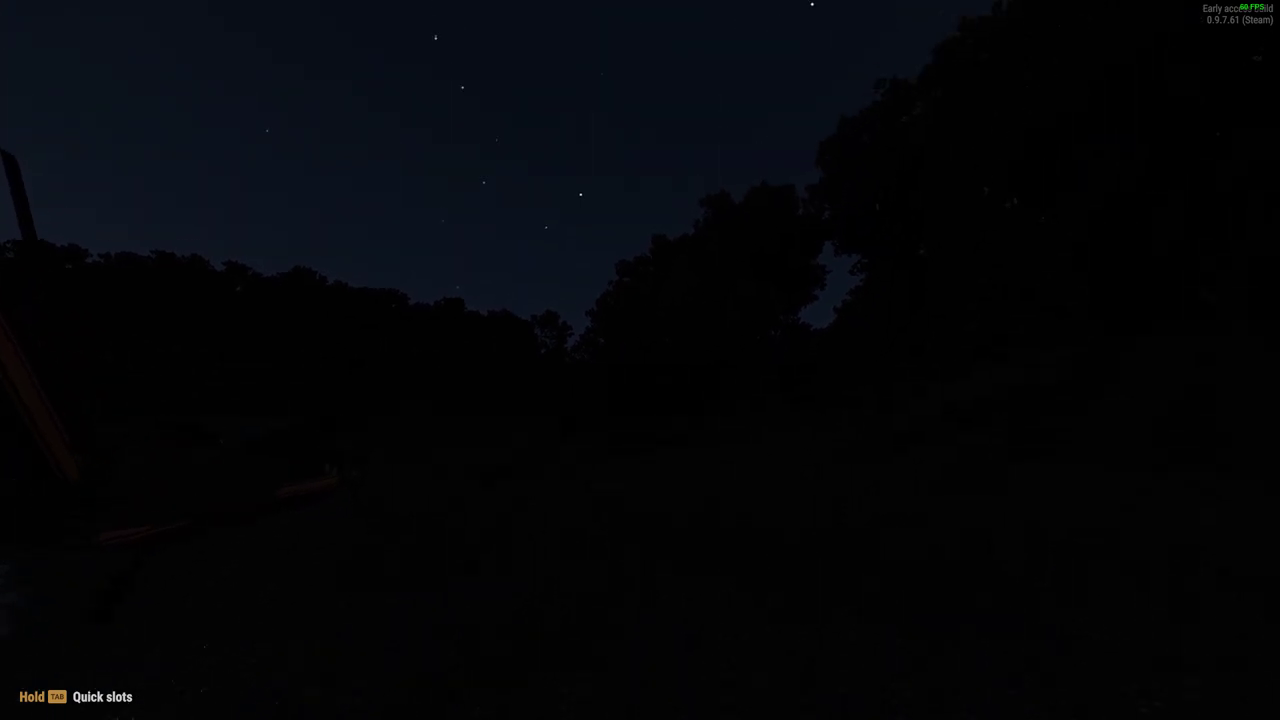
mouse_move(640, 360)
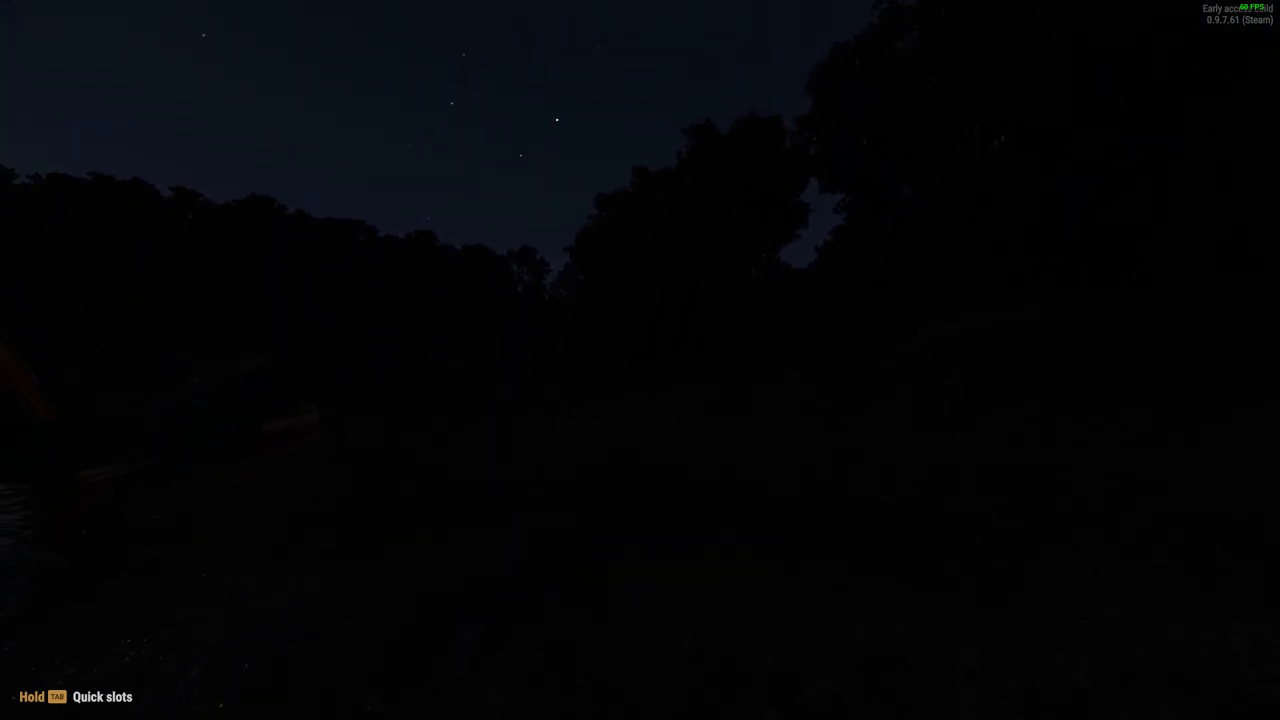
mouse_move(640, 360)
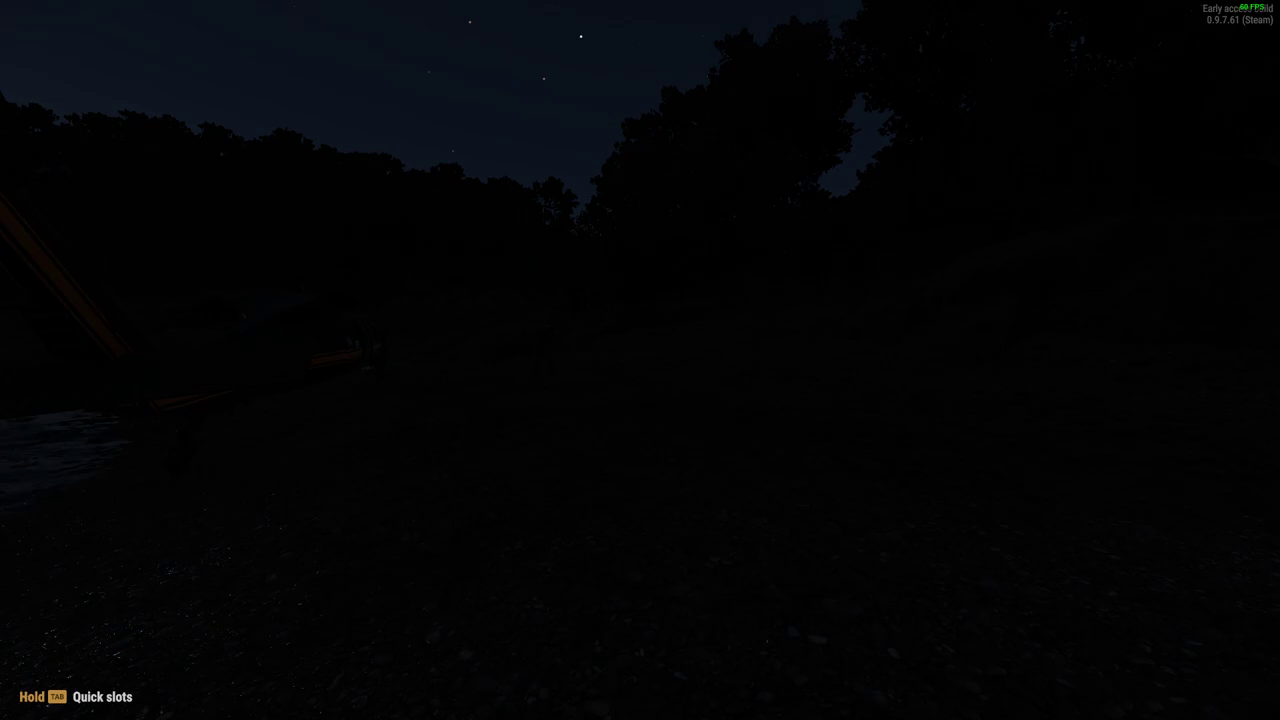
Step: Pause, switch to Game Master, and open scenario properties on Time and date (22:15)
key(Escape)
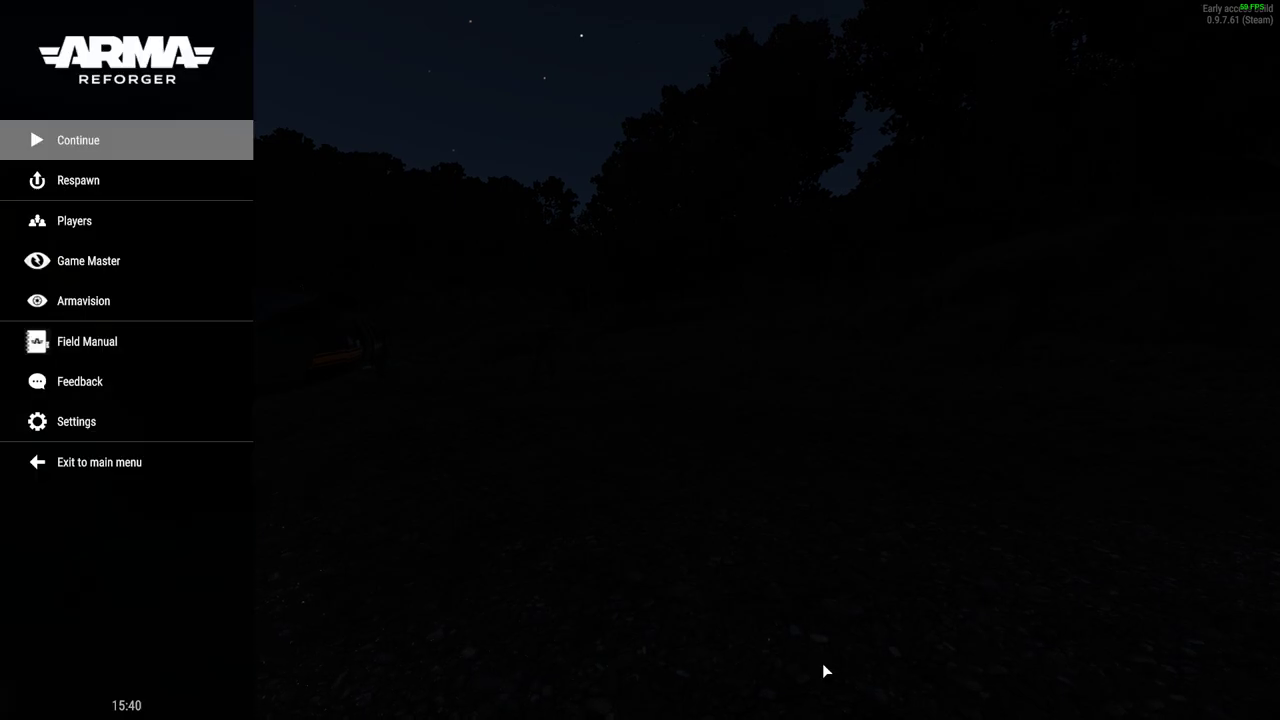
click(88, 260)
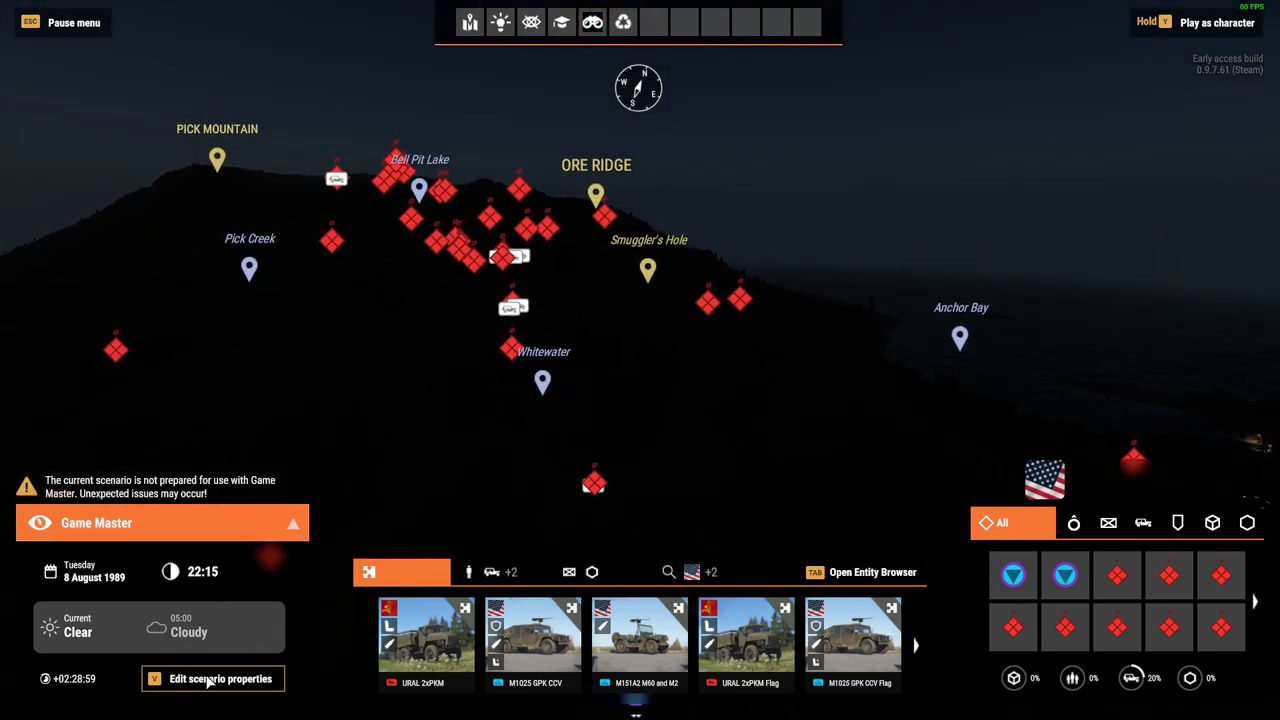
click(213, 678)
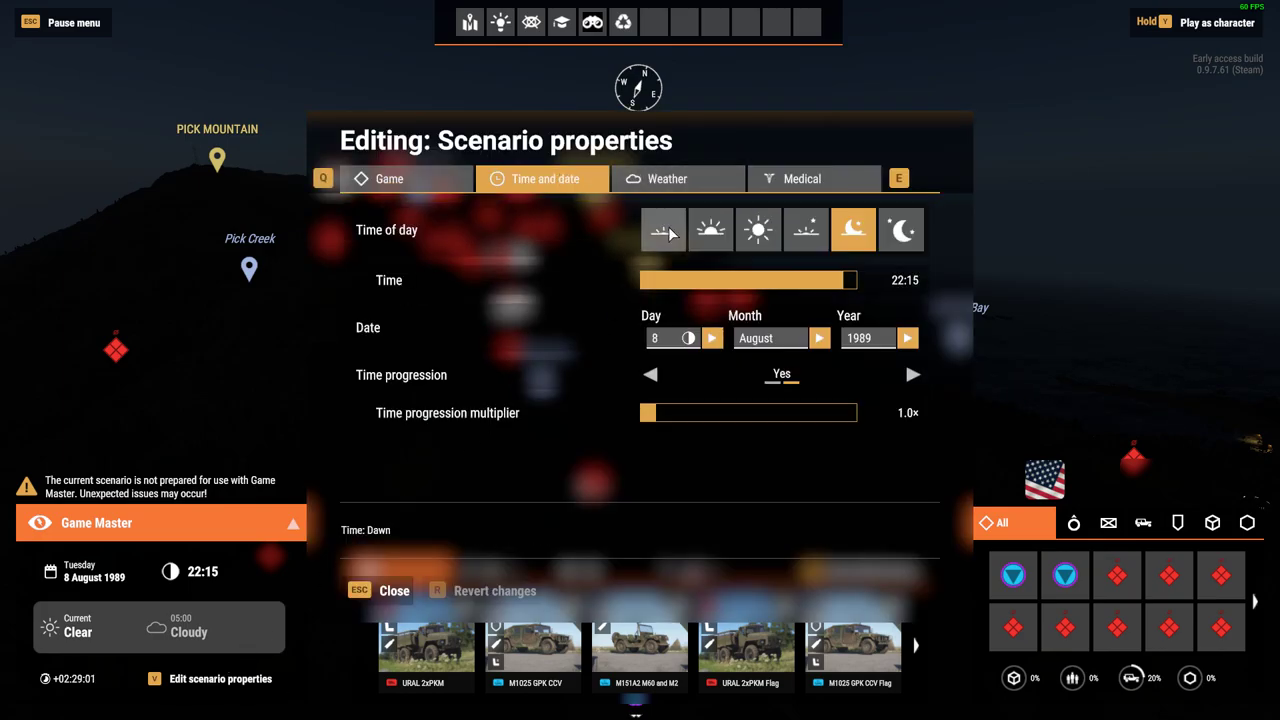